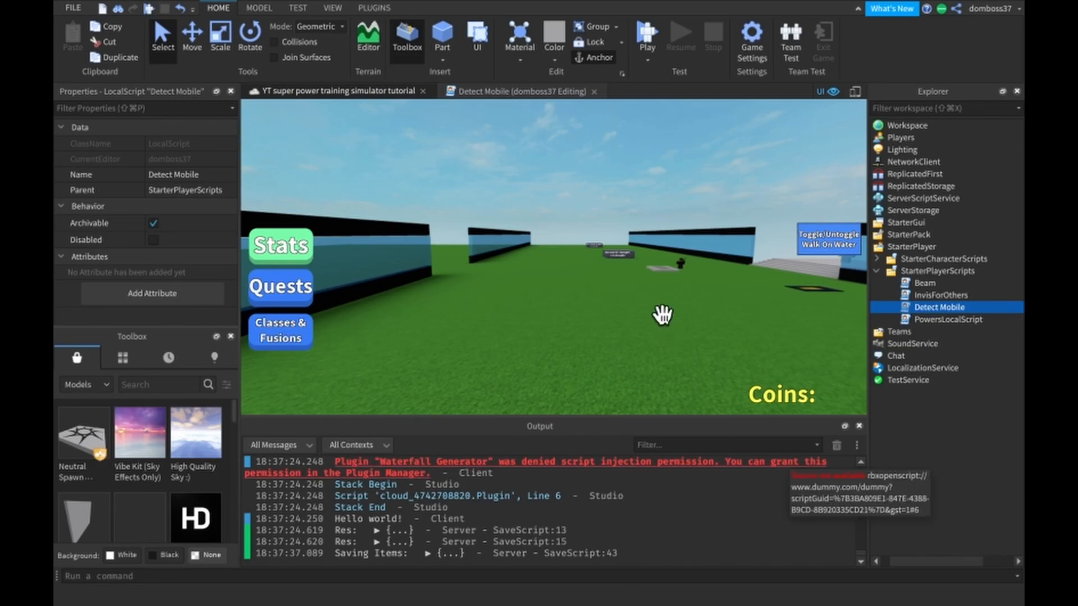
mouse_move(542, 121)
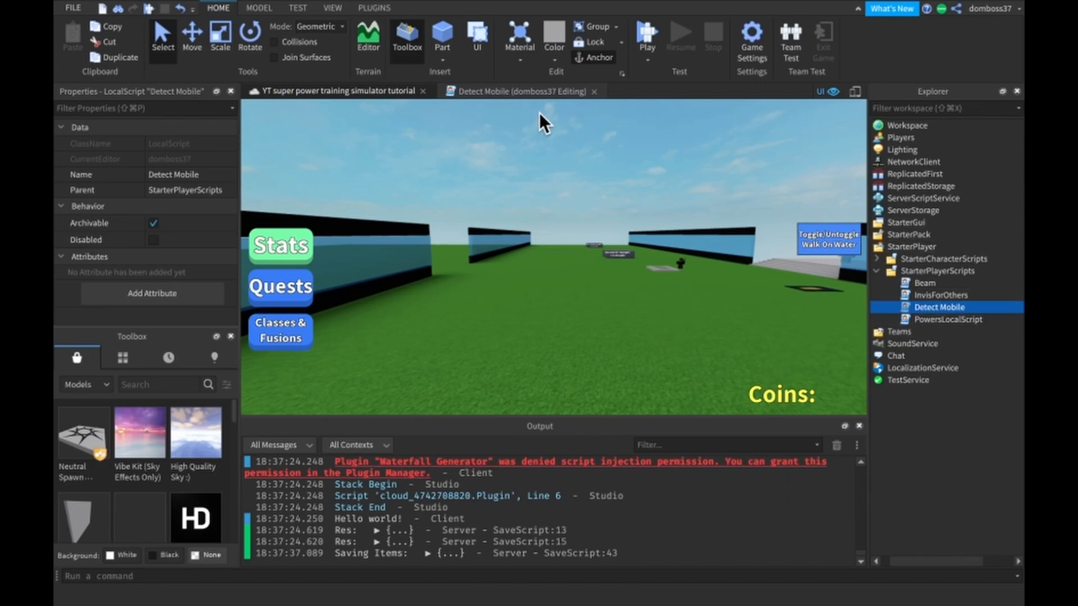
mouse_move(507, 99)
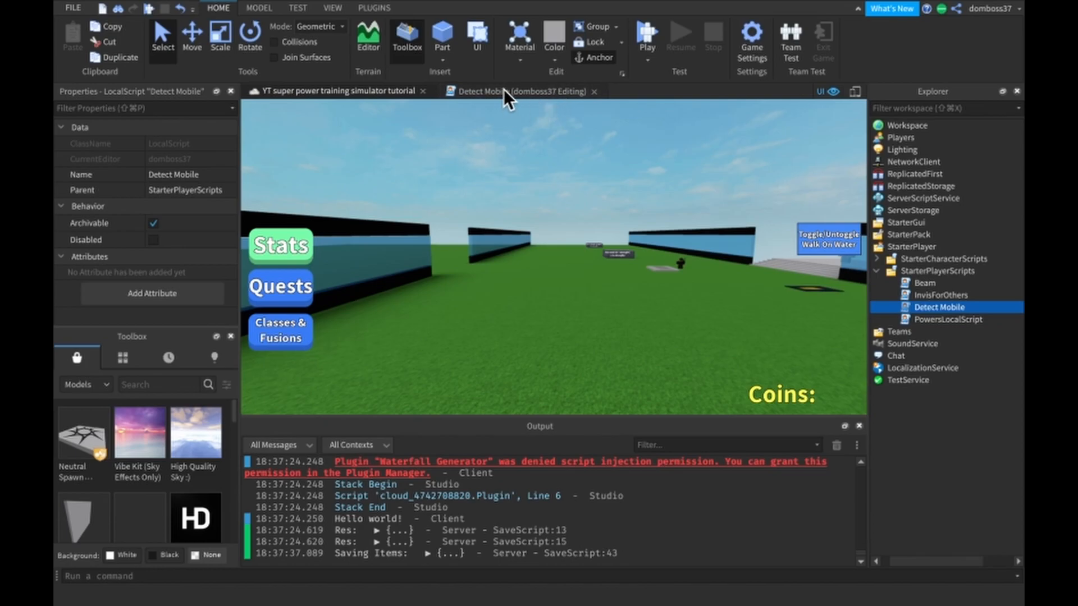
Review the Detect Mobile script's UserInputService checks, highlighting the GamepadEnabled and KeyboardEnabled conditions
left_click(488, 91)
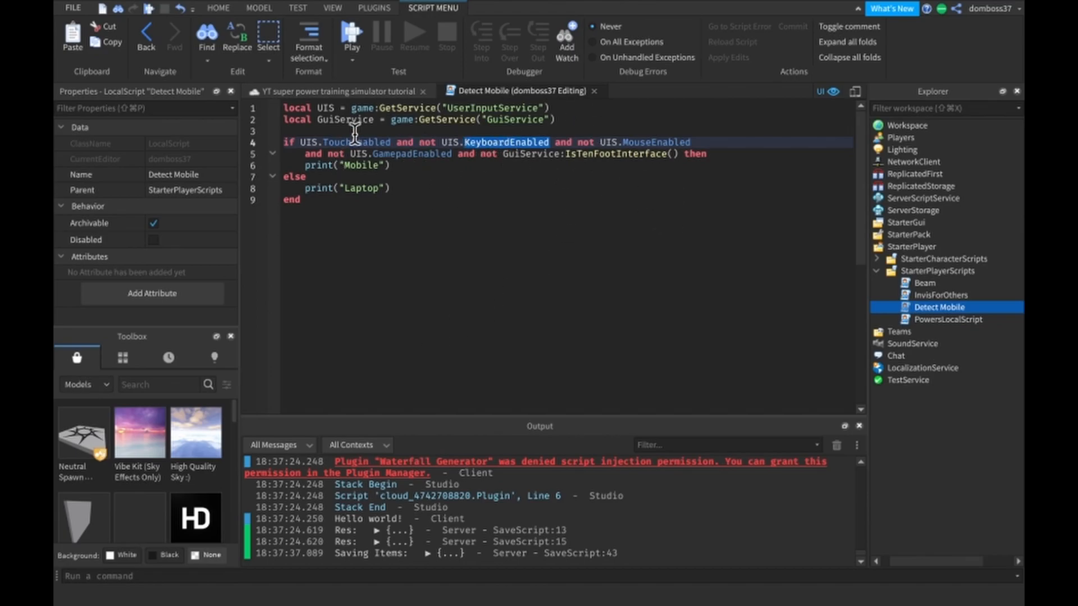
mouse_move(405, 159)
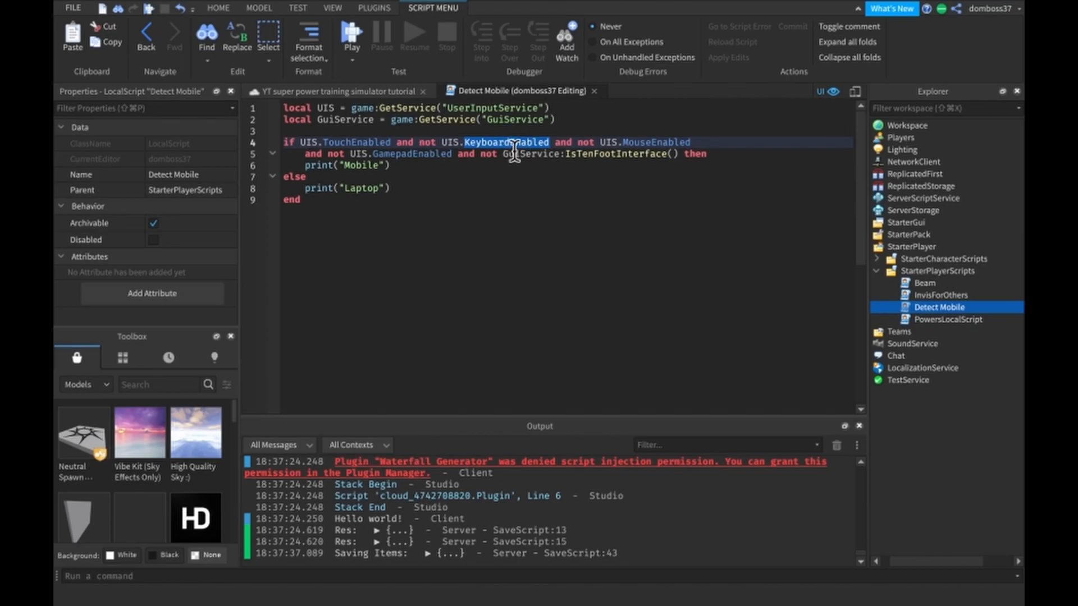
double_click(655, 142)
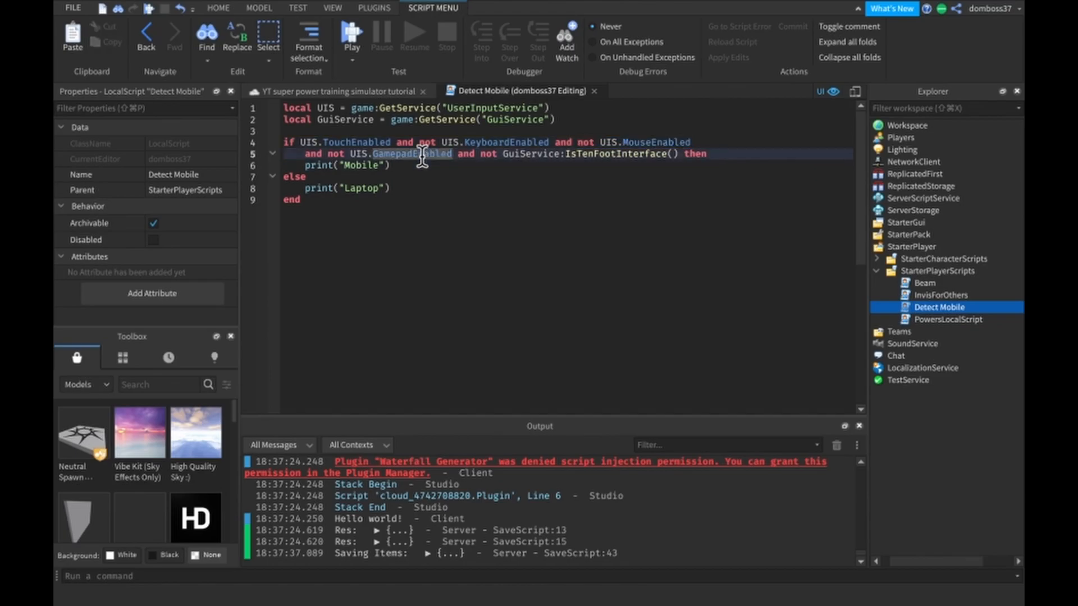
left_click_drag(474, 154, 705, 154)
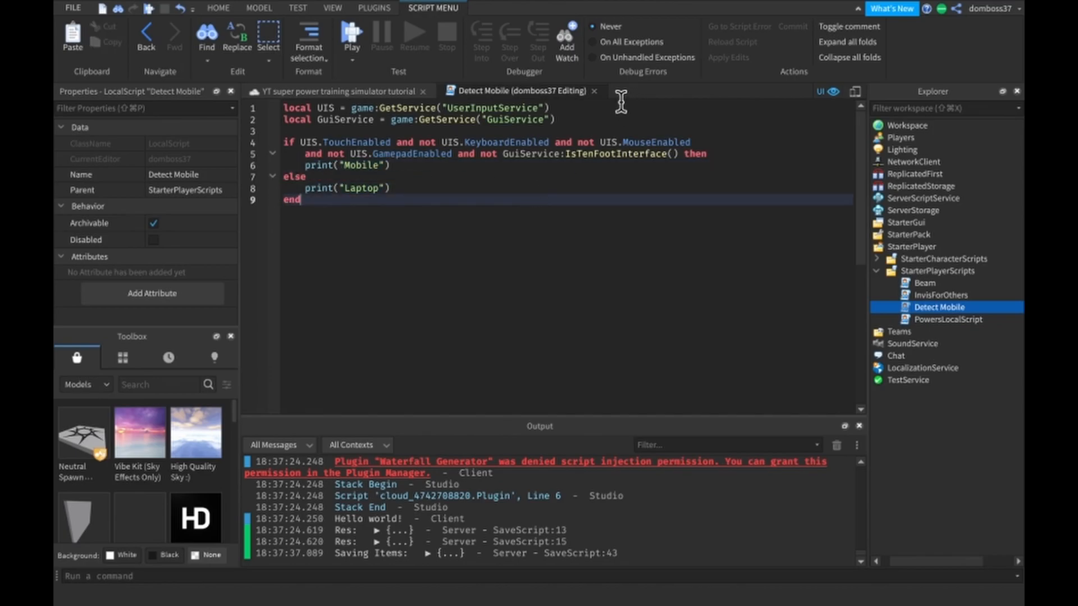
mouse_move(597, 91)
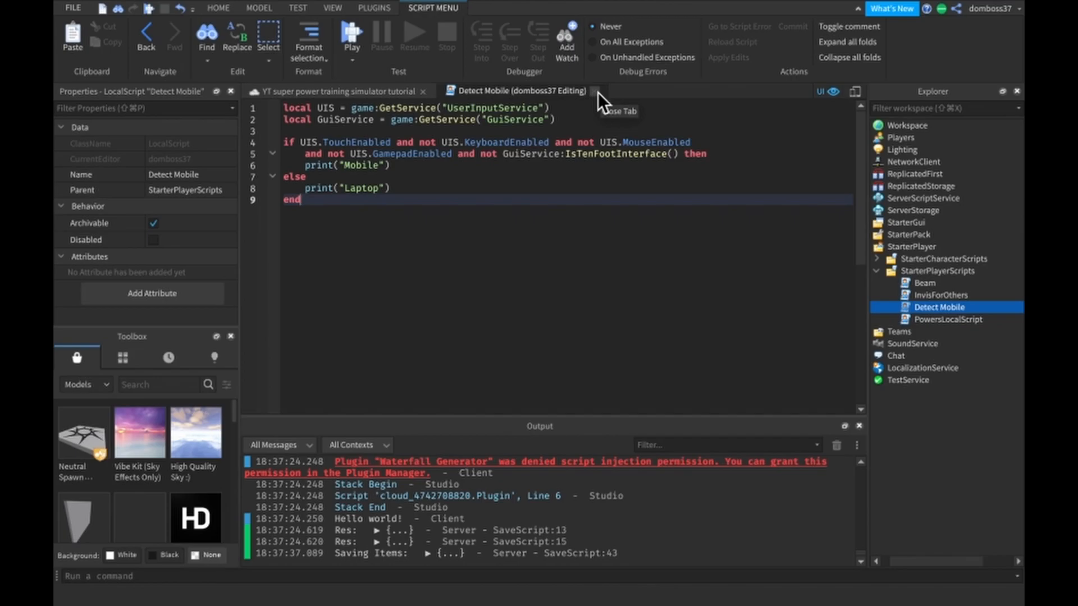
Close the Detect Mobile script tab to return to the game scene
left_click(596, 90)
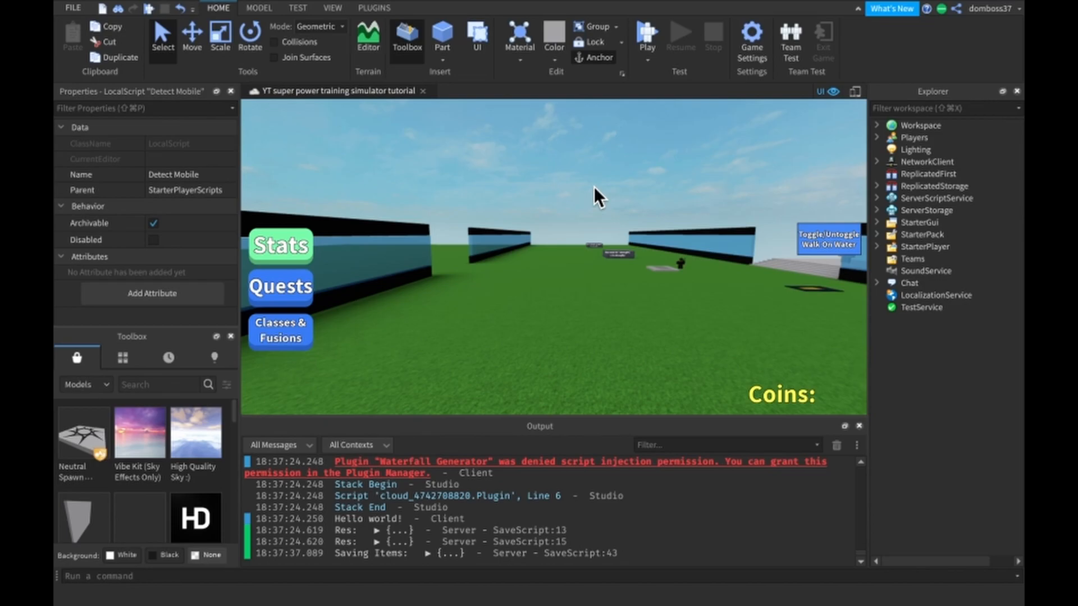
mouse_move(608, 197)
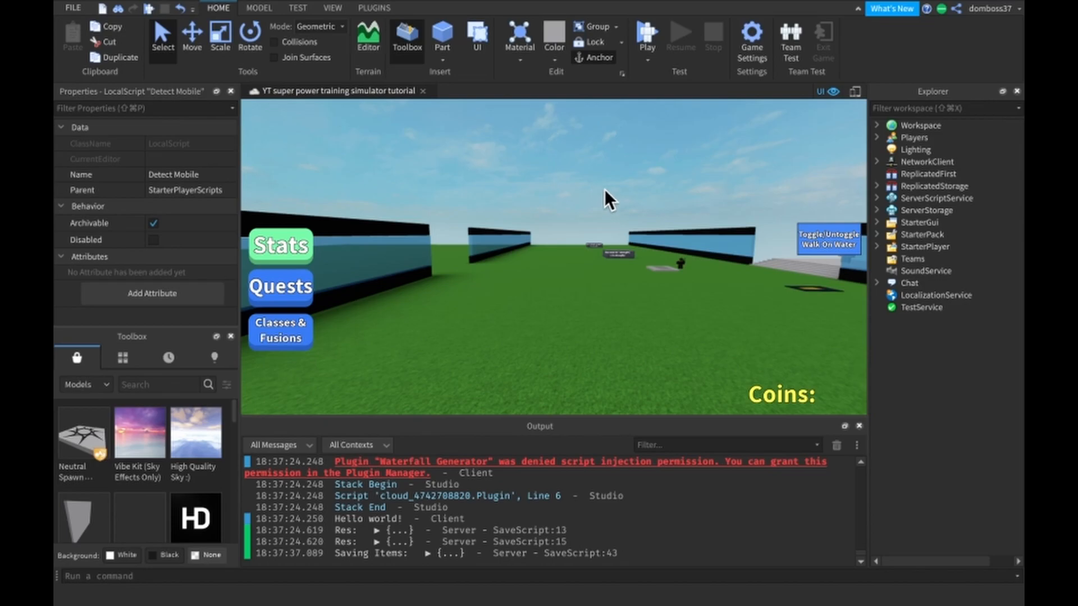
mouse_move(908, 256)
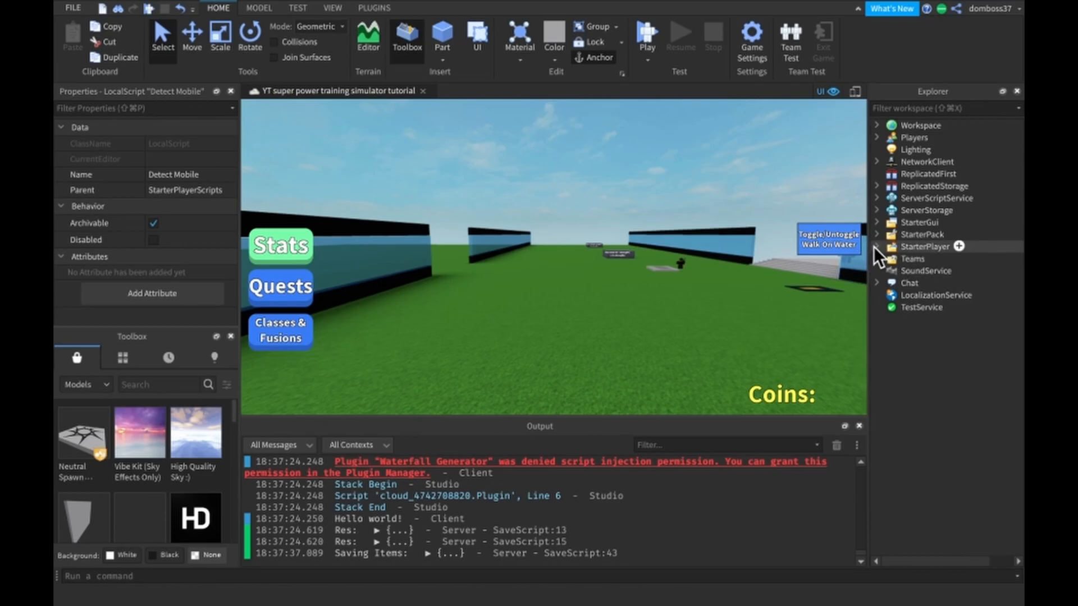
Rename the new tool in StarterPack to Invisibility
left_click(876, 233)
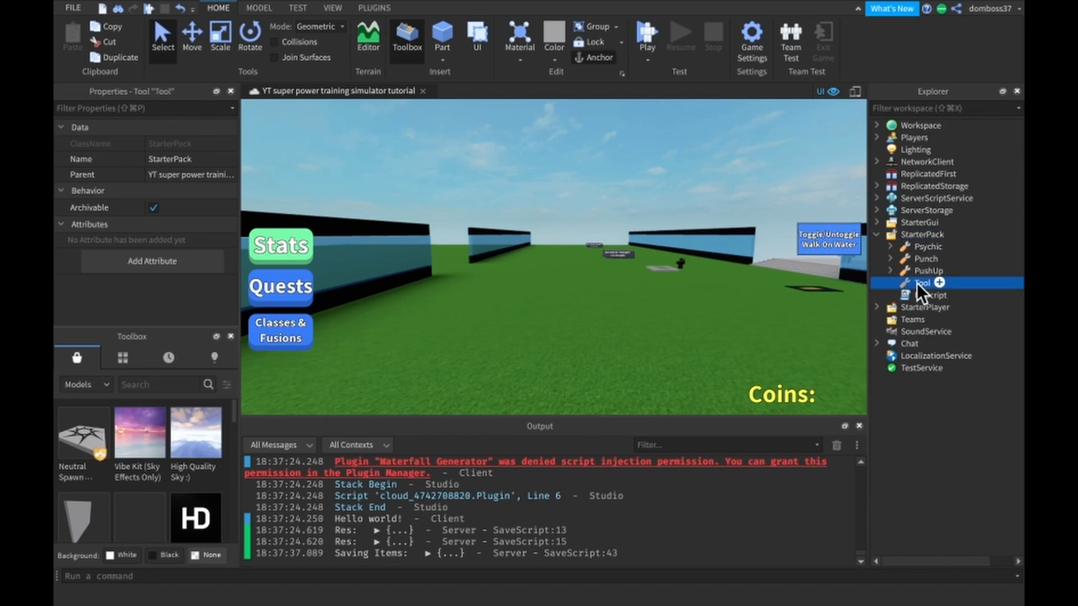
left_click(922, 282)
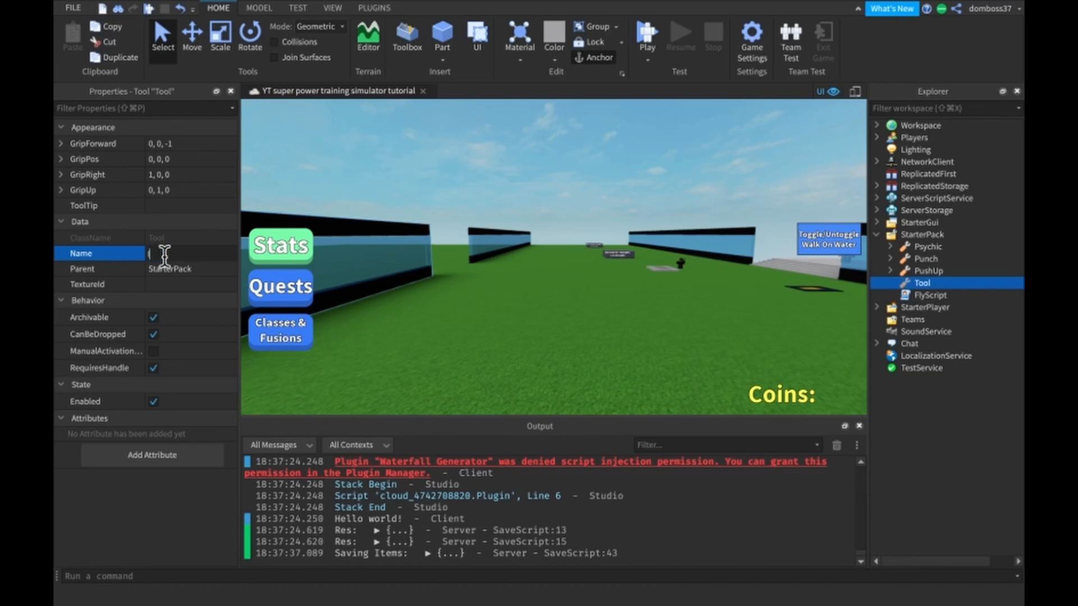
type("Invis")
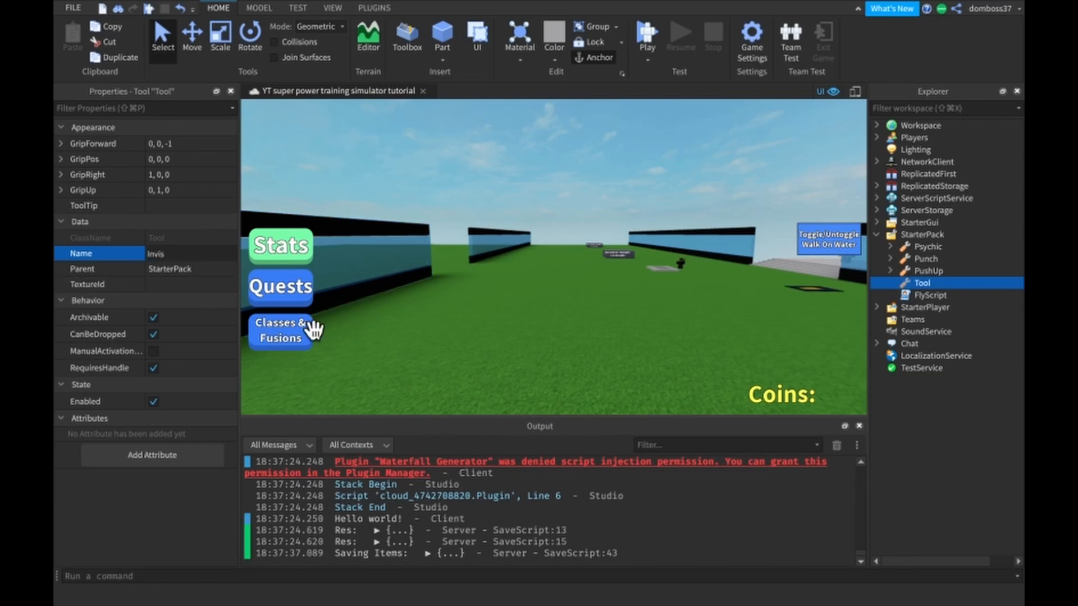
type("Invisibility")
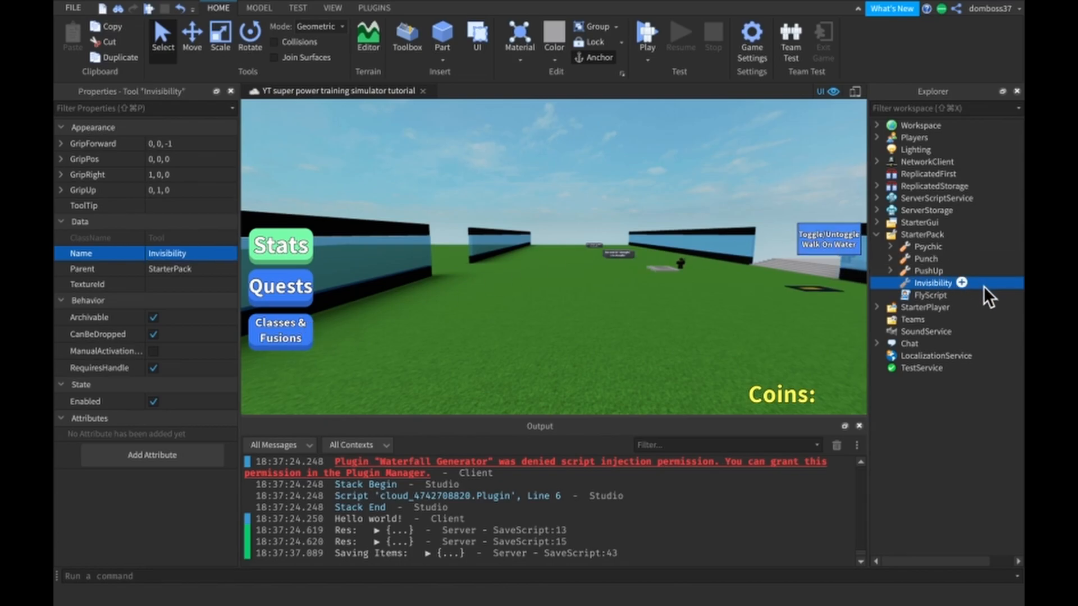
mouse_move(180, 367)
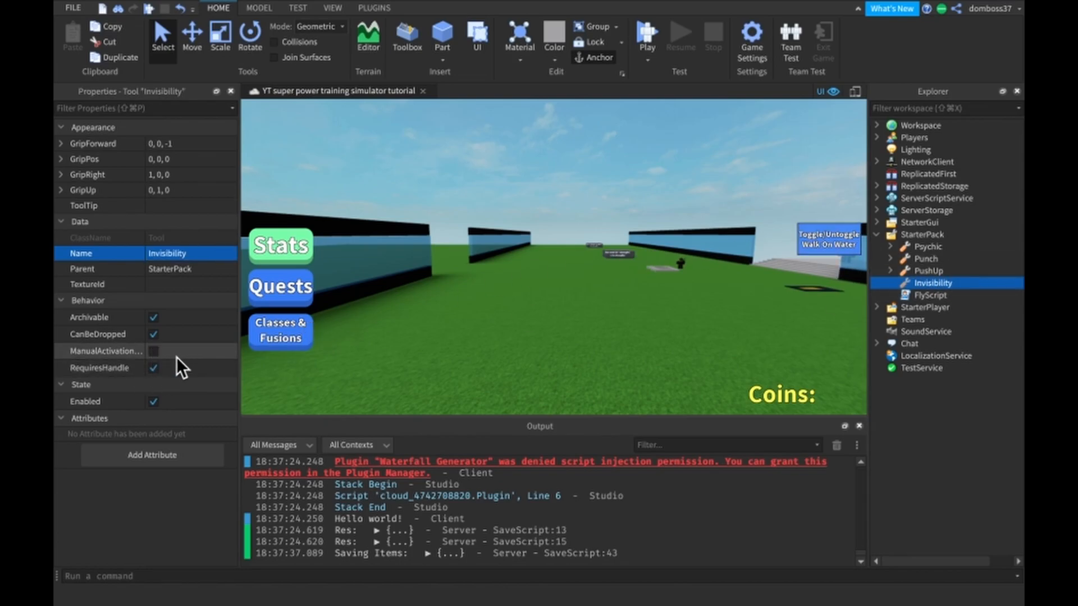
Turn off RequiresHandle on the tool, keep it droppable, and expand StarterPlayerScripts
left_click(152, 367)
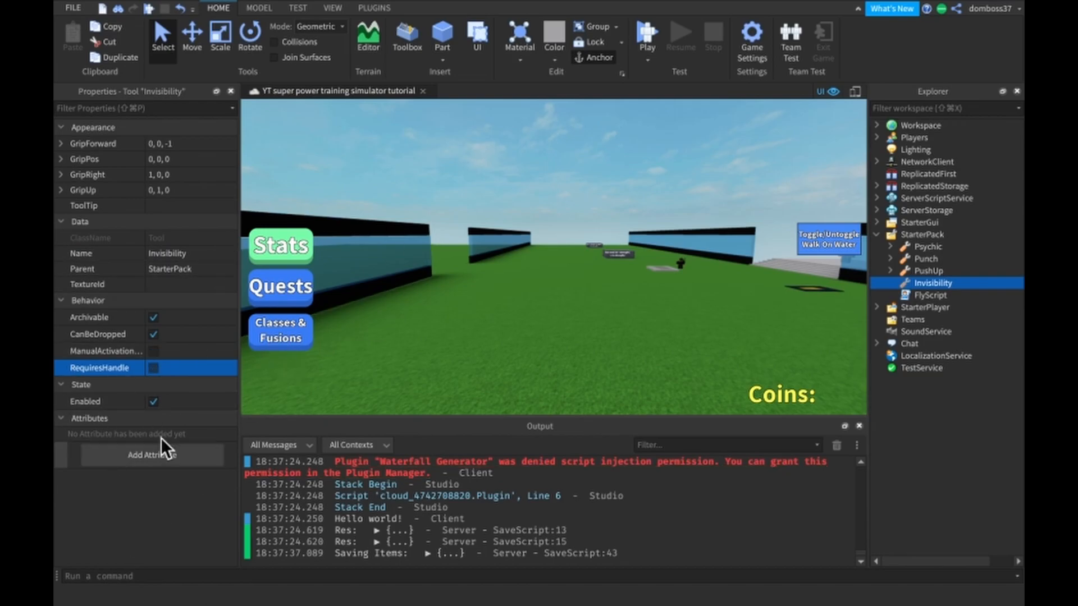
left_click(153, 334)
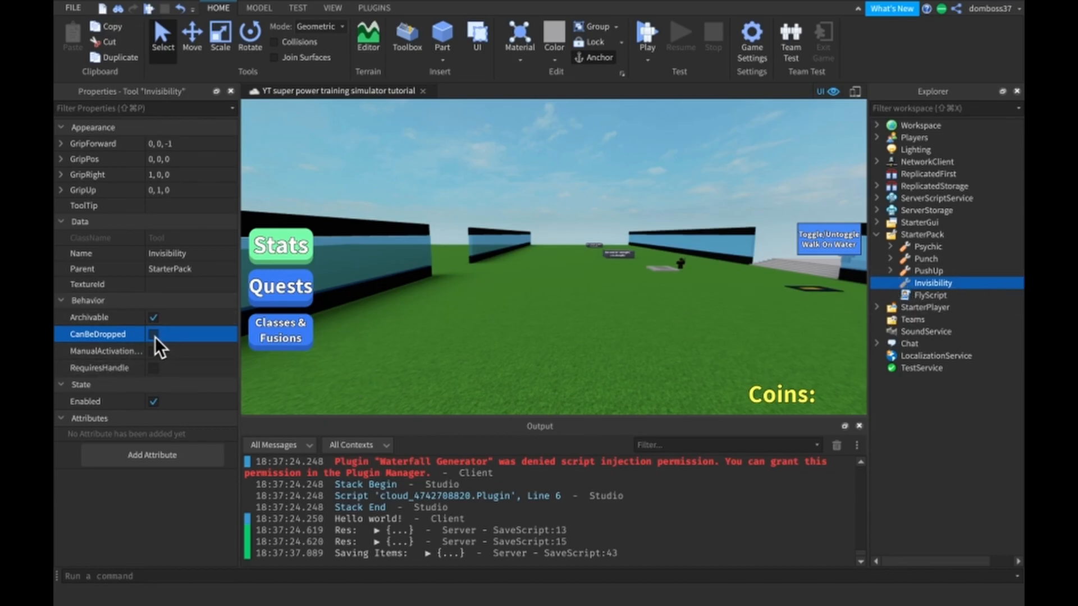
left_click(153, 334)
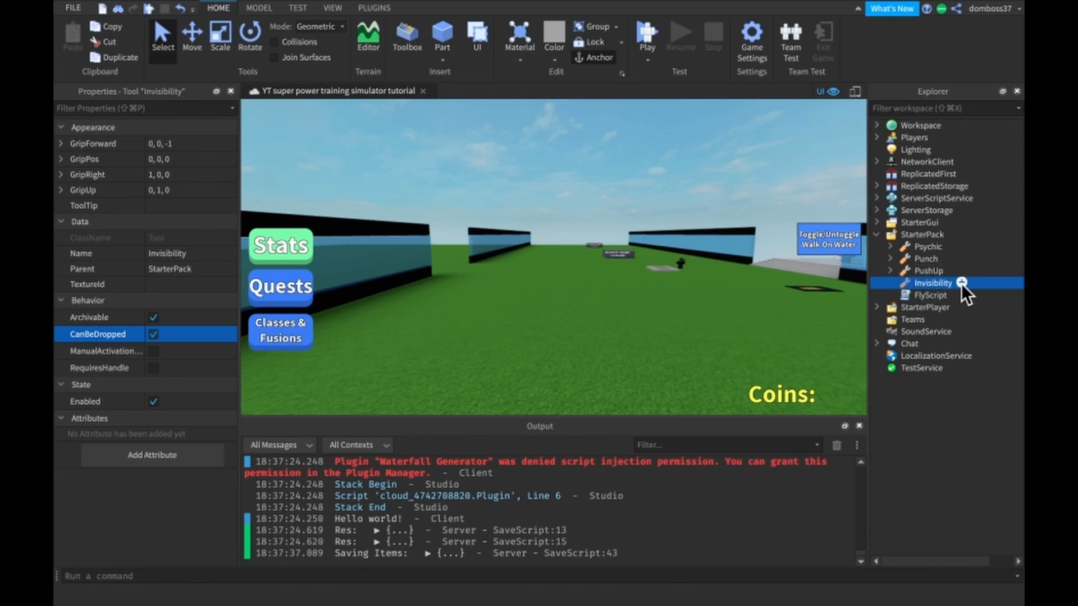
left_click(878, 307)
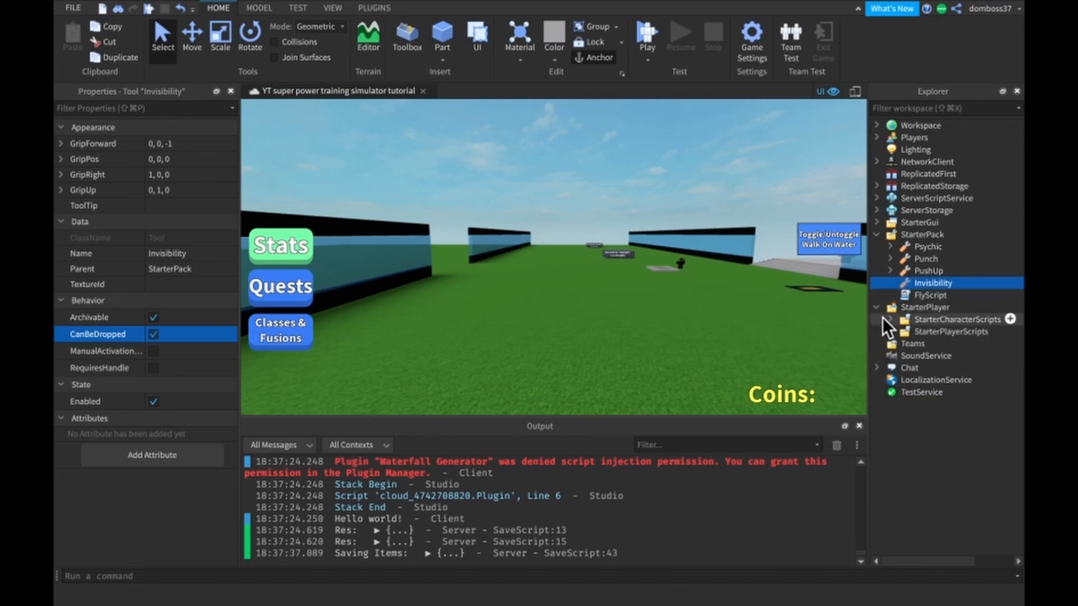
left_click(894, 331)
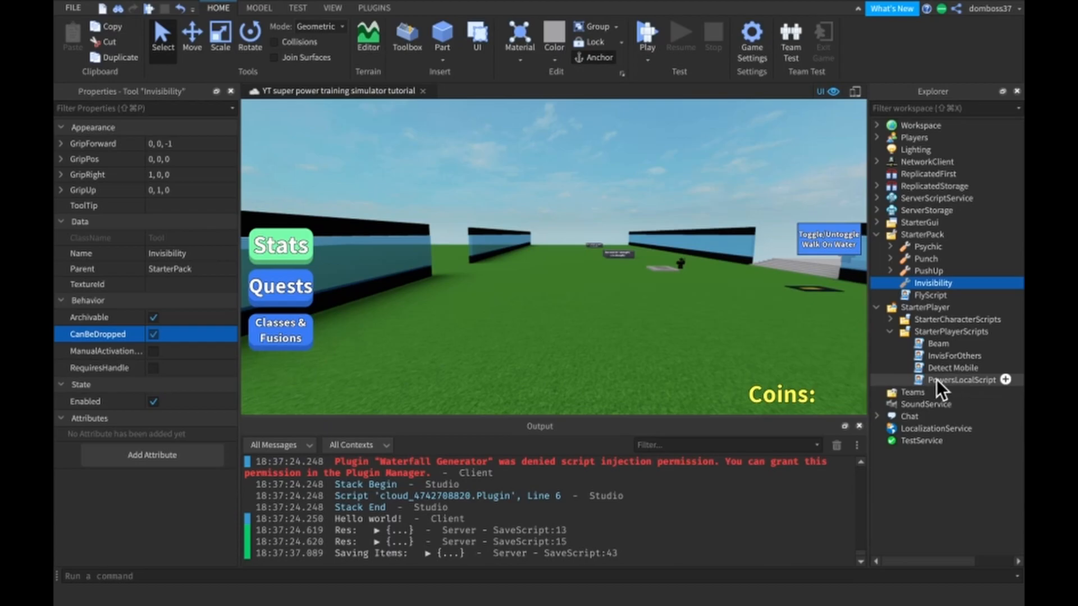
Locate and select the invisibility toggle block for the T key in PowersLocalScript
double_click(960, 379)
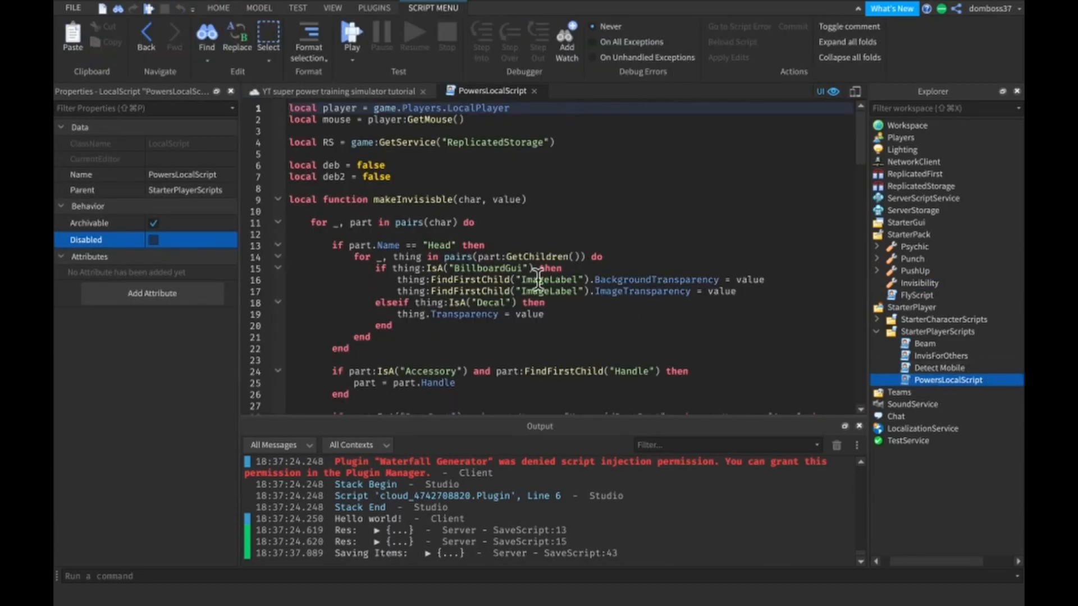
scroll("down", 3)
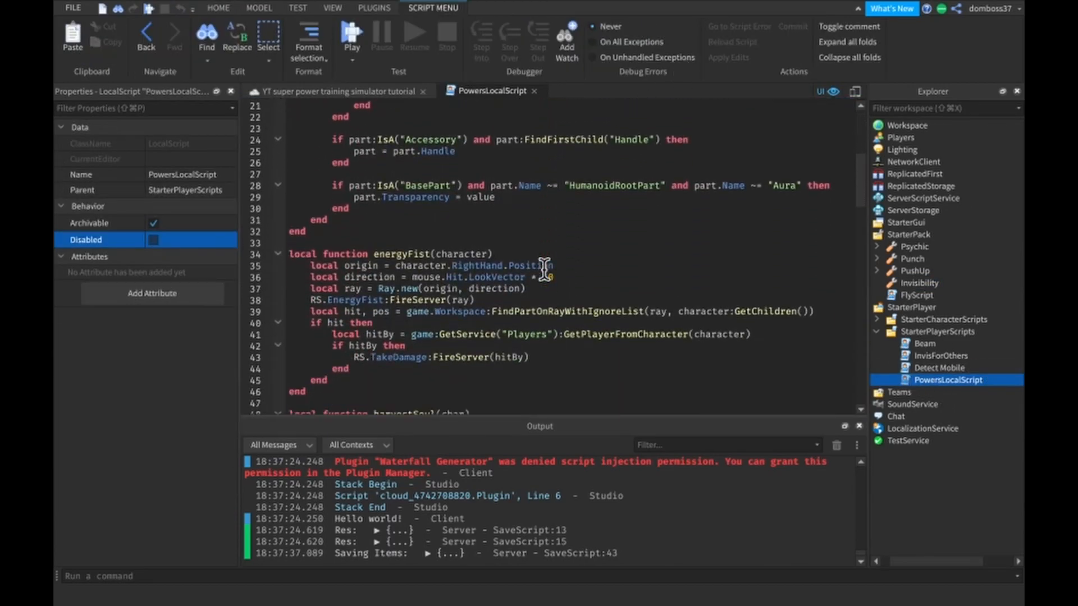
scroll("down", 3)
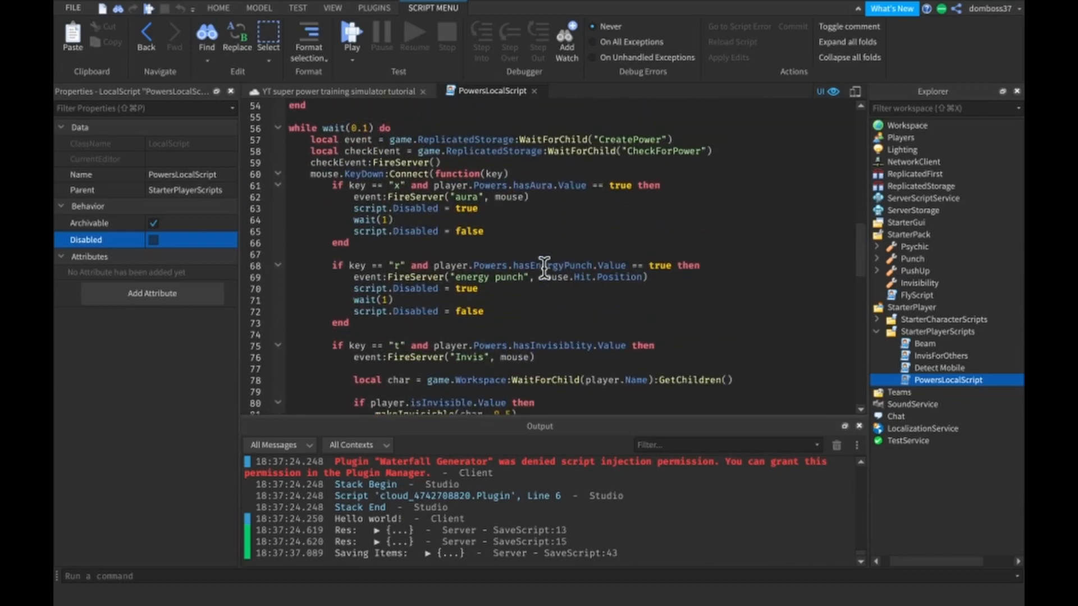
mouse_move(422, 319)
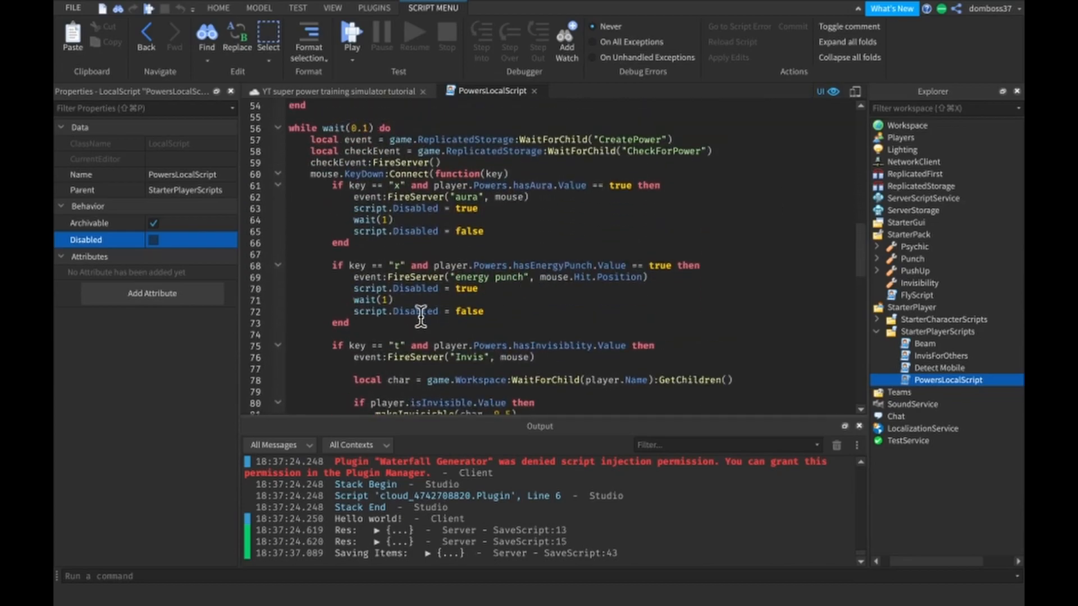
scroll("down", 3)
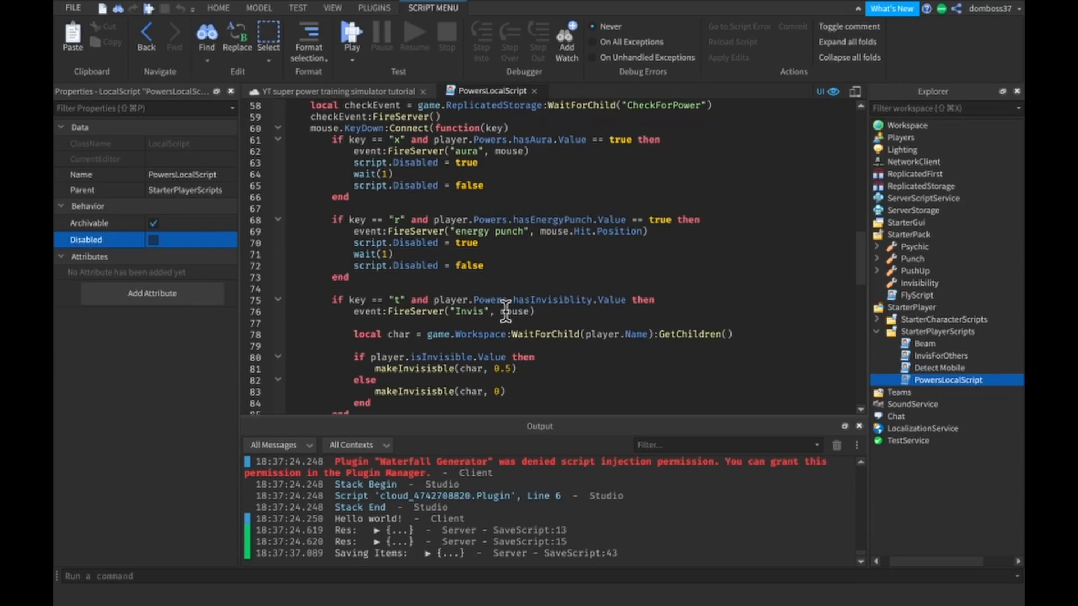
scroll("down", 3)
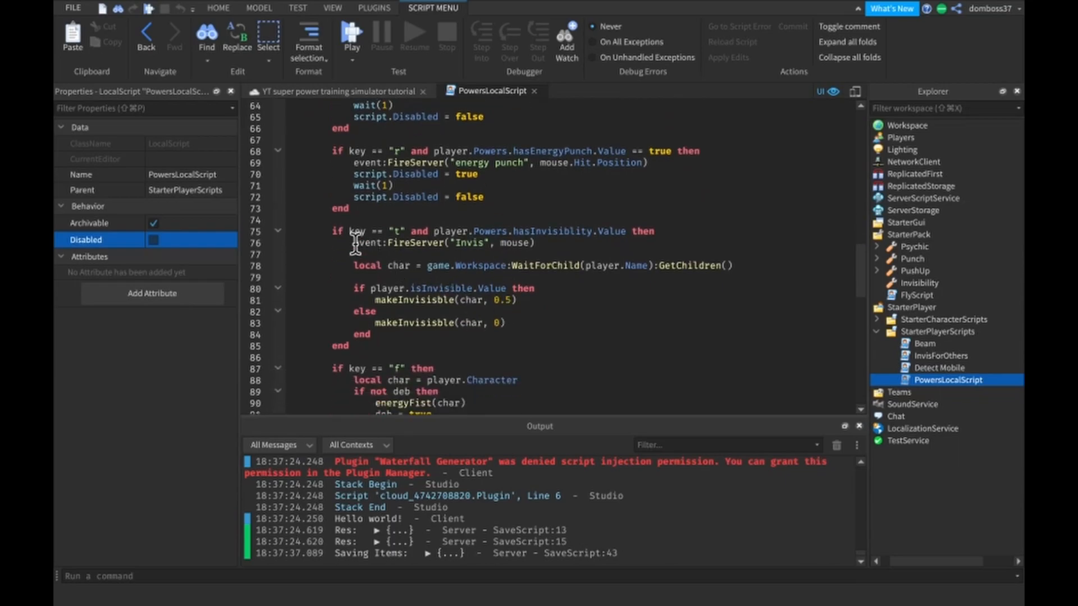
left_click_drag(352, 242, 419, 336)
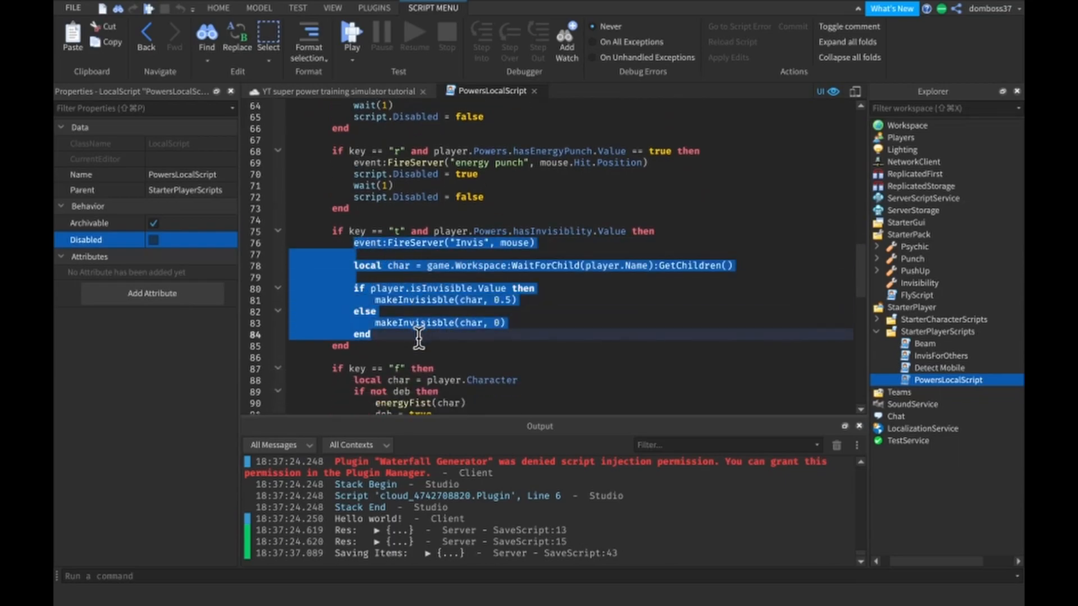
mouse_move(378, 151)
type("script.P")
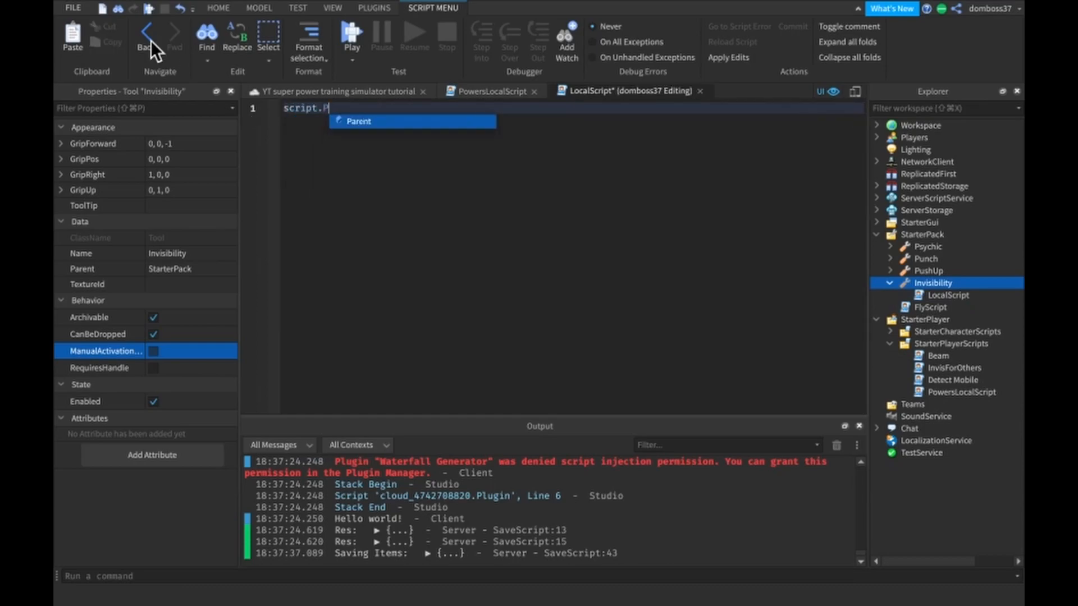
Write the script.Parent.Activated:Connect(function()) handler in the Invisibility tool's LocalScript
type("arent.Activated:Connect()")
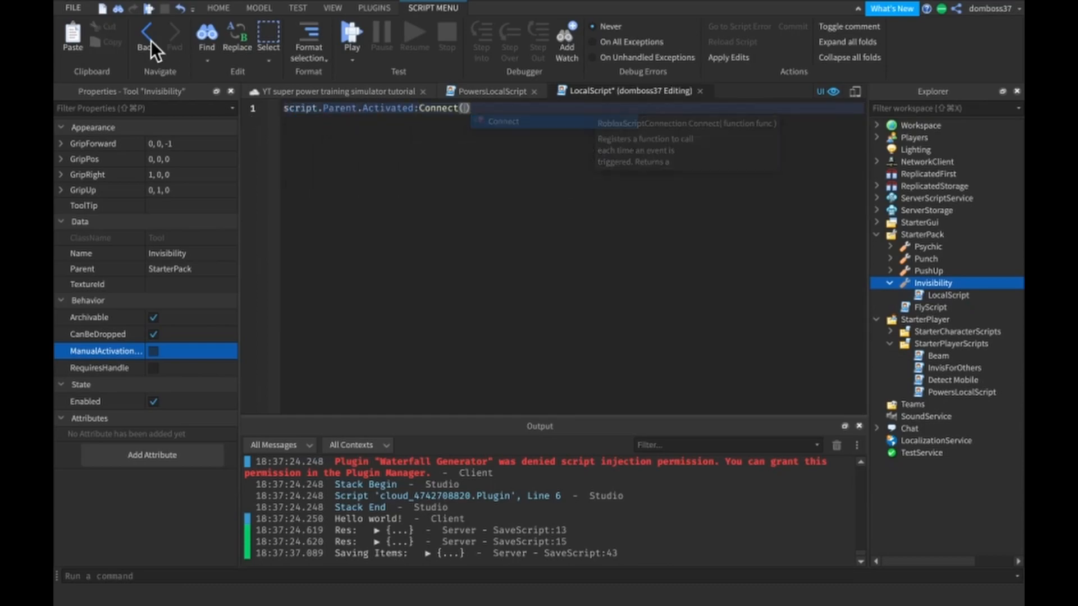
type("function()")
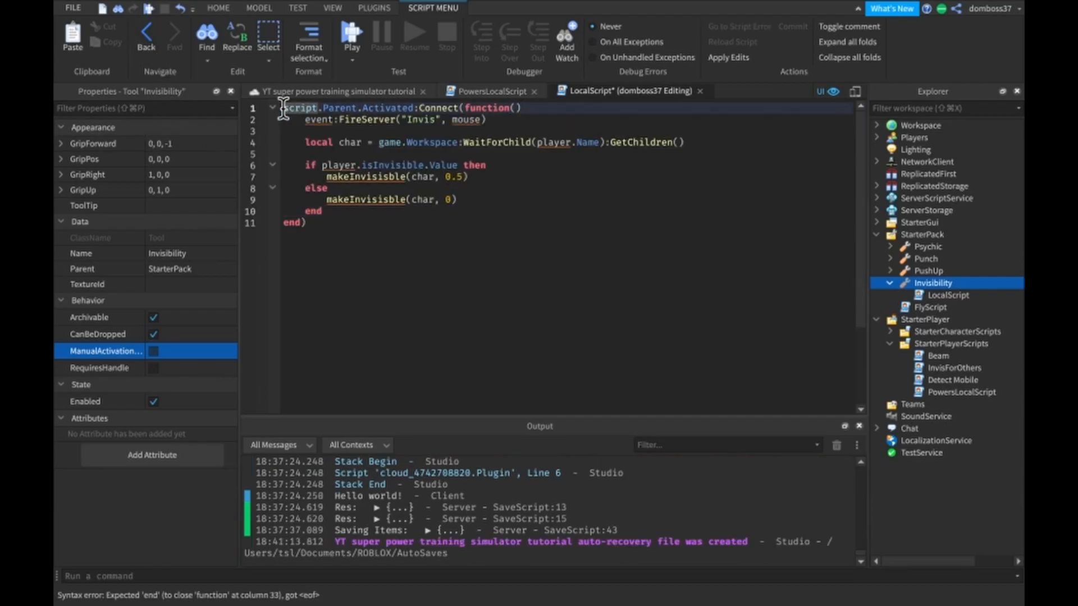
left_click(486, 90)
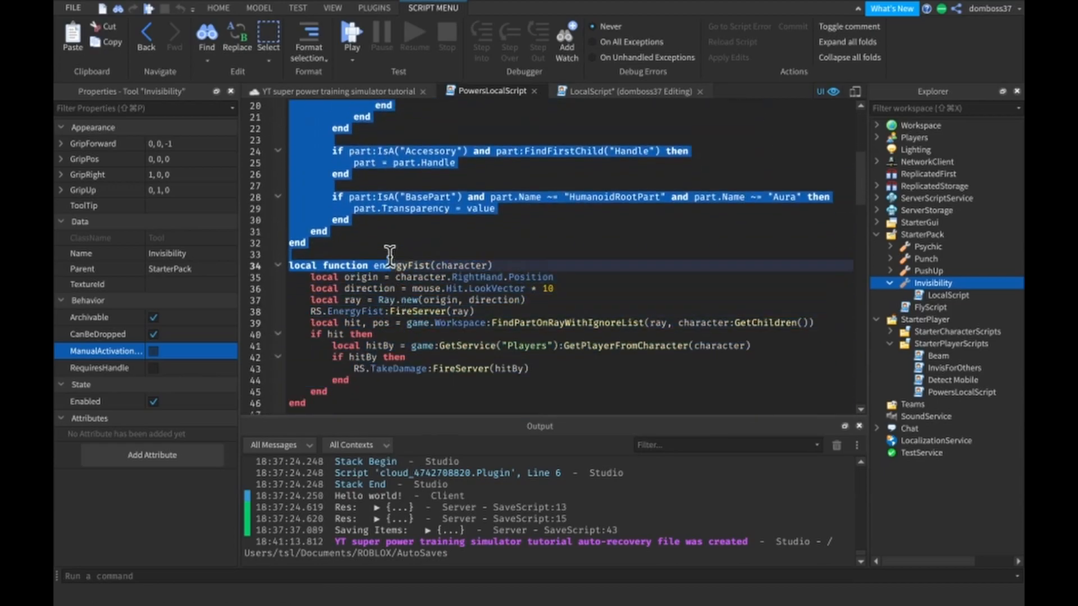
left_click(605, 91)
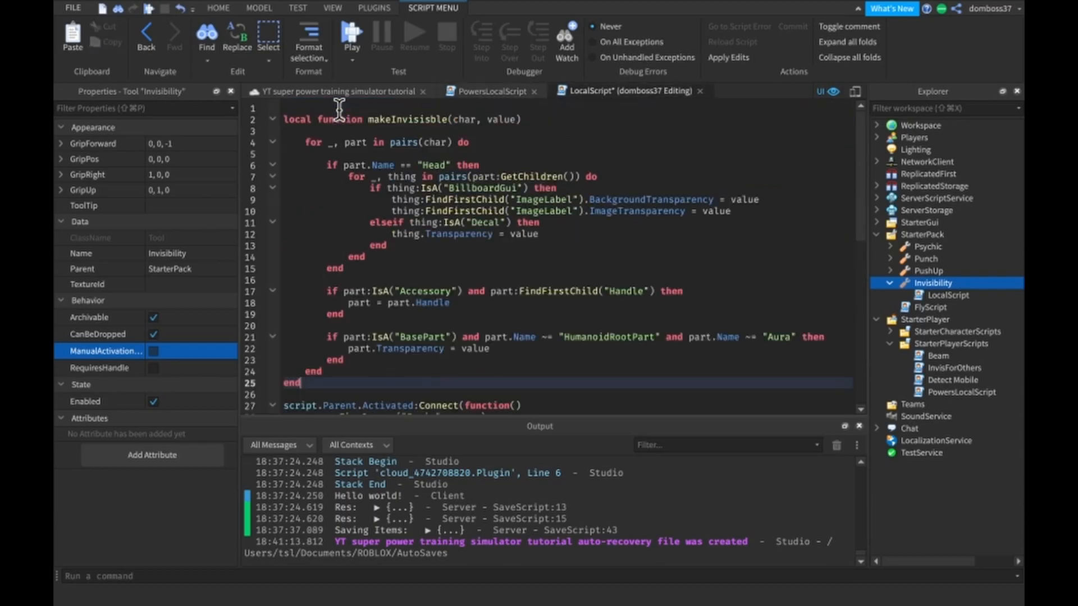
mouse_move(340, 121)
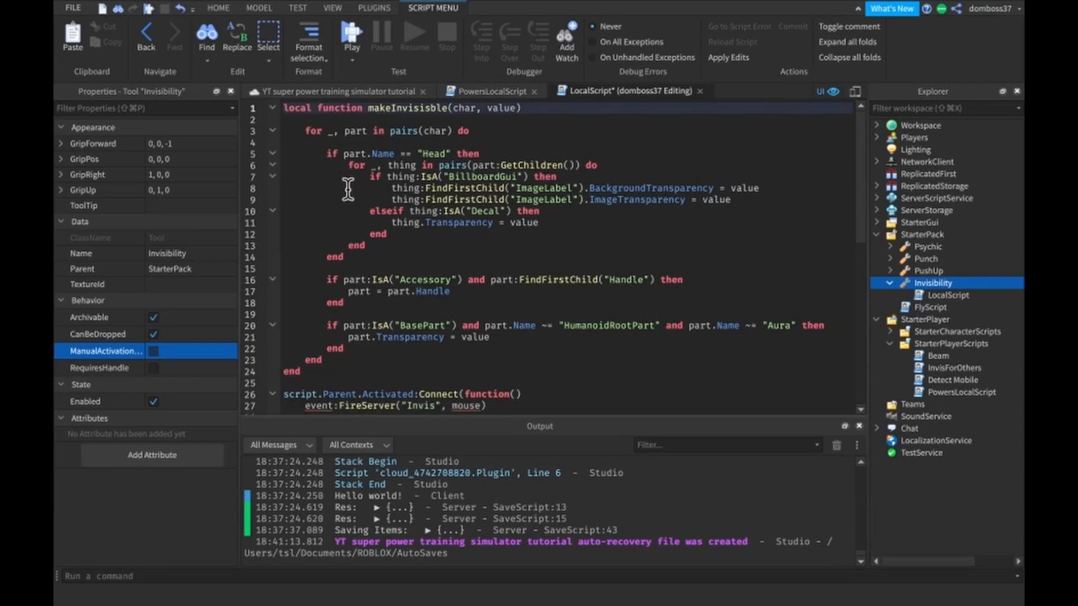
mouse_move(912, 359)
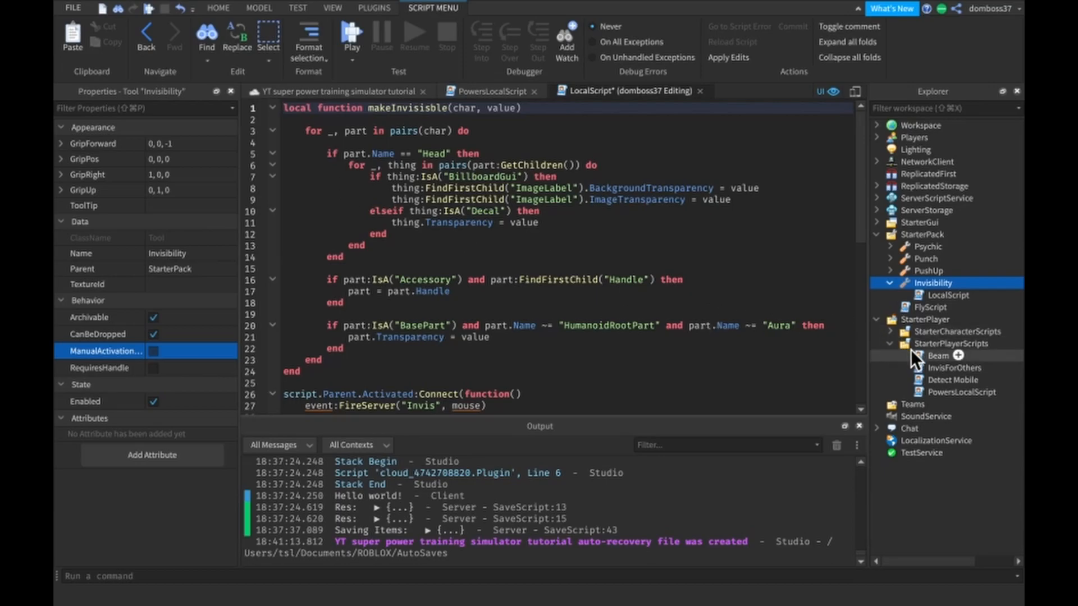
Open the InvisForOthers script from StarterPlayerScripts to read it
left_click(890, 344)
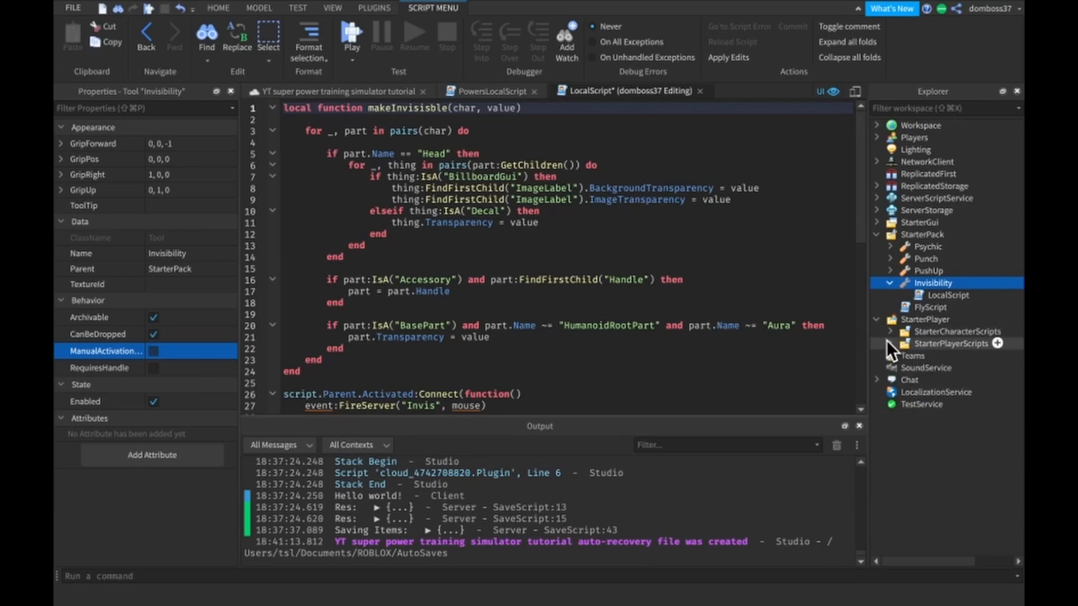
left_click(876, 319)
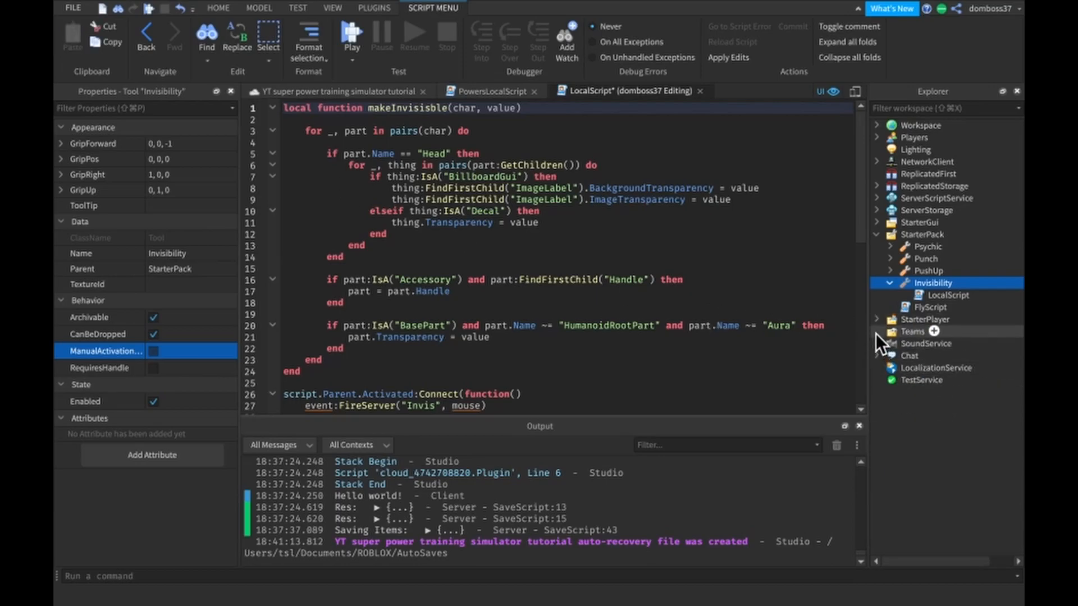
left_click(876, 319)
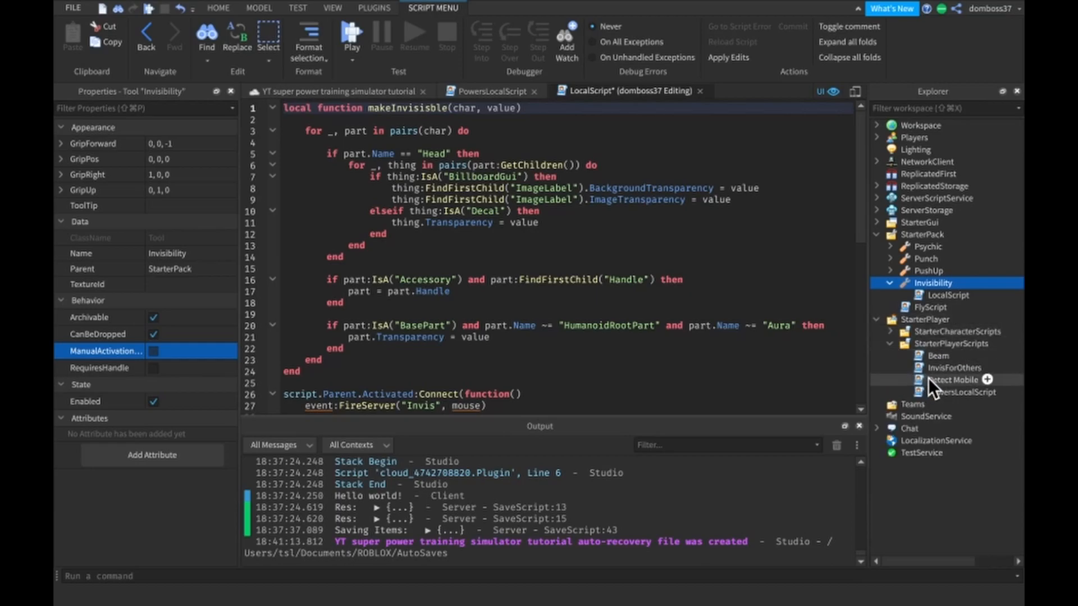
left_click(941, 367)
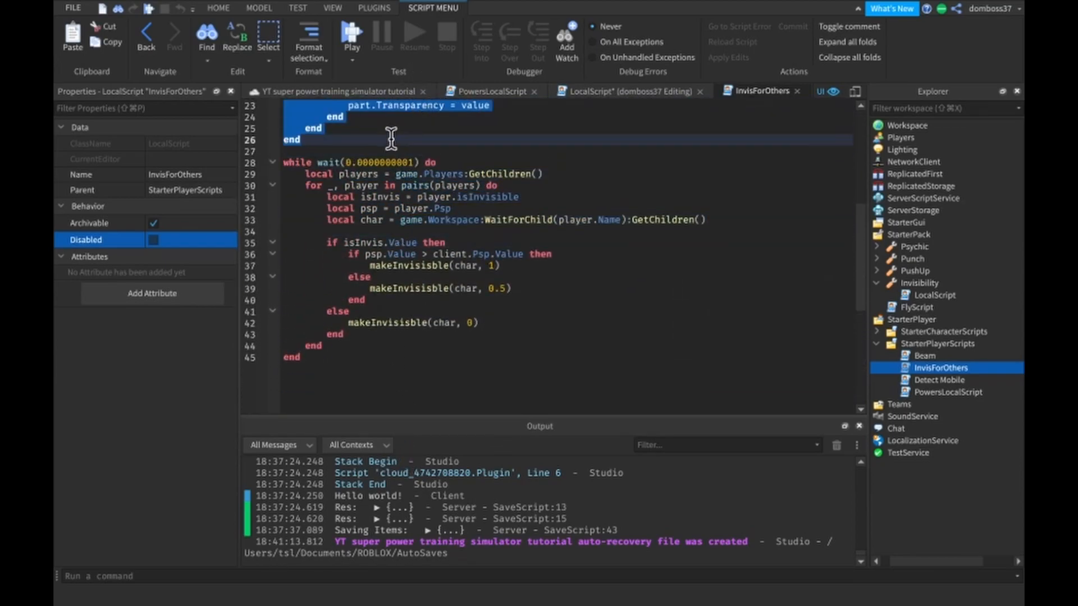
mouse_move(365, 139)
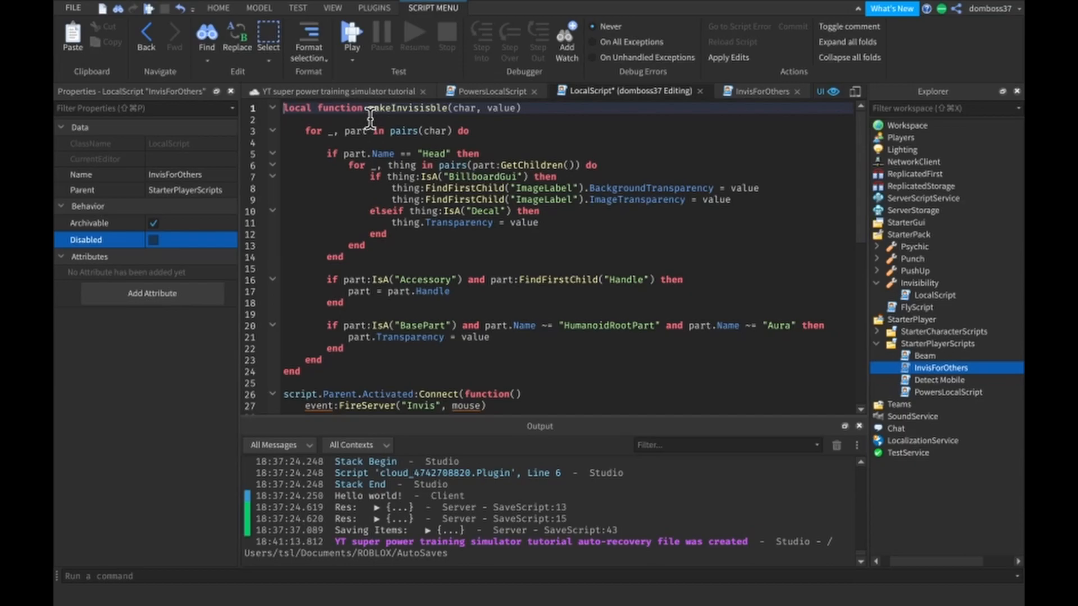
Add local client = game.Players.LocalPlayer as the first line and review the Head-handling block
key("Enter")
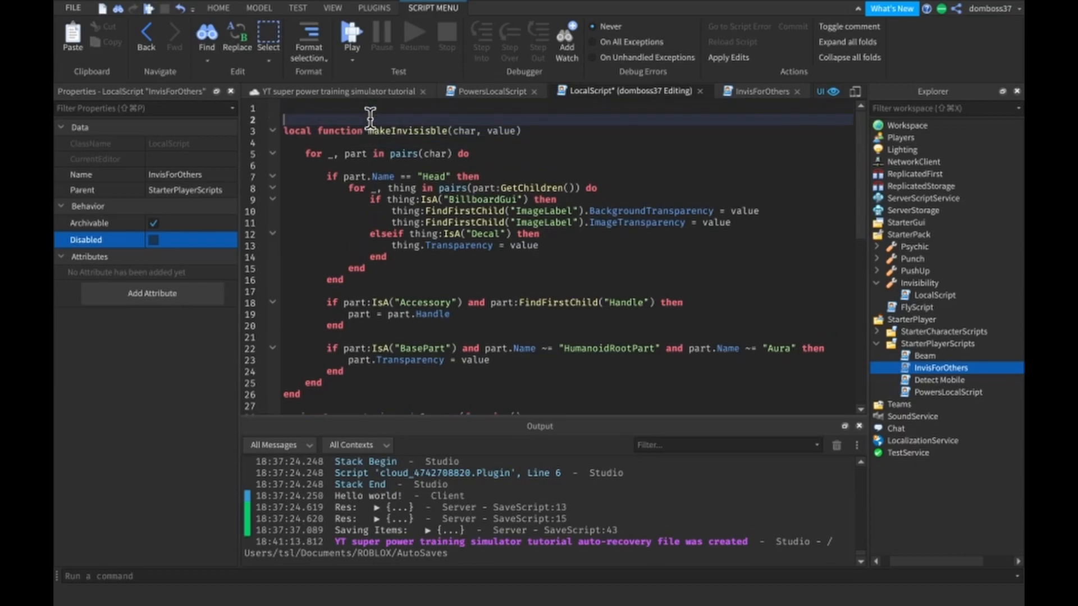
type("local client = game.Players.LocalPlayer")
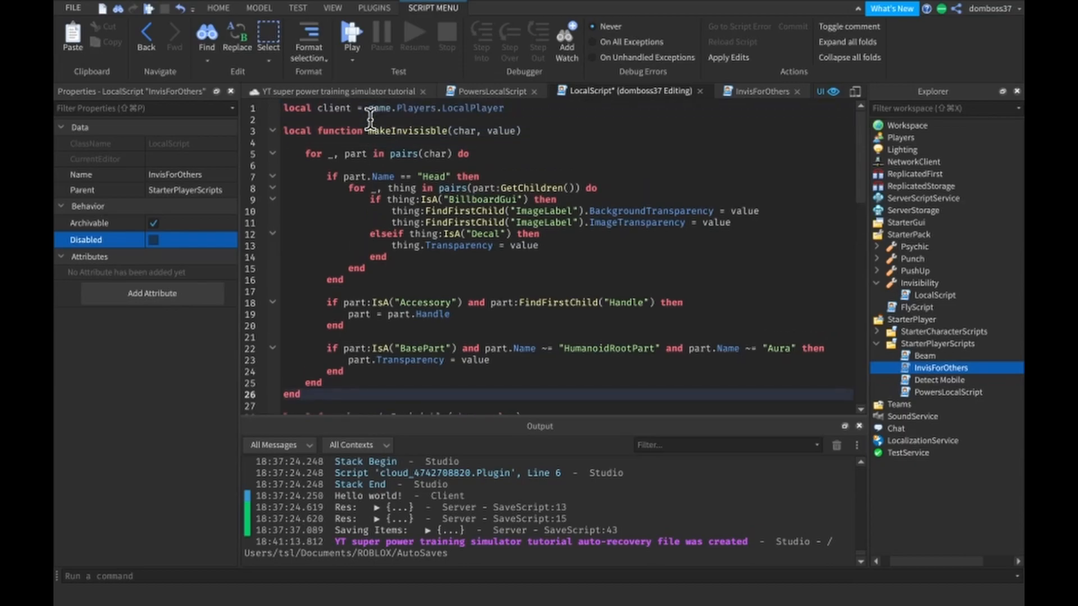
mouse_move(341, 234)
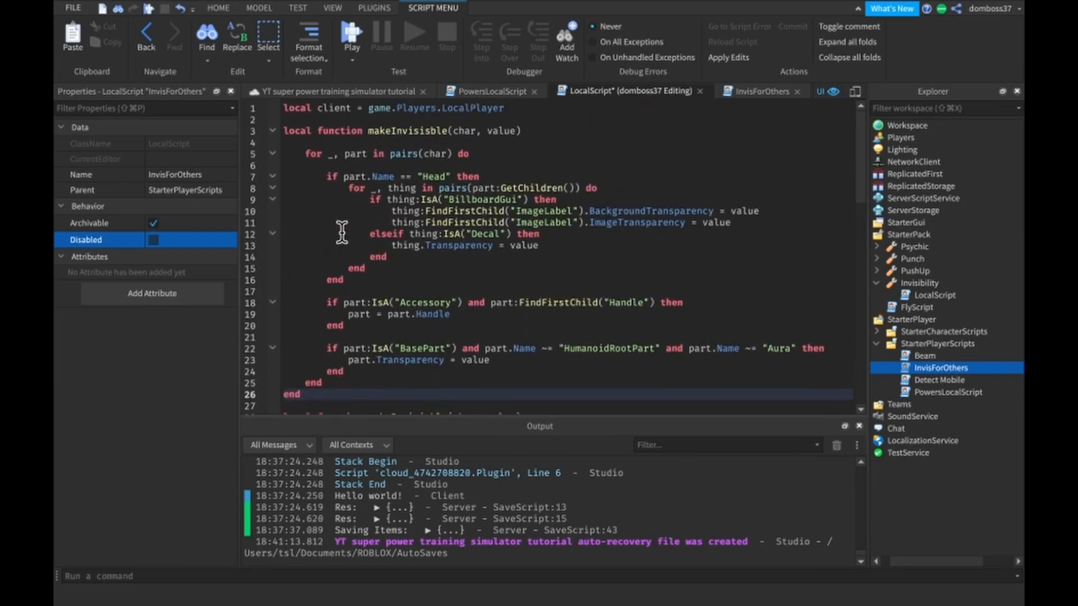
scroll("down", 3)
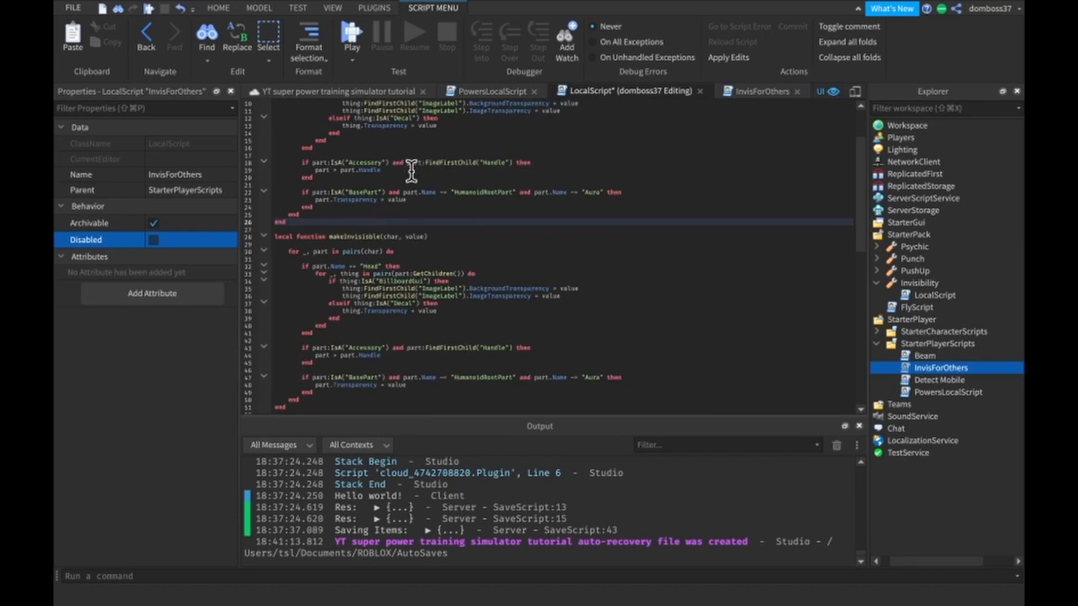
scroll("down", 3)
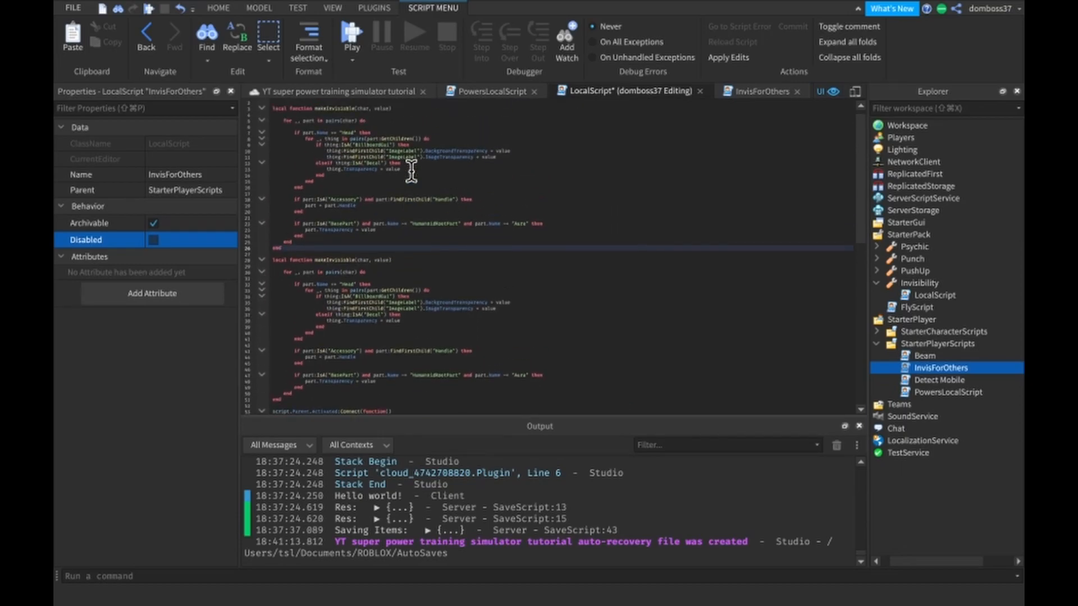
mouse_move(286, 132)
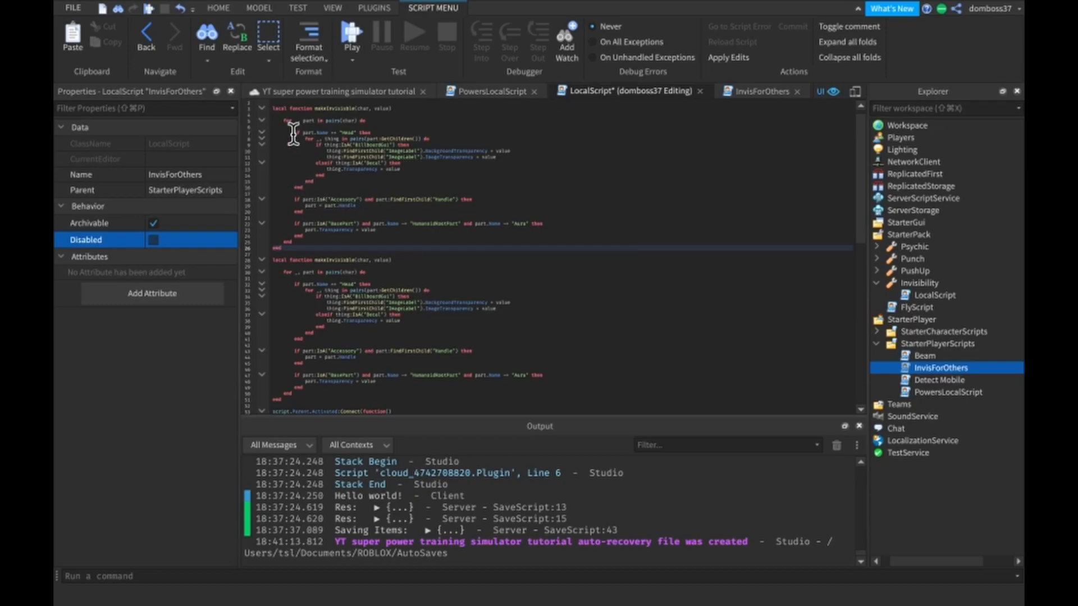
left_click_drag(288, 133, 330, 185)
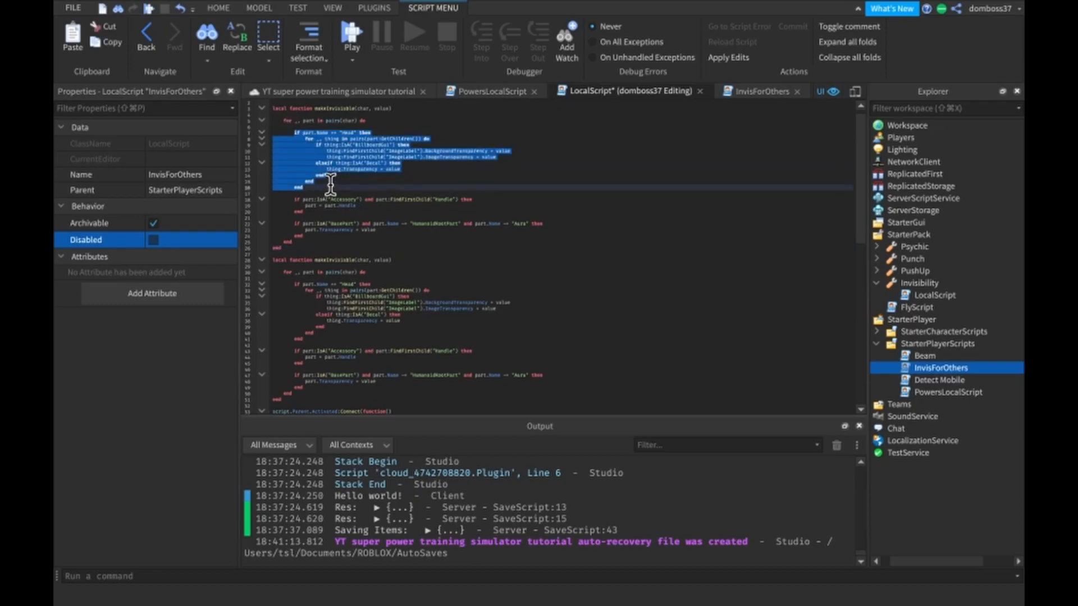
left_click(364, 229)
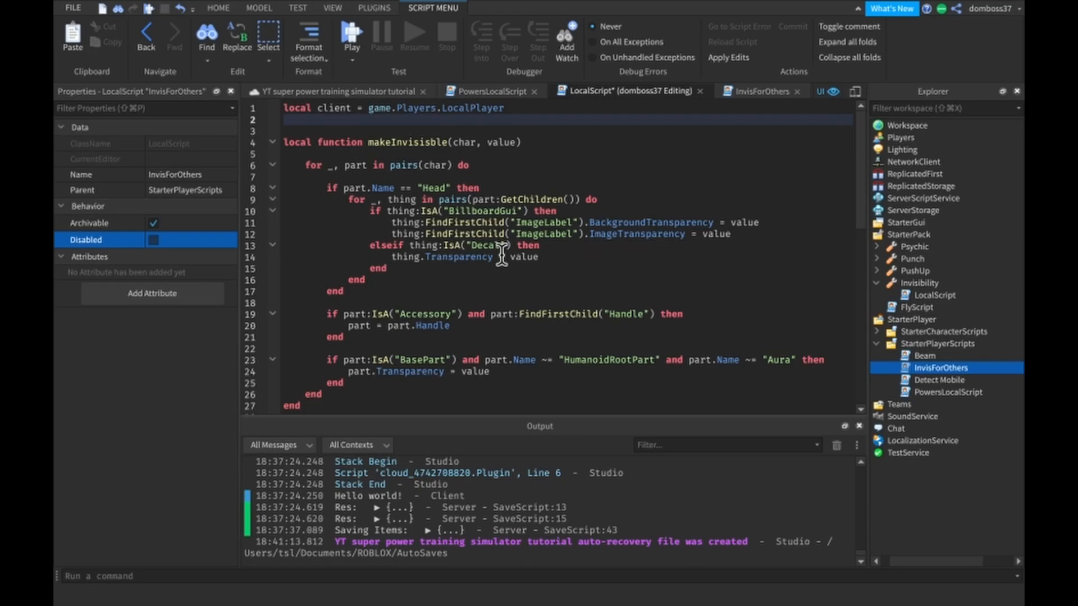
scroll("down", 3)
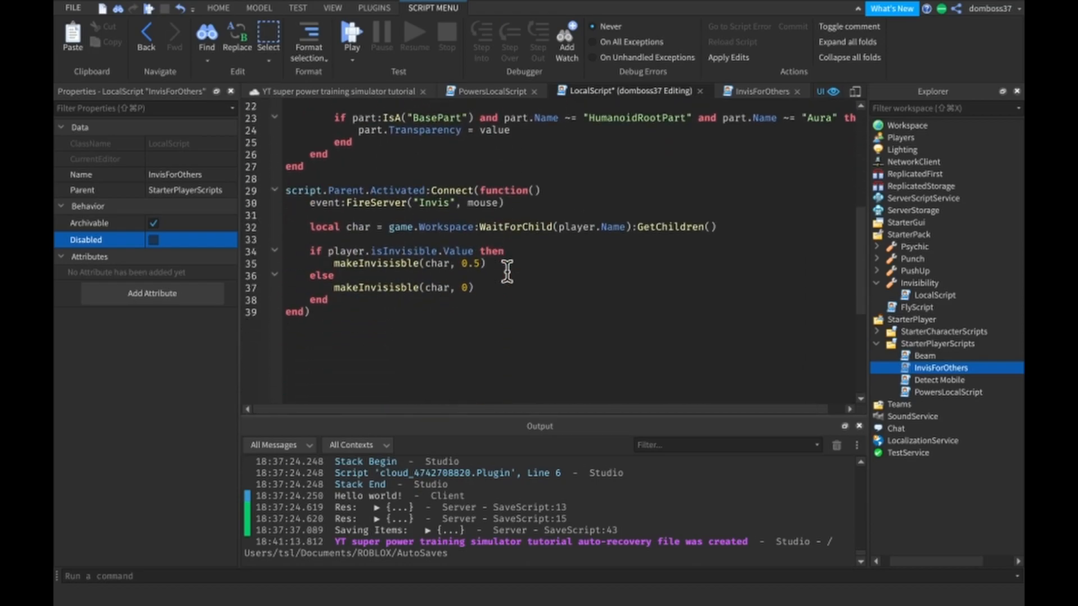
Bring InvisForOthers' while loop into the tool script and make the activation check use client
left_click(759, 91)
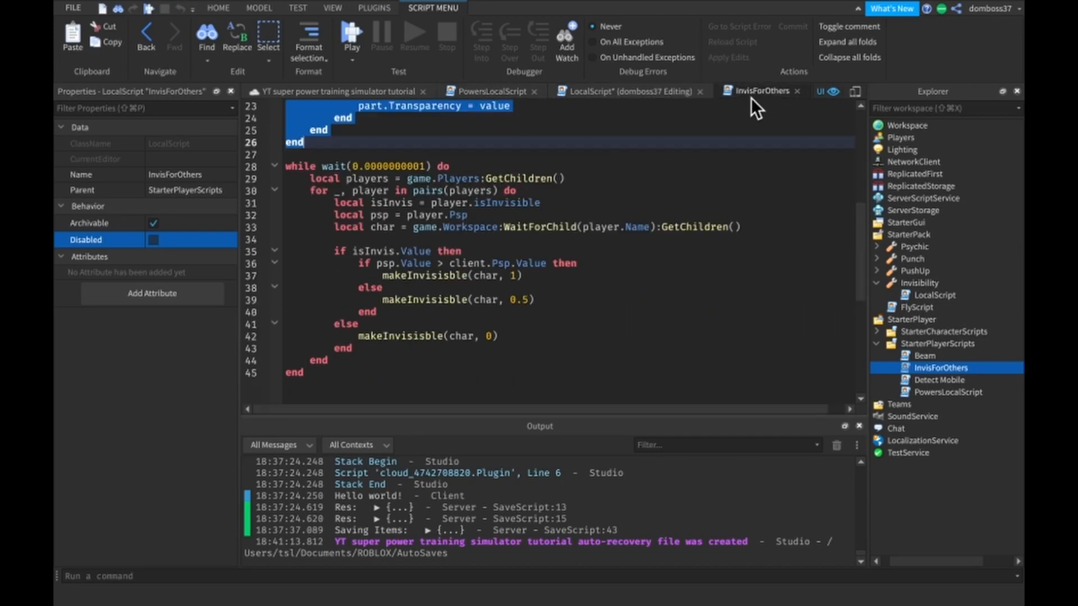
mouse_move(370, 215)
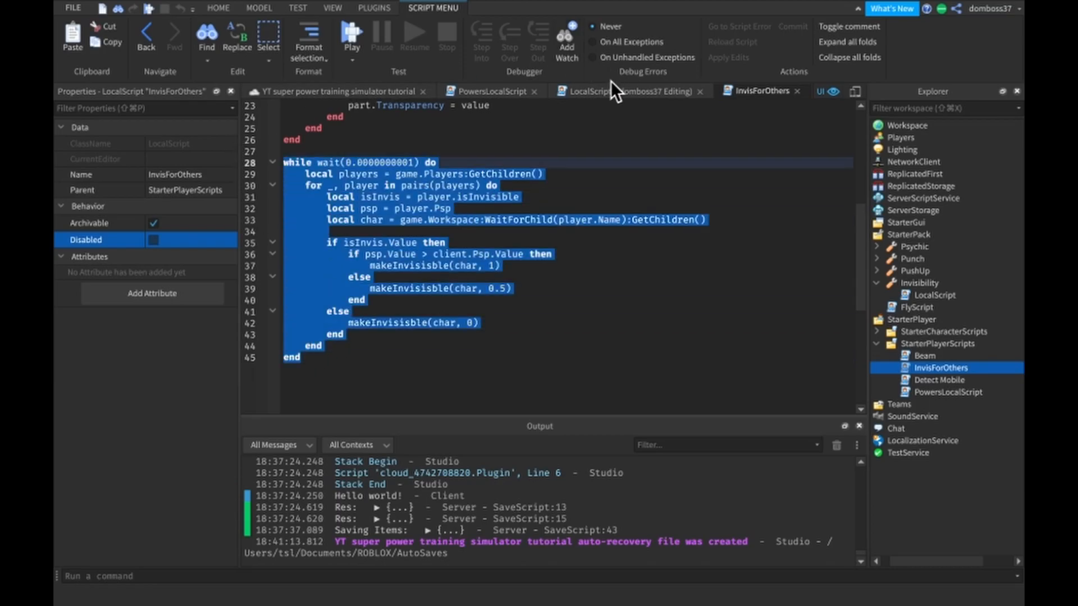
left_click(489, 91)
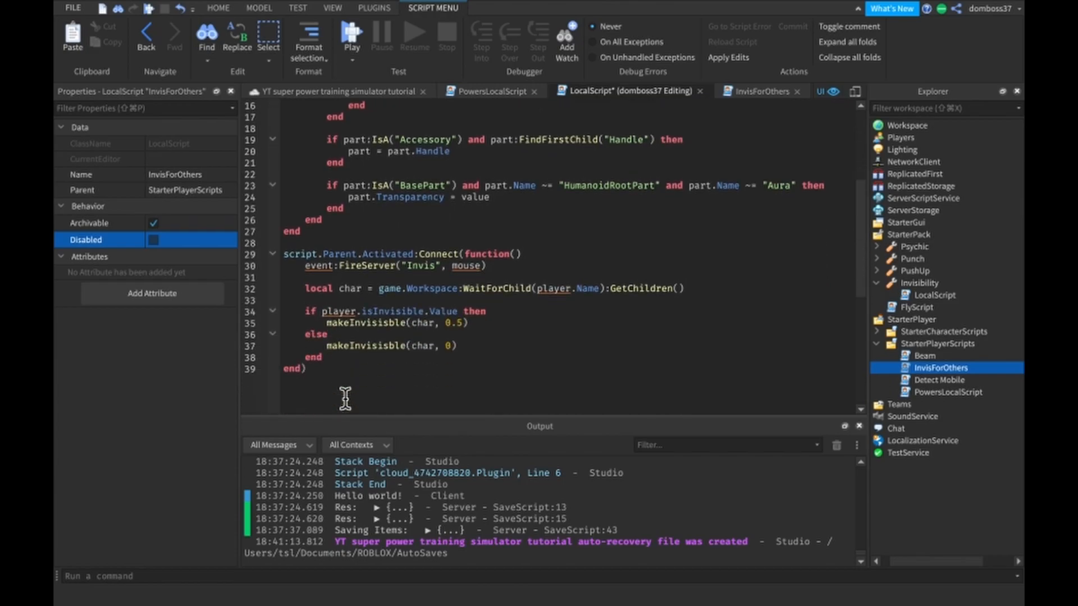
scroll("down", 3)
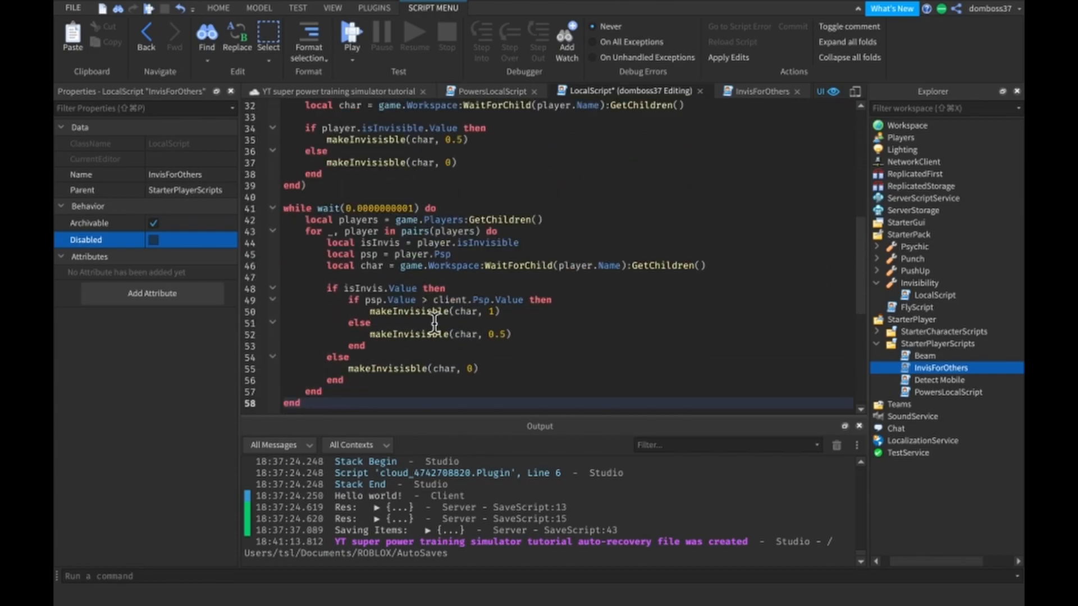
scroll("up", 3)
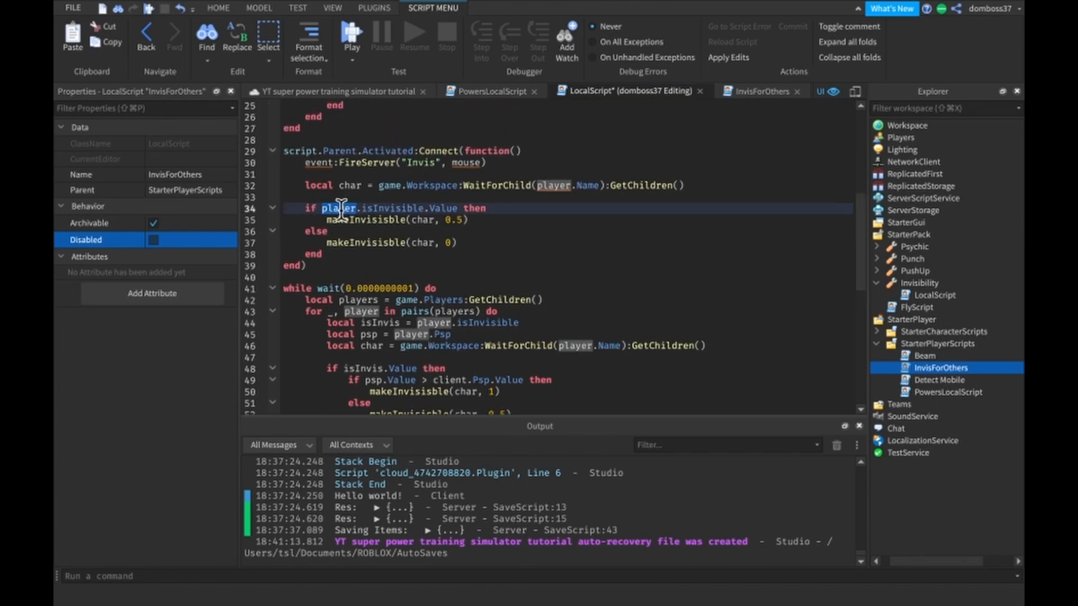
type("client")
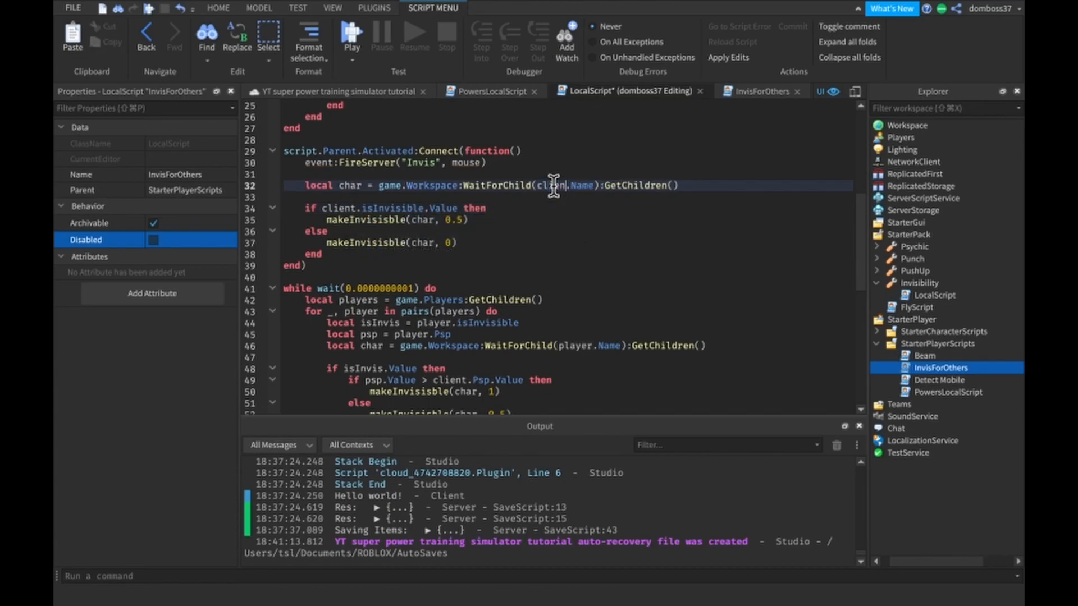
mouse_move(510, 163)
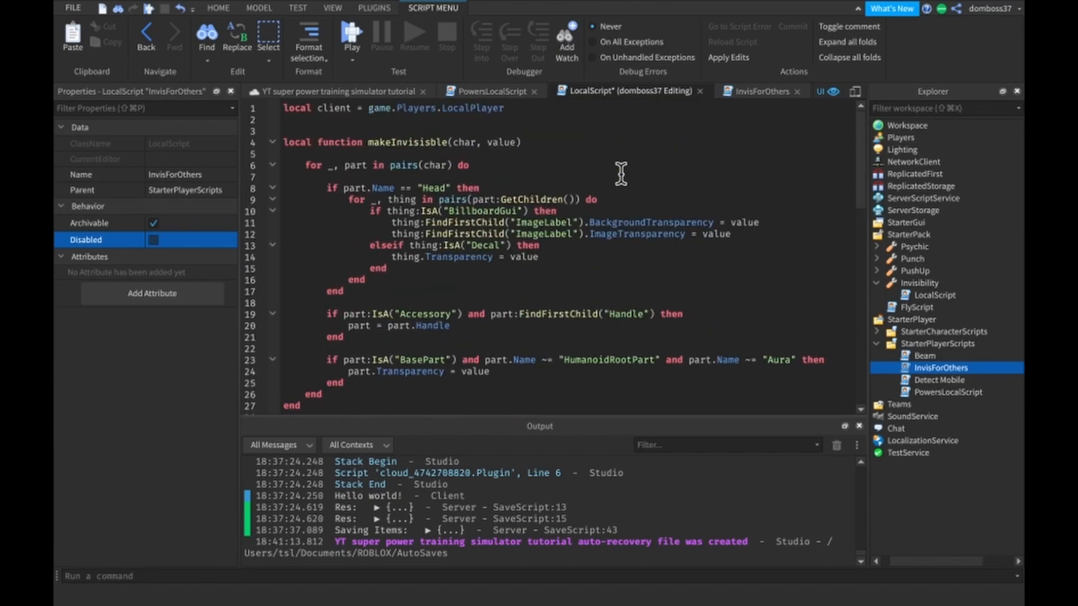
Add local mouse = client:GetMouse() and start a local RS = game: line in the tool script
left_click(485, 91)
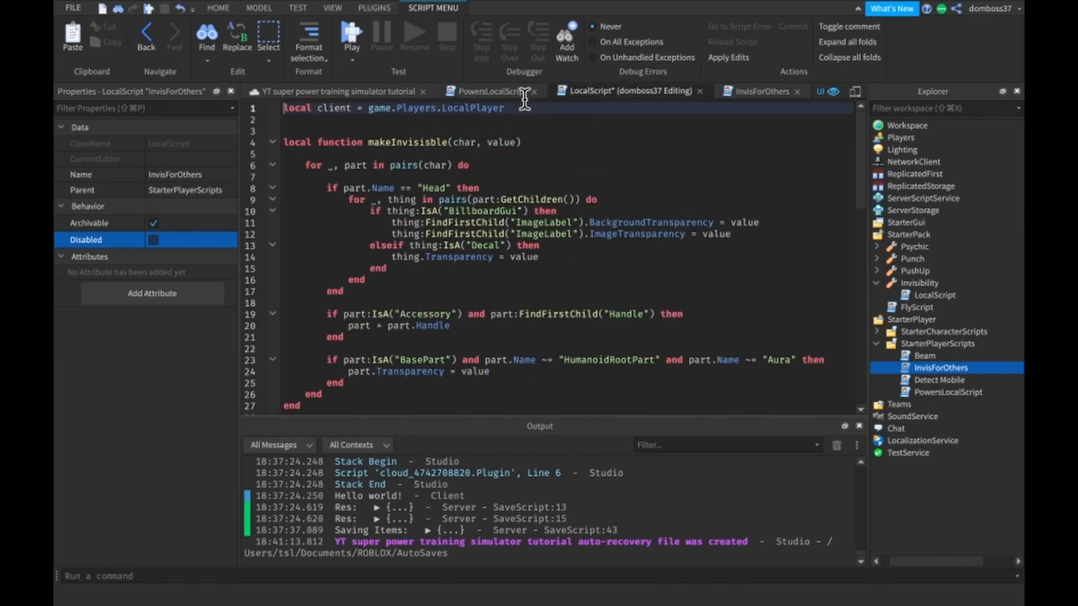
type("local mouse = player:GetMouse()")
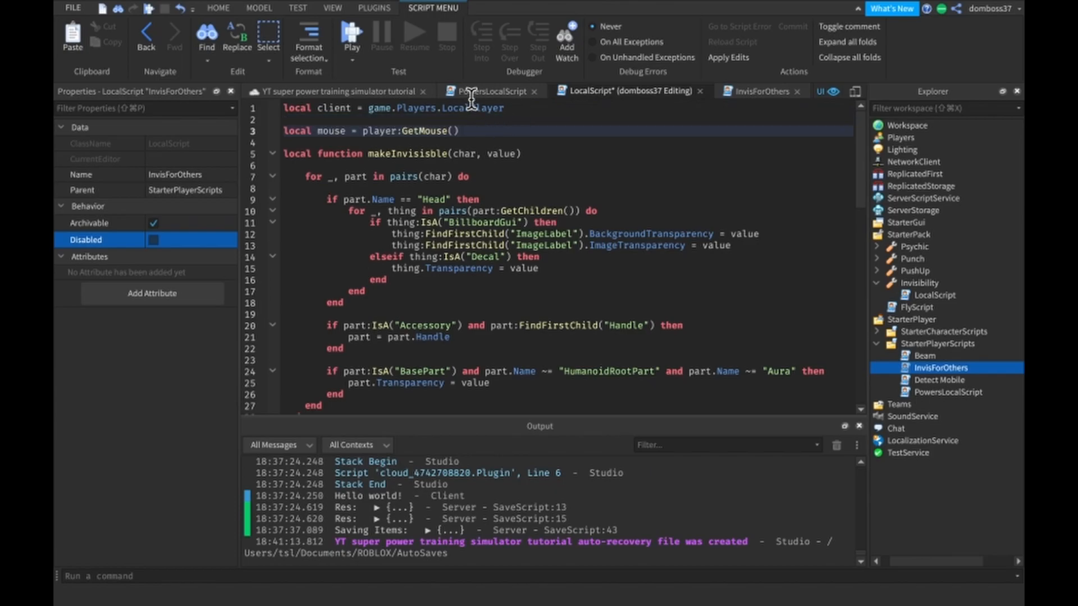
left_click(487, 91)
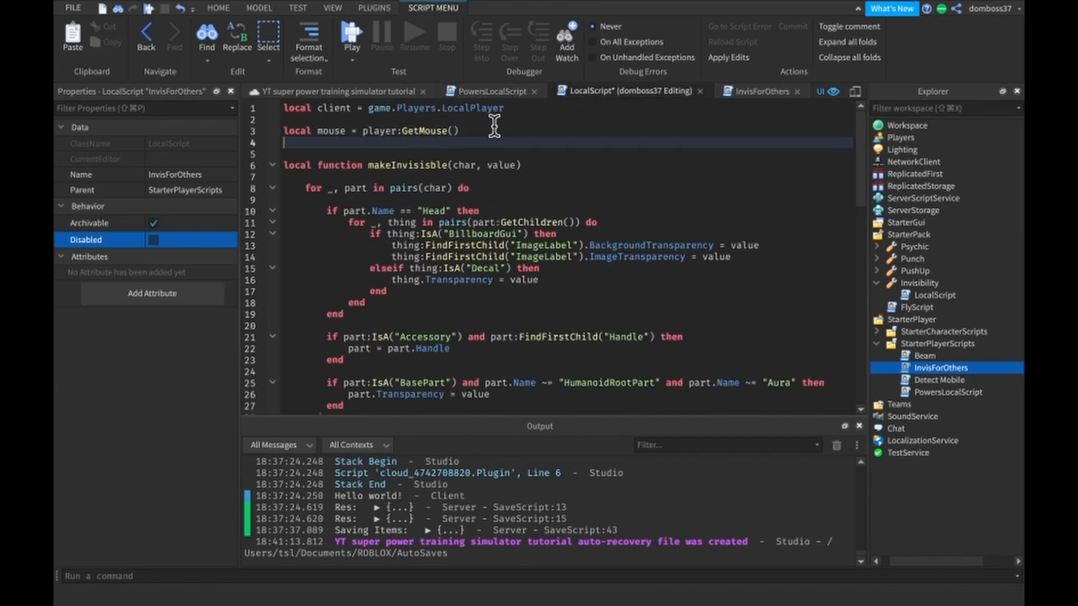
type("local RS = game:")
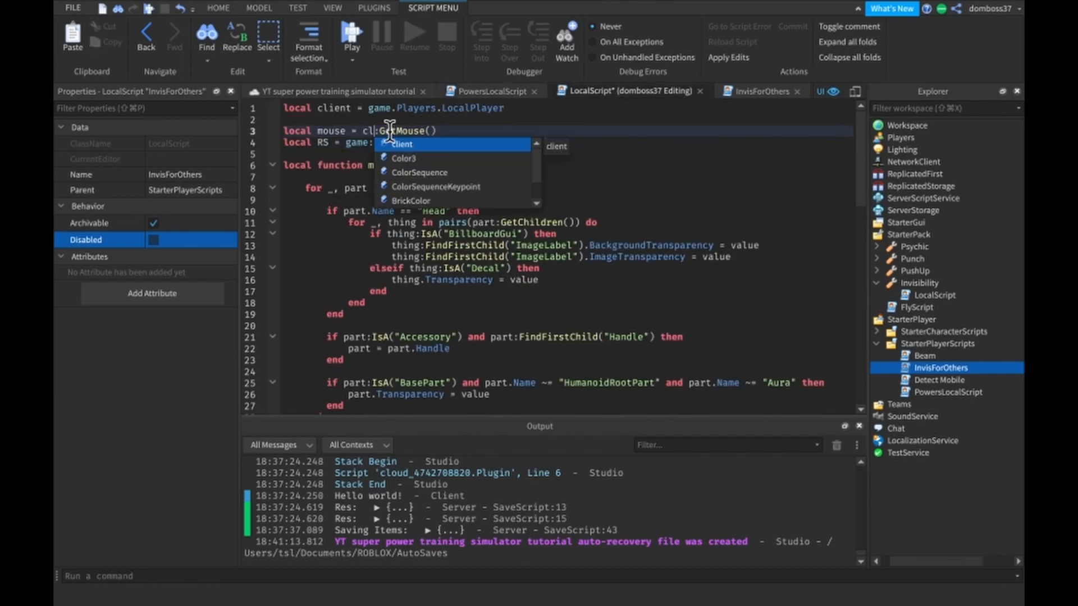
left_click(489, 91)
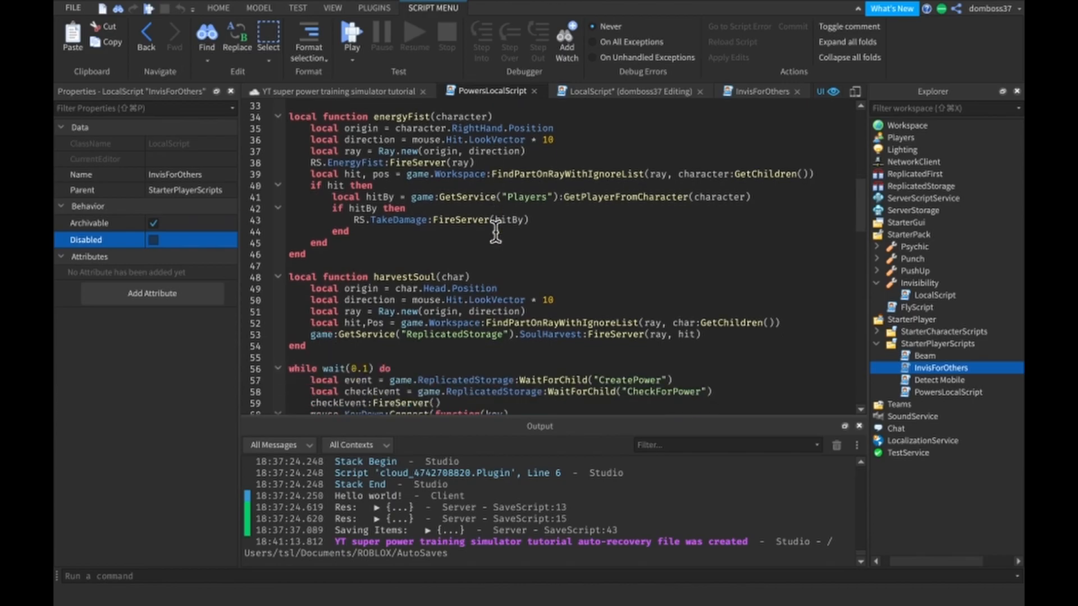
Search PowersLocalScript for 'event' to find the WaitForChild("CreatePower") line
scroll("down", 3)
type("event")
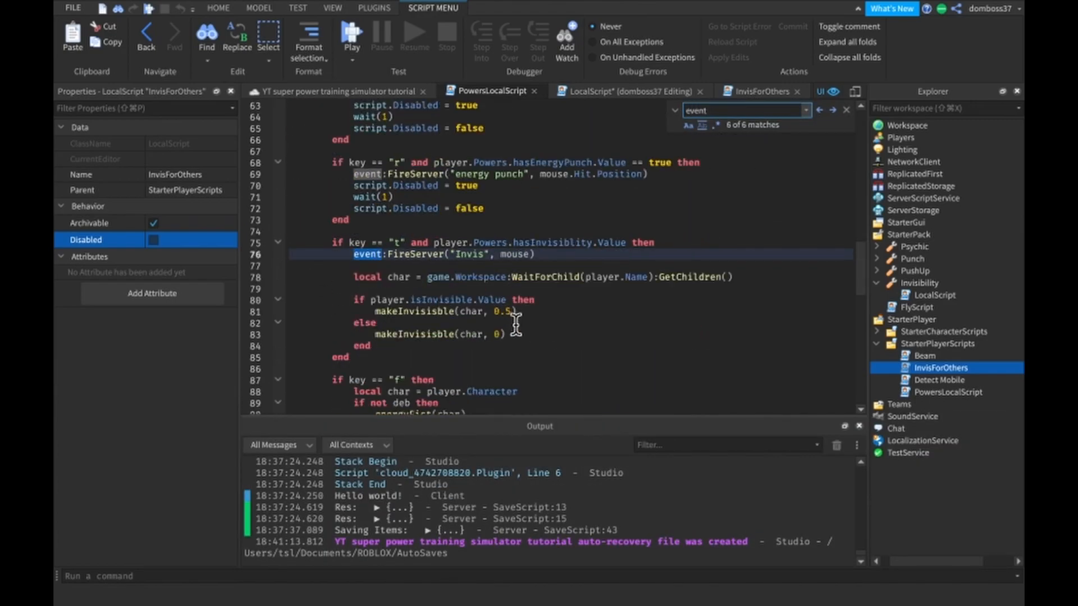
scroll("down", 3)
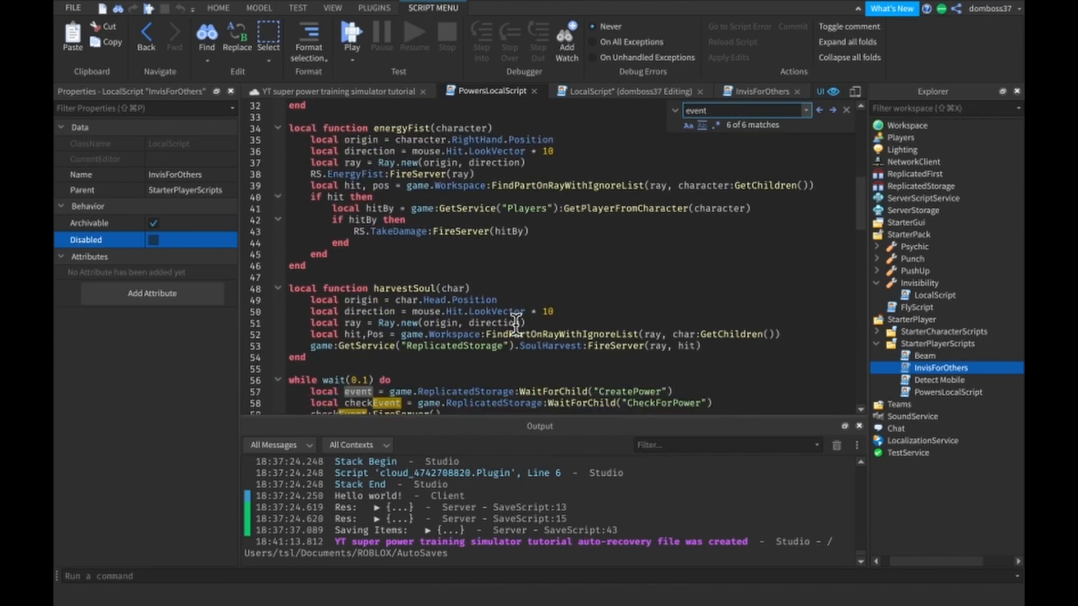
scroll("down", 3)
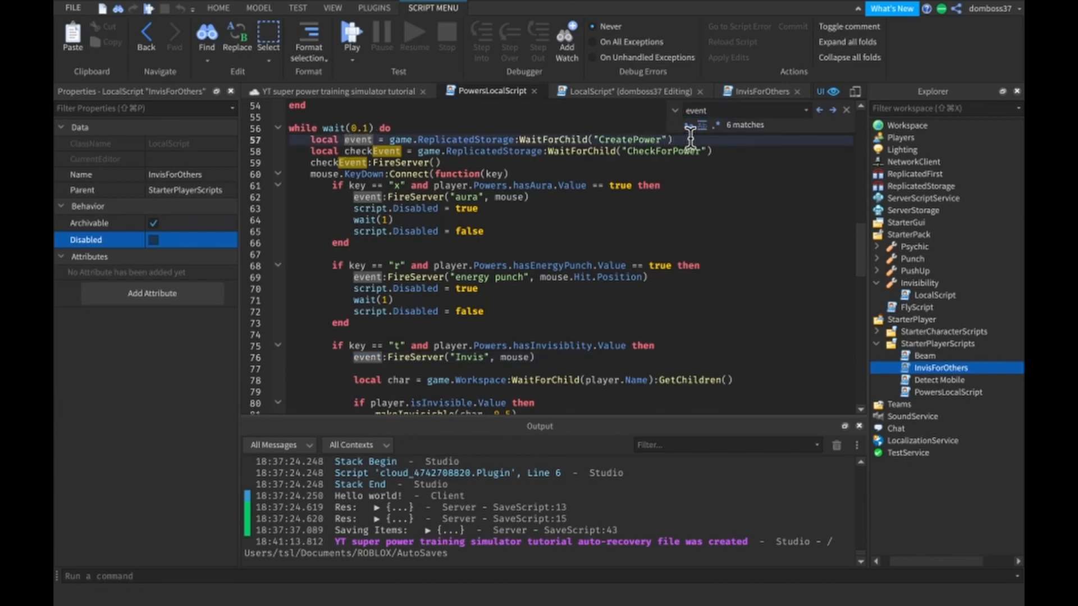
left_click(846, 110)
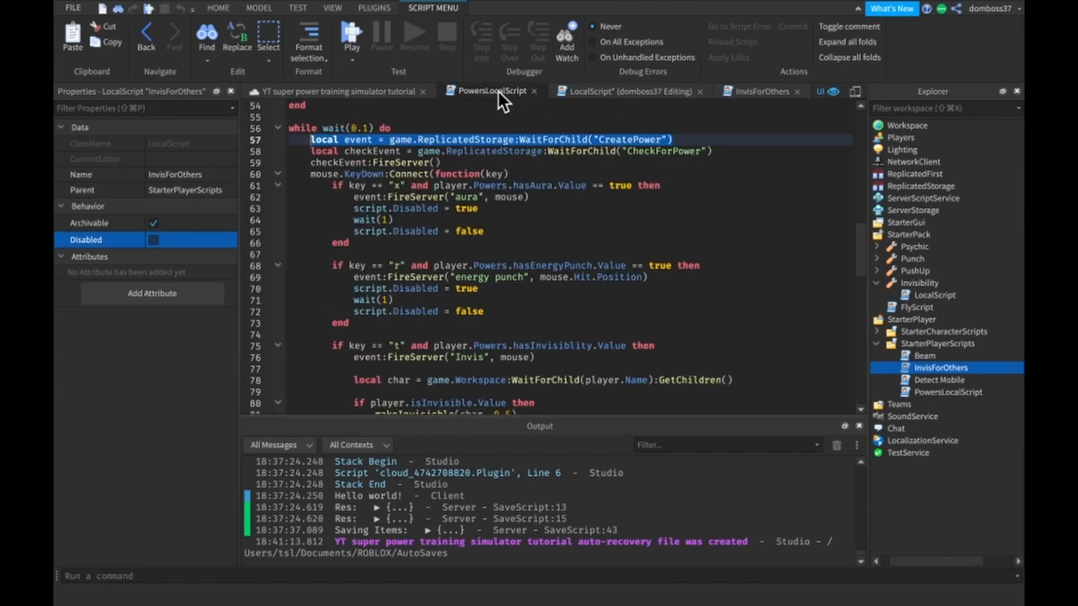
mouse_move(617, 96)
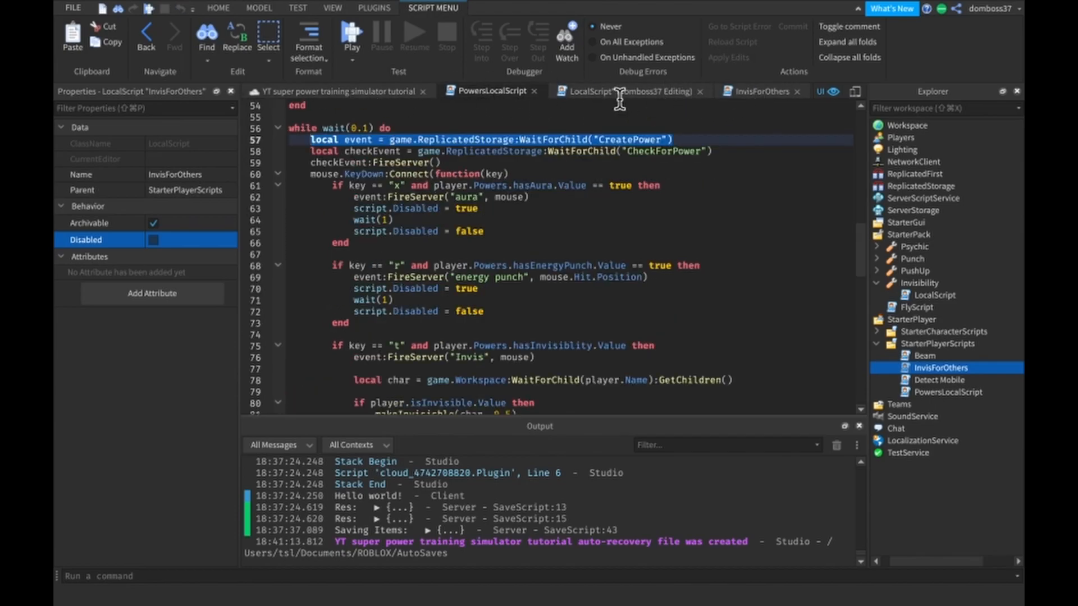
Add local event = game.ReplicatedStorage:WaitForChild("CreatePower") to the invisibility LocalScript
left_click(621, 91)
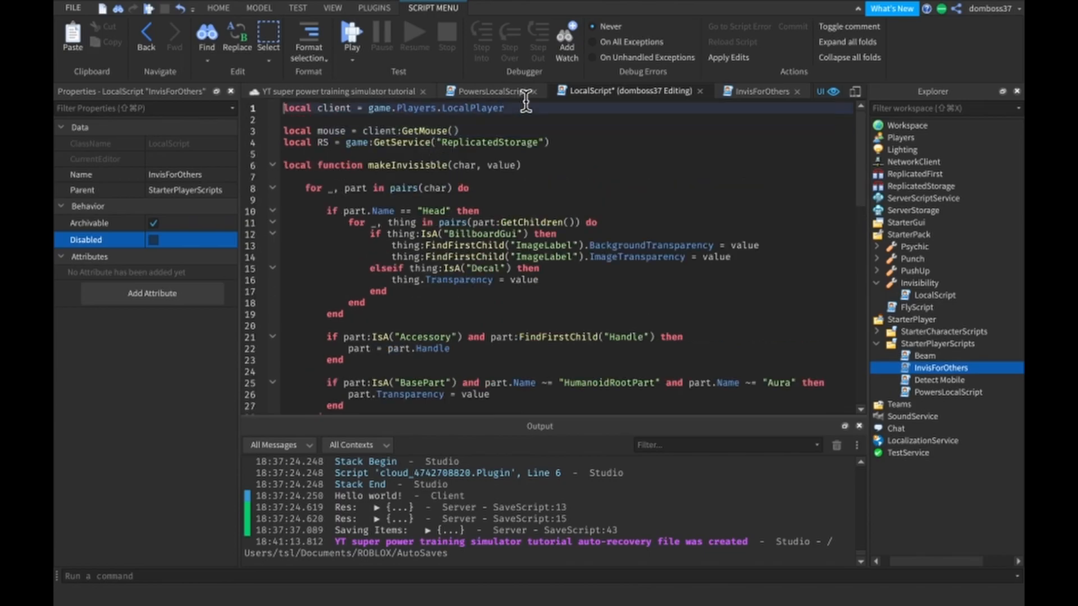
type("local event = game.ReplicatedStorage:WaitForChild(\"CreatePower\")")
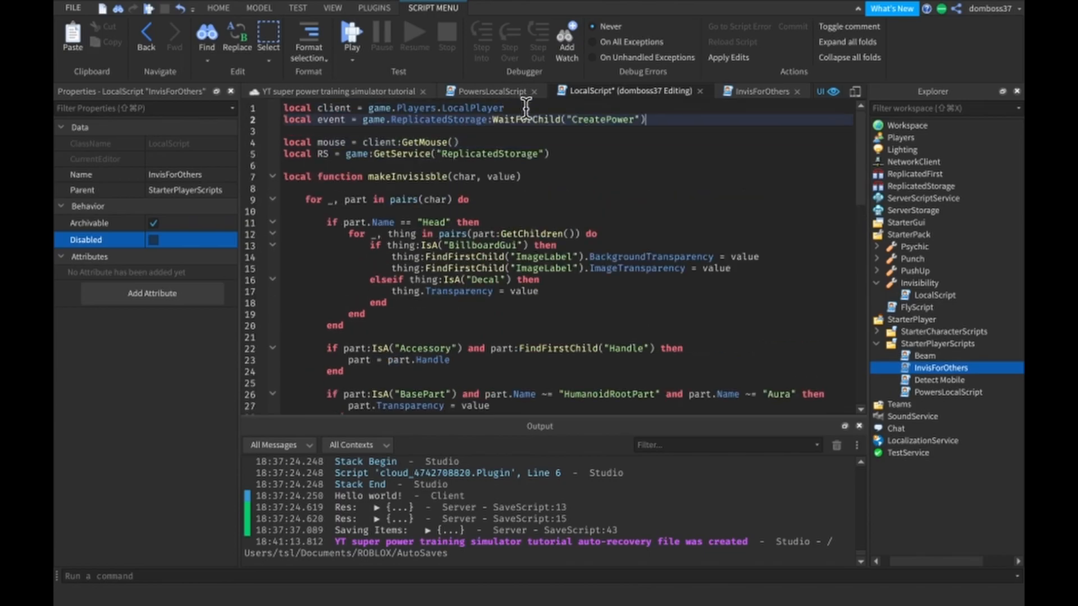
mouse_move(671, 120)
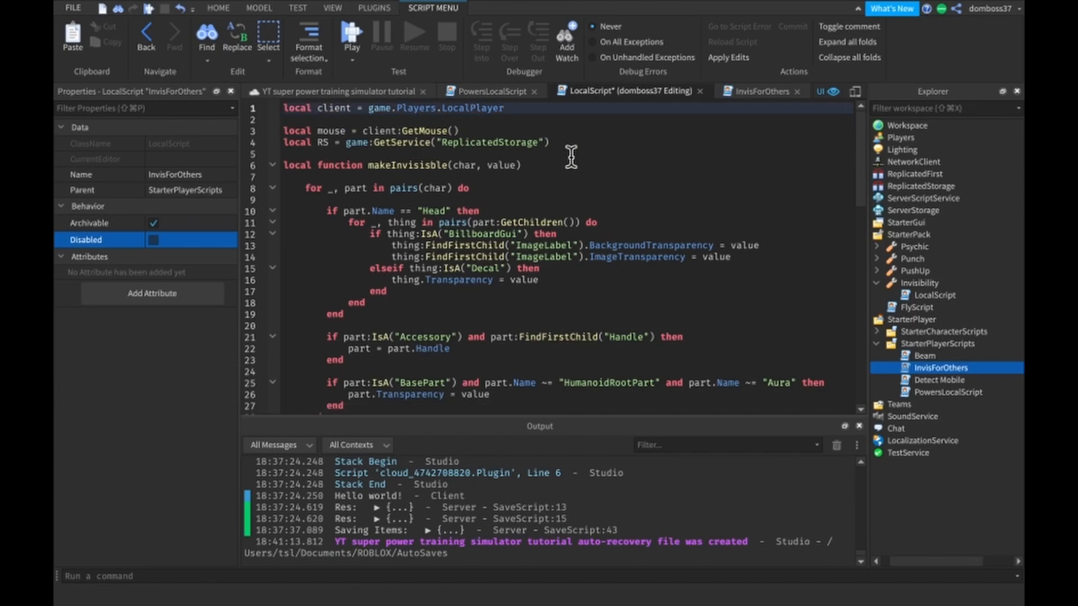
type("local event = game.ReplicatedStorage:WaitForChild(\"CreatePower\")")
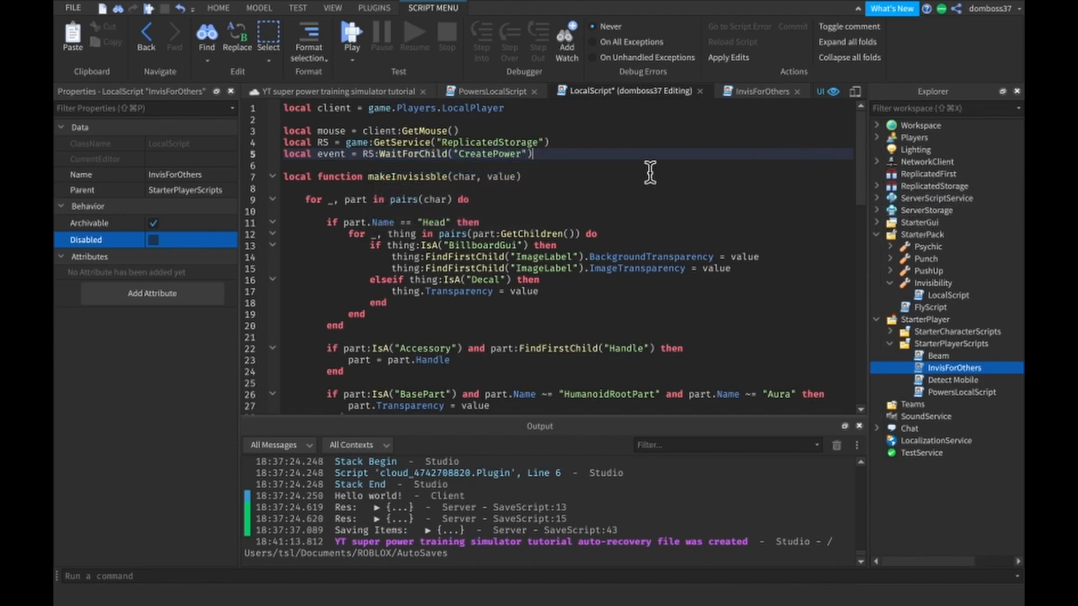
scroll("down", 3)
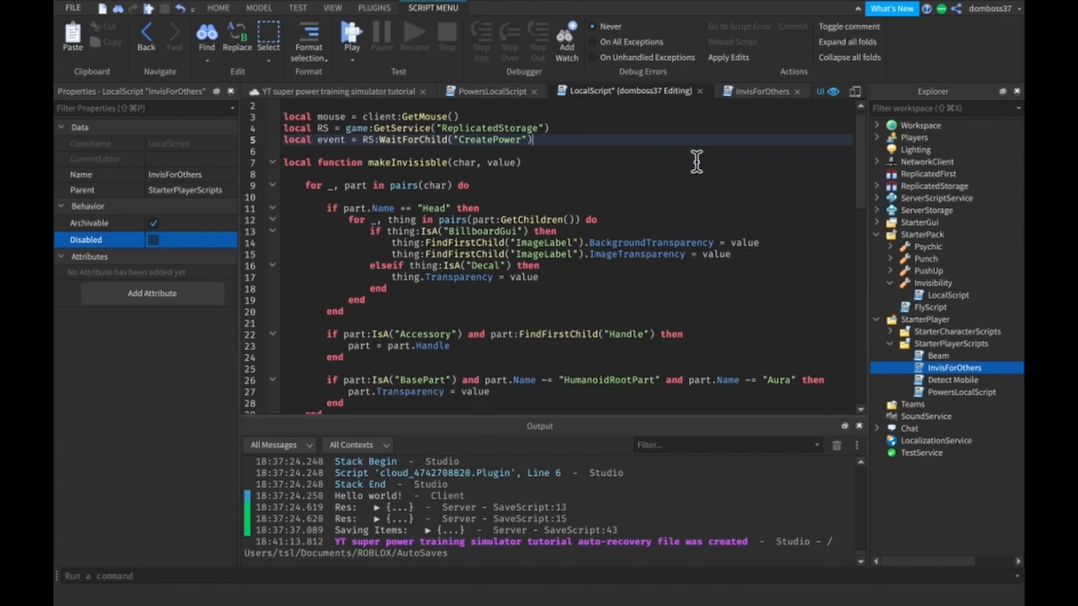
scroll("down", 3)
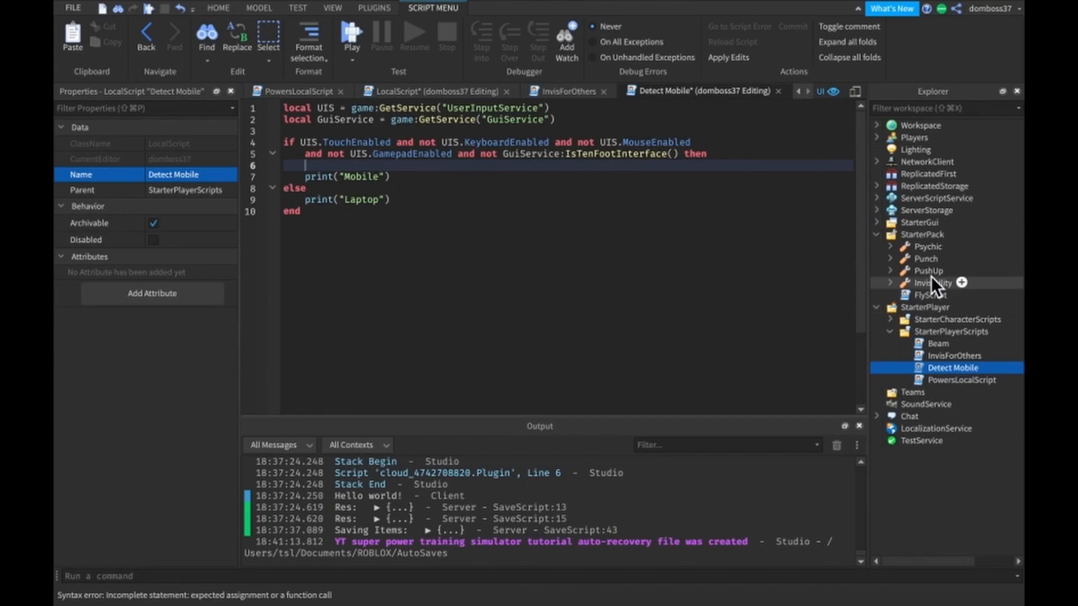
Insert a Folder into ReplicatedStorage, name it MobilePowers, and move the Invisibility tool into it
left_click(934, 186)
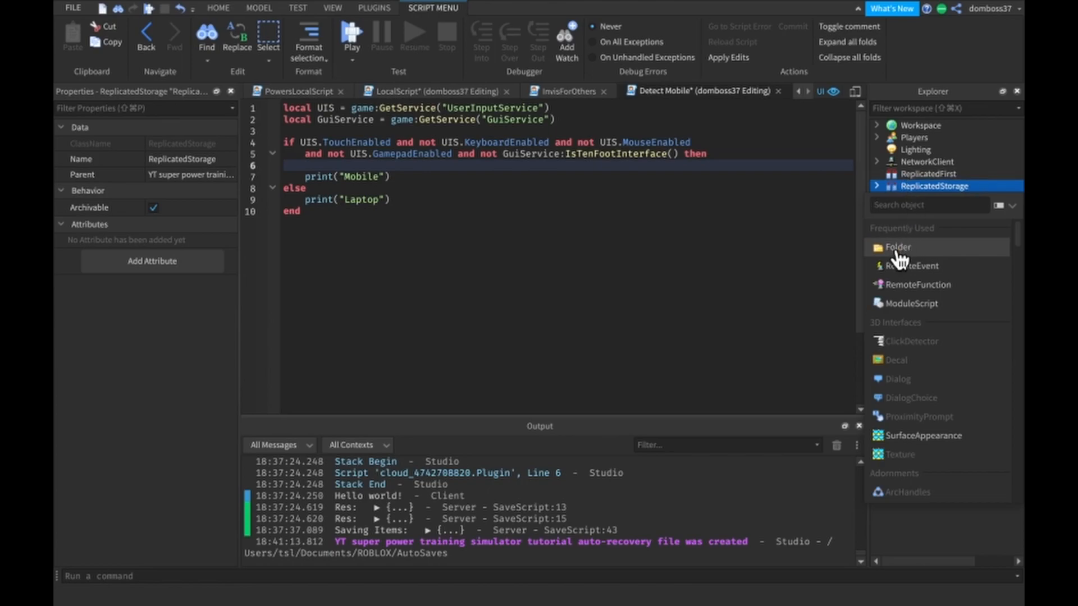
left_click(897, 246)
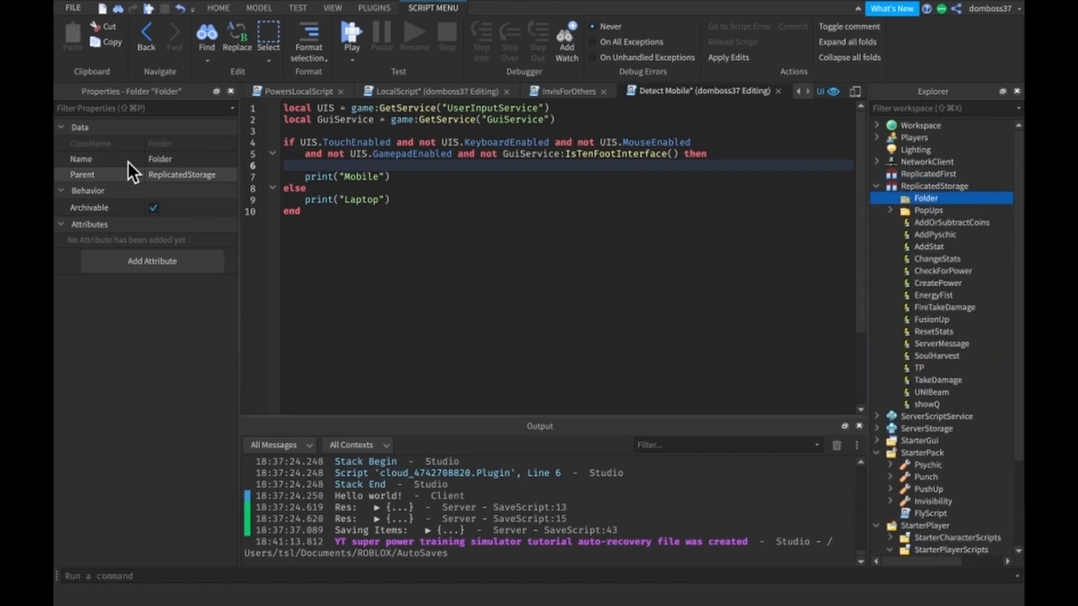
mouse_move(200, 163)
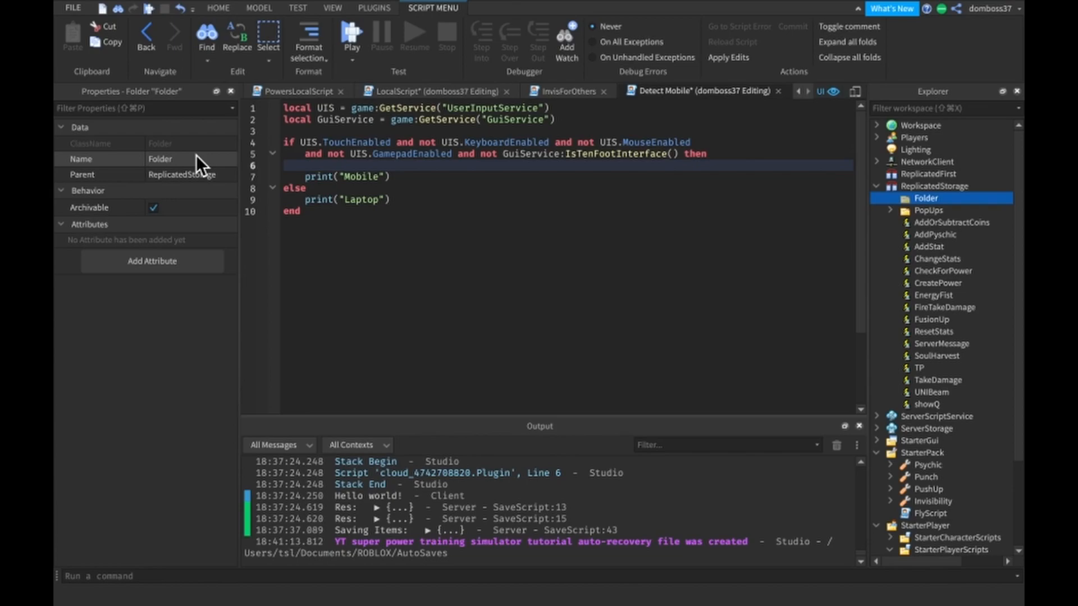
double_click(160, 159)
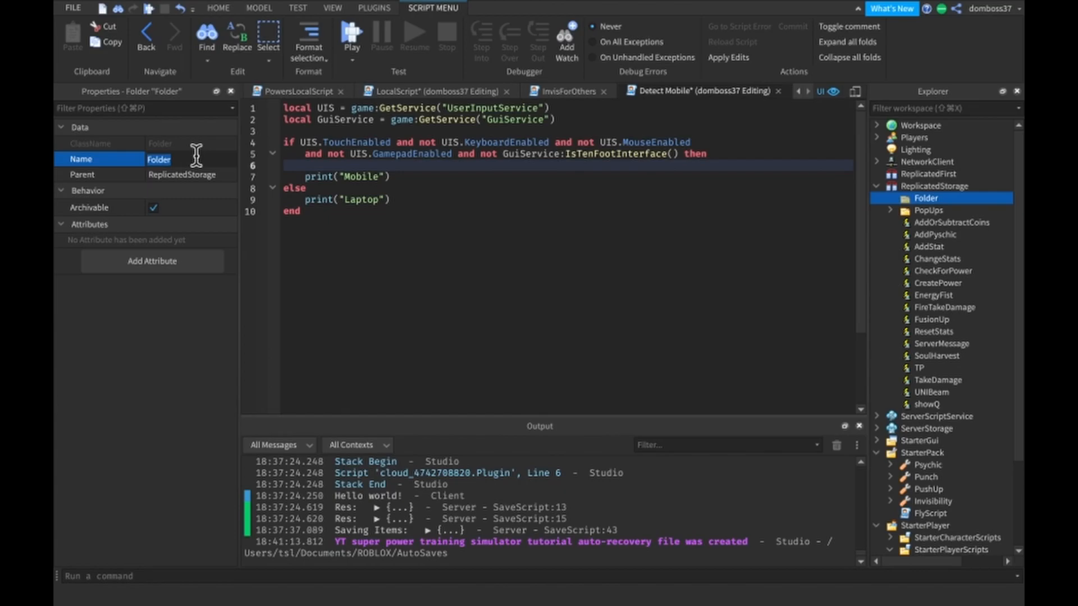
type("MobilePowers")
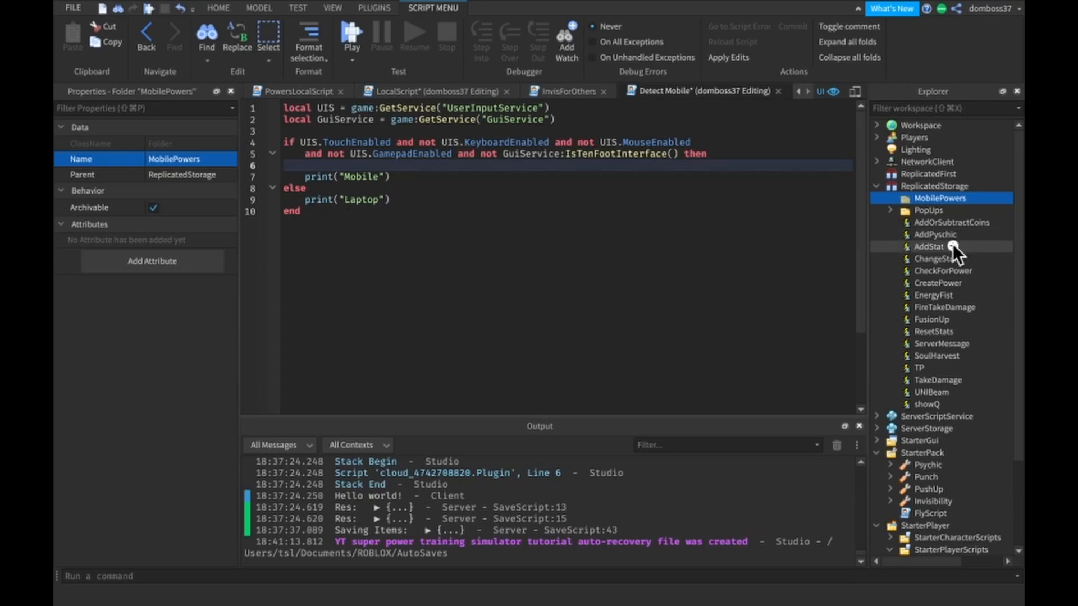
left_click(932, 457)
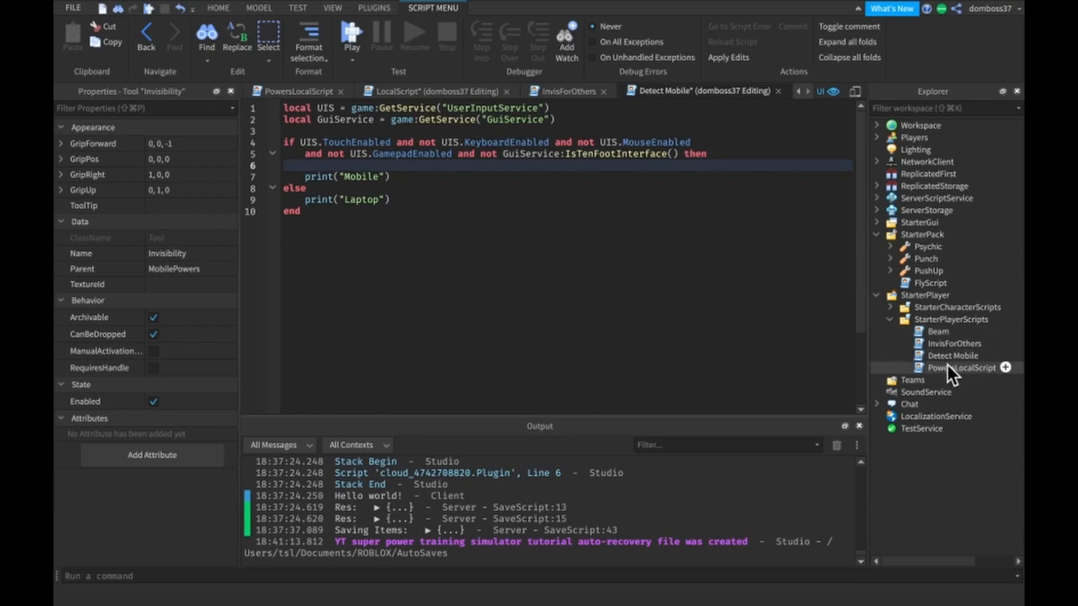
Add RS.MobilePowers:WaitForChild("Invisibility") inside Detect Mobile's mobile branch, confirming the tool name in Explorer
left_click(953, 354)
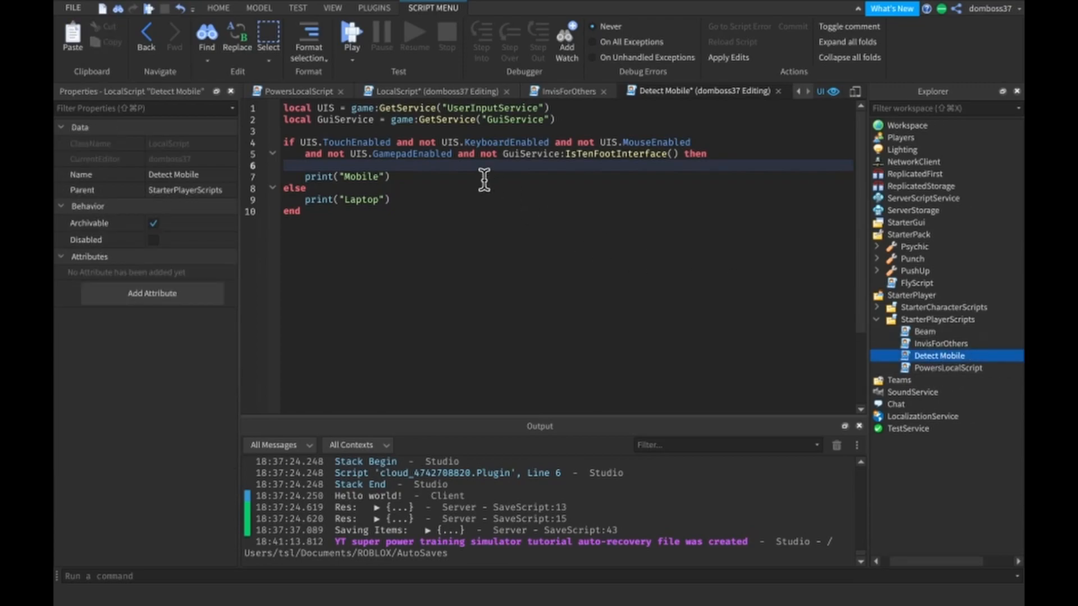
type("game:GetService(\"ReplicatedStorage")
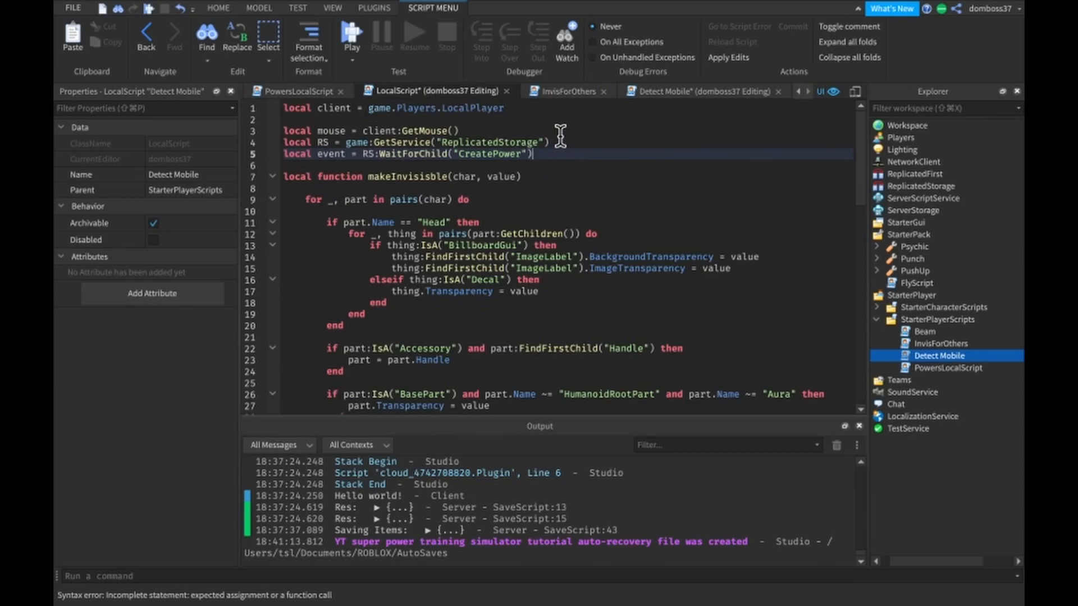
left_click(567, 91)
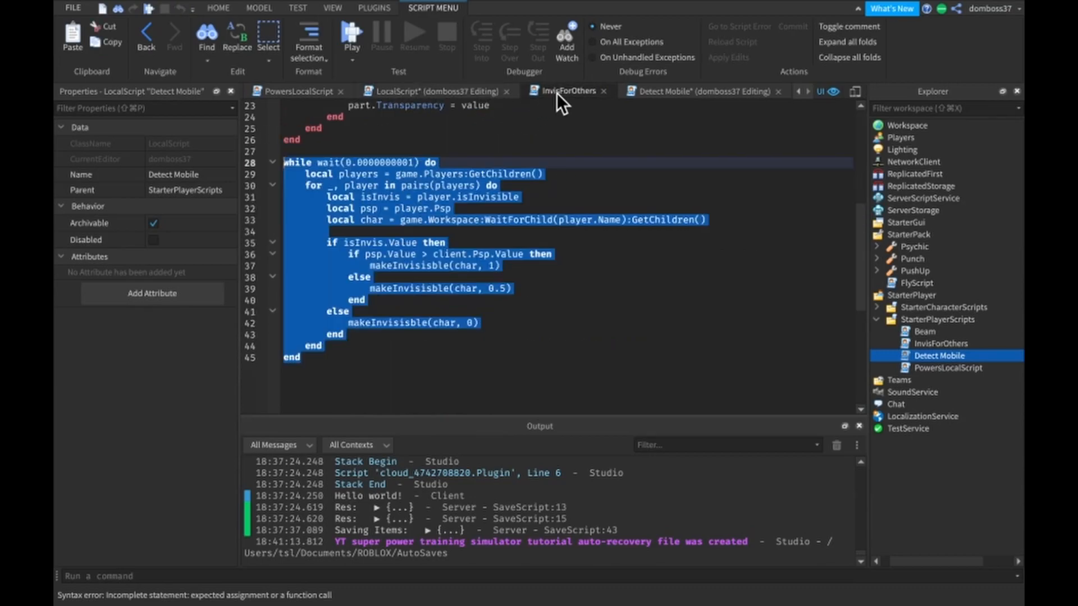
left_click(700, 91)
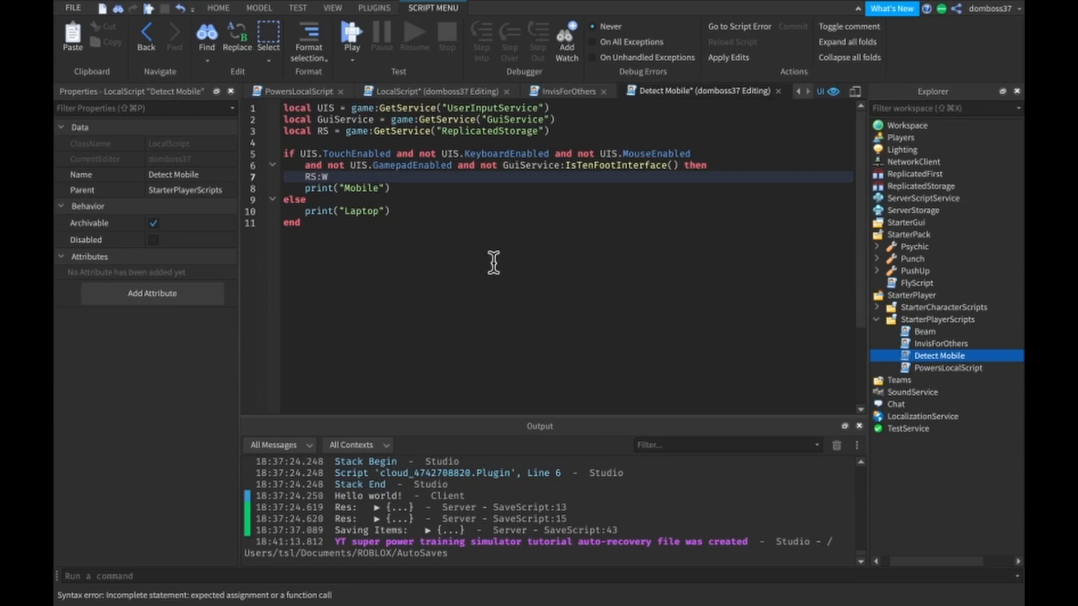
type("aitForChil")
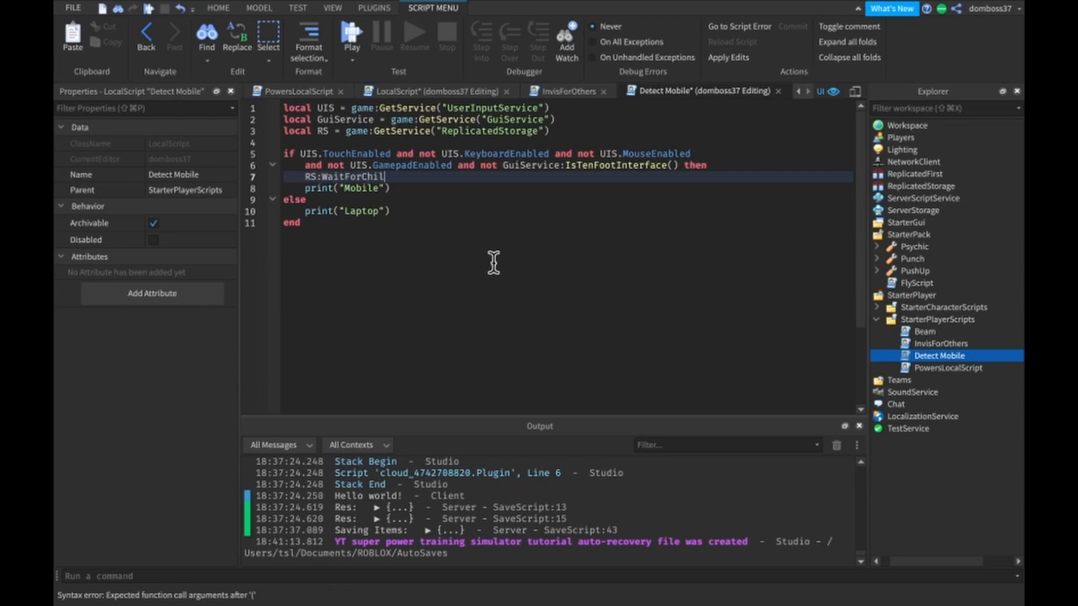
type("d()")
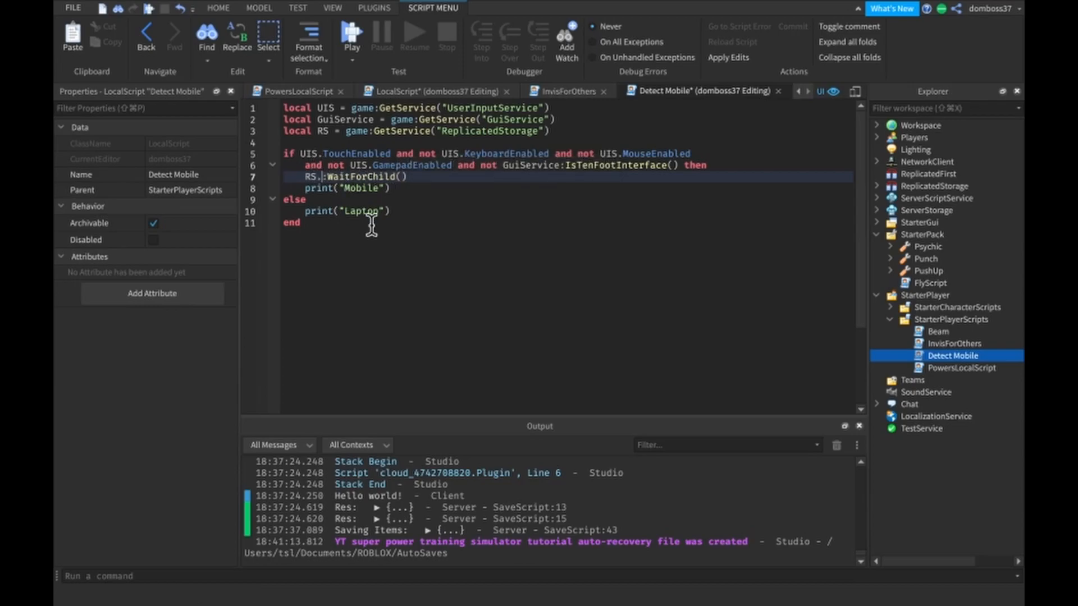
type("MobilePowers")
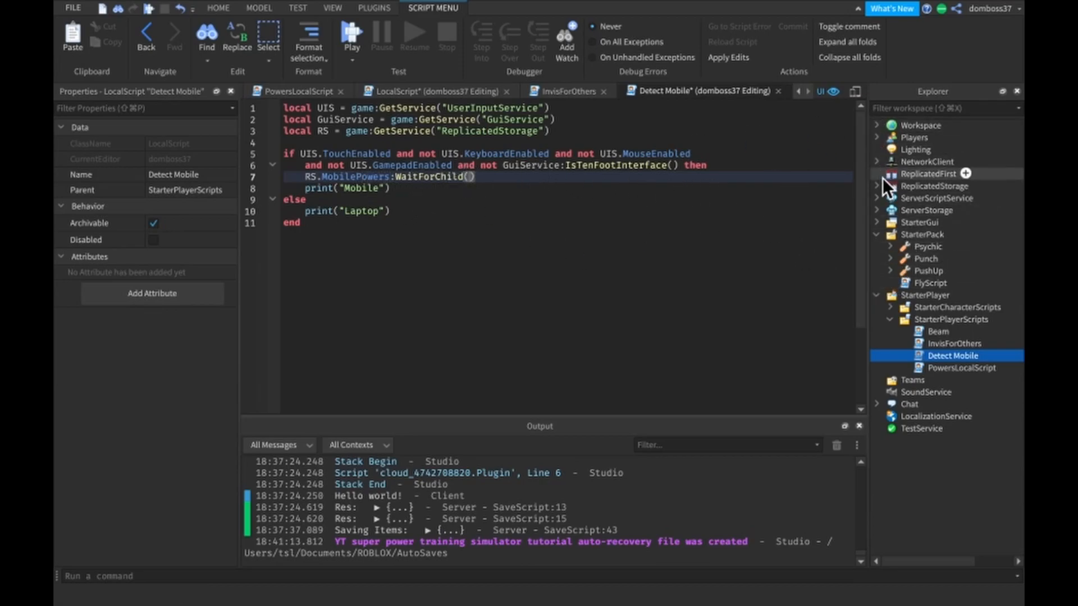
left_click(878, 187)
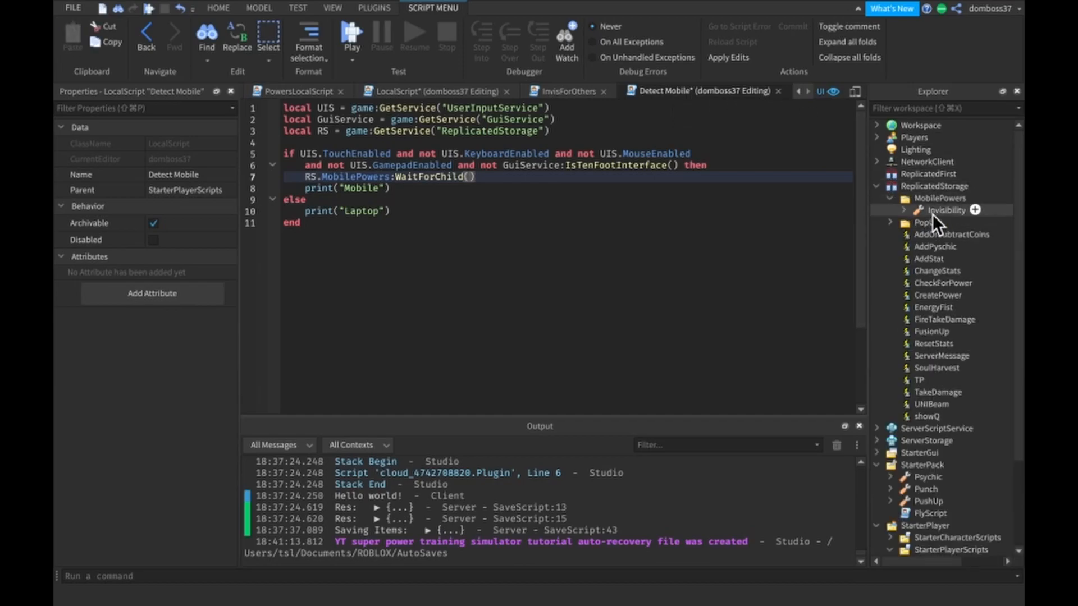
left_click(945, 210)
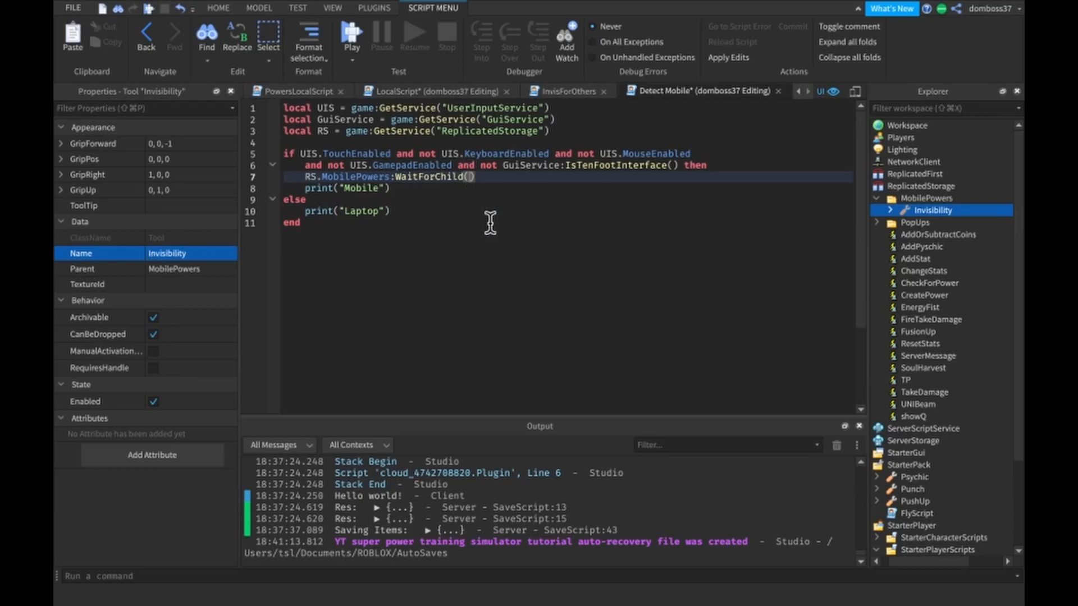
type("\"Invisibility\"")
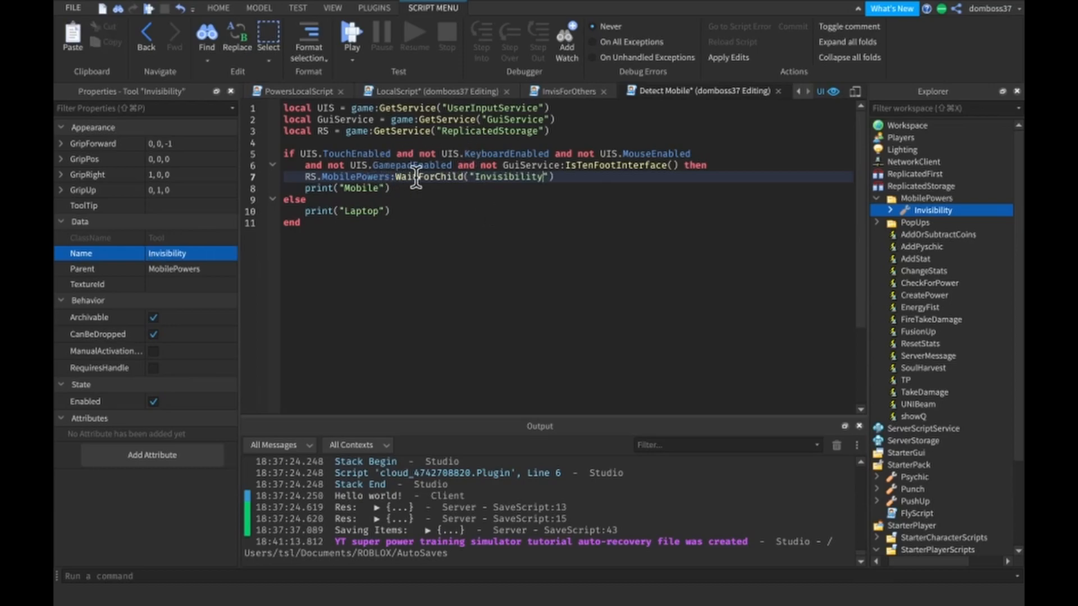
mouse_move(612, 182)
type(":")
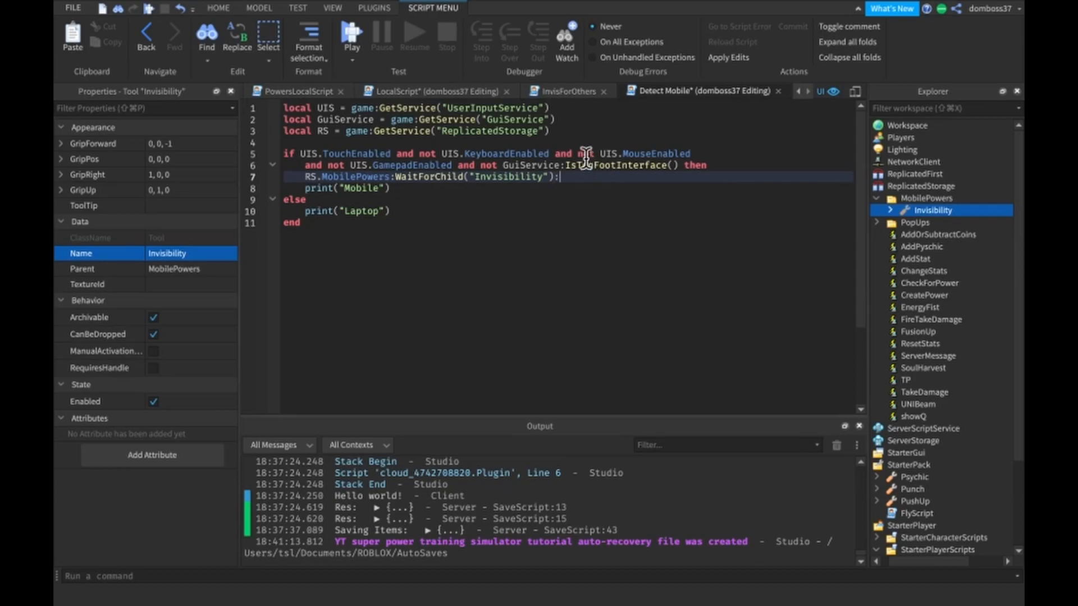
Clone the tool, define player as game.Players.LocalPlayer, and parent the clone to player.Backpack
type("Clone(")
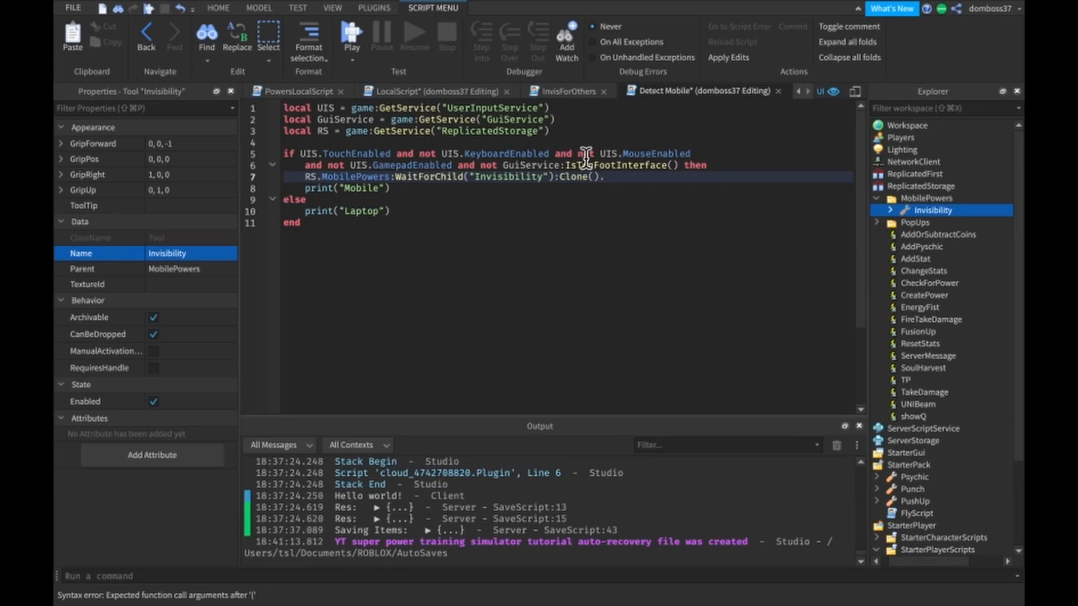
type(".Parent =")
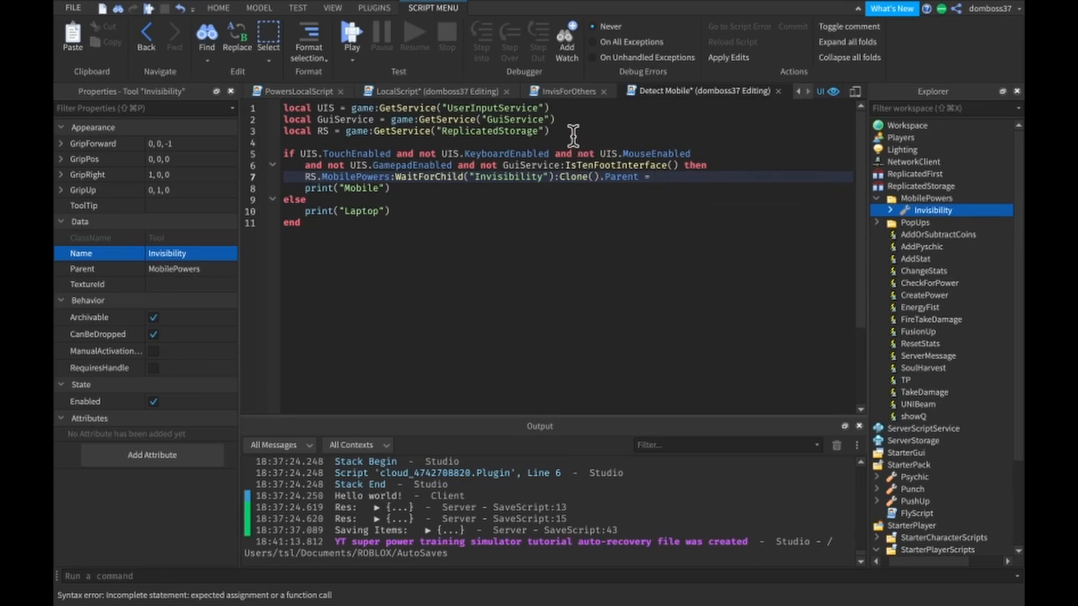
type("local player = g")
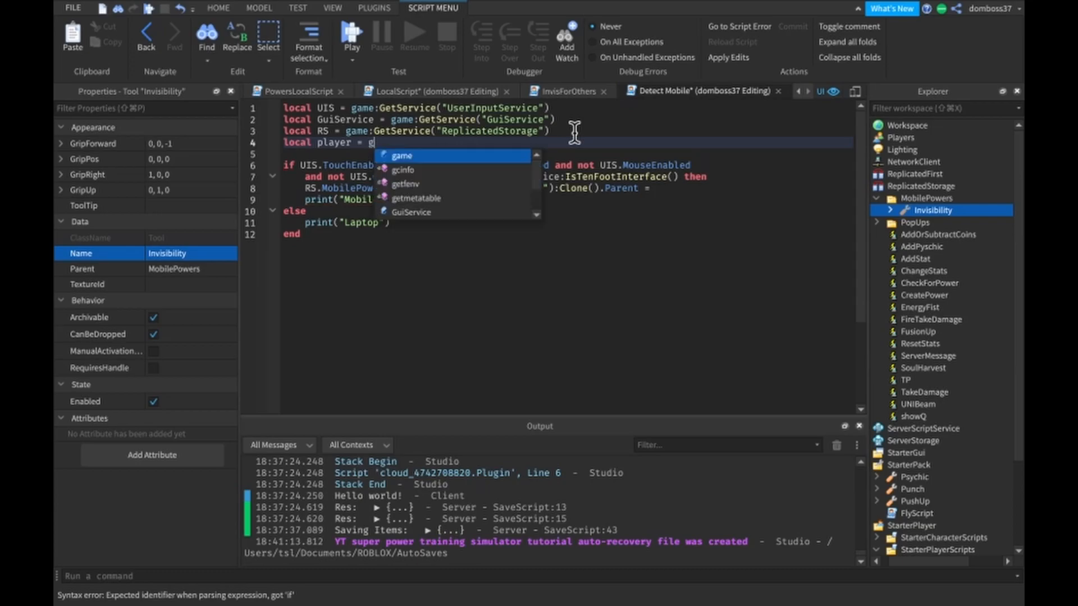
type("ame.Players.LocalPlayer")
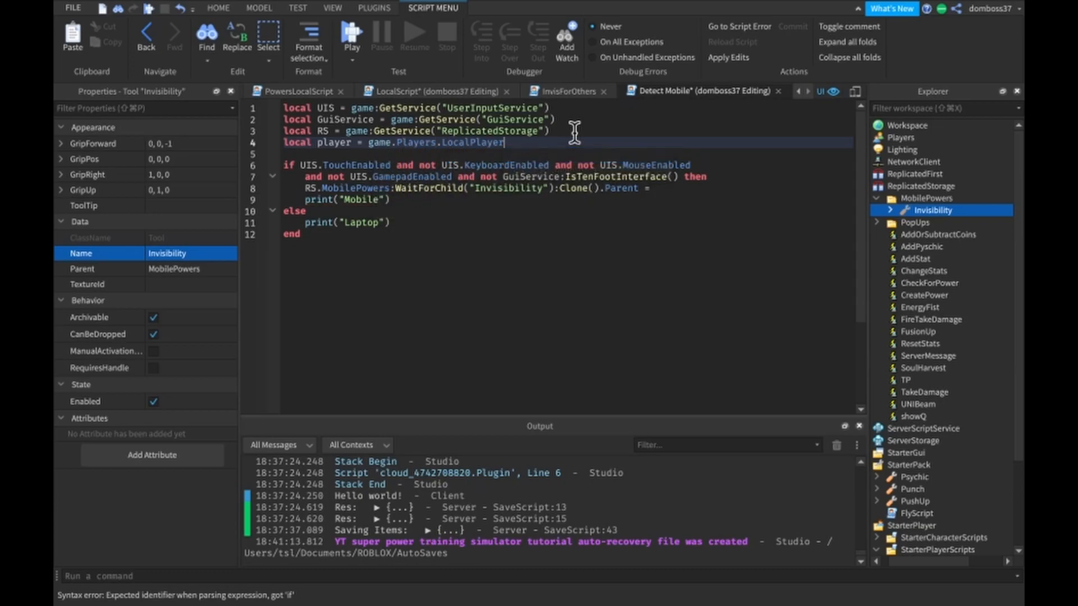
type("player")
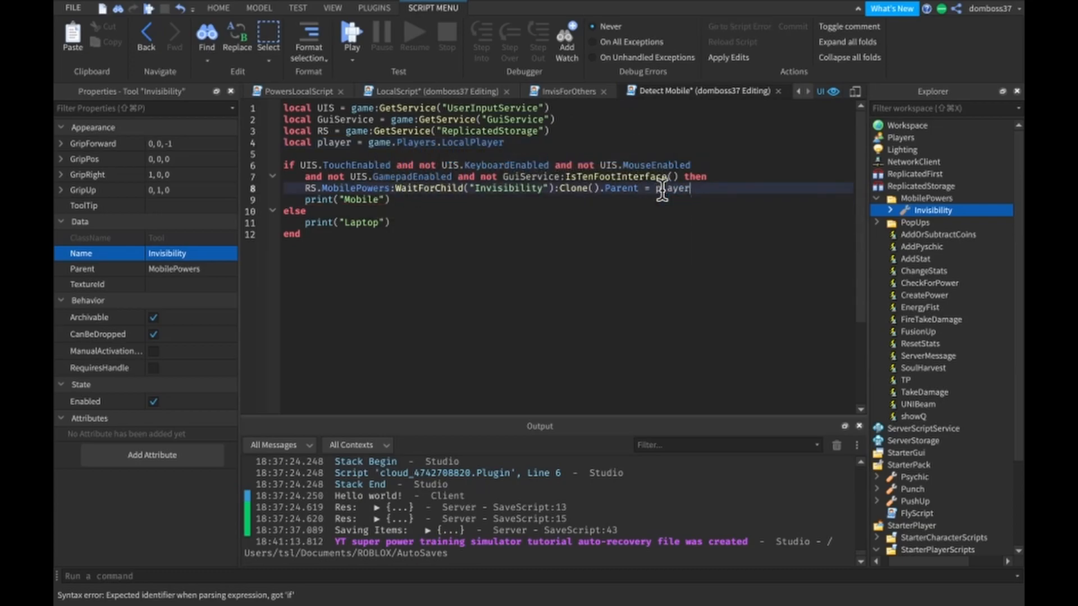
type(".Backpack")
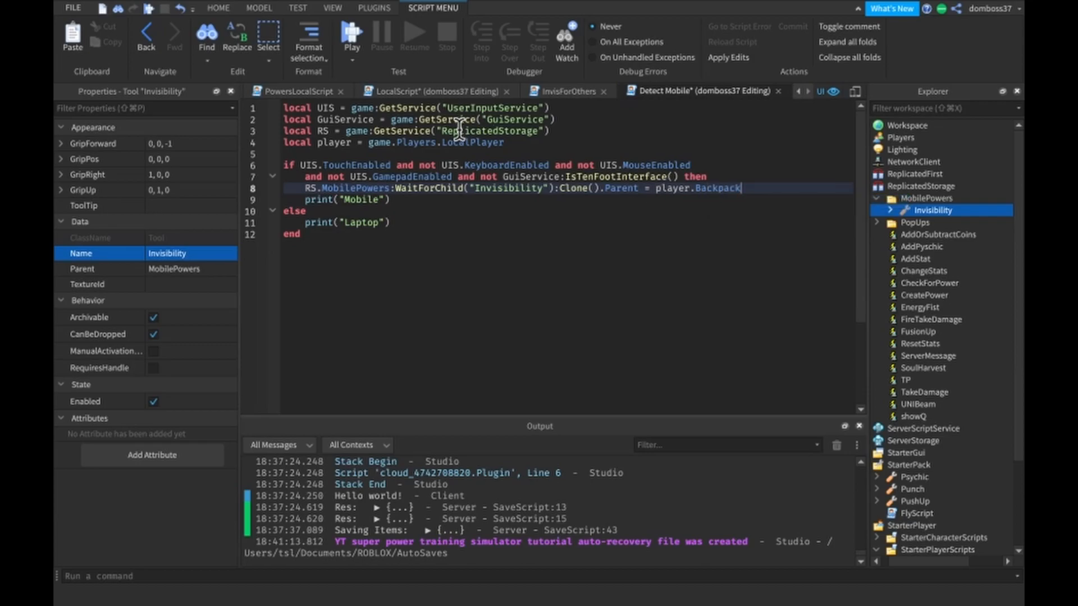
left_click(299, 91)
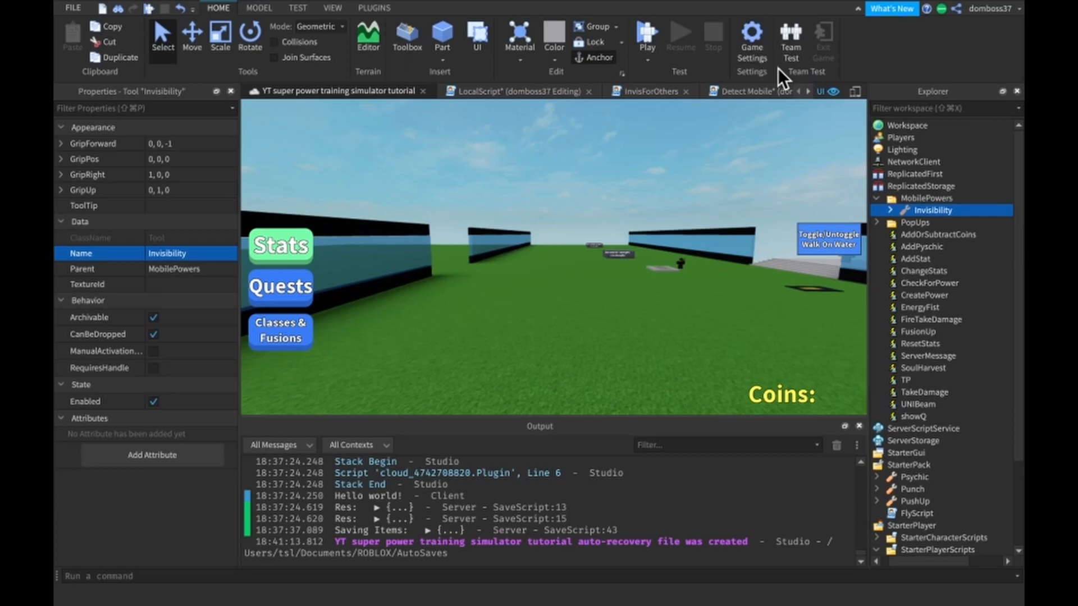
mouse_move(854, 101)
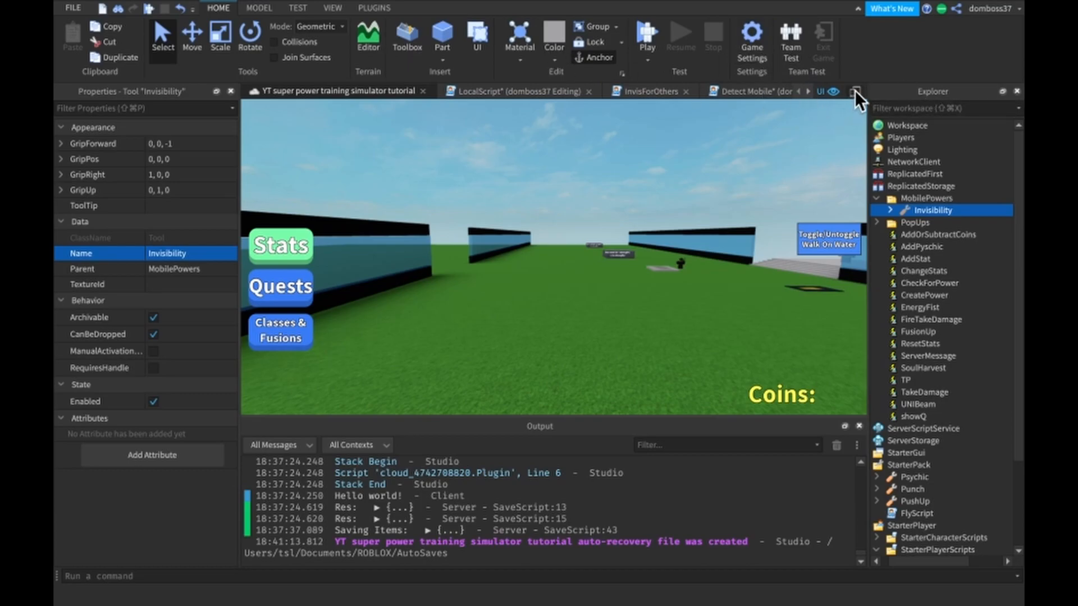
Run an emulated-phone playtest, inspect the player in Explorer, and stop after the Backpack error
left_click(852, 91)
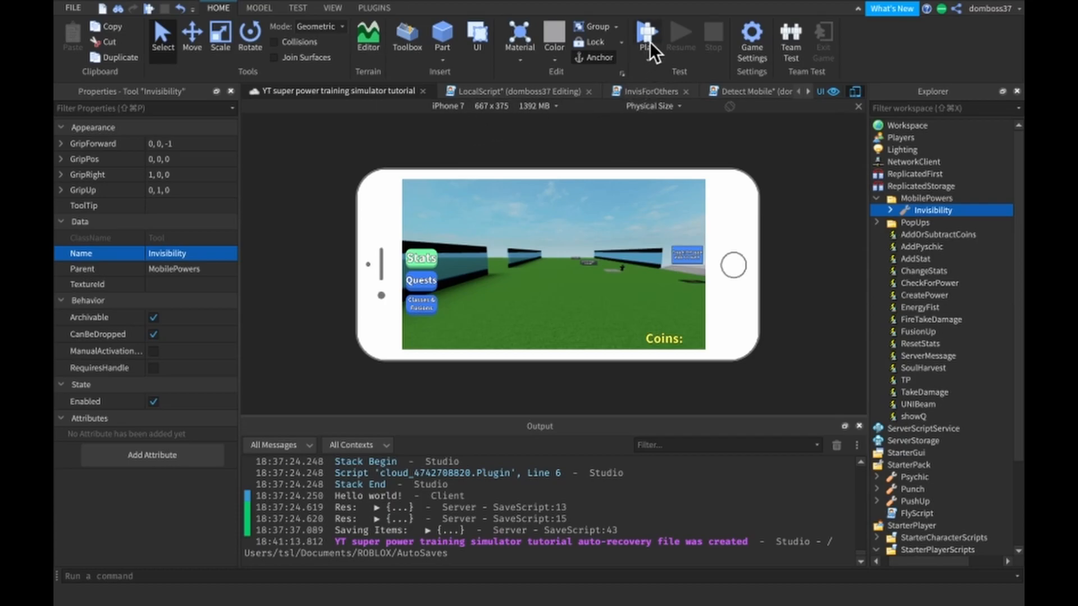
left_click(646, 31)
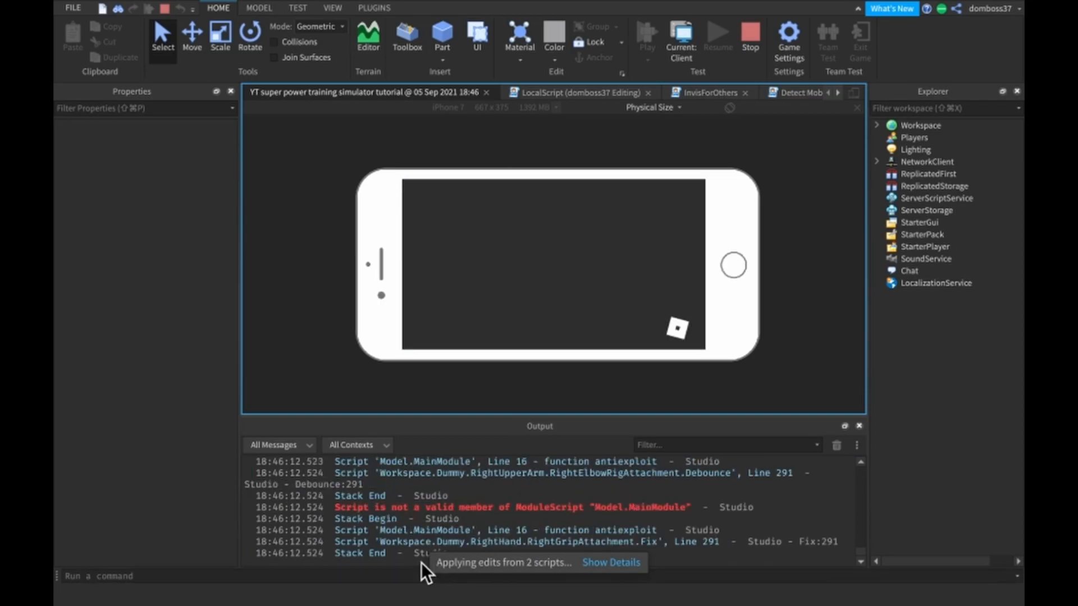
left_click(406, 34)
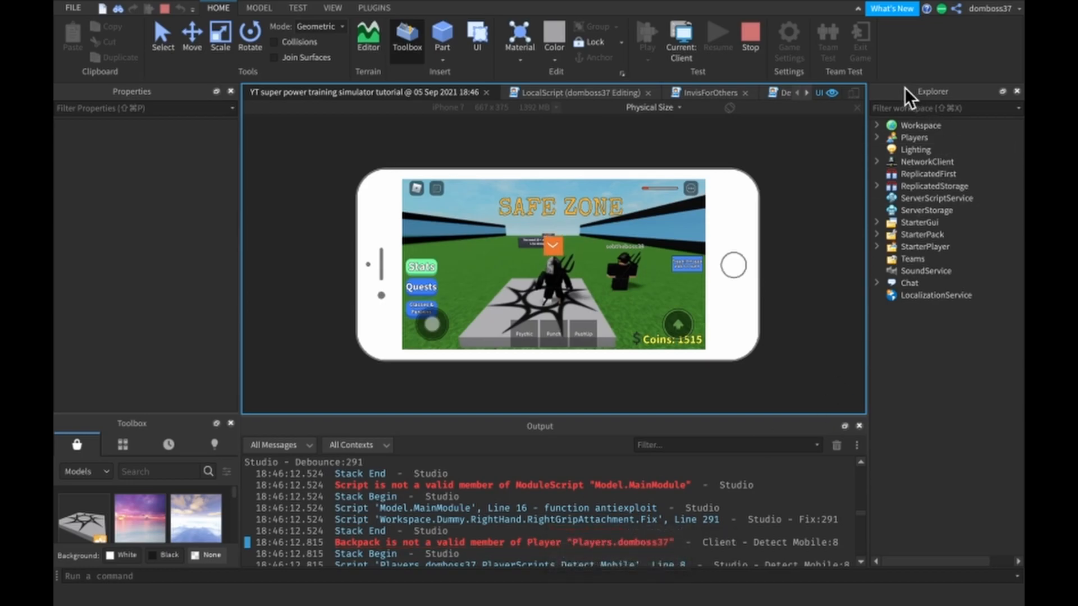
left_click(877, 137)
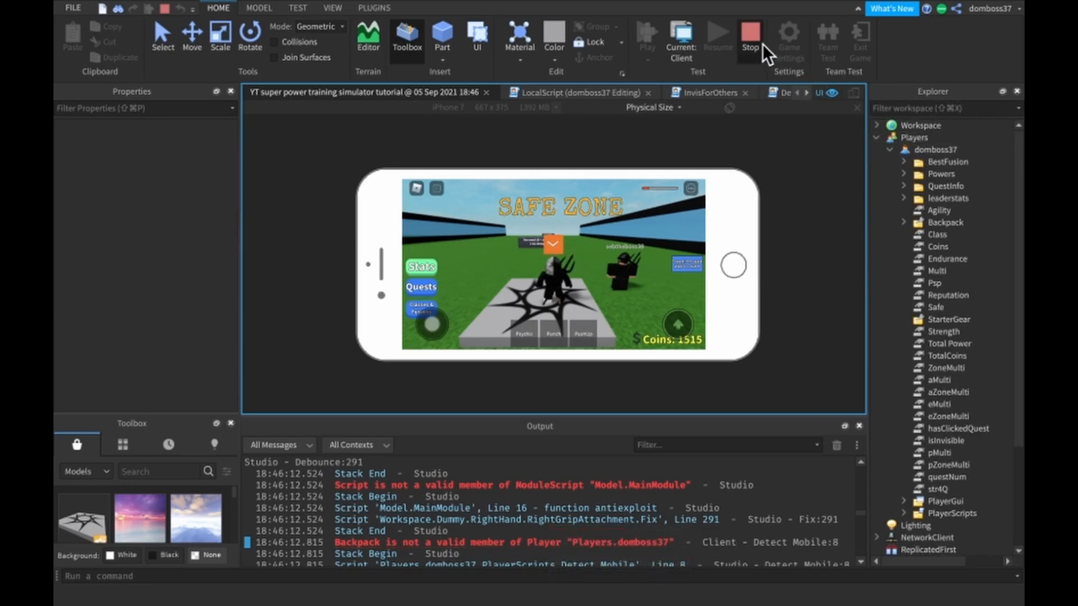
left_click(750, 32)
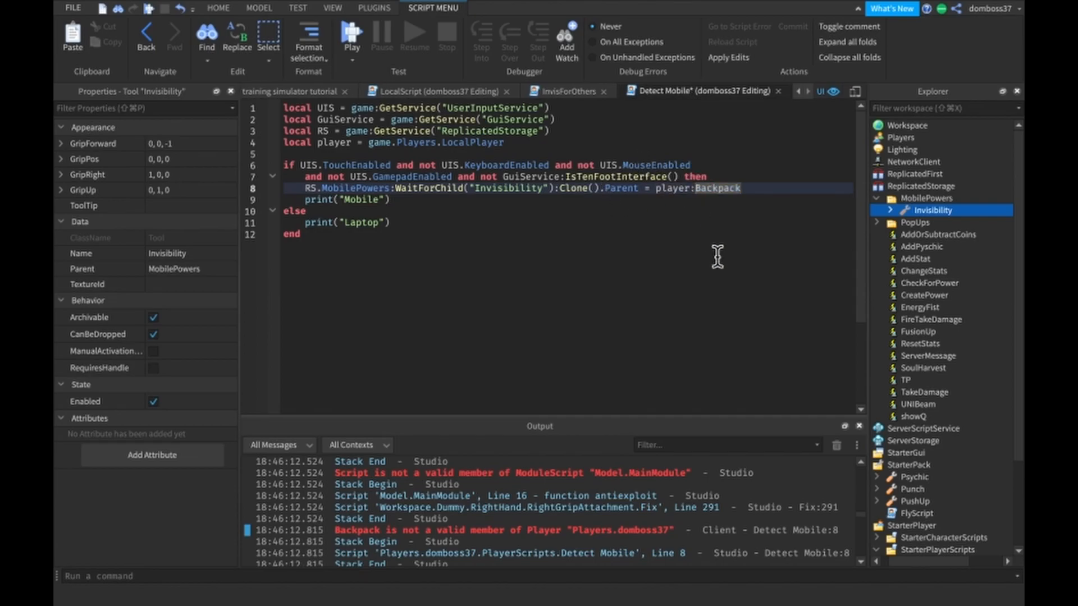
Replace player.Backpack with player:WaitForChild("Backpack") on line 8
type("WaitForChild(\"")
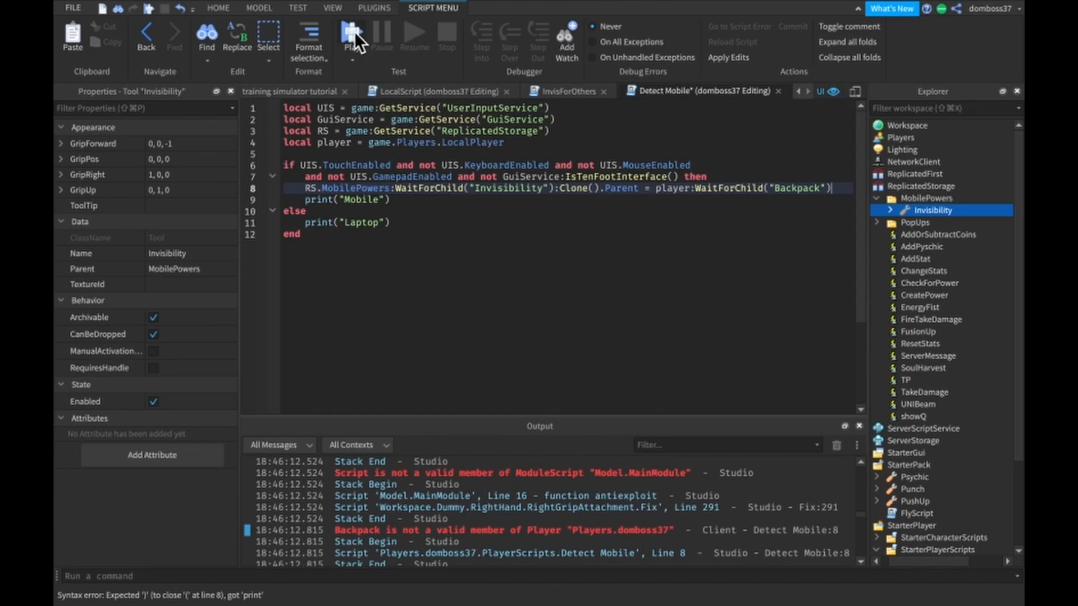
left_click(352, 32)
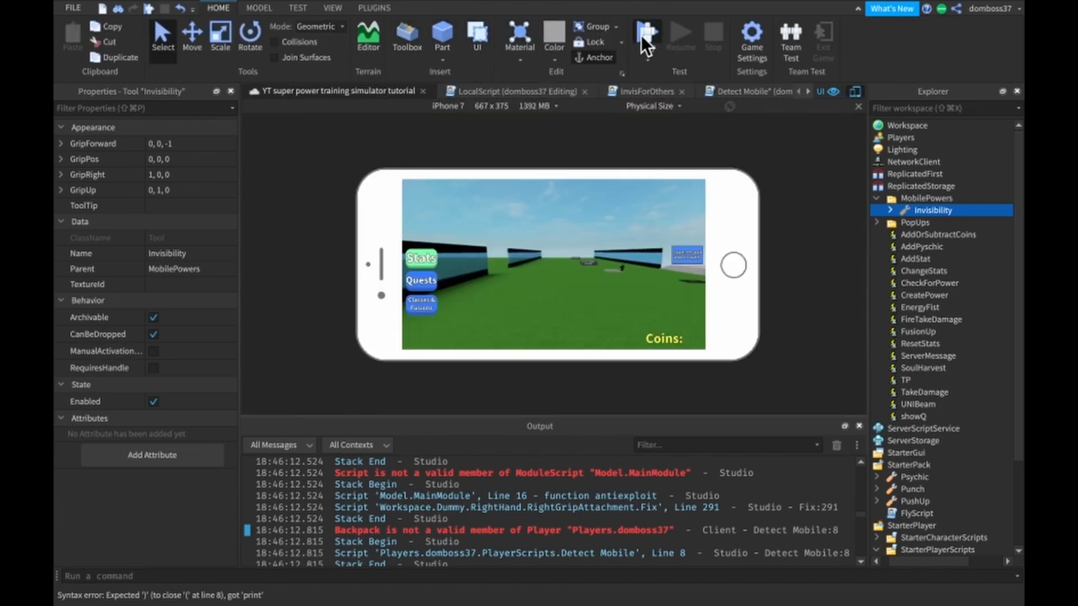
left_click(643, 31)
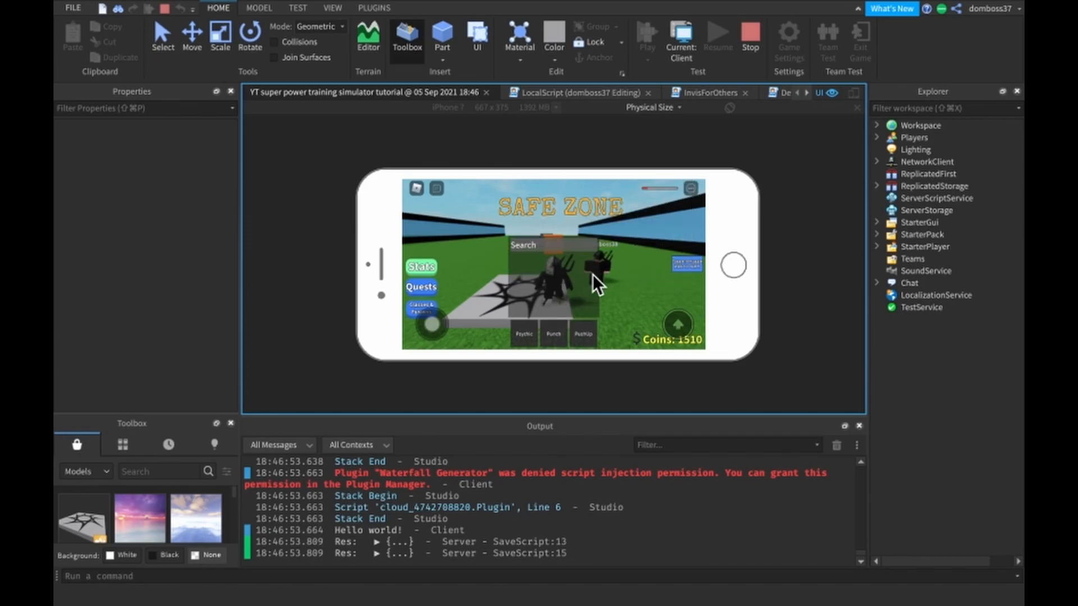
left_click(878, 137)
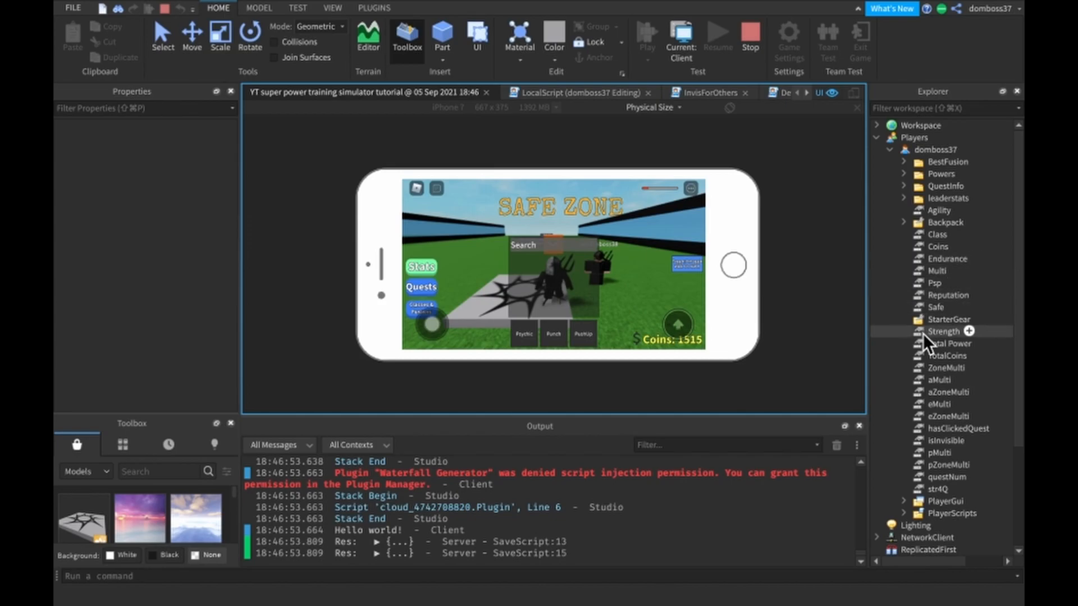
left_click(903, 223)
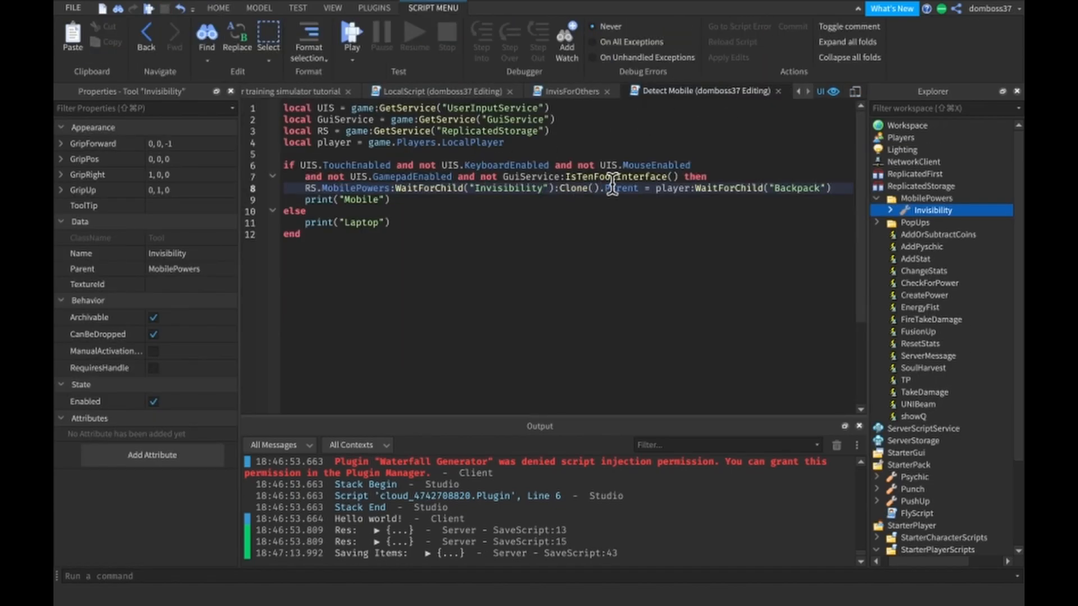
mouse_move(439, 211)
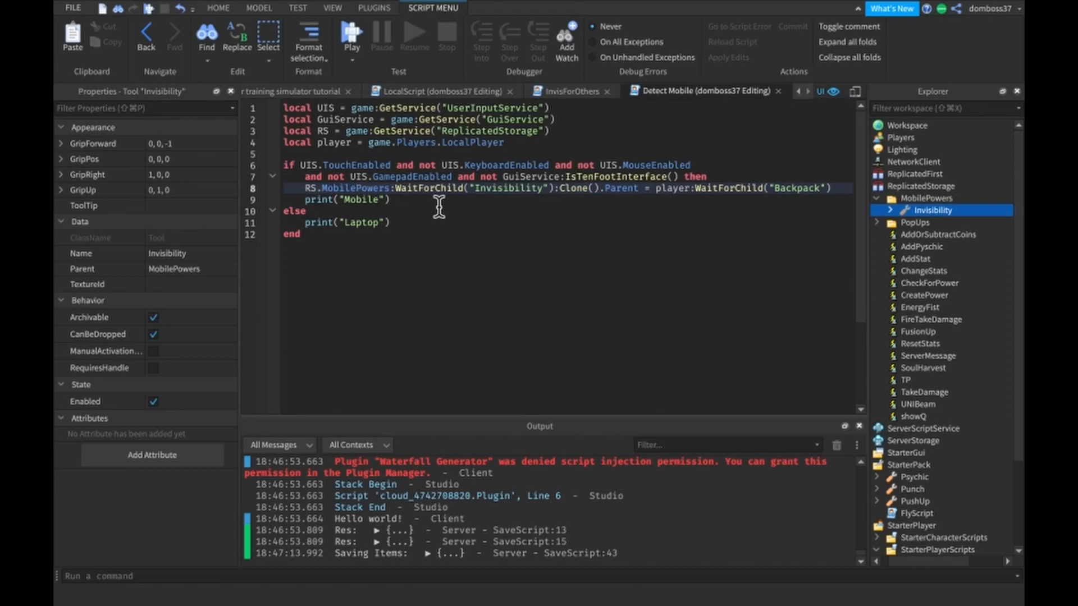
mouse_move(469, 211)
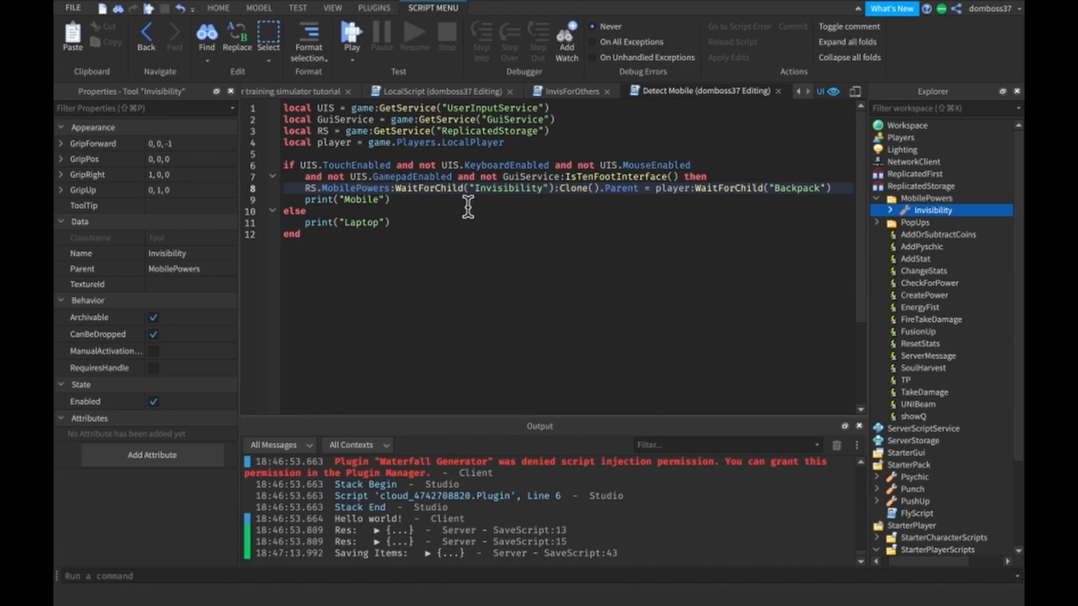
mouse_move(532, 160)
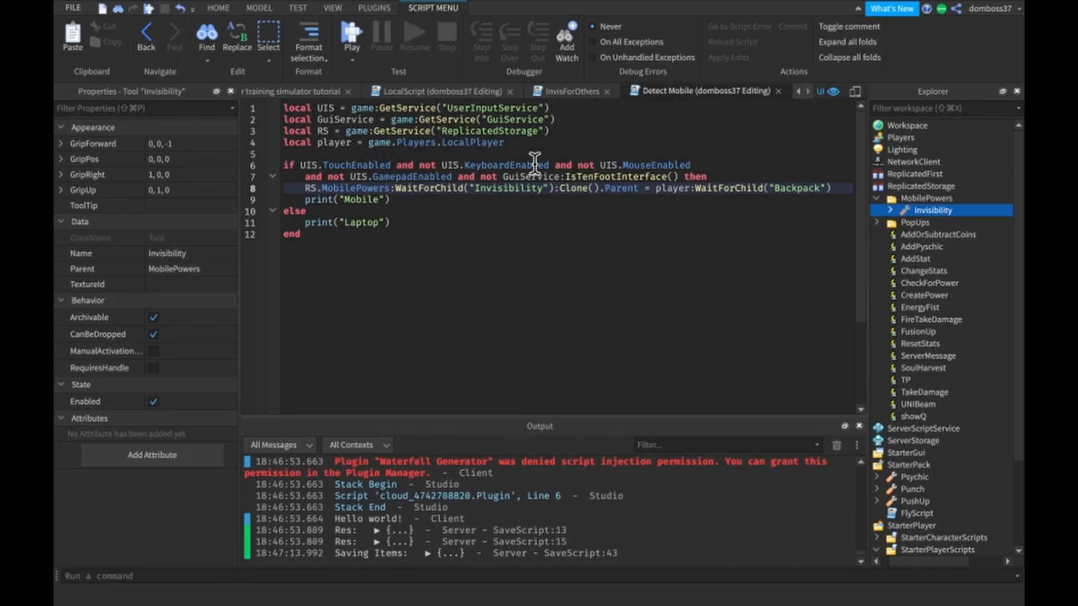
mouse_move(755, 193)
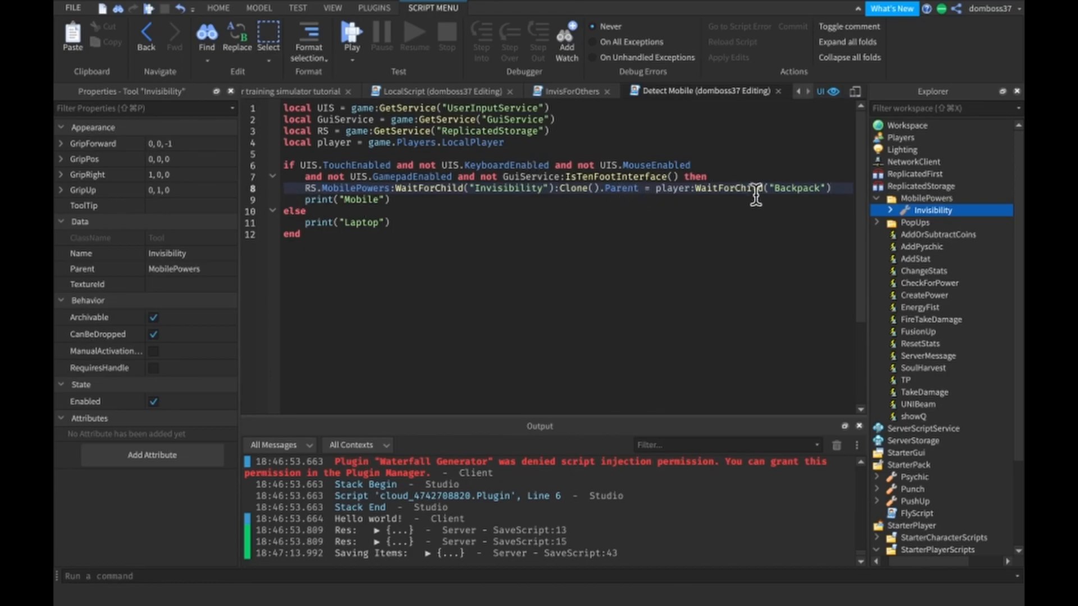
mouse_move(709, 245)
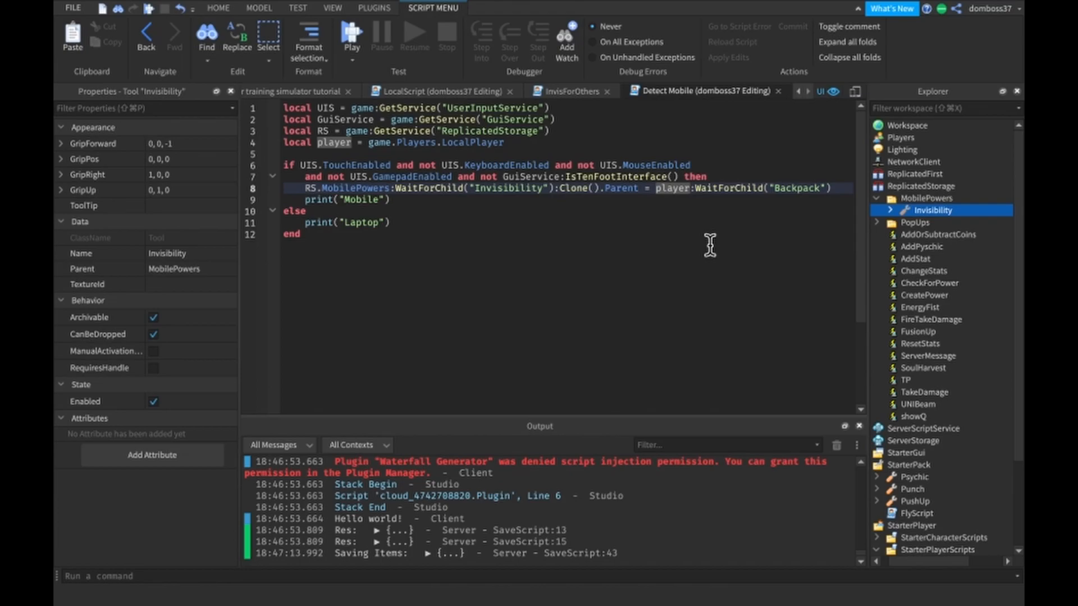
Store the clone in local clone and set clone.Parent to player:WaitForChild("Backpack") on its own line
type("local clone = ")
key("Enter")
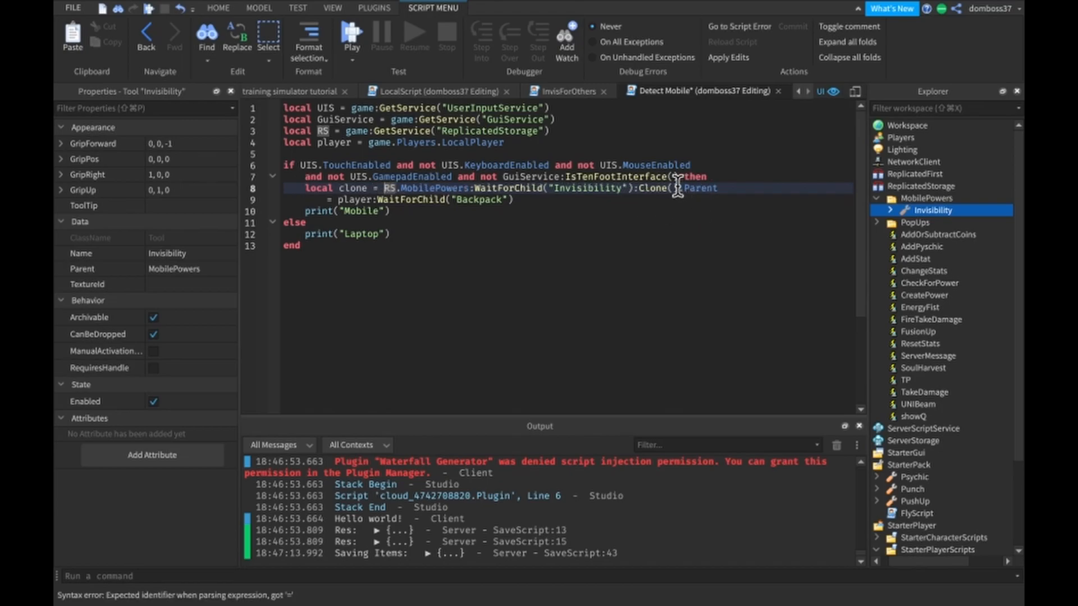
key("Enter")
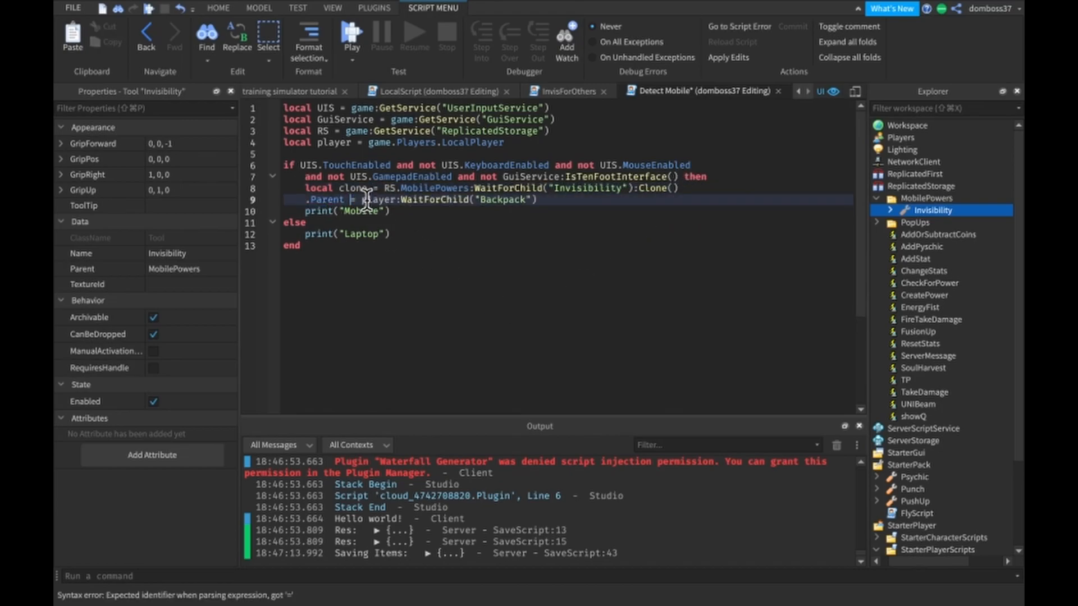
type("clone")
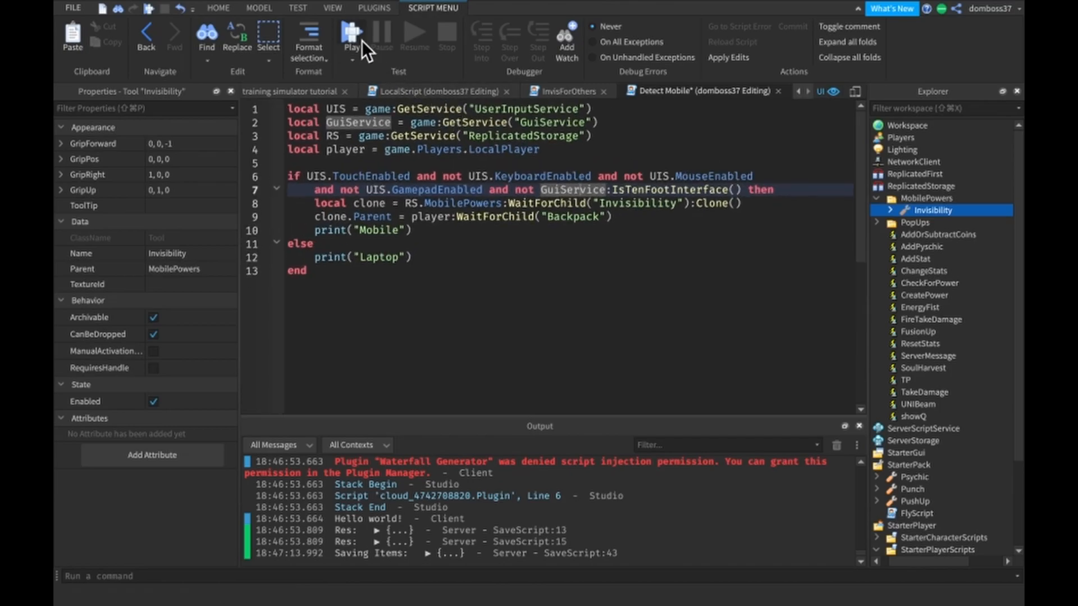
mouse_move(307, 32)
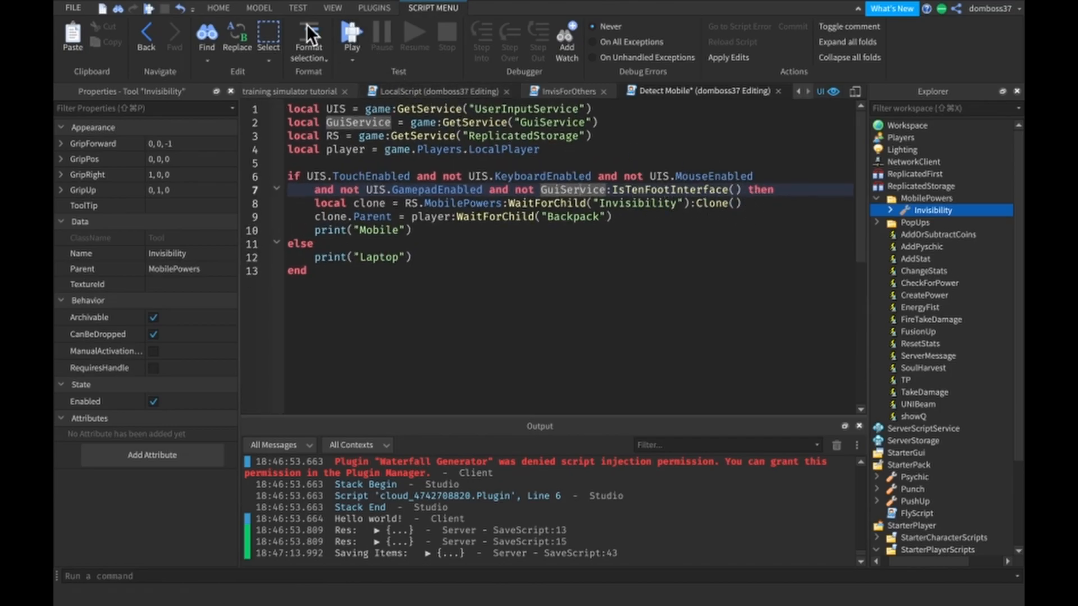
left_click(351, 33)
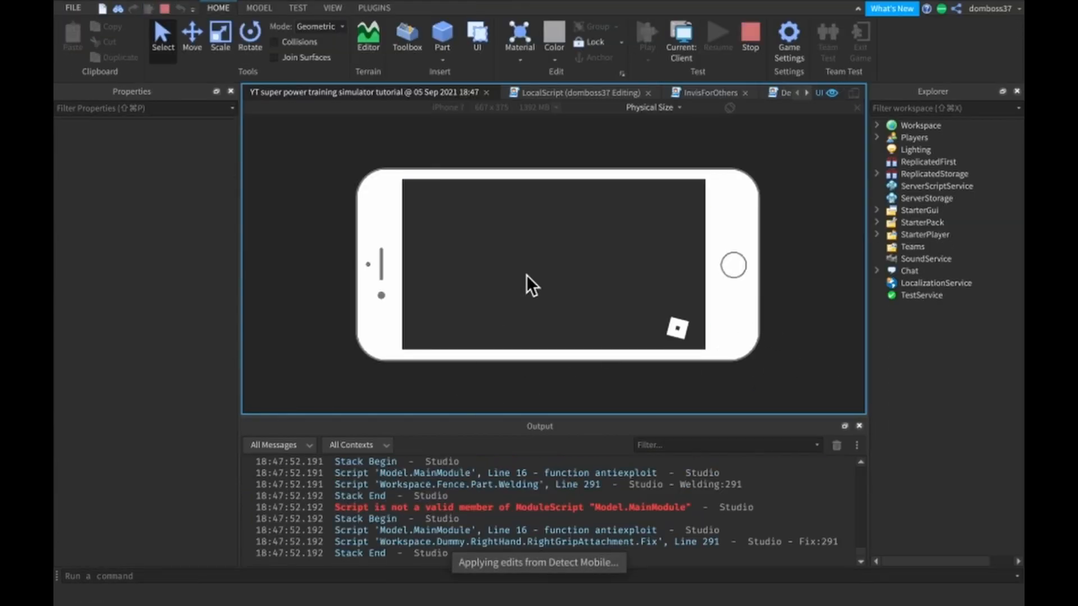
left_click(407, 35)
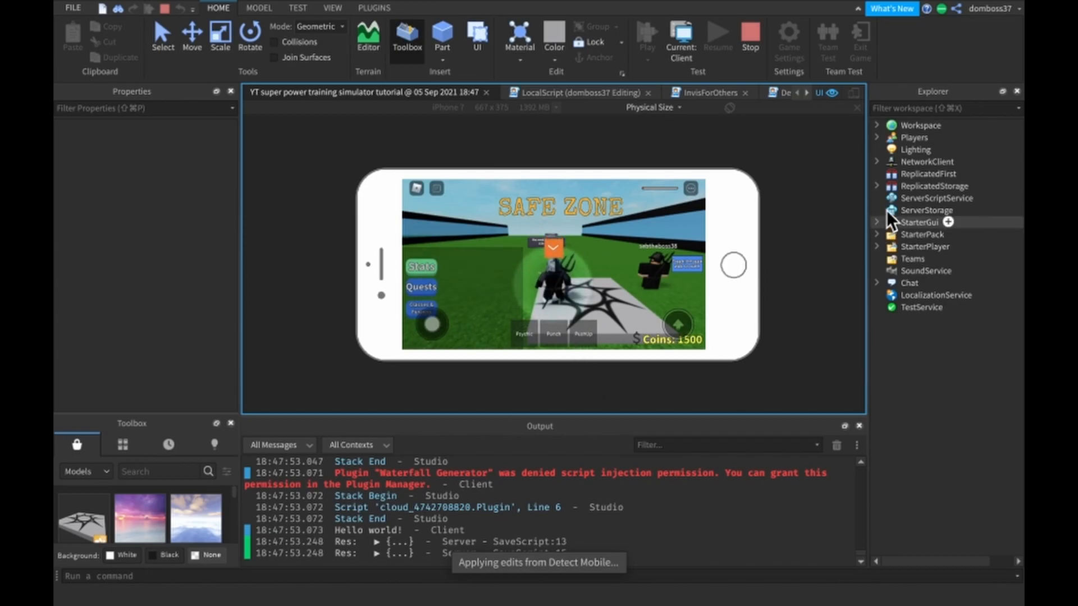
left_click(875, 137)
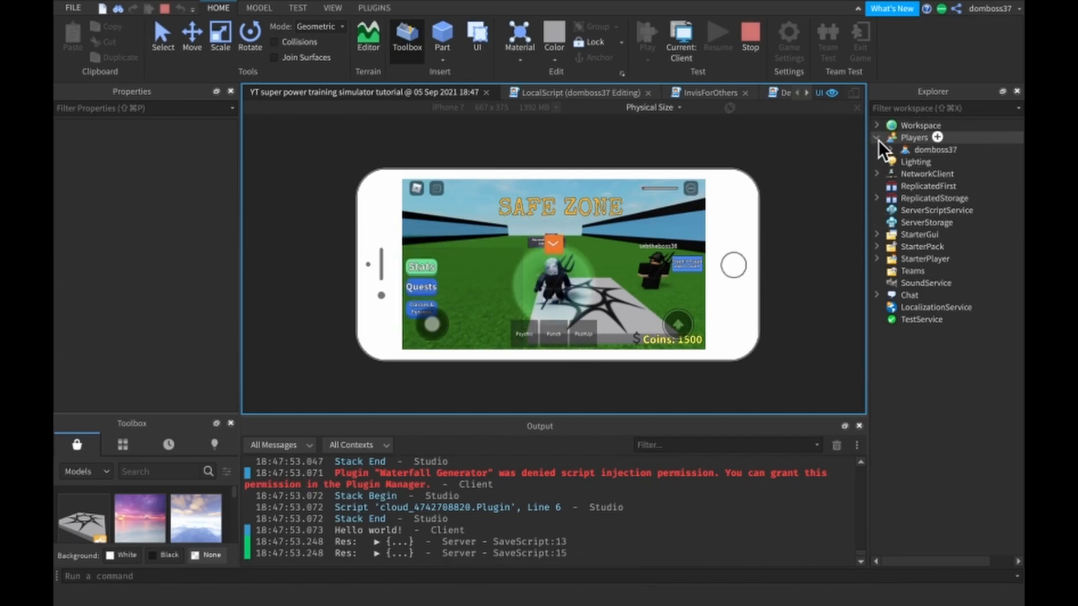
left_click(880, 137)
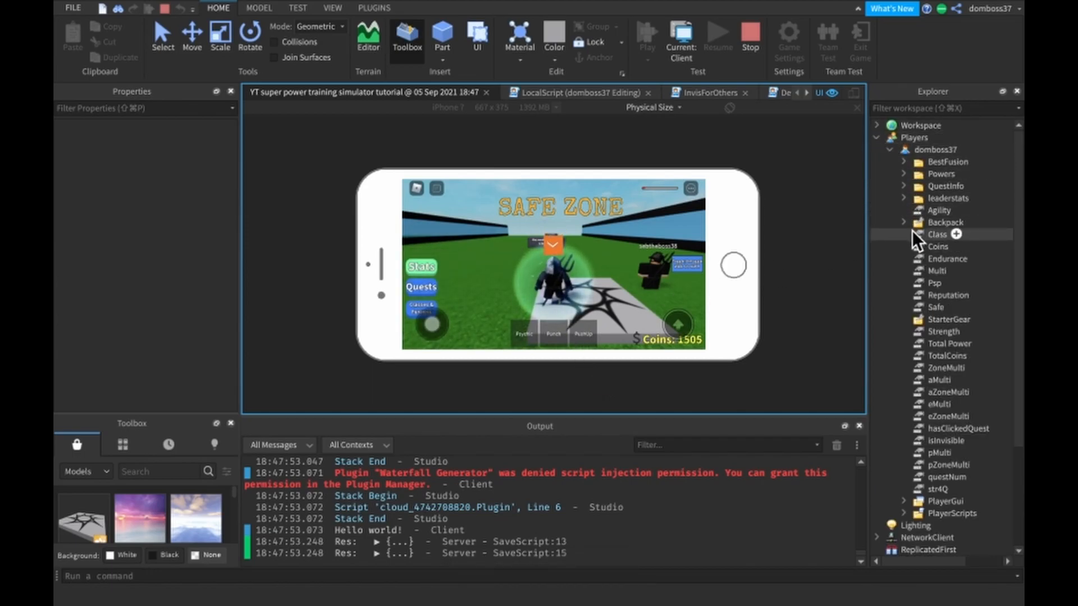
left_click(903, 222)
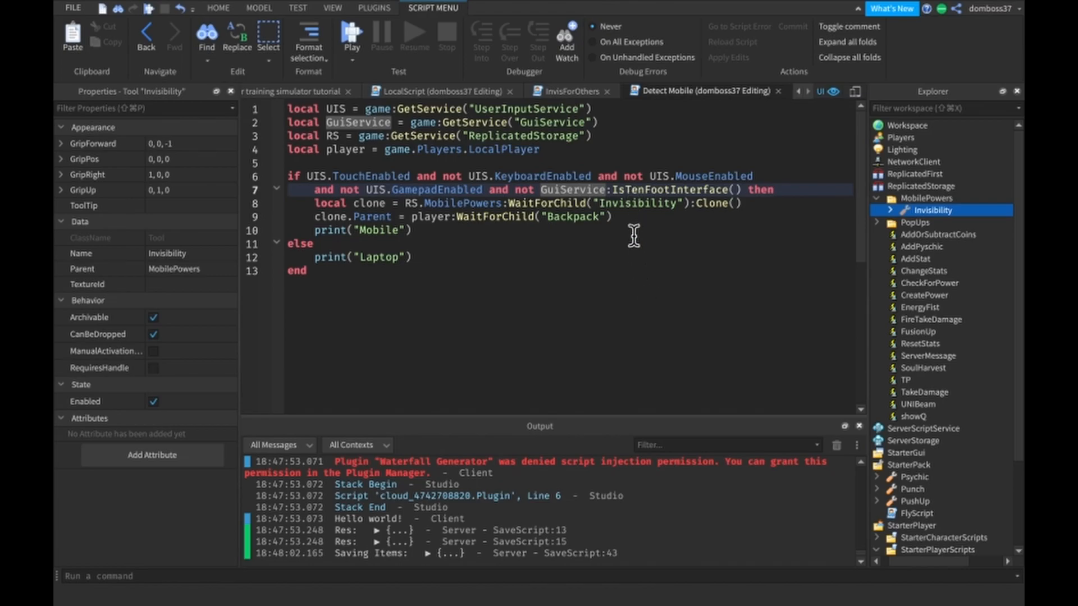
mouse_move(463, 245)
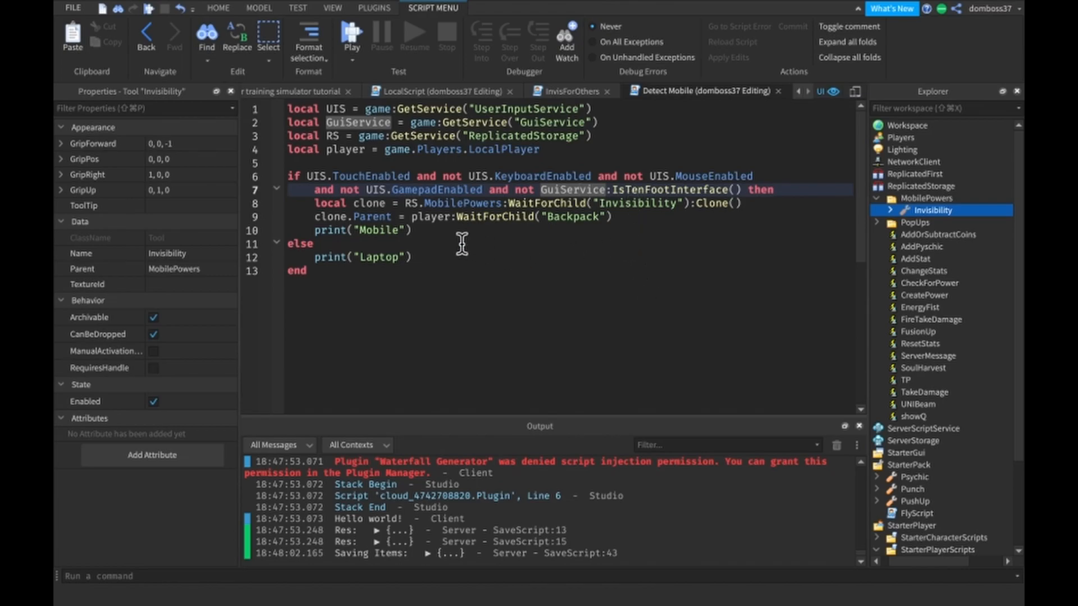
mouse_move(925, 185)
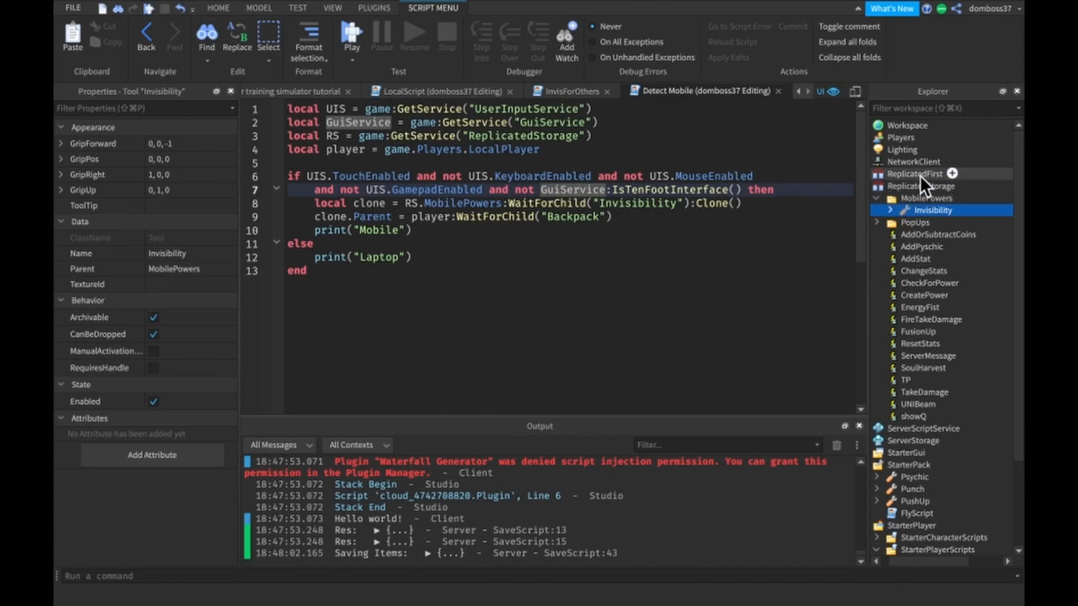
Insert a RemoteEvent into ReplicatedStorage and rename it CloneTool
left_click(927, 186)
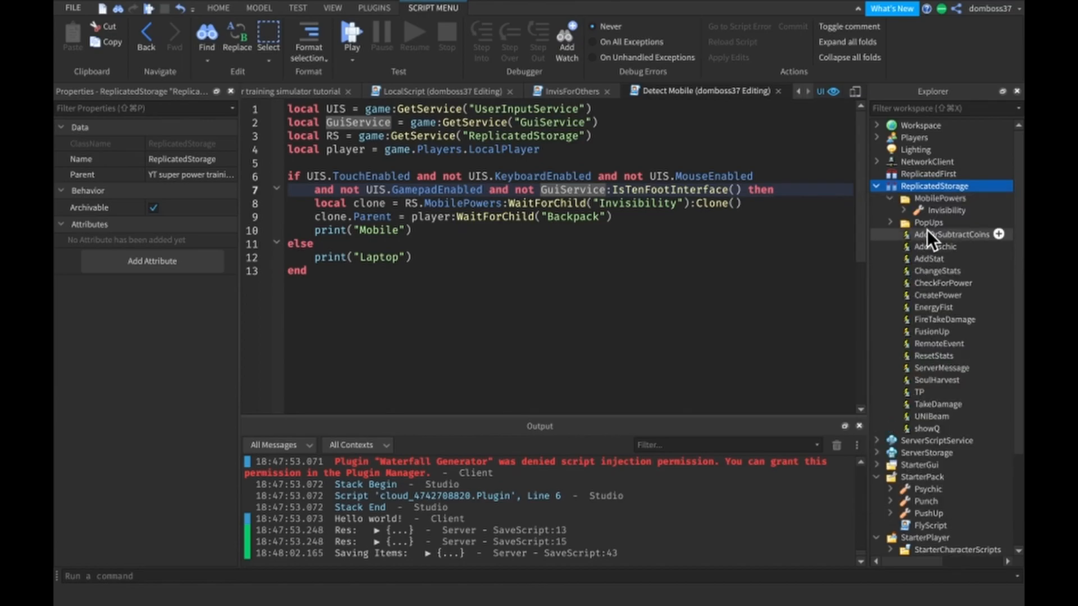
left_click(940, 344)
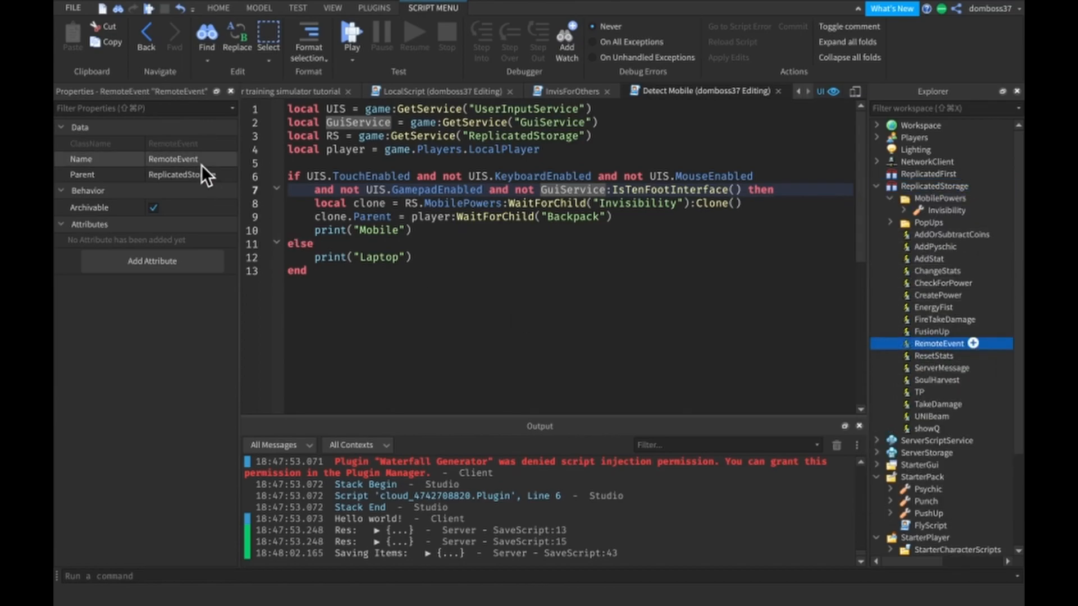
left_click(173, 160)
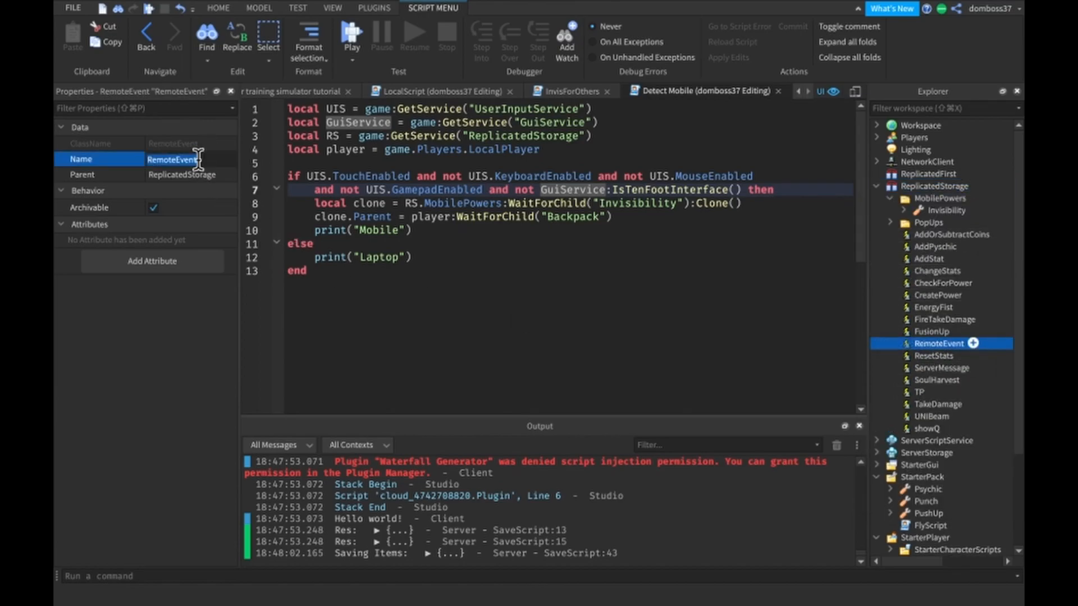
type("CloneTool")
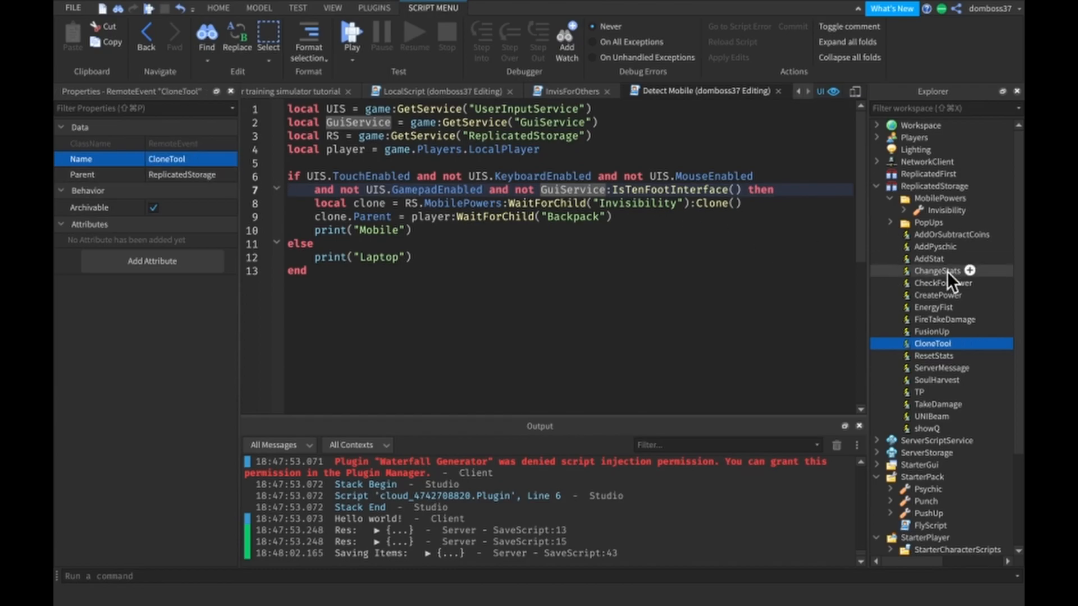
mouse_move(884, 193)
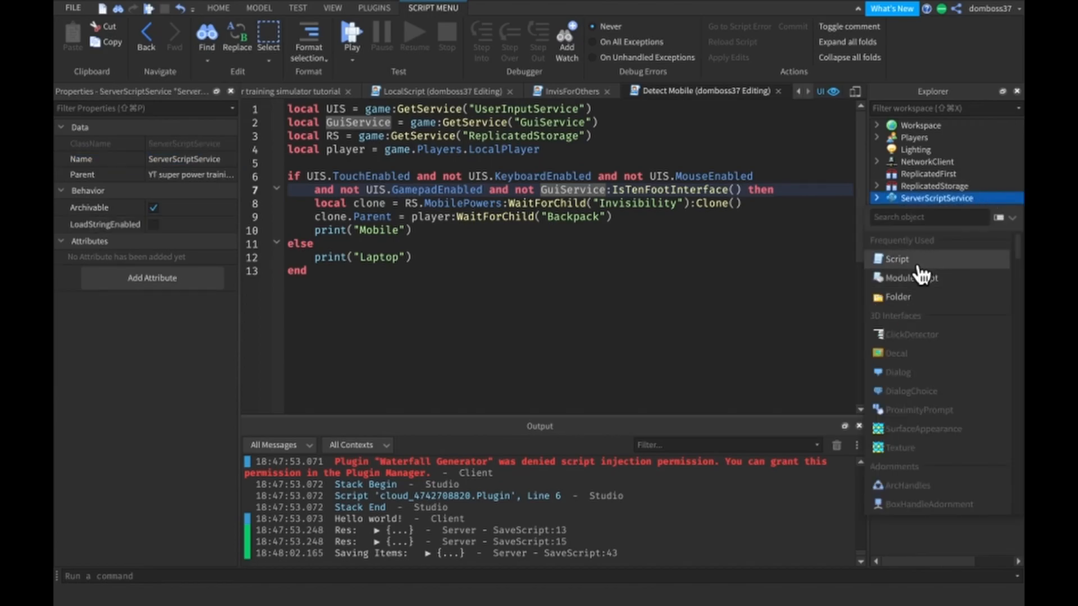
Add CloneToolScript to ServerScriptService connecting CloneTool.OnServerEvent to a function(player, tool)
left_click(895, 259)
type("CloneToolScript")
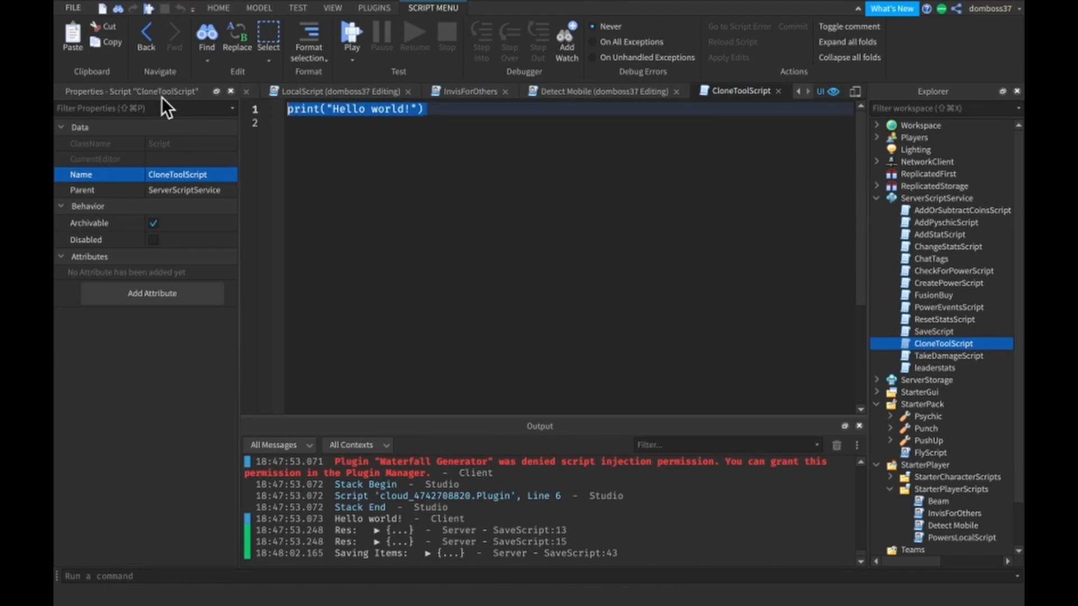
type("game.ReplicatedStorage")
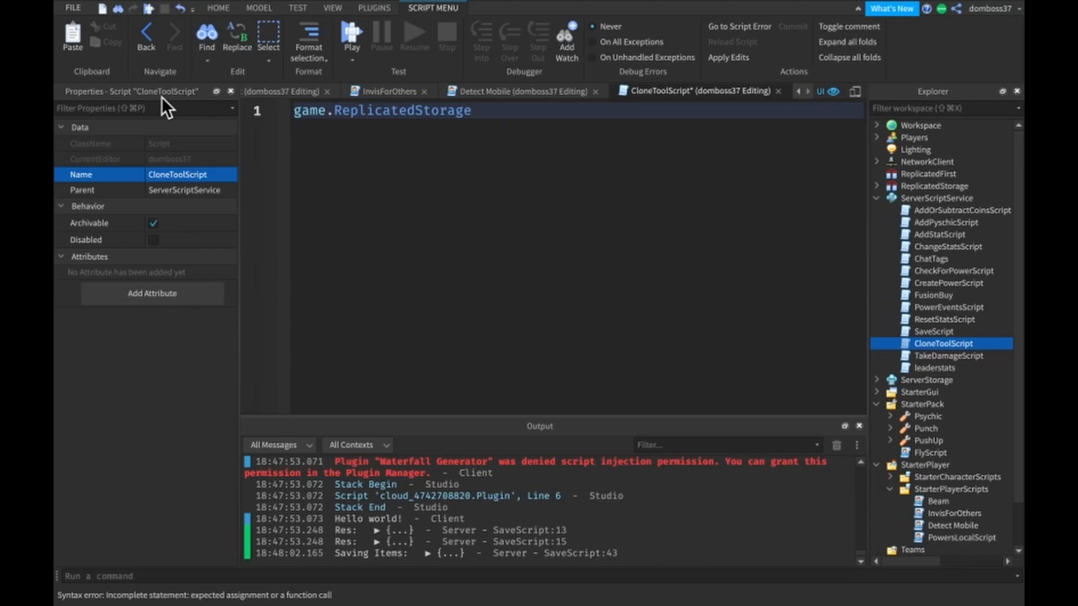
type(".")
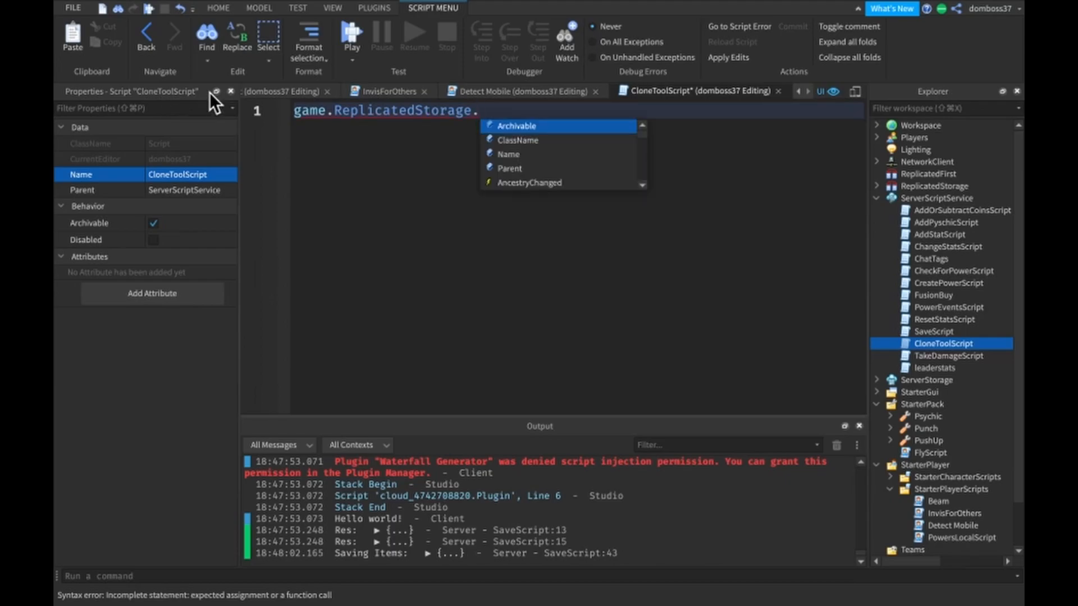
mouse_move(536, 157)
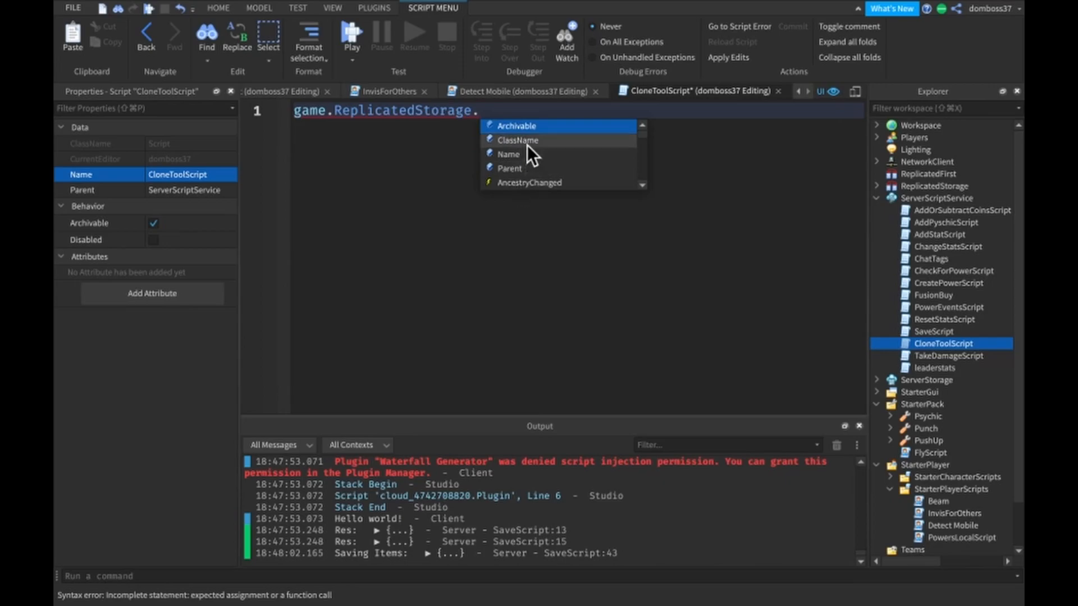
mouse_move(848, 173)
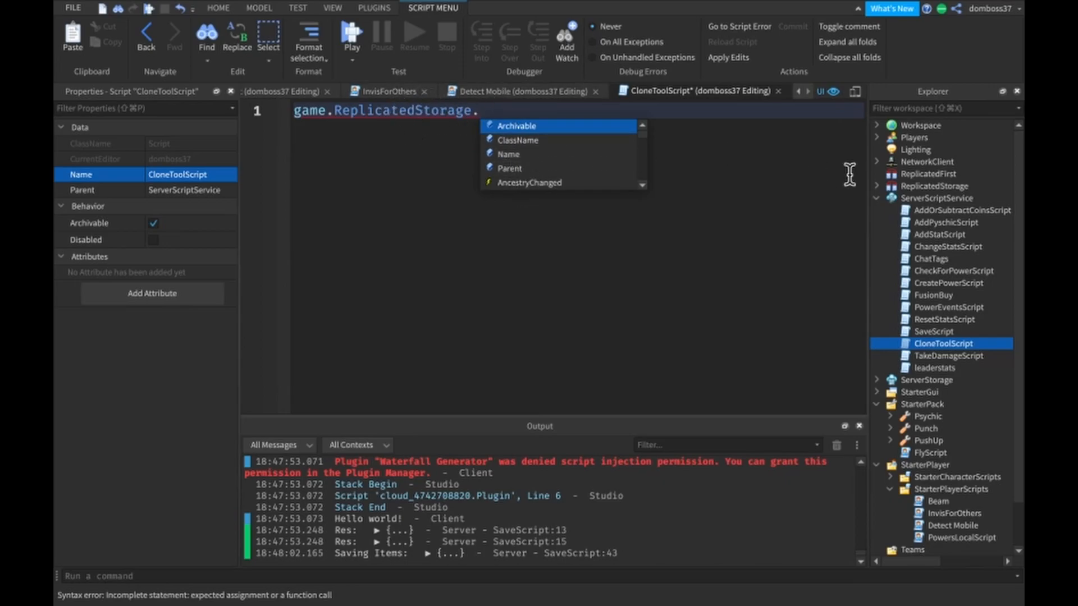
mouse_move(699, 174)
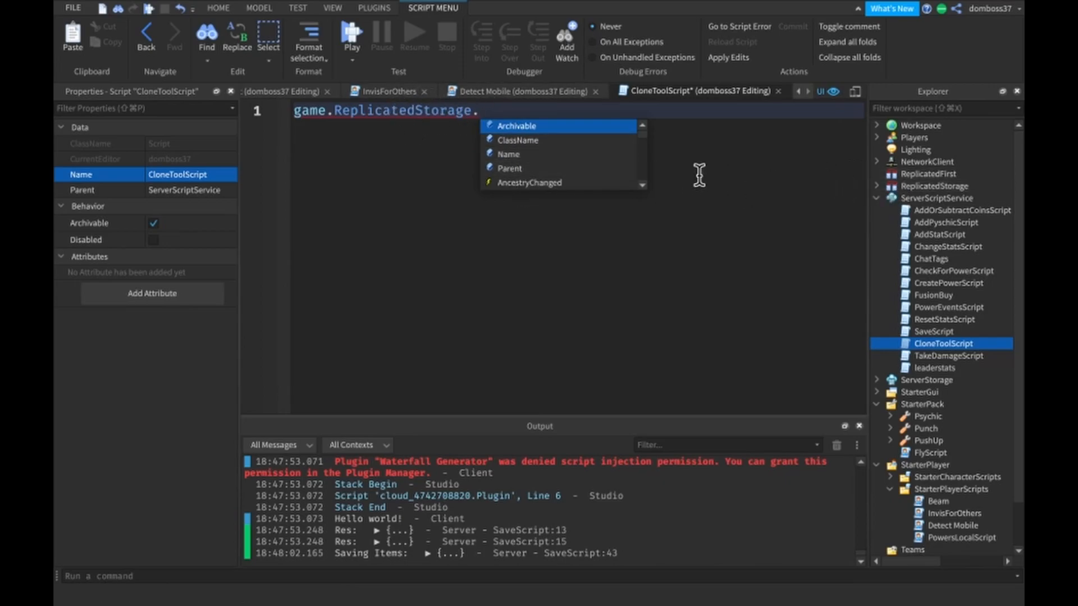
type("CloneTool:C")
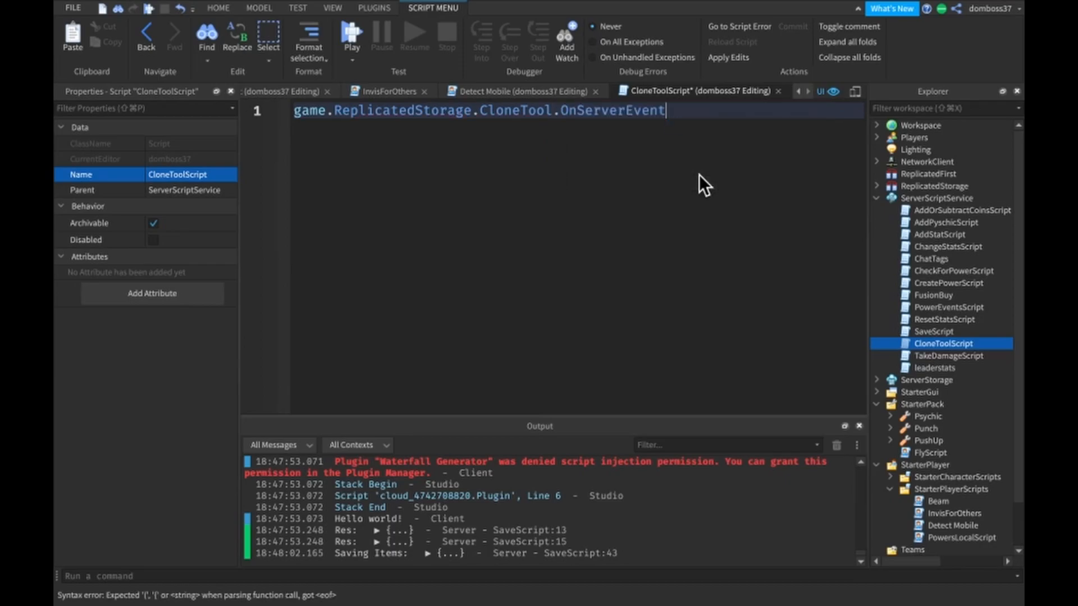
type(":Connect(function)")
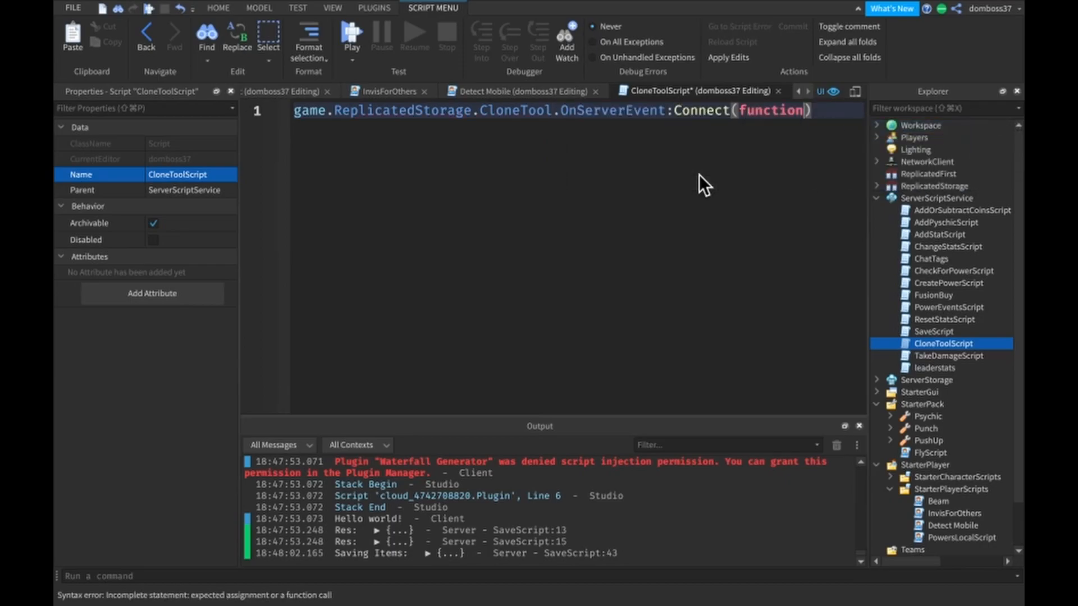
type("player")
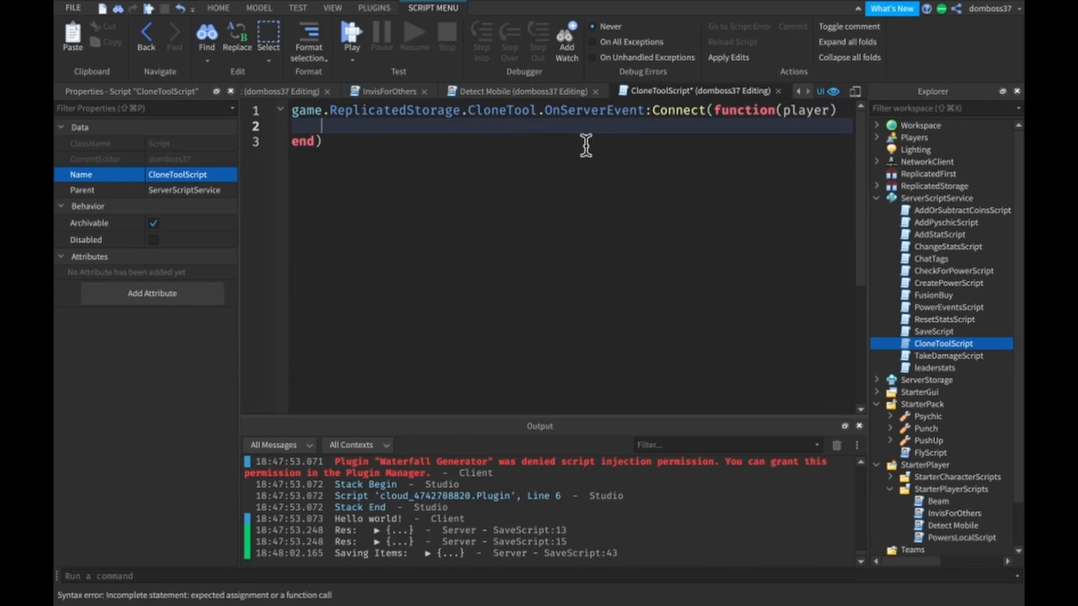
Inside the handler, clone the tool and parent it to player:WaitForChild("Backpack")
type("game")
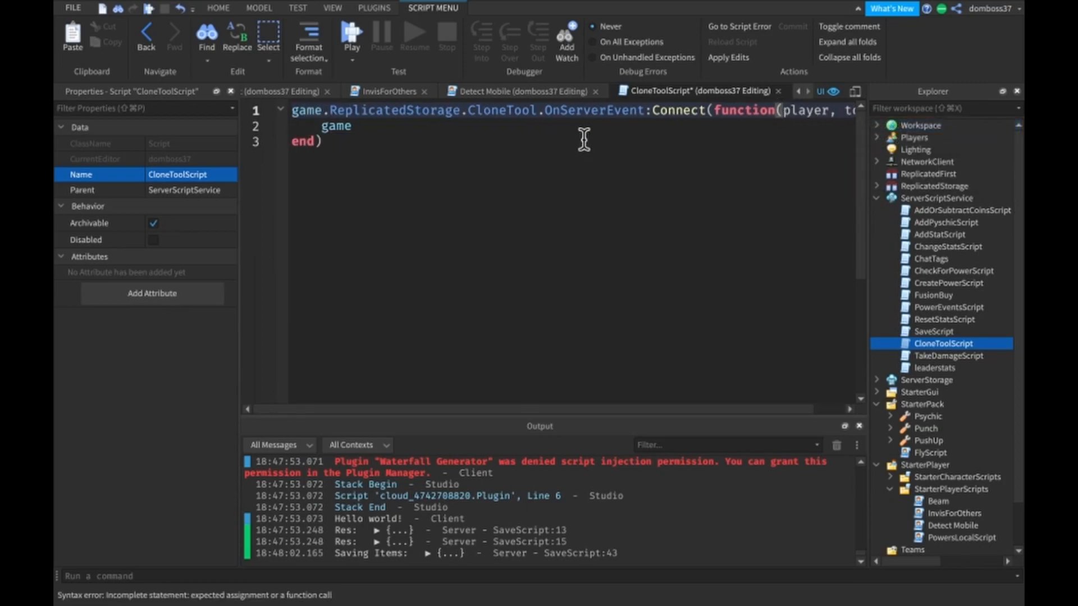
type("tooll")
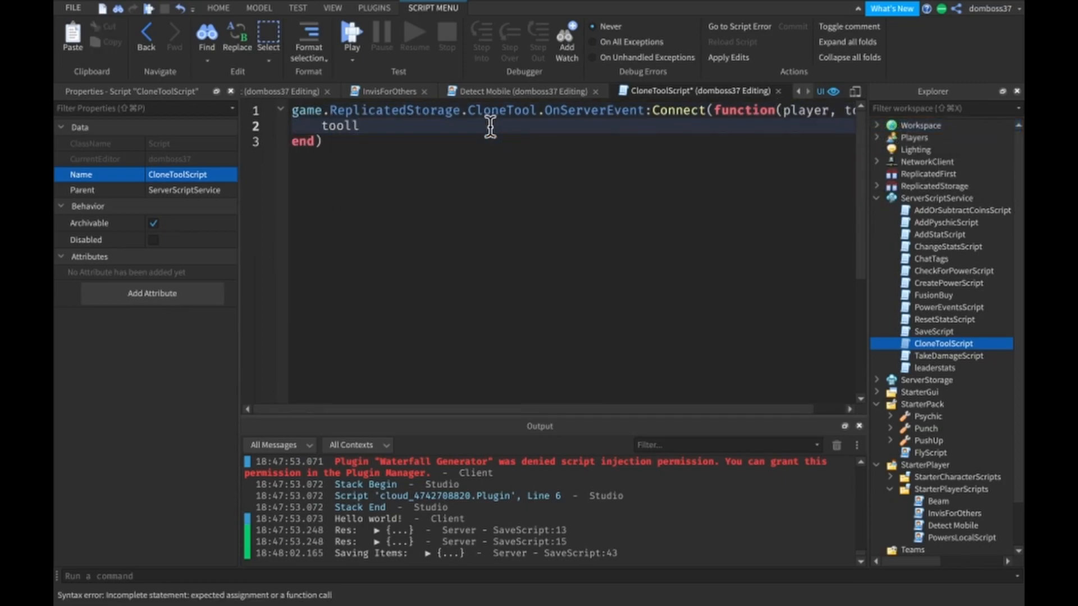
type(":Cl")
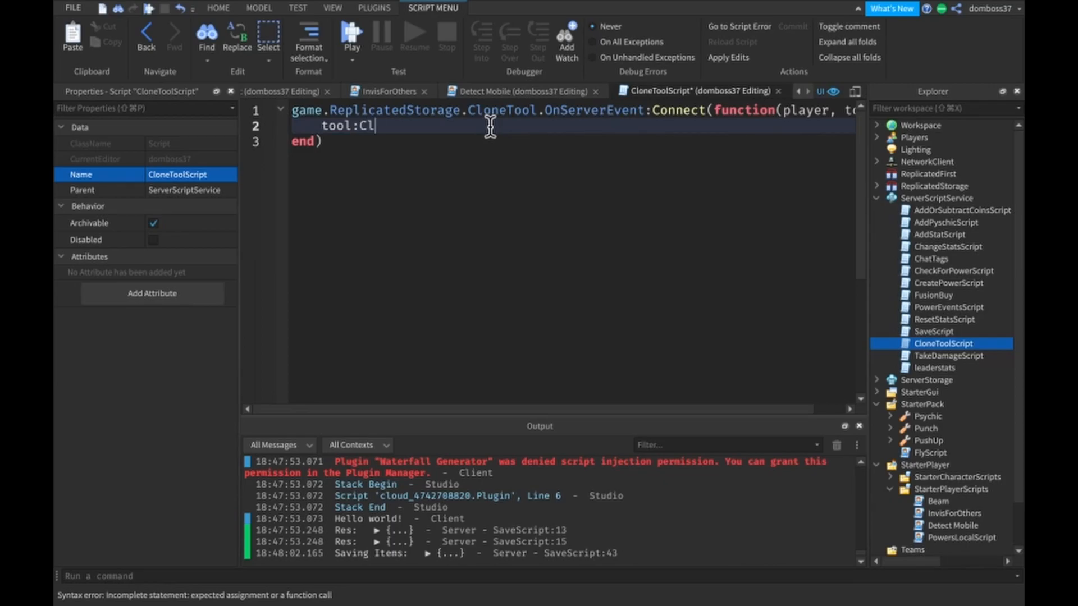
type("one()")
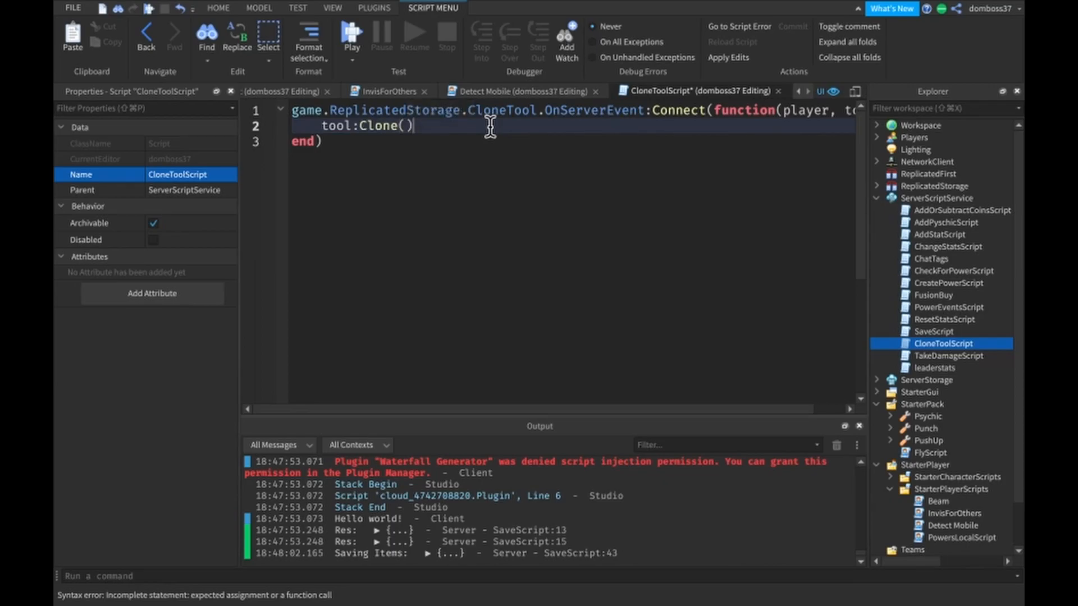
type(".Parent =")
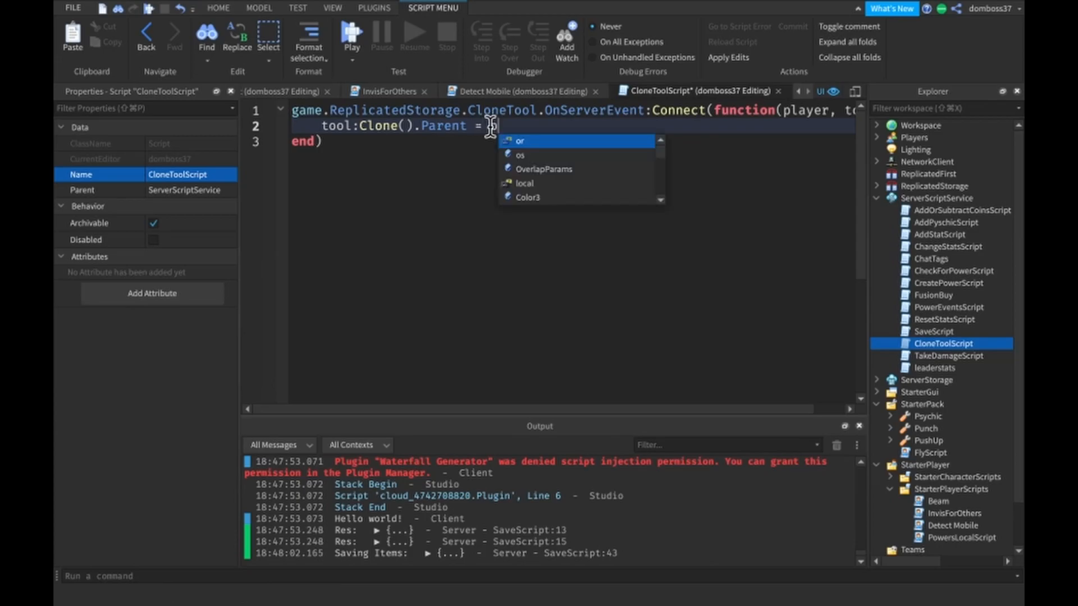
type("plae")
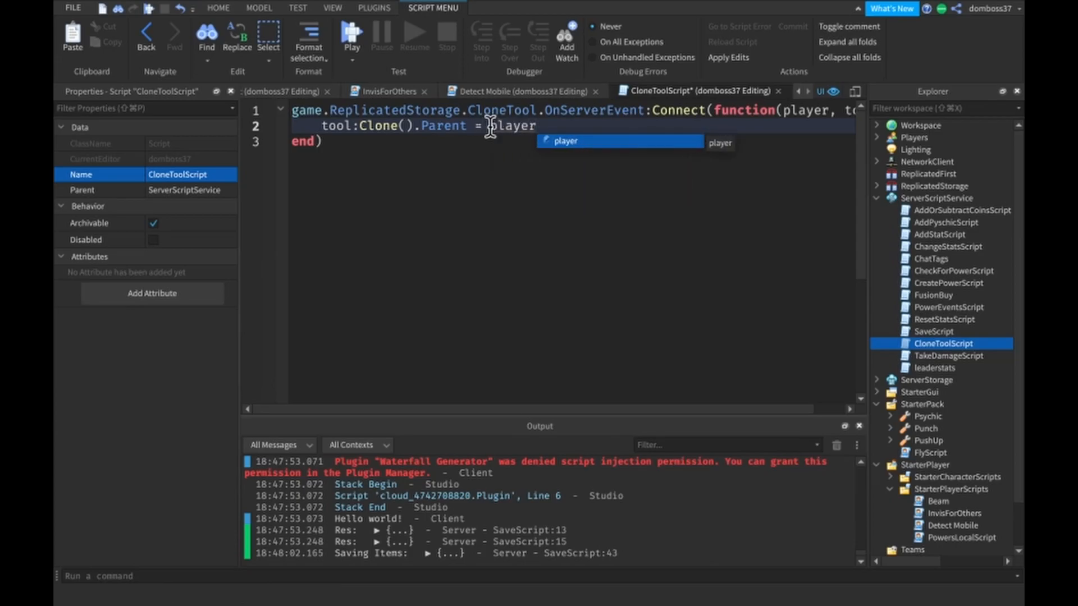
type(":WaitForChi")
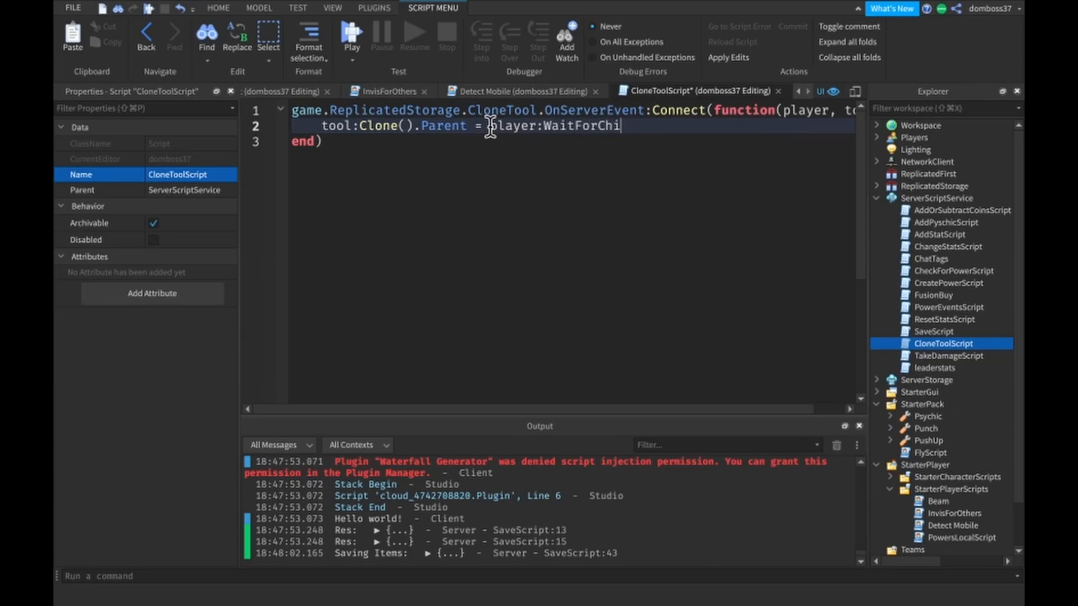
type("ld(\"\")")
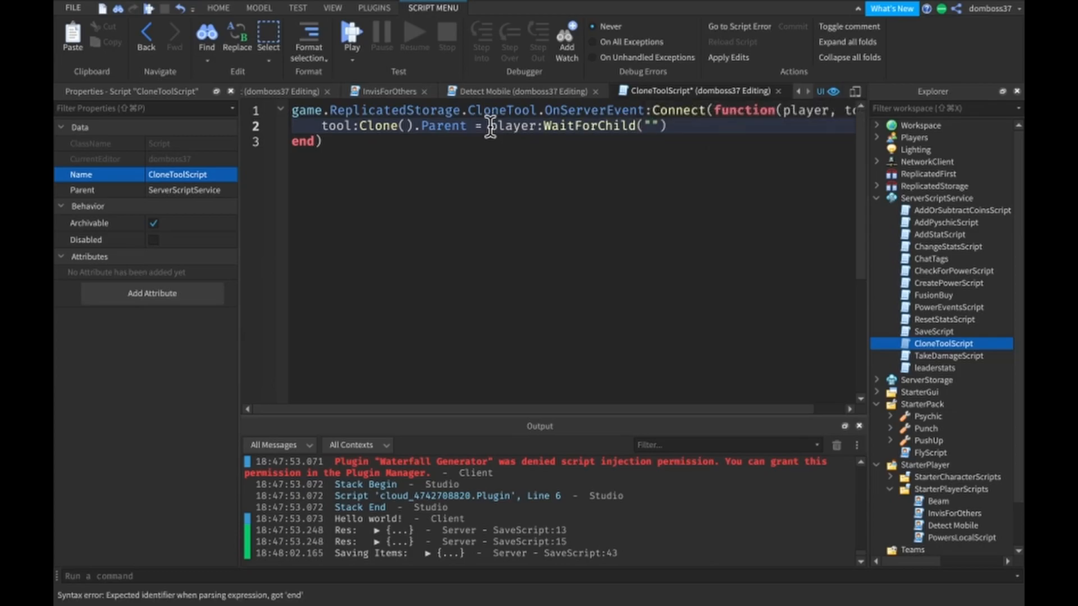
type("Backpack")
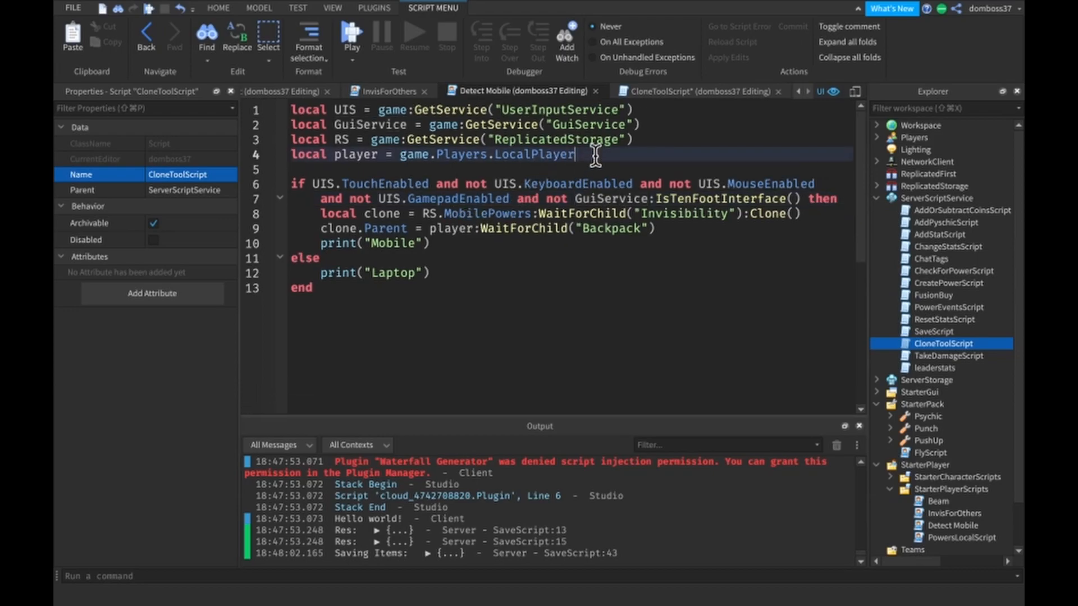
Define local event = RS.CloneTool in Detect Mobile
type("loc")
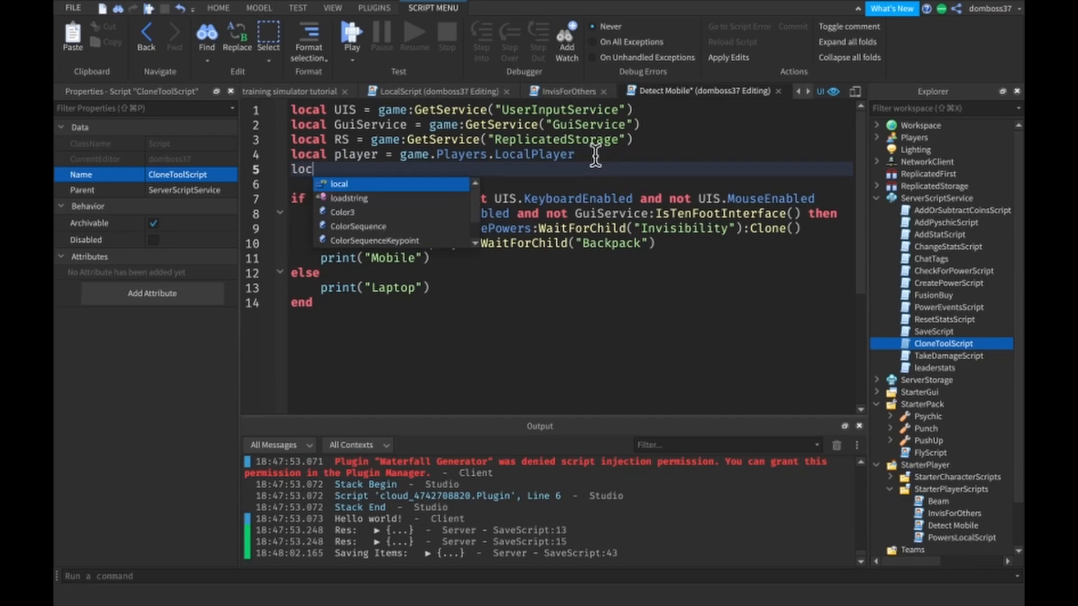
type("even")
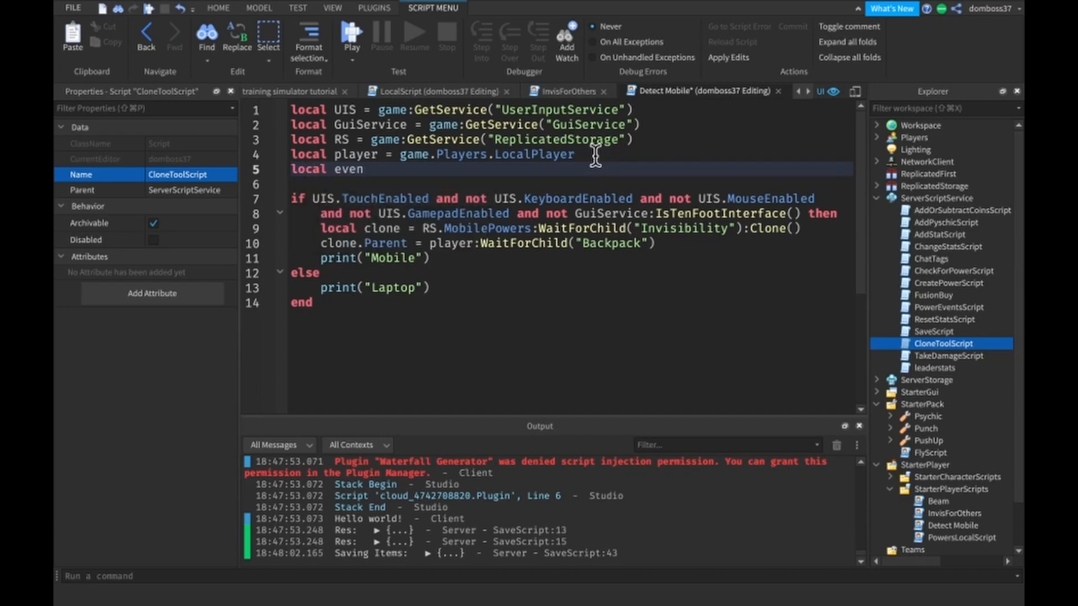
type("= RS.Cl")
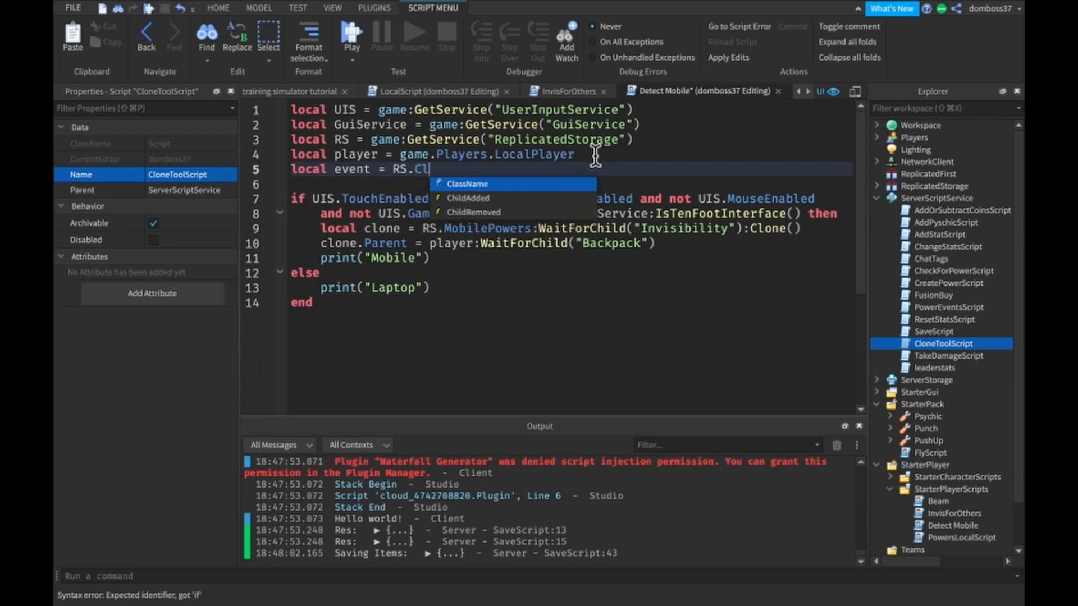
type("one")
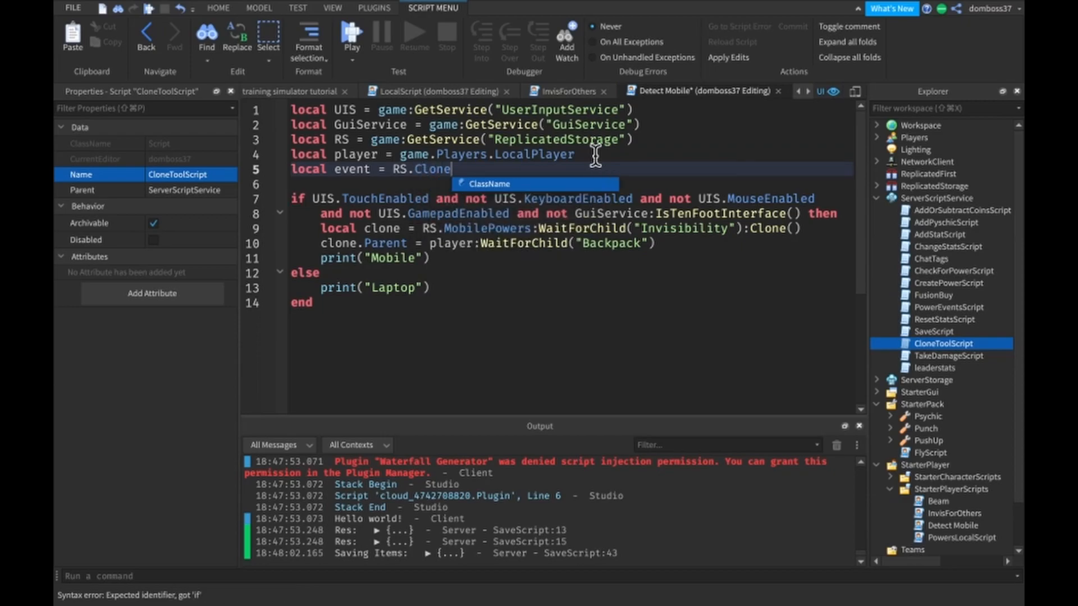
type("Tool")
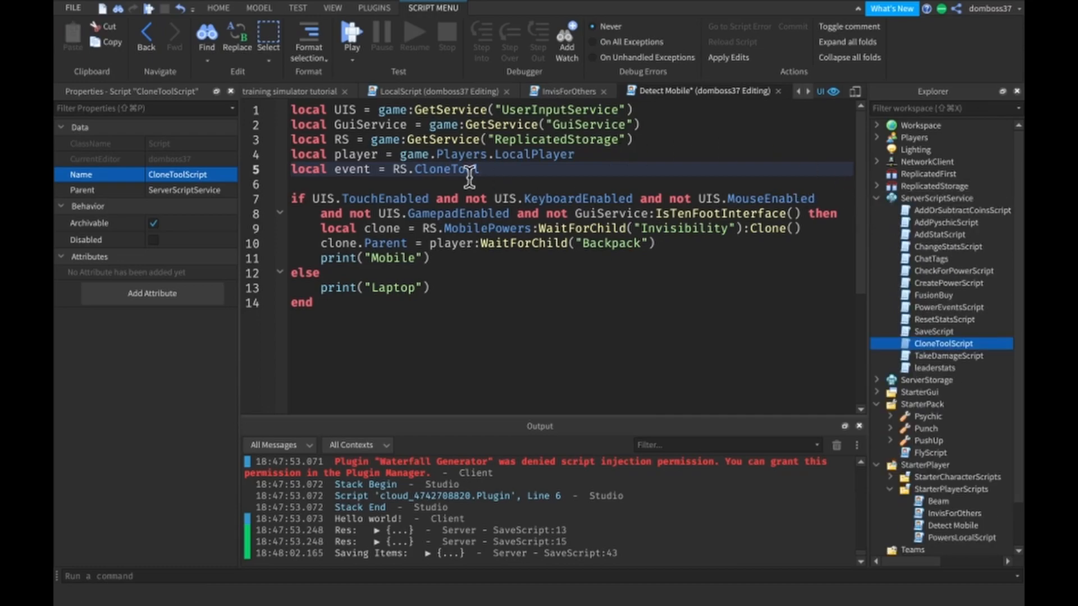
mouse_move(622, 230)
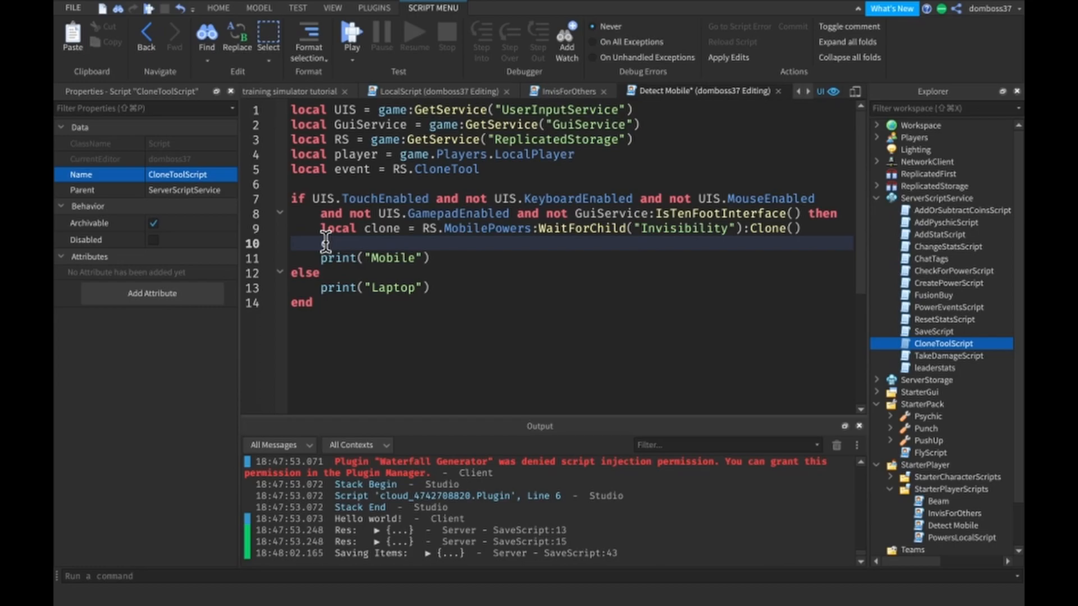
Fire event:FireServer with RS.MobilePowers:WaitForChild("Invisibility") in the mobile branch
type("even:Fir")
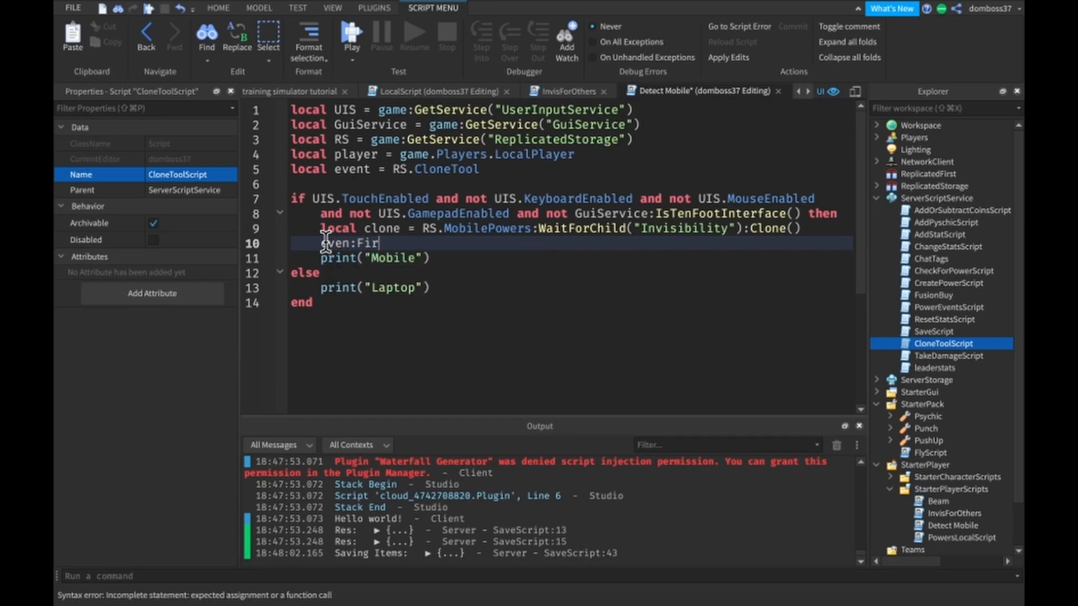
type("eServe")
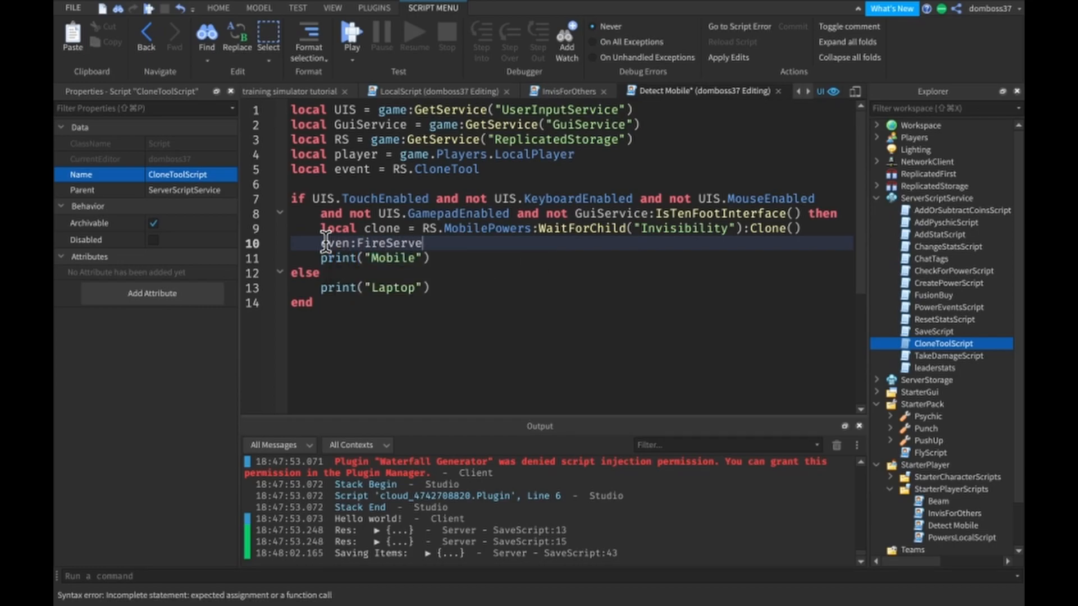
type("()")
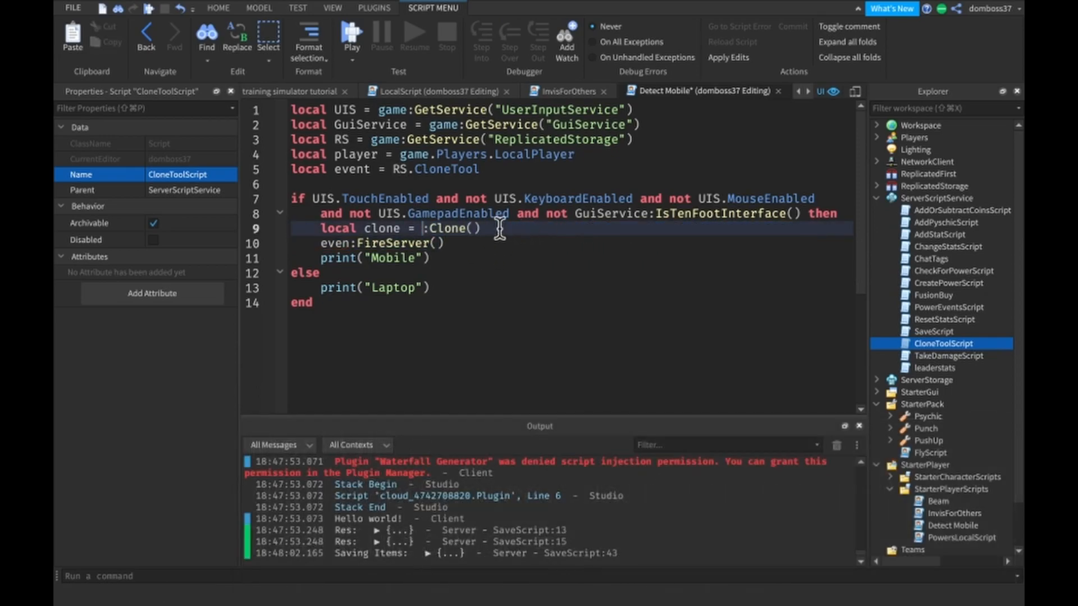
type("RS.MobilePowers:WaitForChild(\"Invisibility\")")
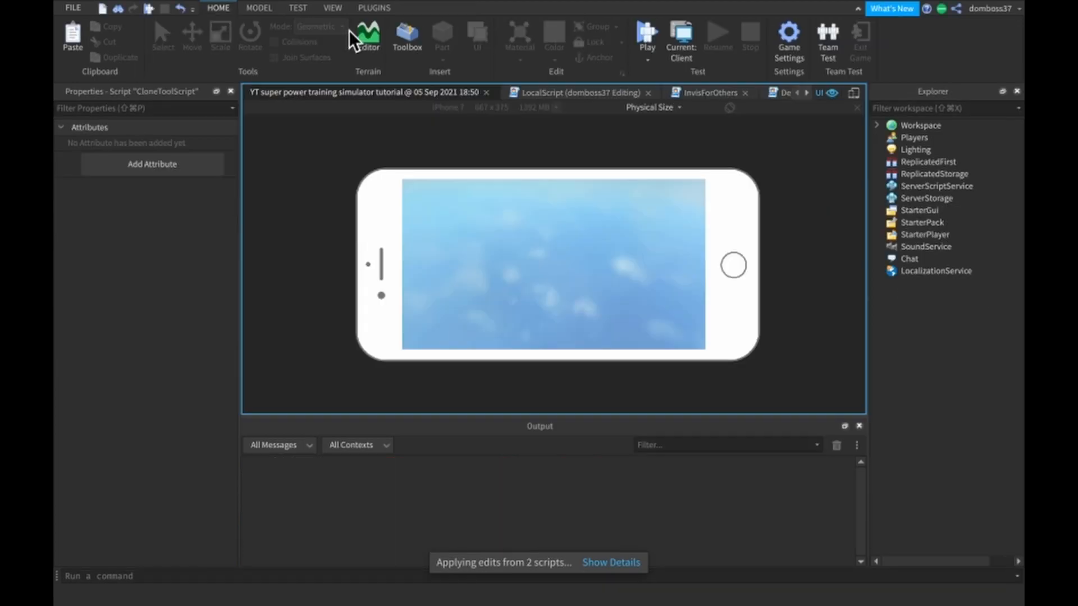
Start a mobile playtest, confirm Invisibility sits in the player's Backpack, and equip it
left_click(646, 29)
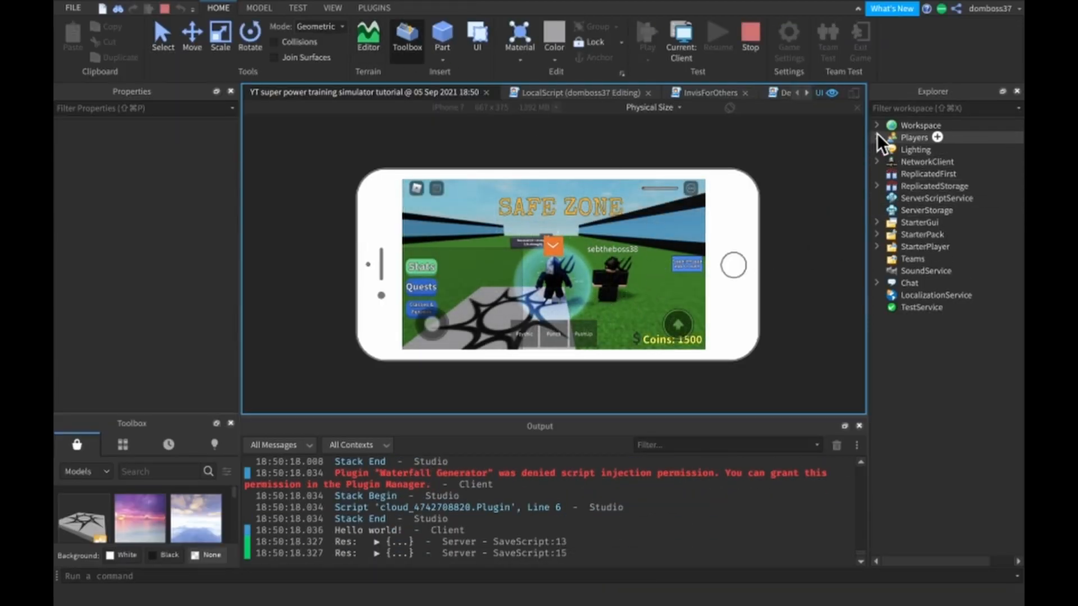
left_click(878, 136)
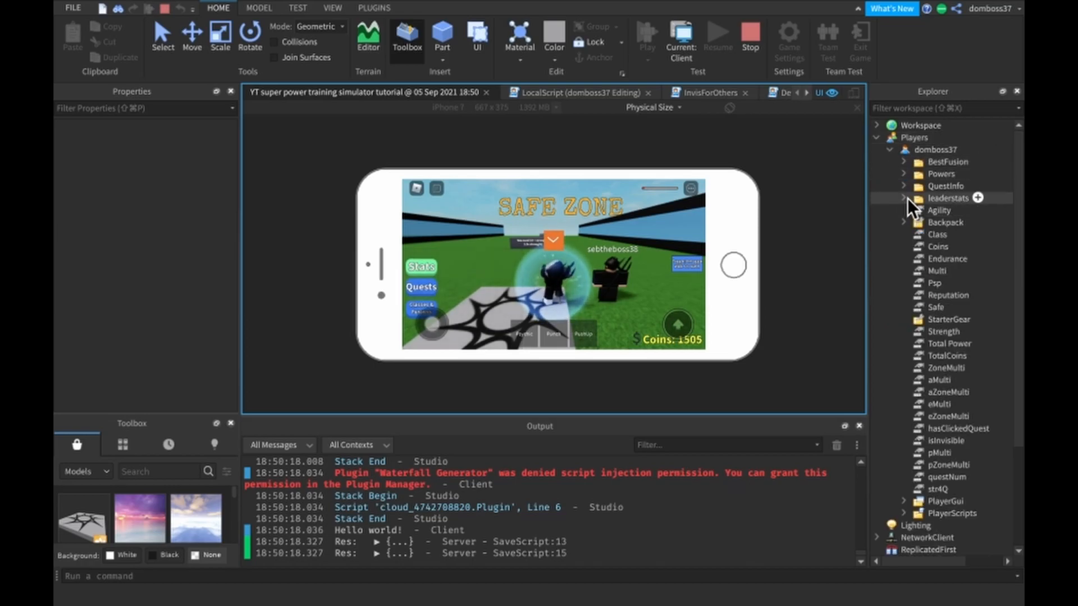
mouse_move(932, 513)
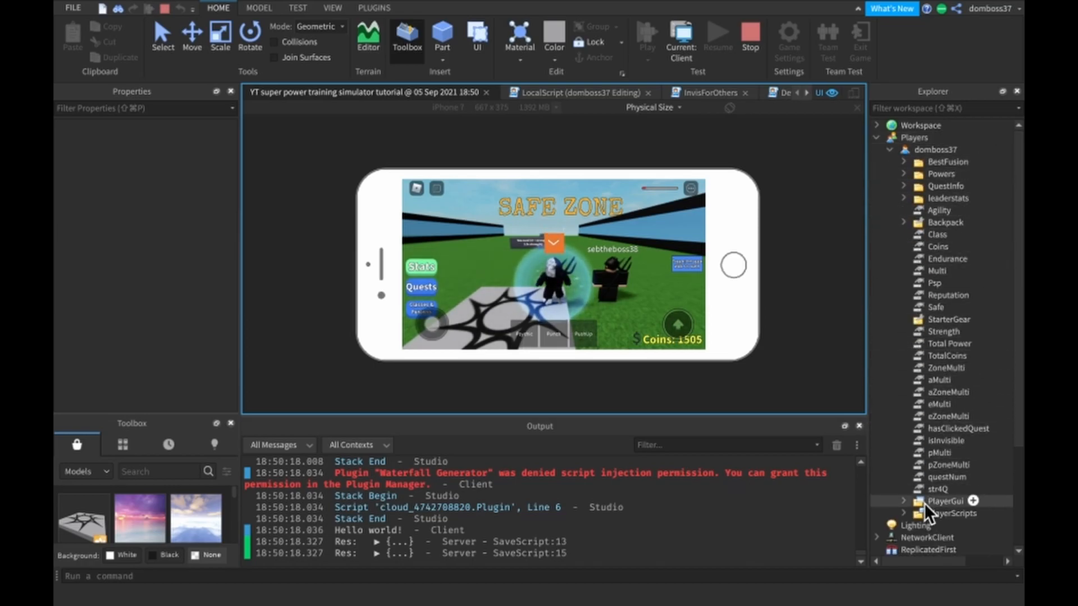
left_click(902, 222)
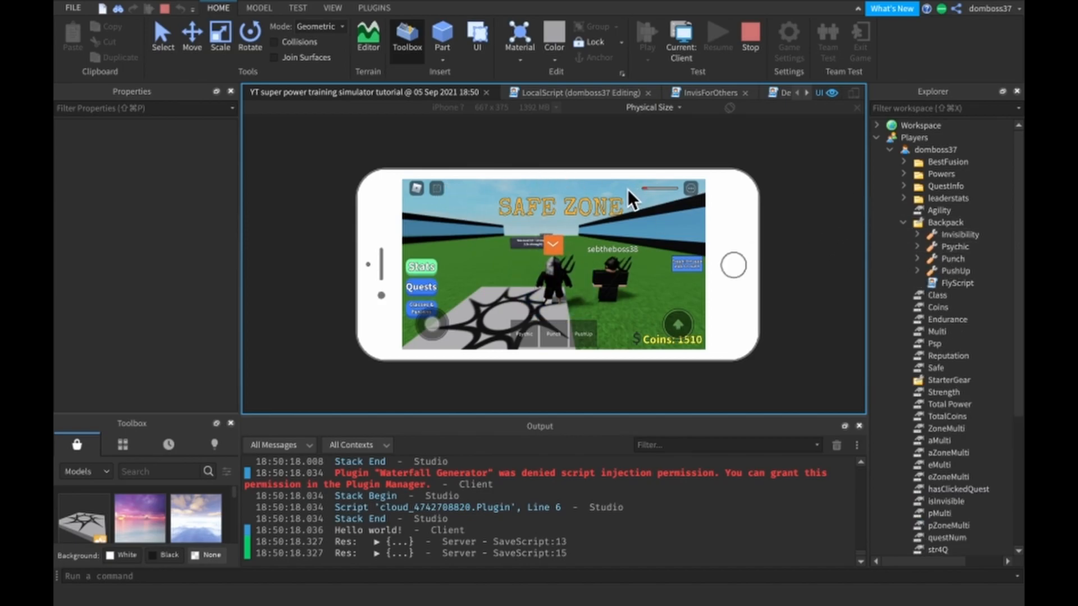
left_click(689, 186)
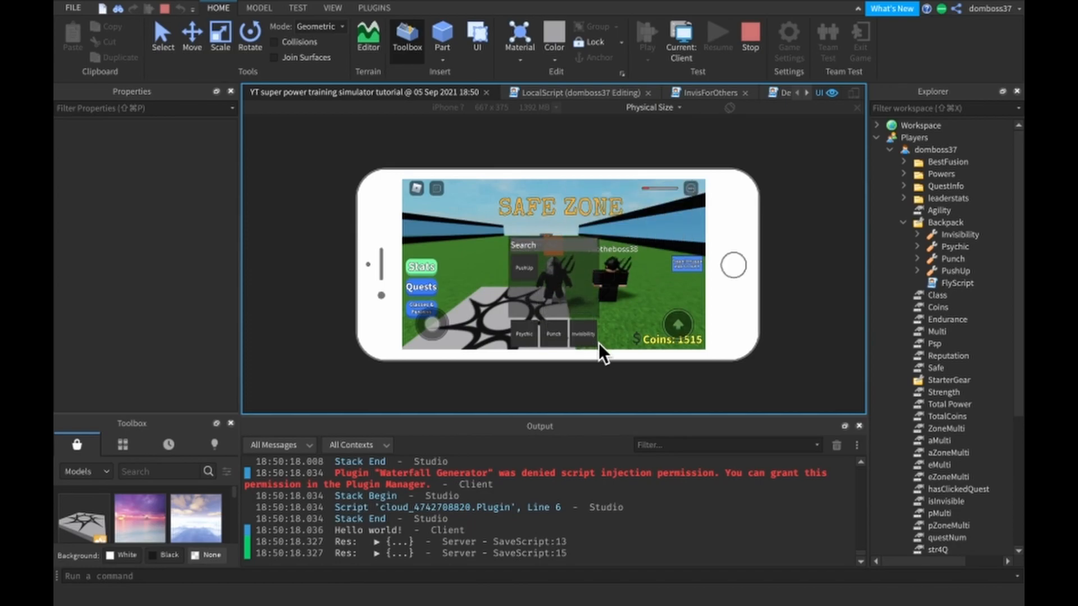
mouse_move(693, 221)
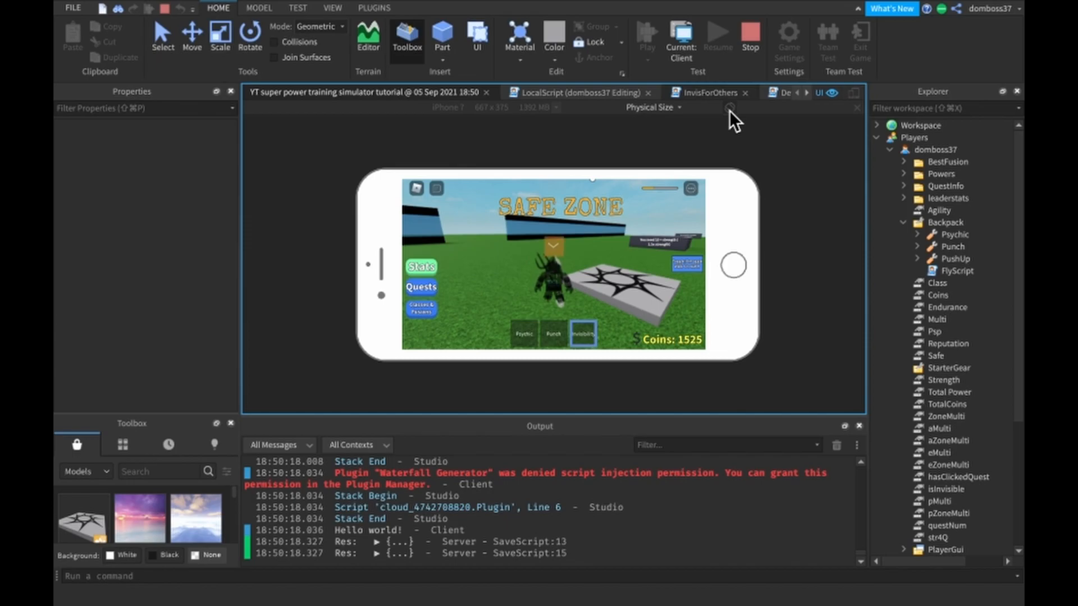
mouse_move(730, 110)
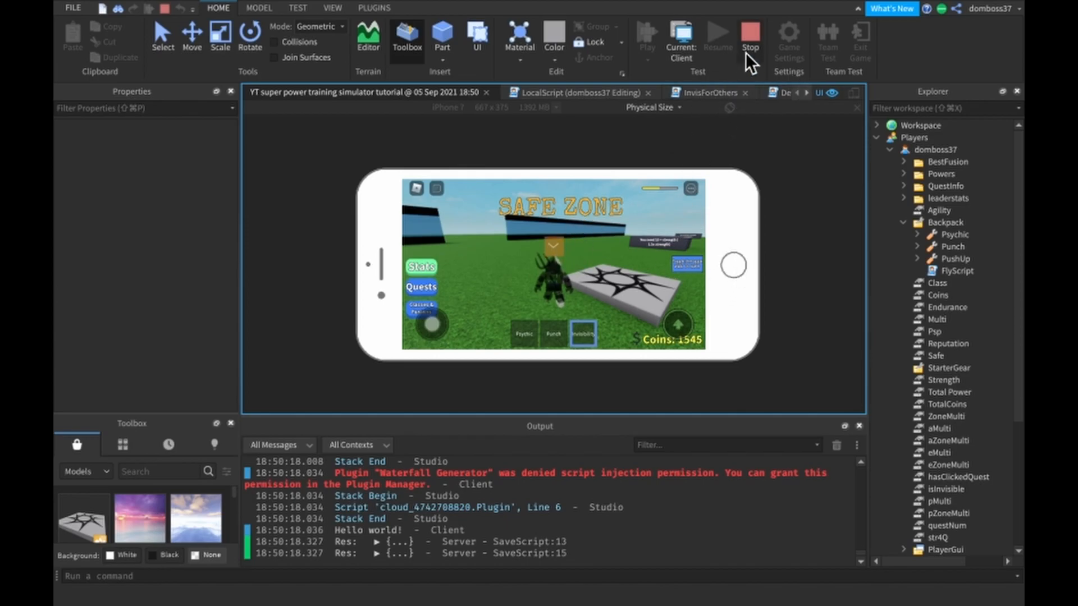
Stop the running playtest to return to editing
left_click(749, 33)
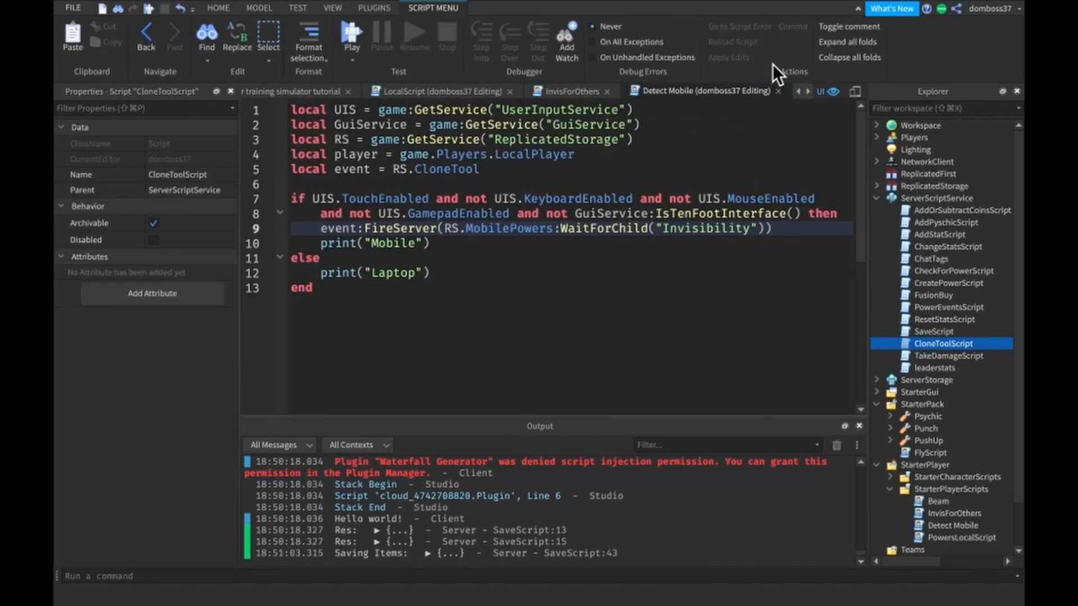
mouse_move(613, 173)
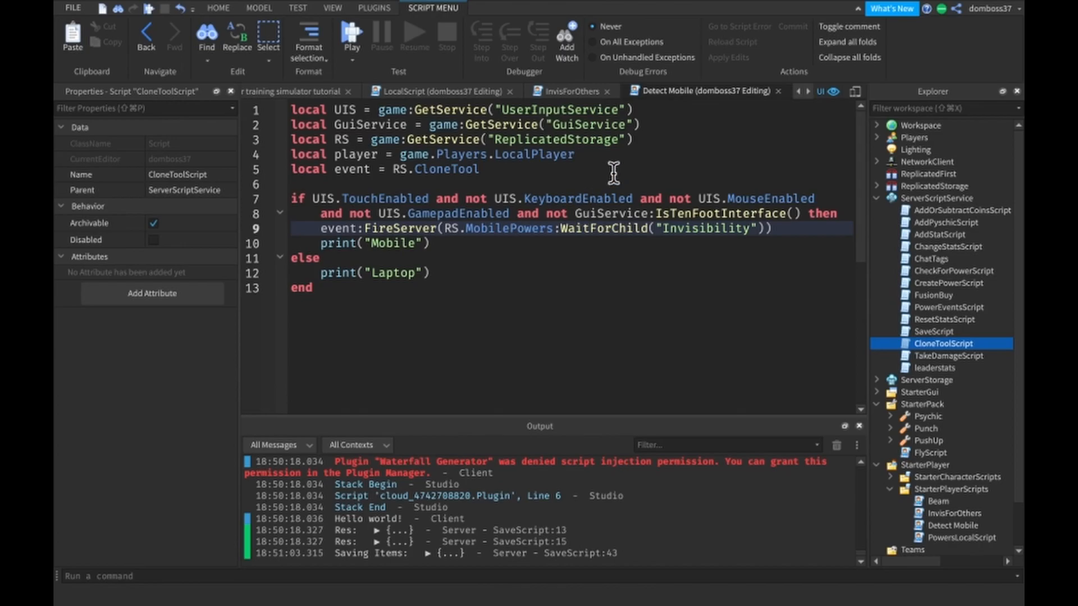
mouse_move(580, 105)
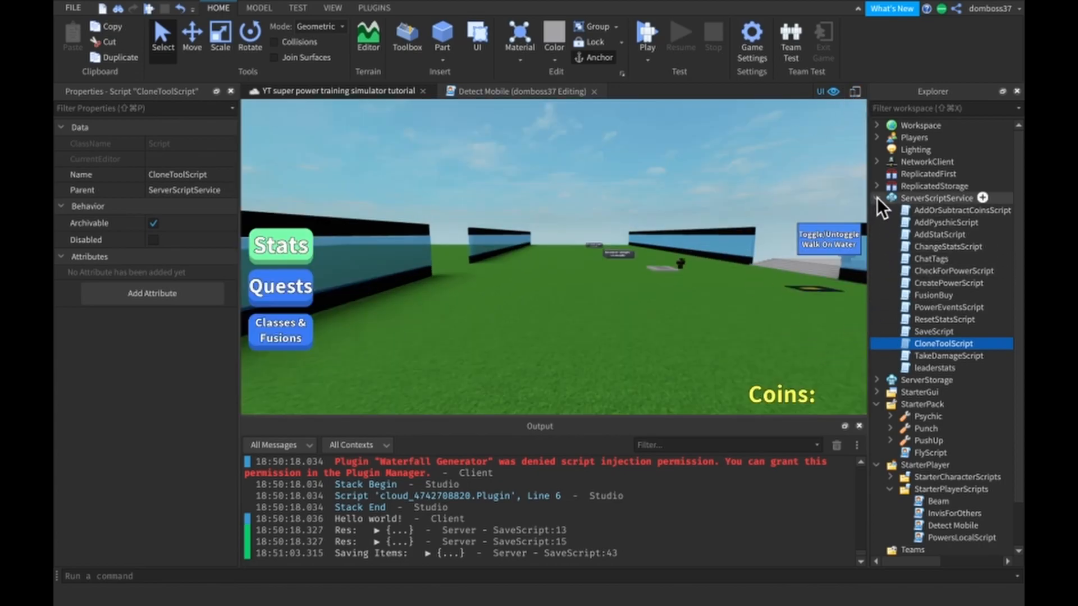
Duplicate the Invisibility tool under ReplicatedStorage > MobilePowers and rename the copy Aura
left_click(879, 197)
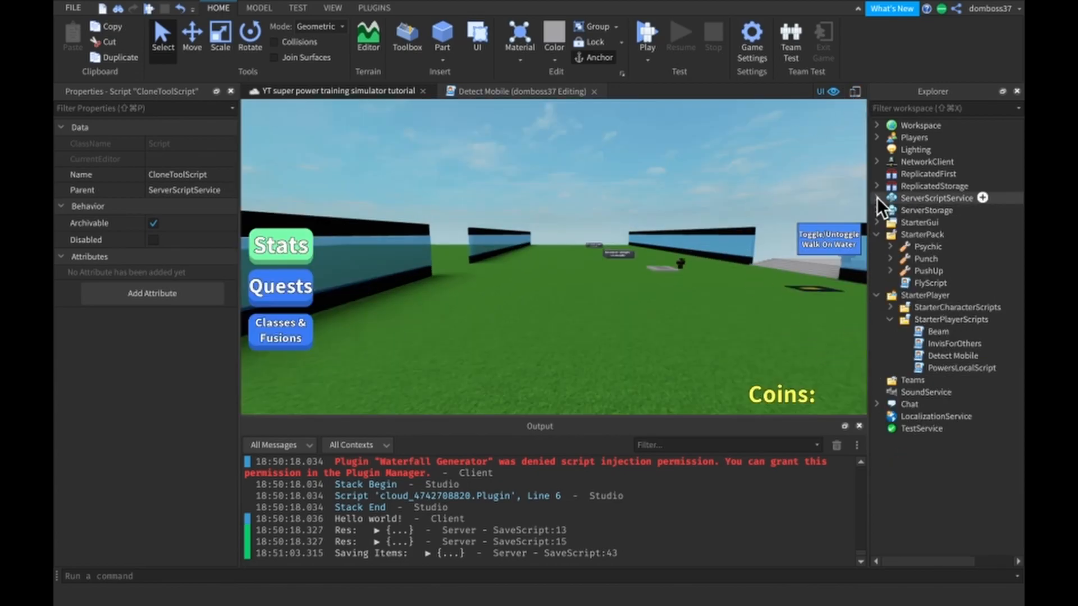
left_click(933, 210)
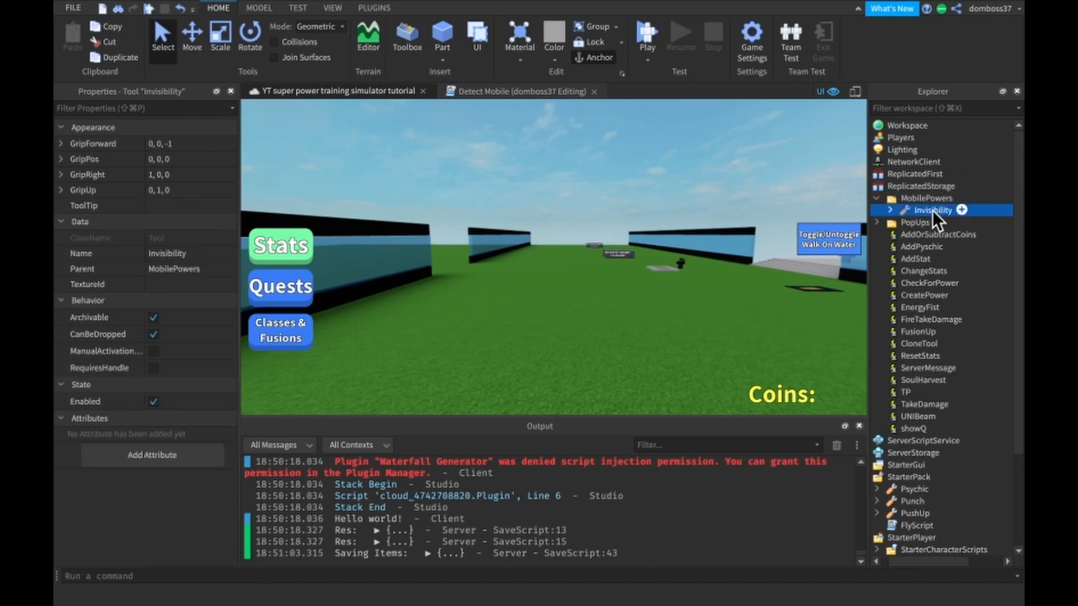
left_click(889, 222)
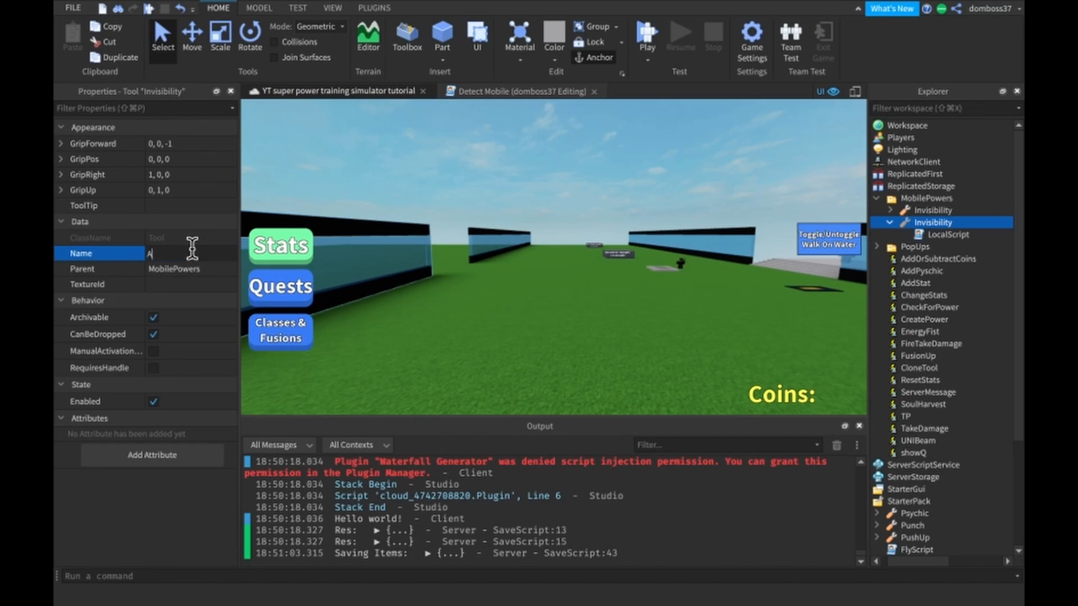
type("Aura")
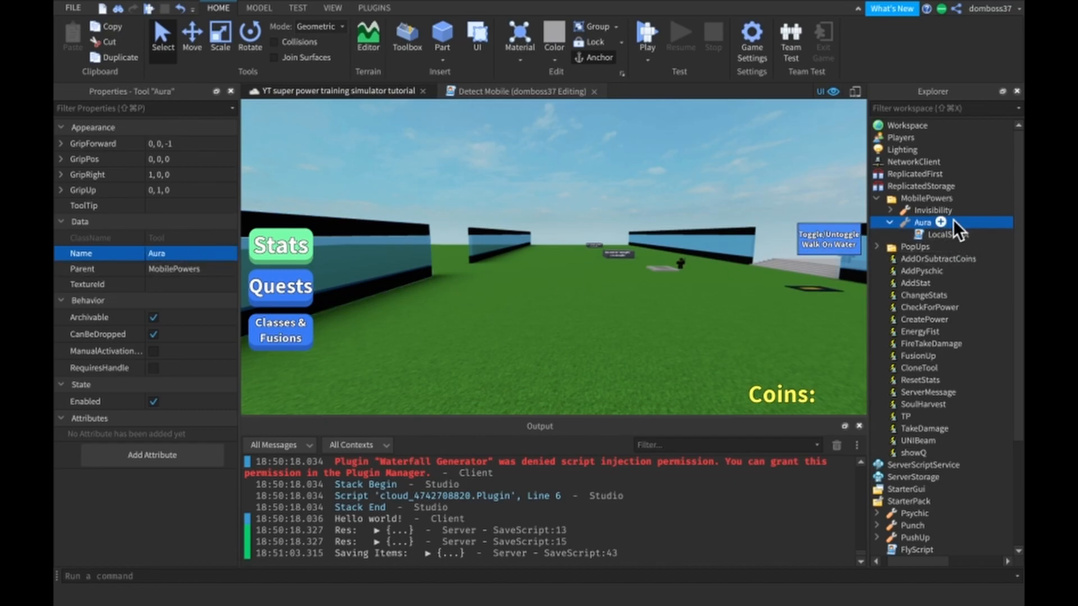
left_click(945, 233)
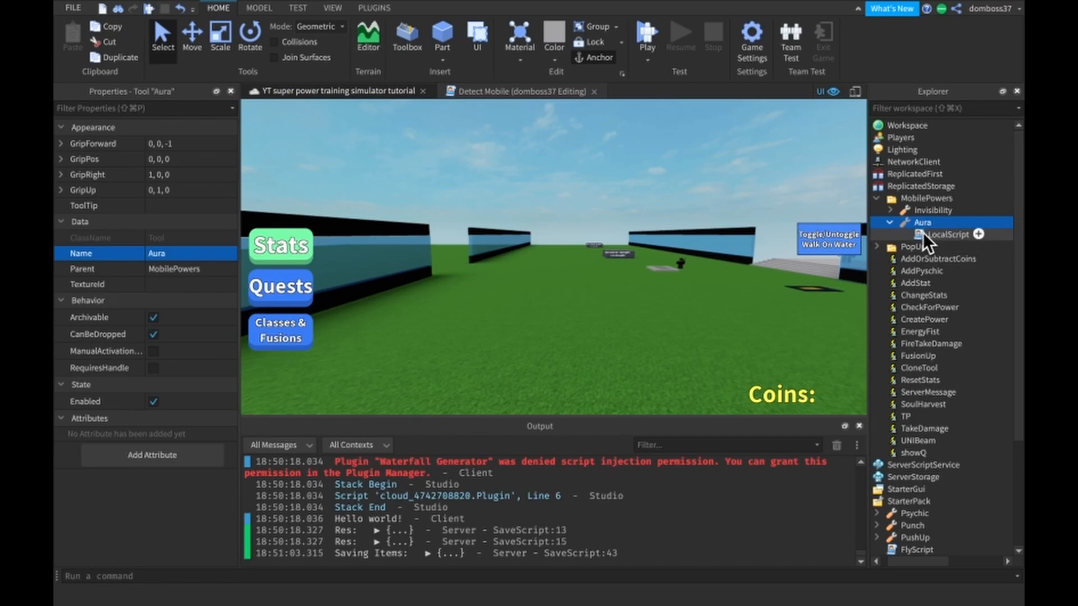
Review the Aura LocalScript's inherited invisibility code and compare with Detect Mobile
double_click(941, 233)
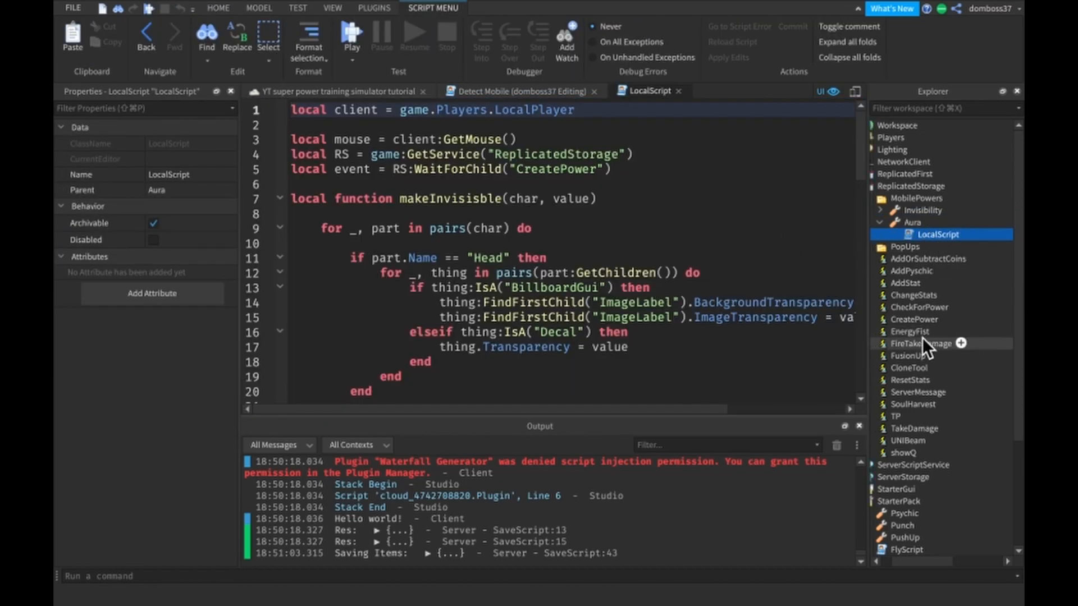
scroll("down", 3)
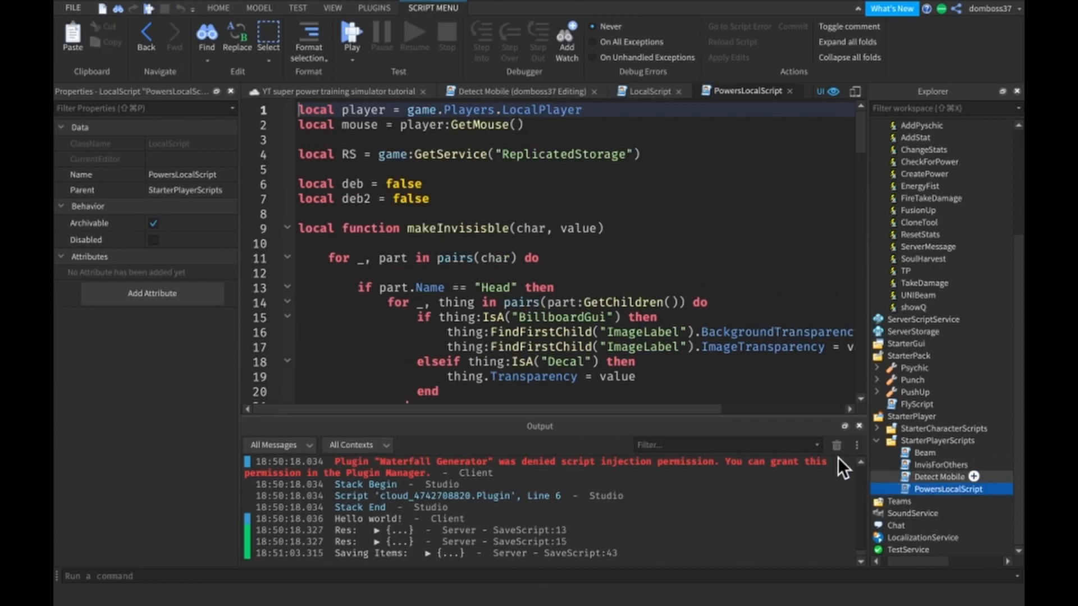
scroll("down", 3)
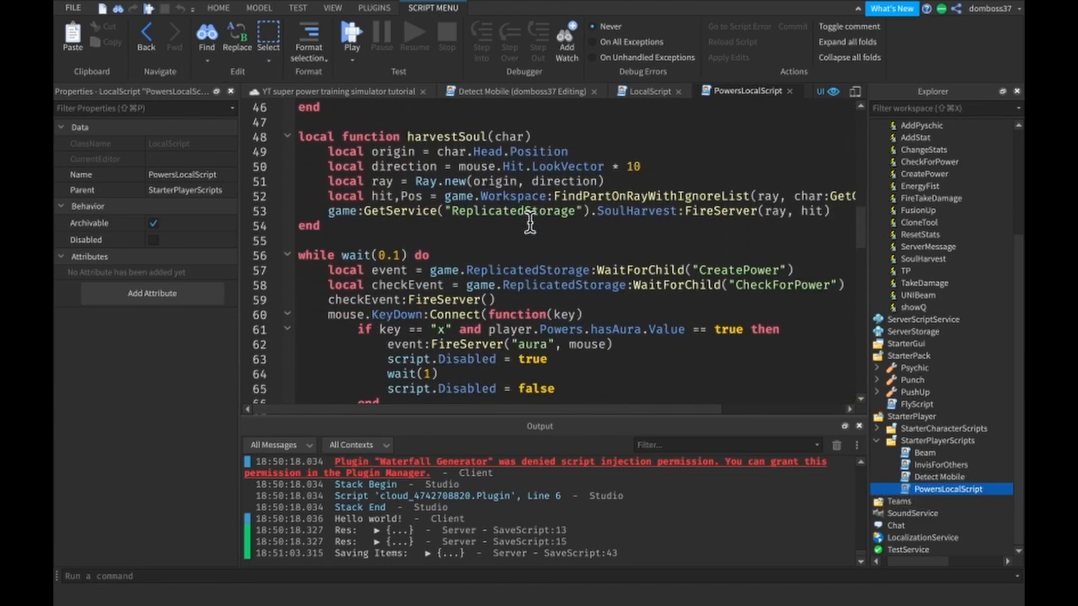
scroll("down", 3)
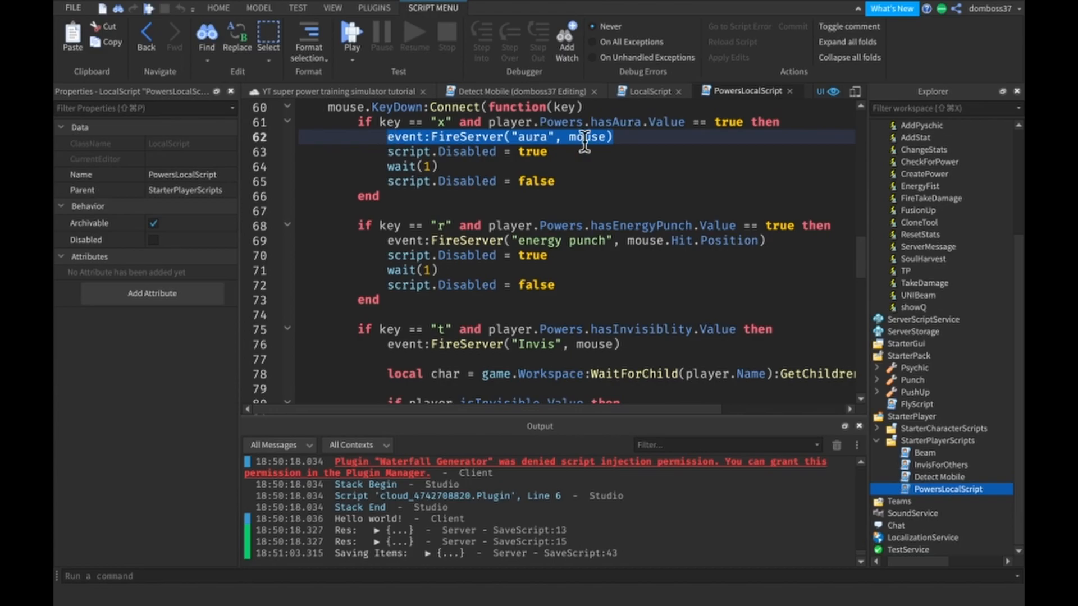
left_click(515, 91)
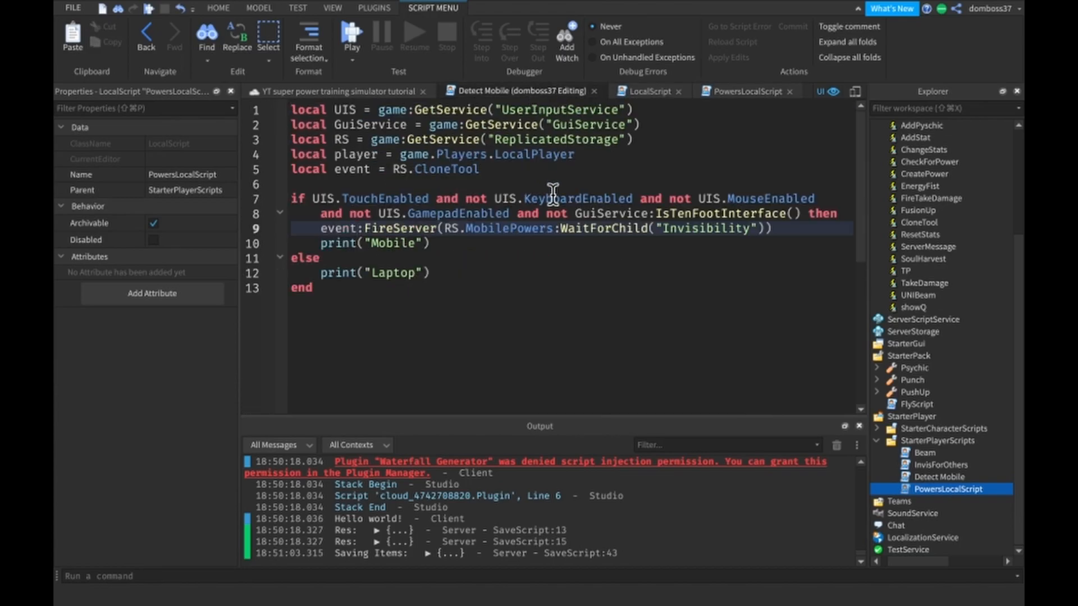
mouse_move(658, 96)
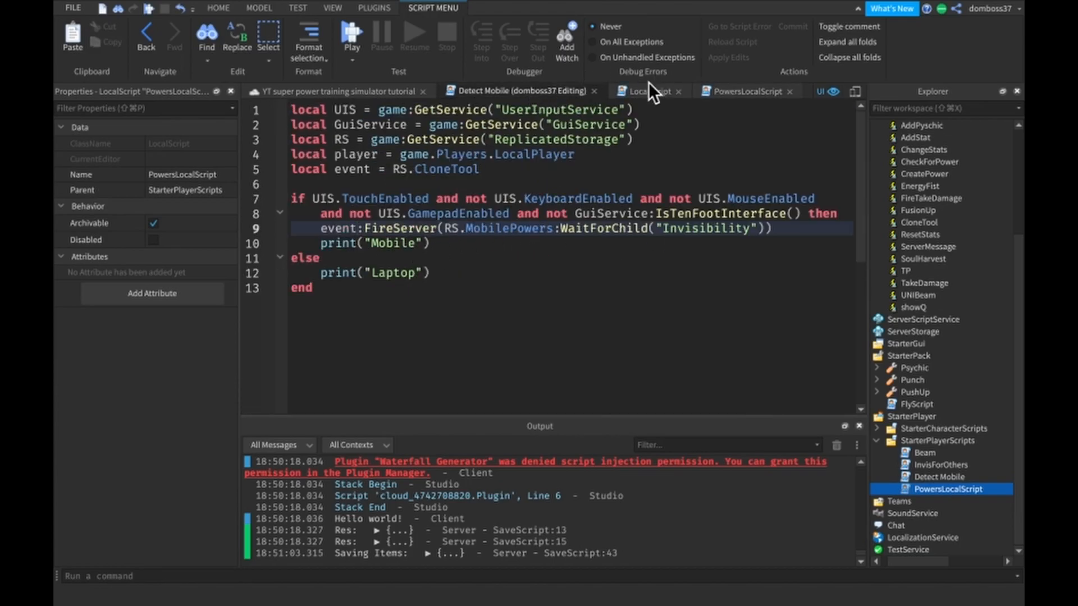
Replace the invisibility code with event:FireServer("aura", mouse) in Activated, then duplicate Detect Mobile's grant line
left_click(646, 91)
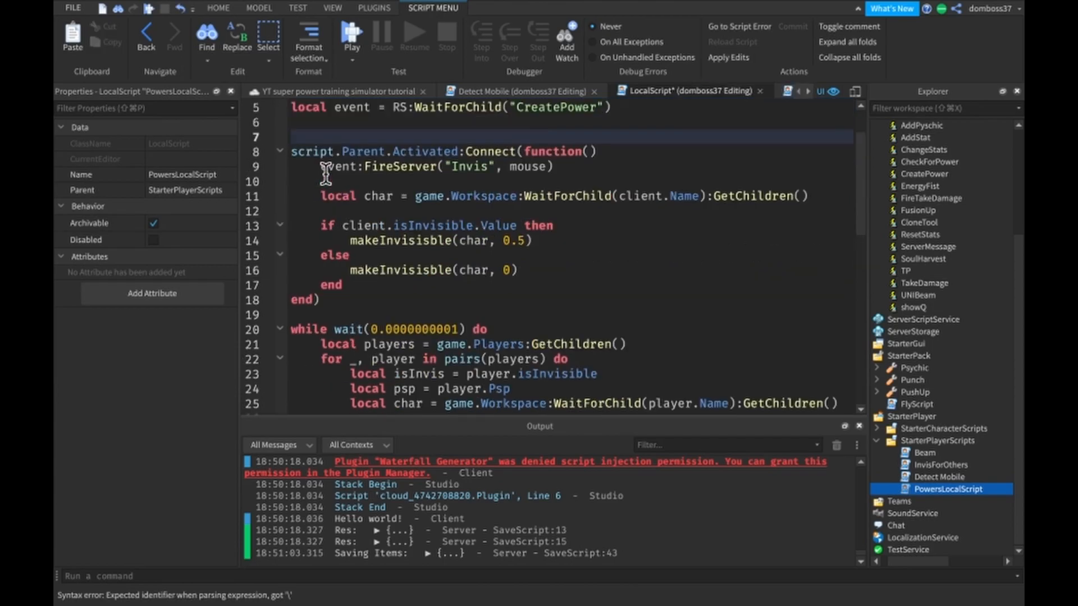
left_click_drag(324, 166, 341, 284)
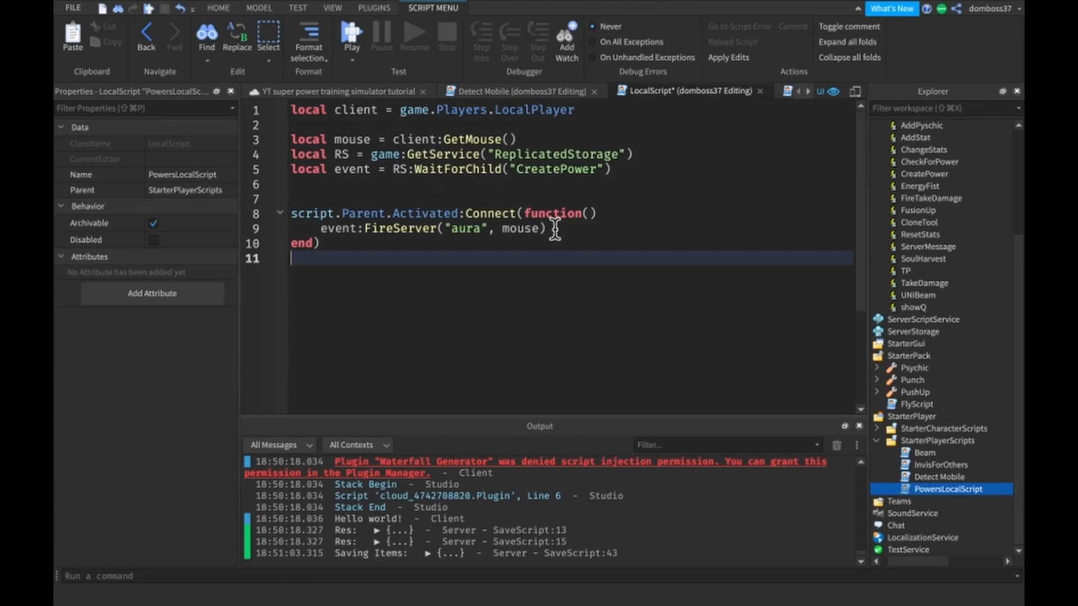
left_click(522, 91)
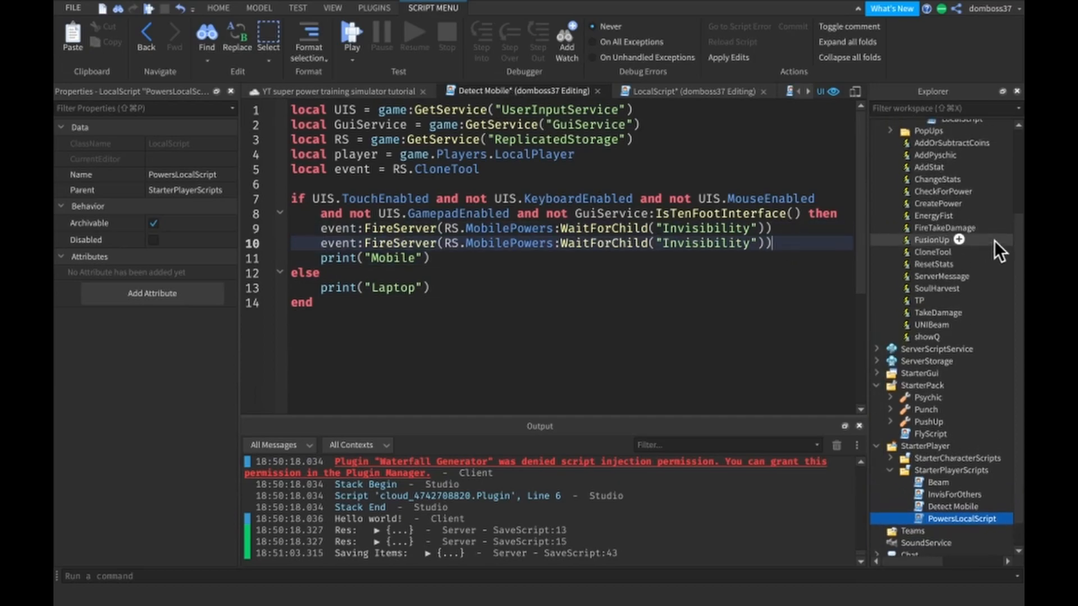
Change the tool name on Detect Mobile's second grant line from Invisibility to Aura
double_click(705, 244)
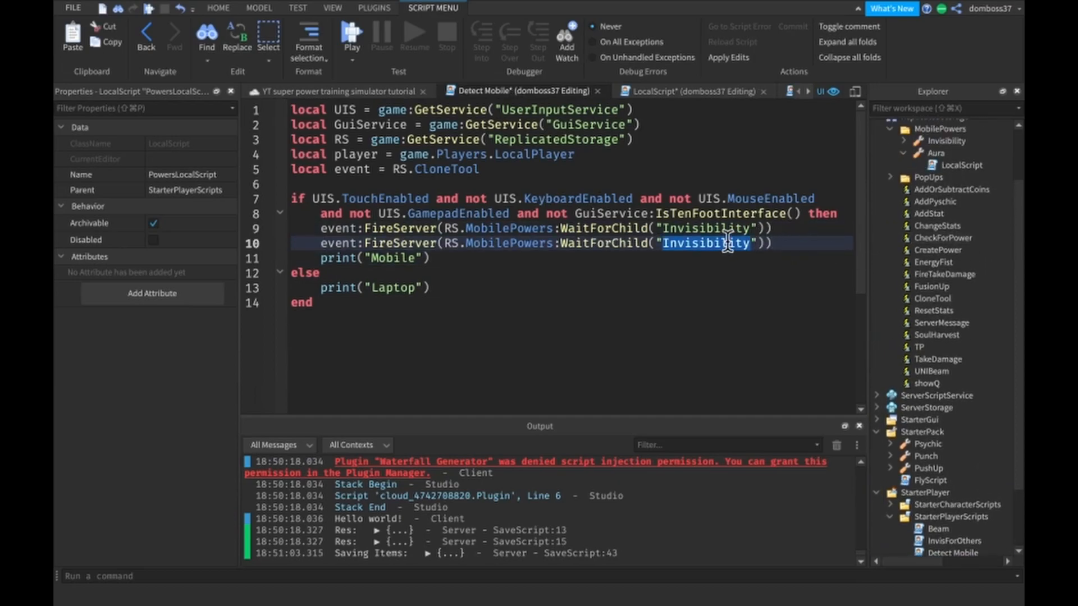
type("Aura")
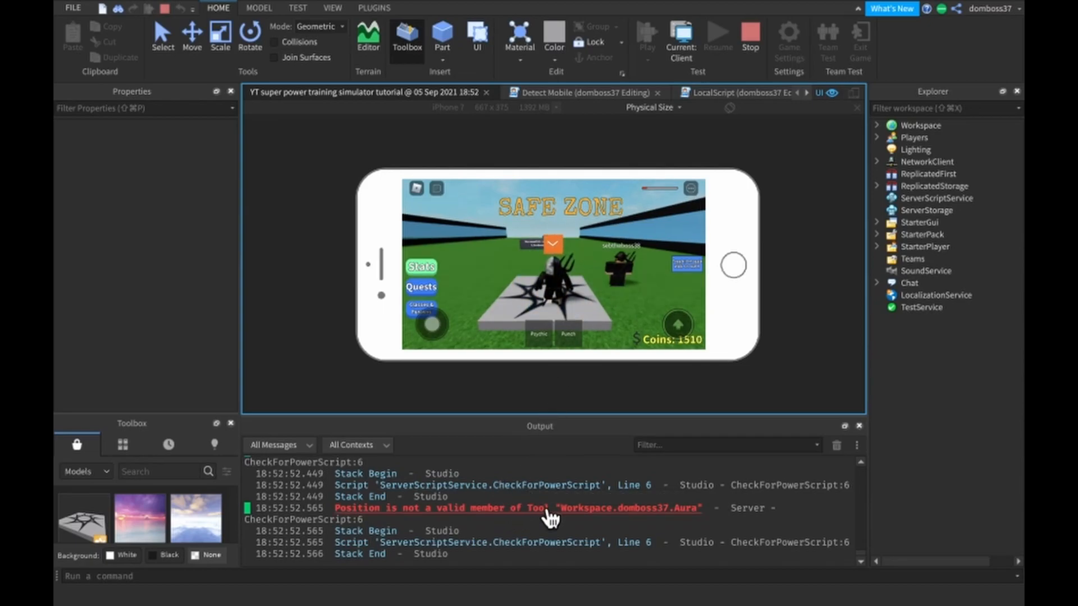
Stop the mobile playtest after the Position-not-a-valid-member error appears
left_click(750, 33)
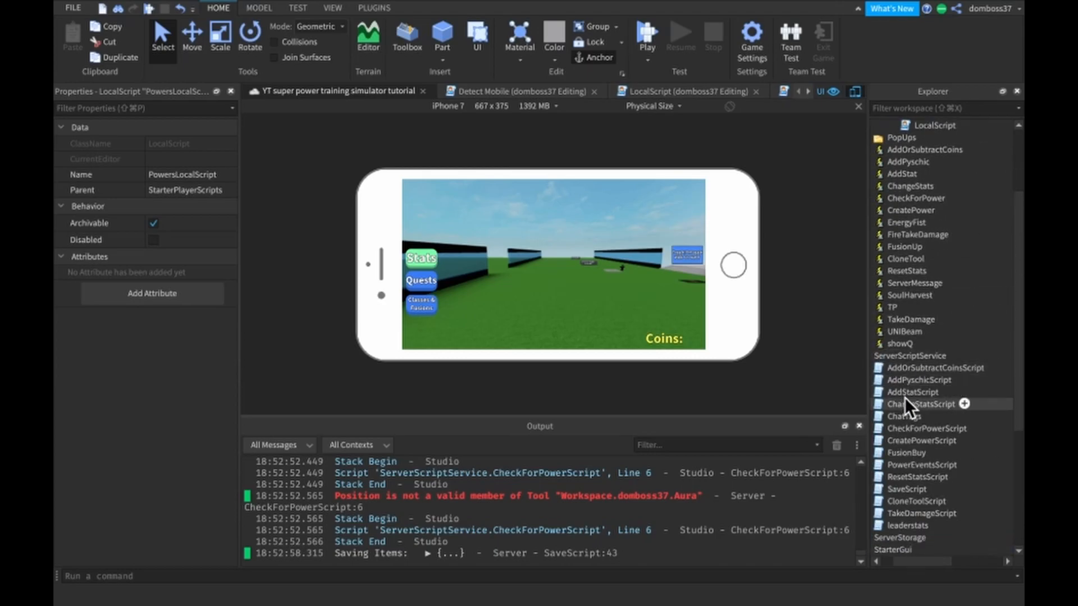
Open CreatePowerScript from ServerScriptService and scroll to the aura branch that clones and positions Aura
scroll("down", 3)
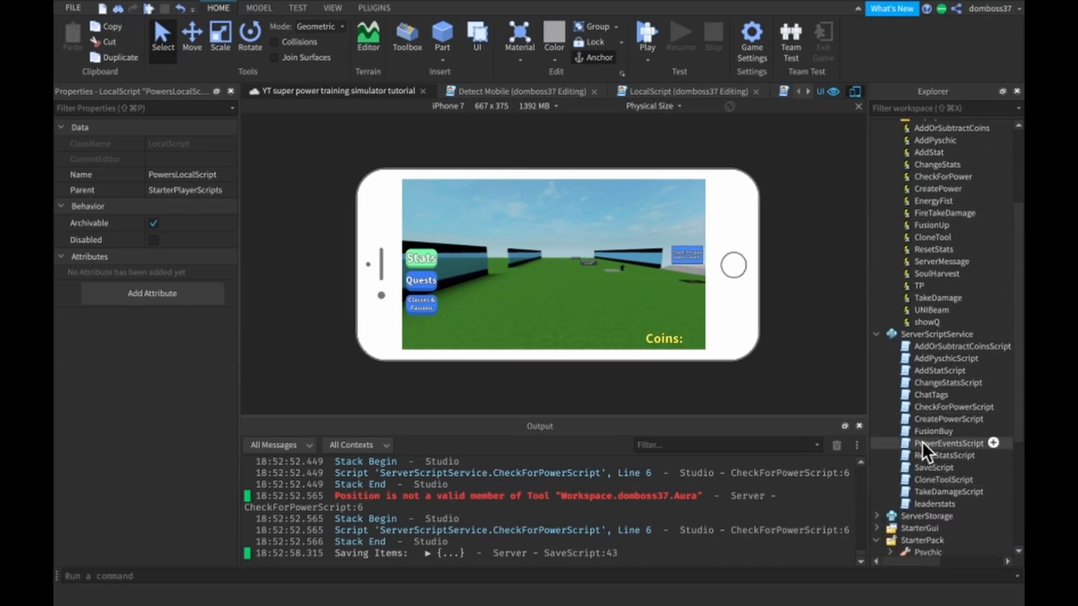
double_click(943, 419)
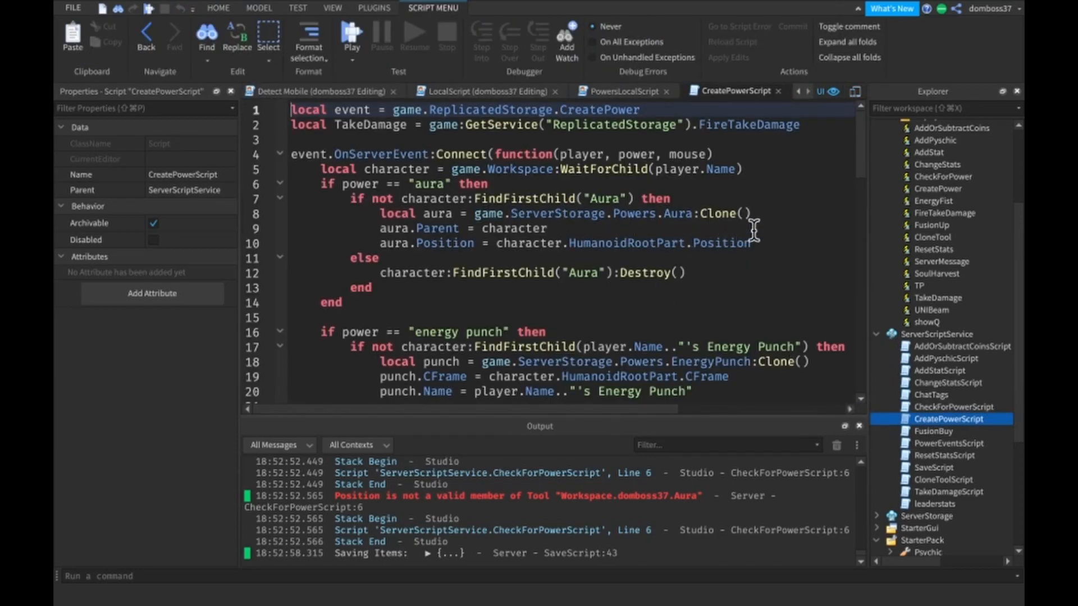
scroll("down", 3)
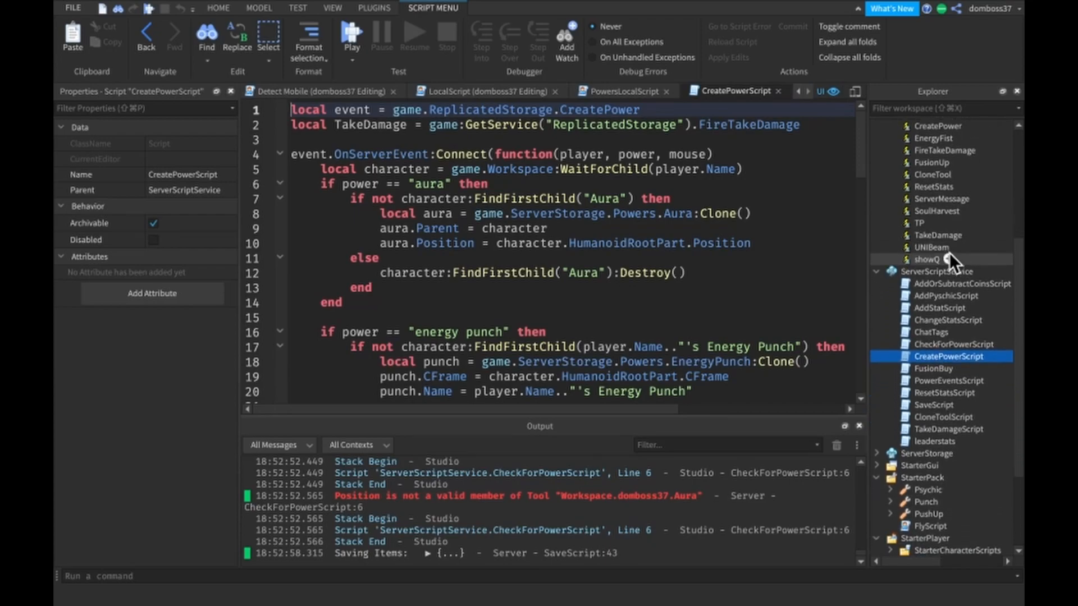
scroll("down", 3)
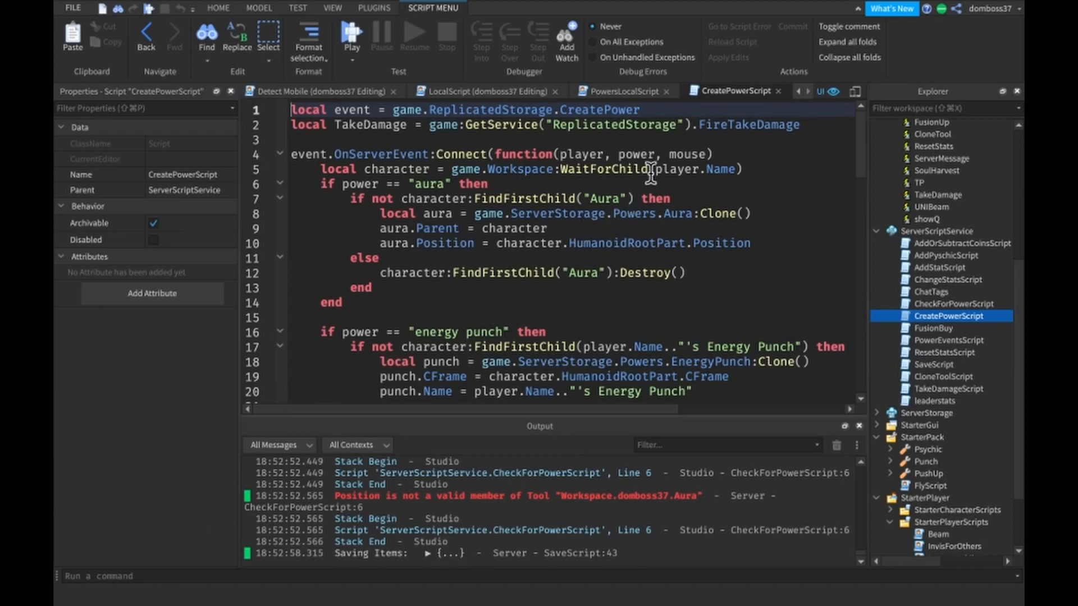
mouse_move(545, 206)
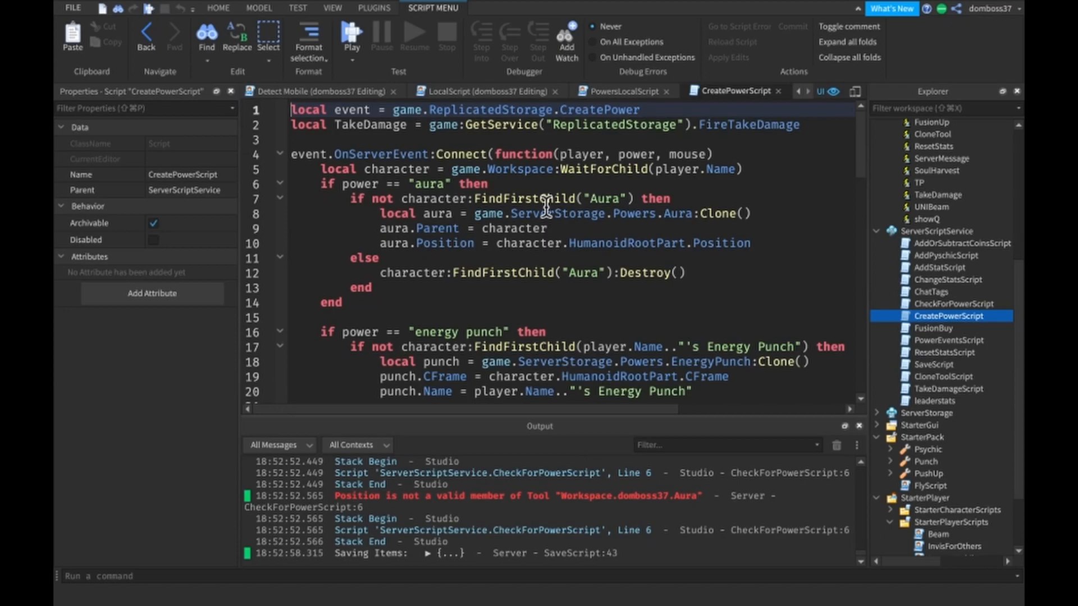
mouse_move(437, 210)
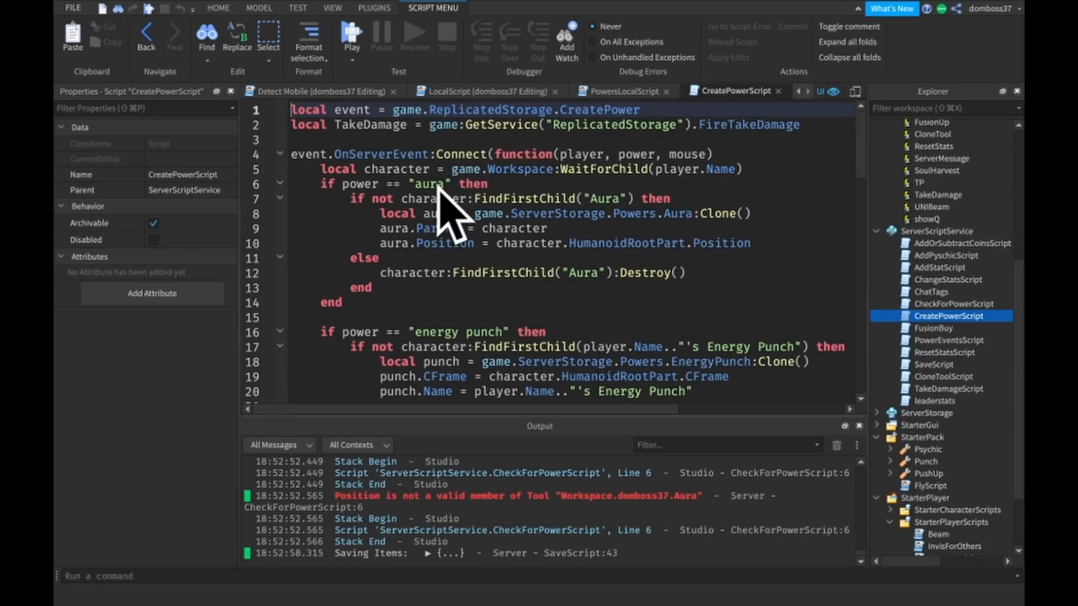
mouse_move(534, 570)
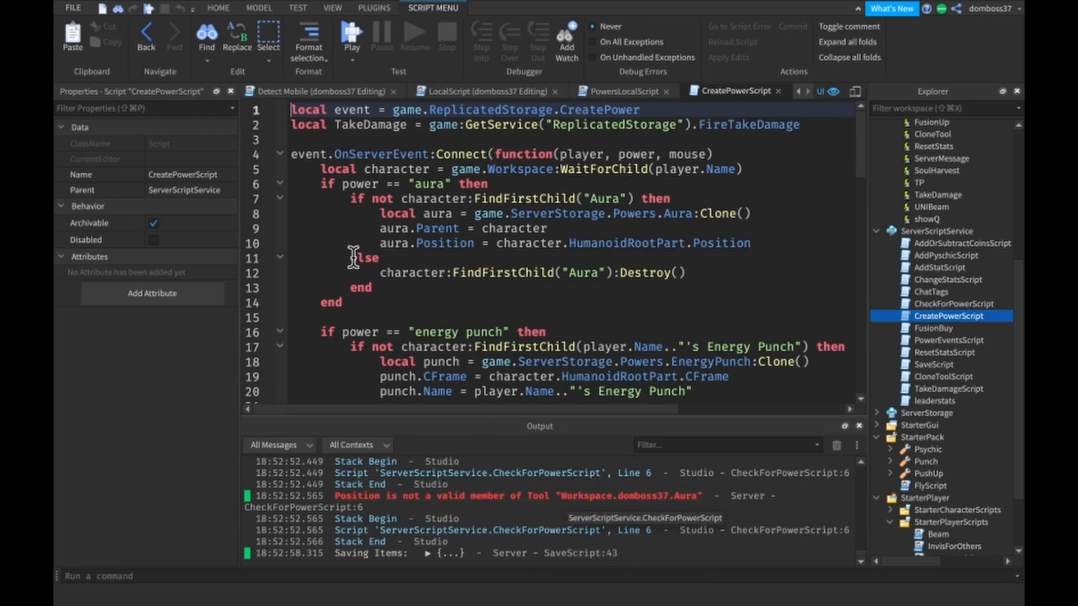
mouse_move(561, 510)
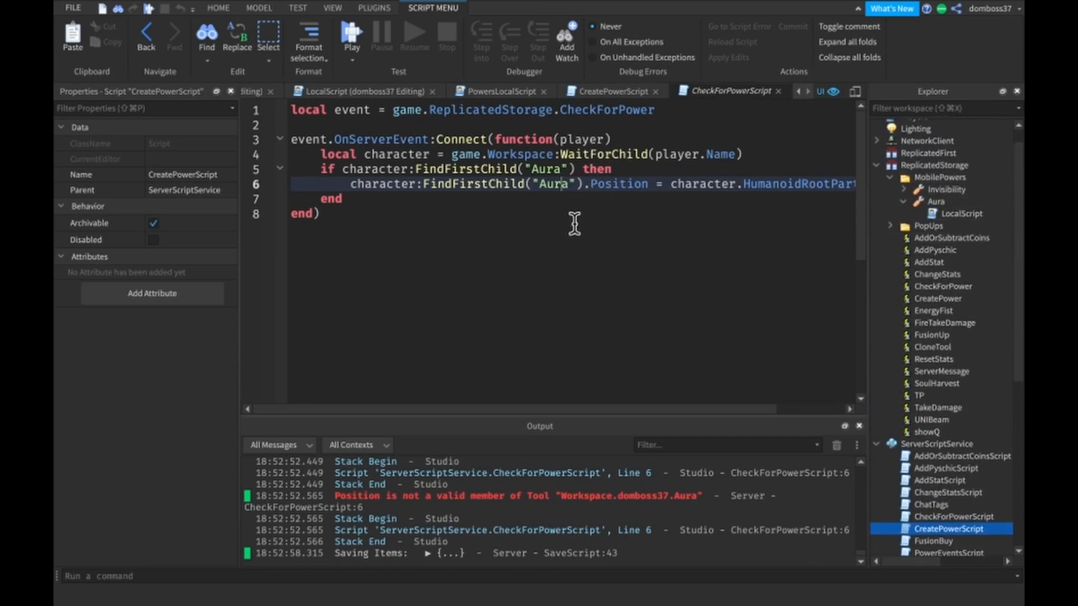
mouse_move(611, 115)
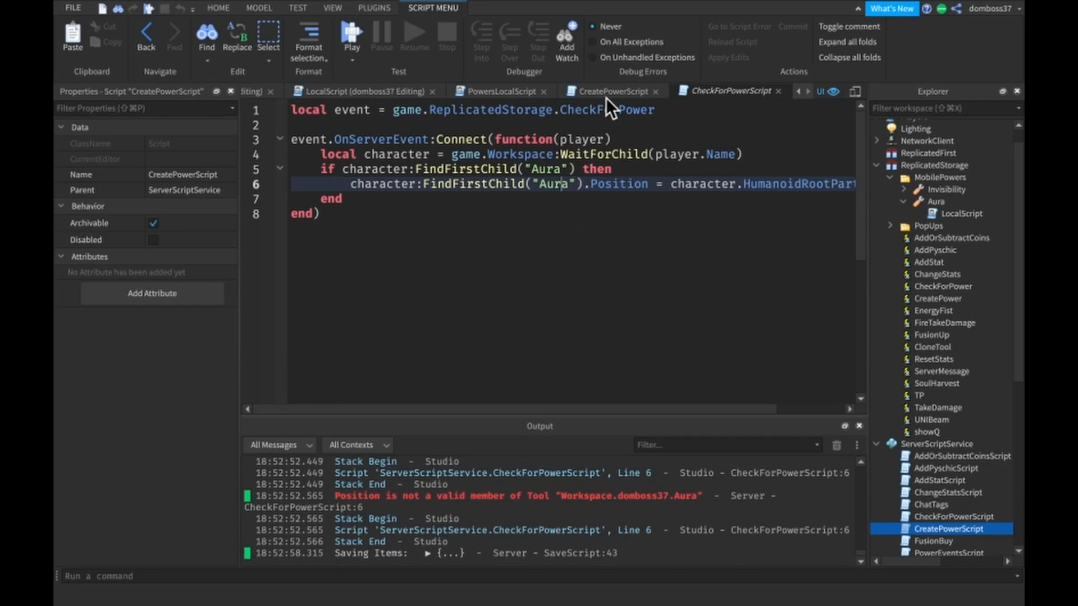
Change FindFirstChild("Aura") to "aura" in CreatePowerScript and CheckForPowerScript and add the aura.Name line
left_click(612, 91)
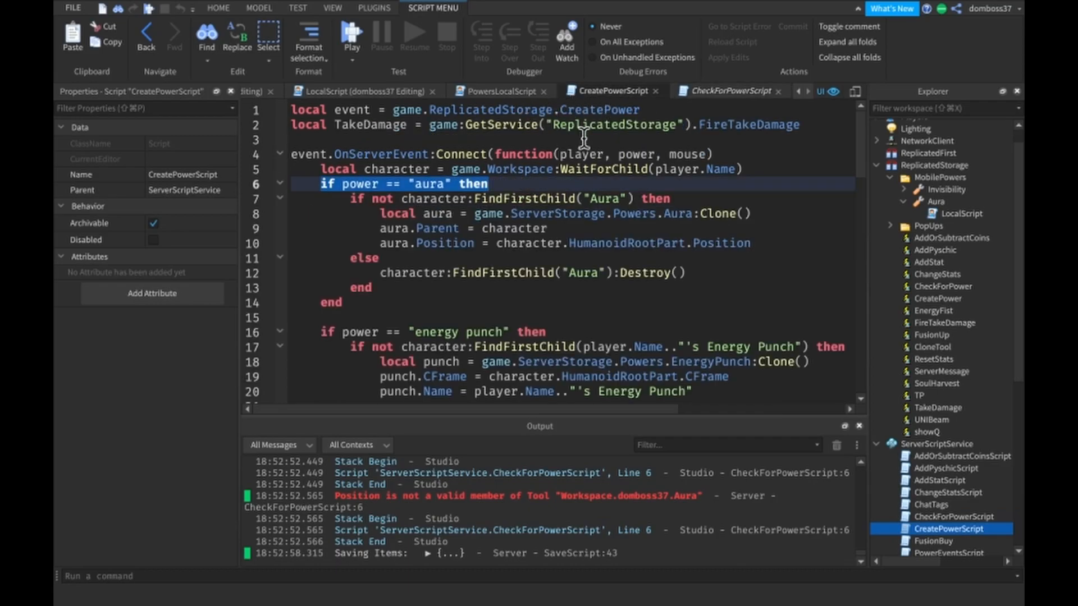
mouse_move(597, 203)
type("a")
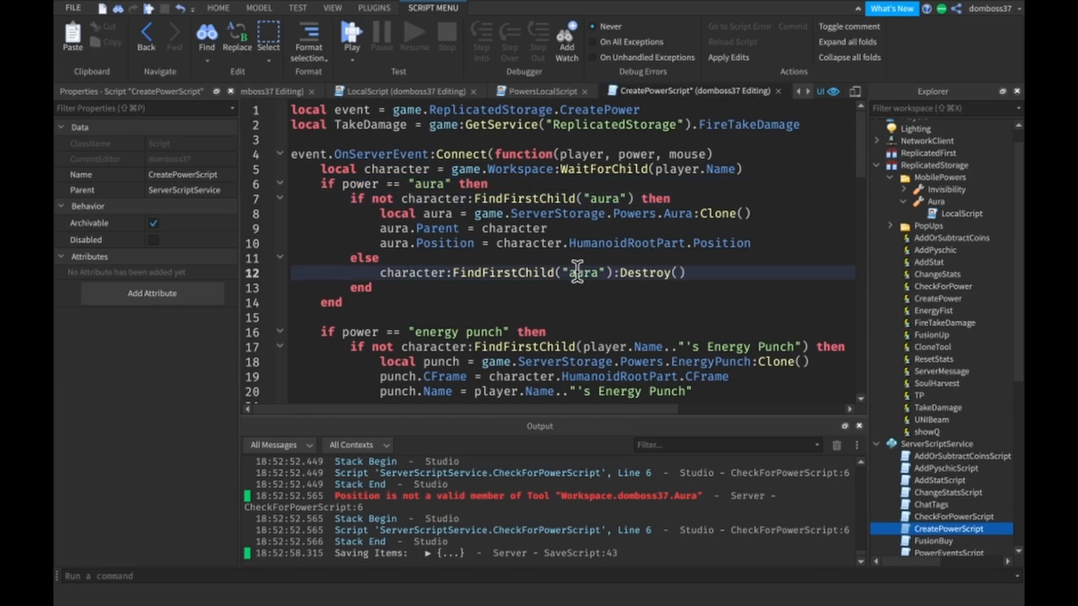
mouse_move(672, 218)
type("aura.Name = \"")
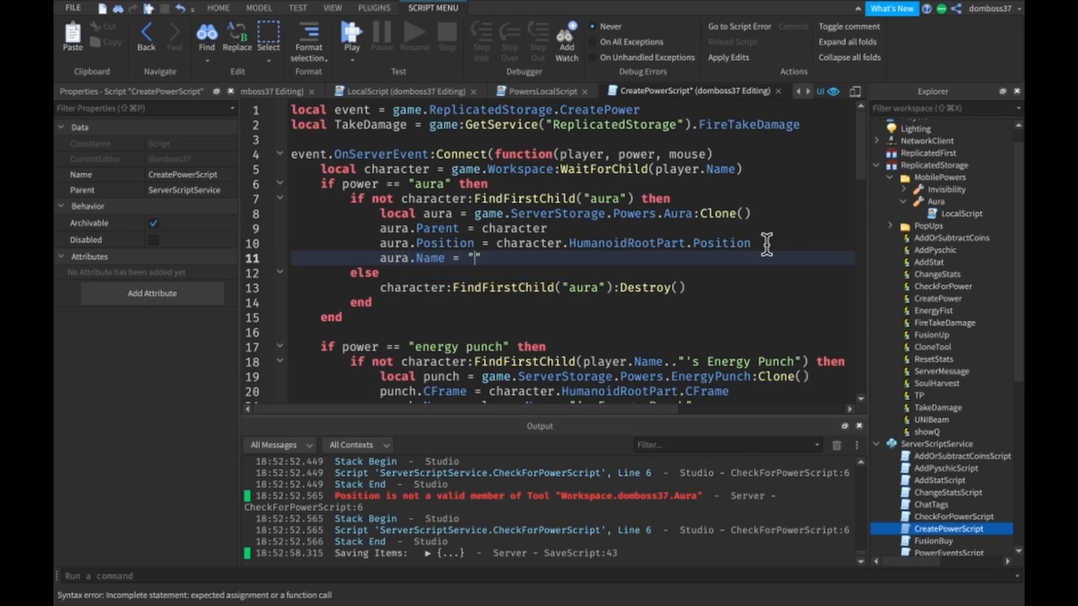
left_click(542, 91)
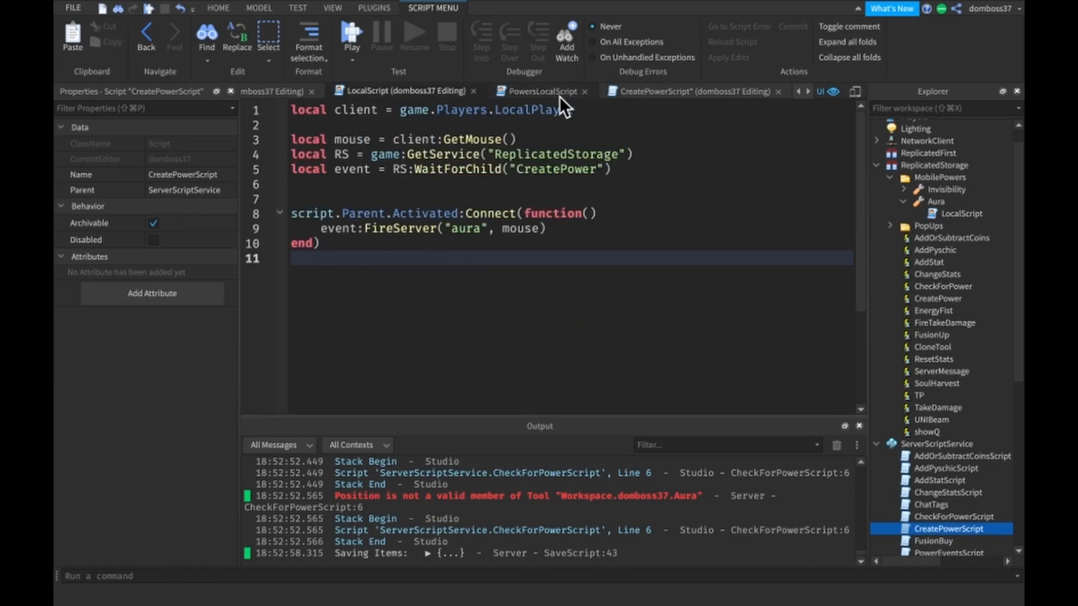
left_click(735, 91)
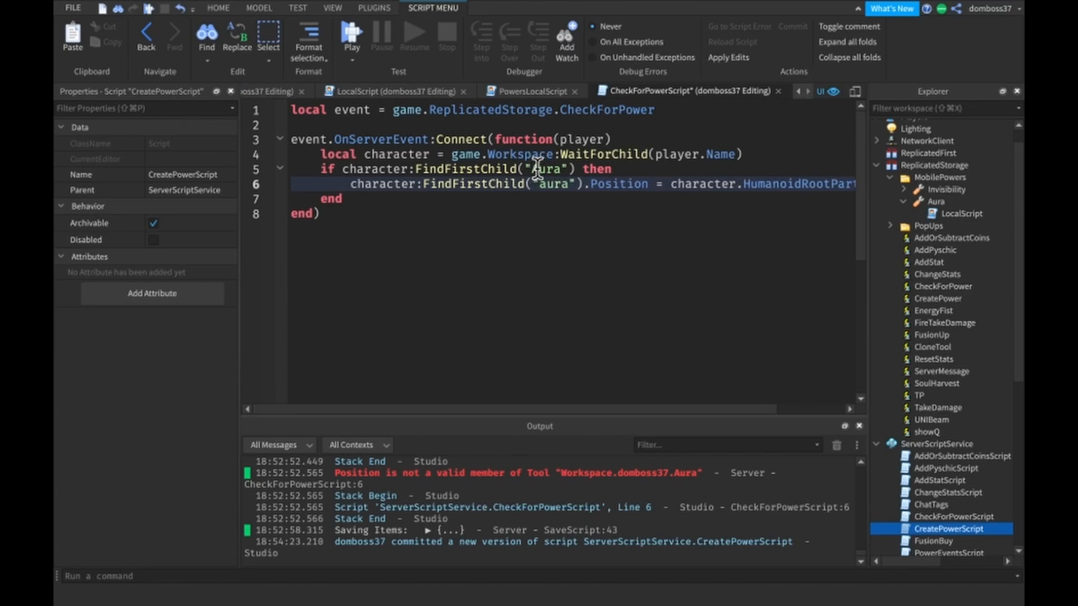
left_click(732, 91)
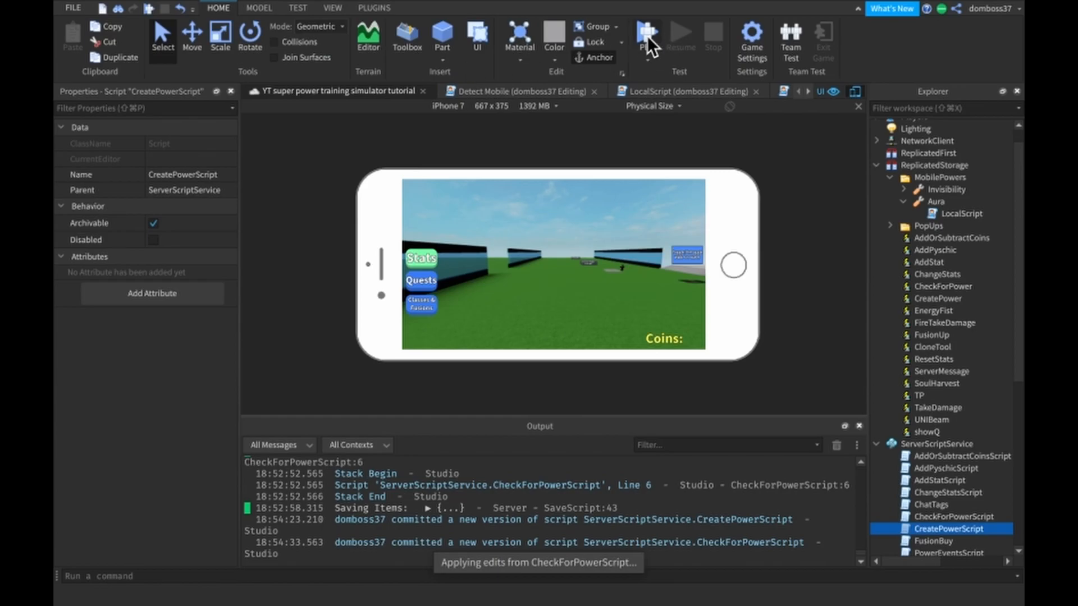
left_click(645, 31)
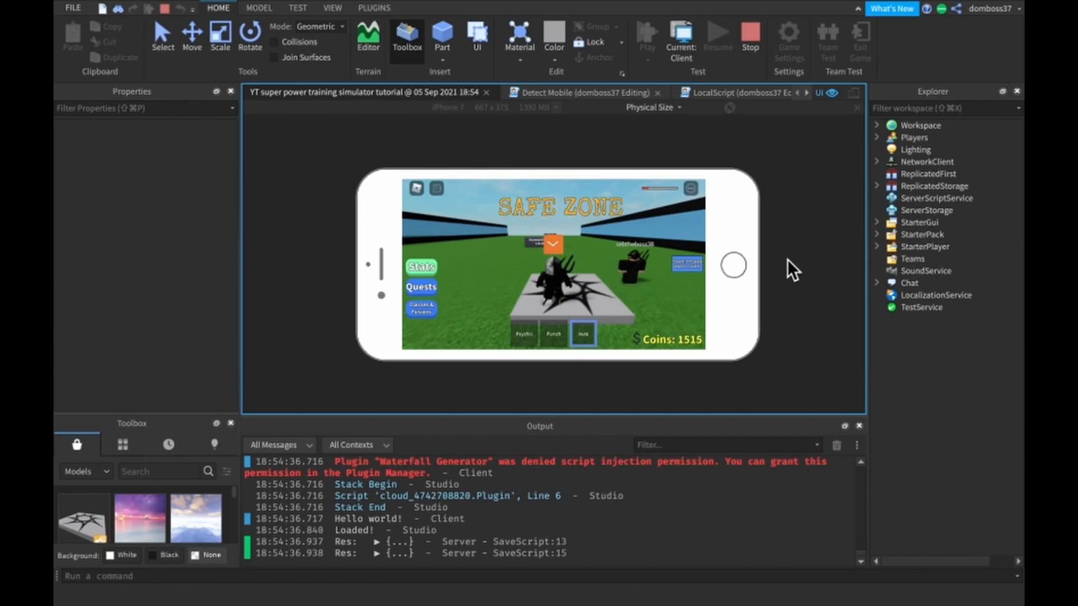
mouse_move(637, 298)
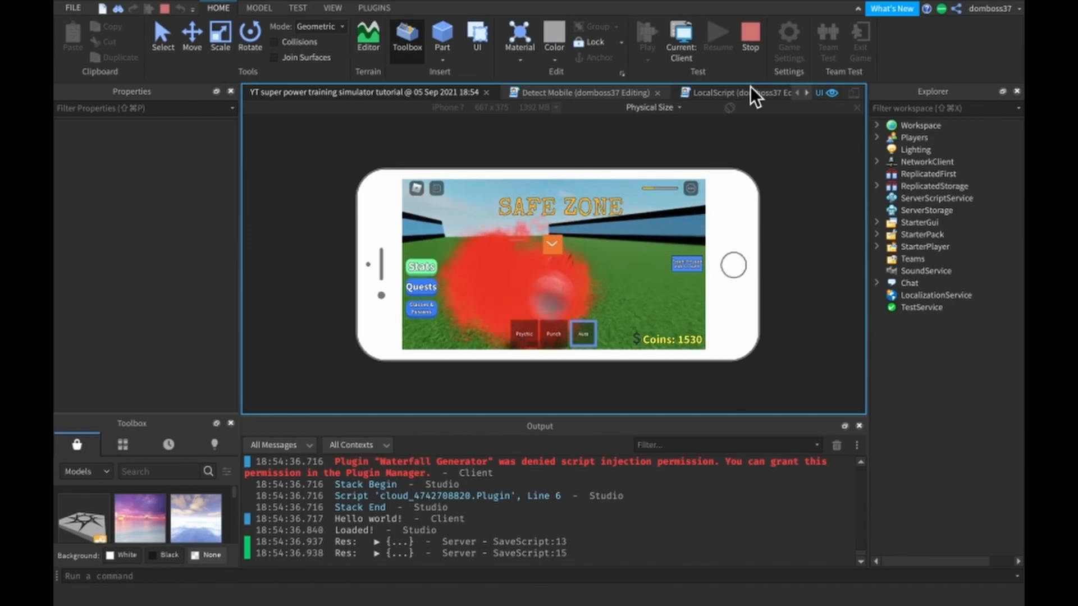
left_click(943, 528)
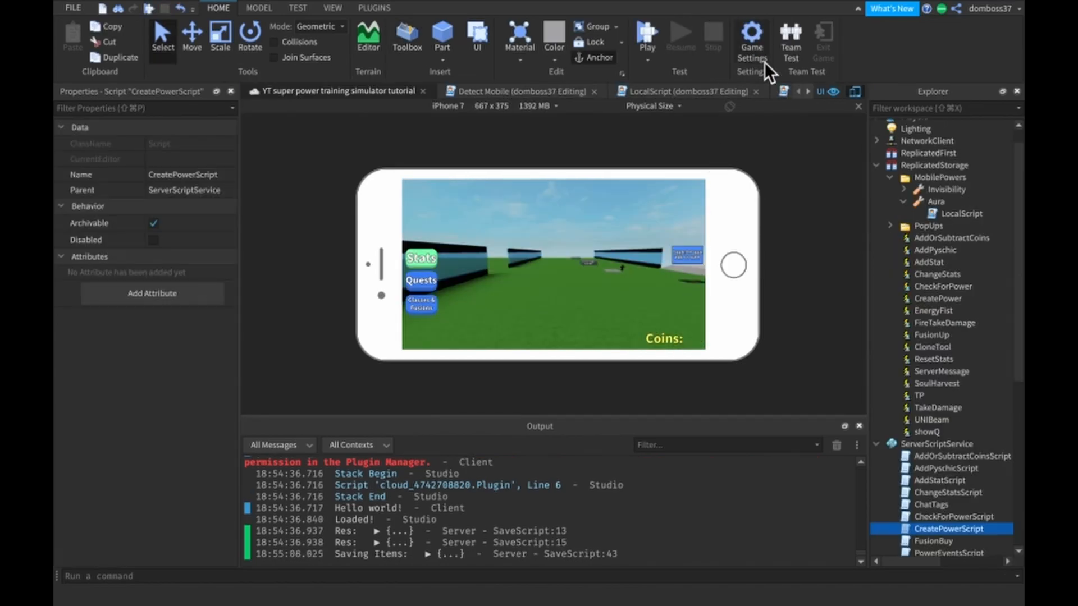
Inspect the Aura part's Transparency in ServerStorage > Powers, then list ServerScriptService's scripts
scroll("down", 3)
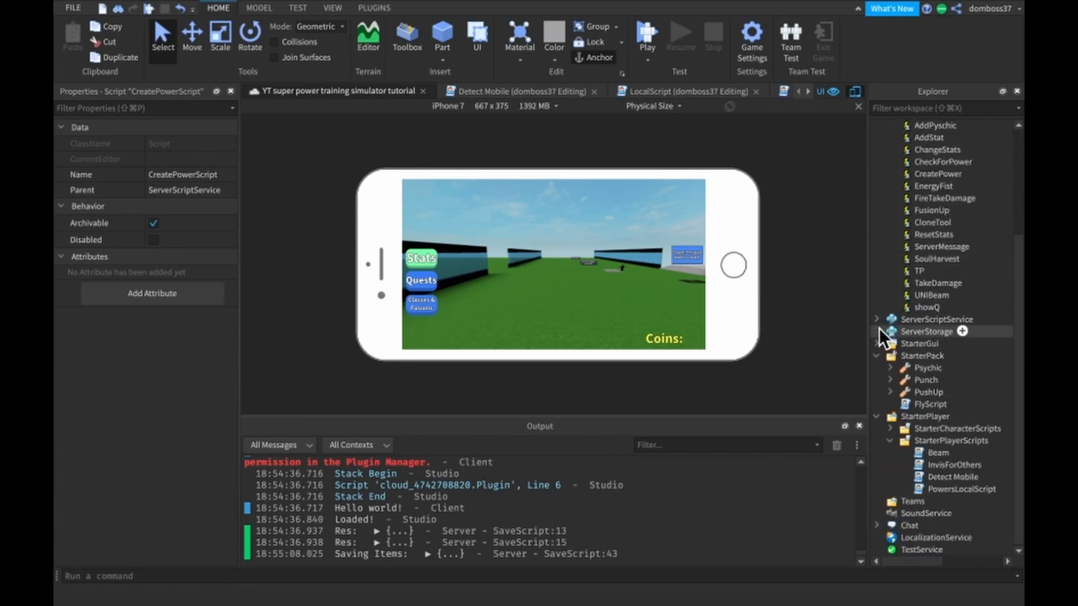
left_click(876, 331)
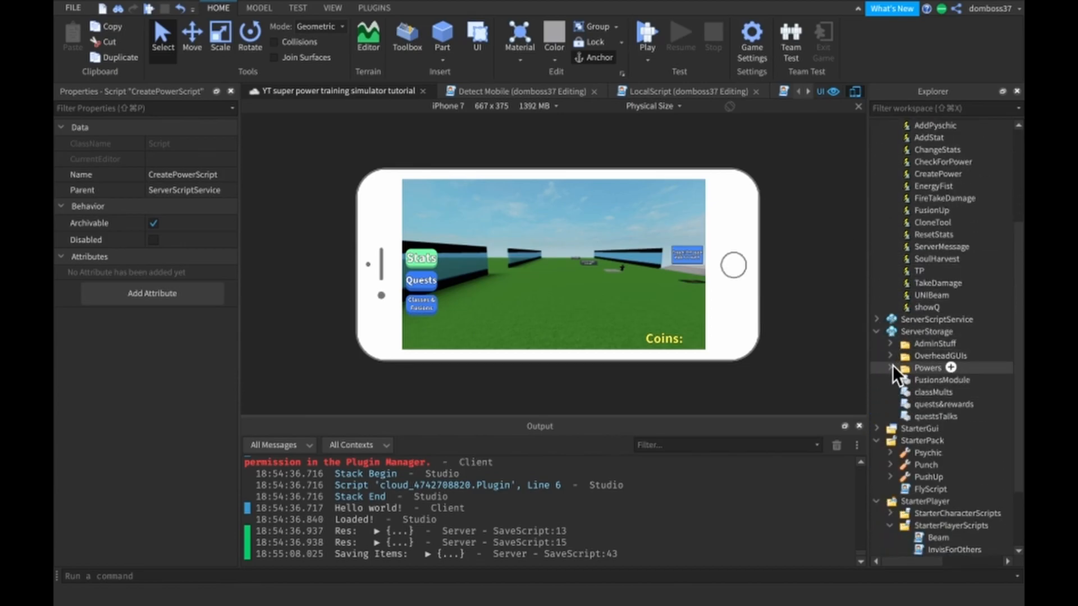
left_click(891, 367)
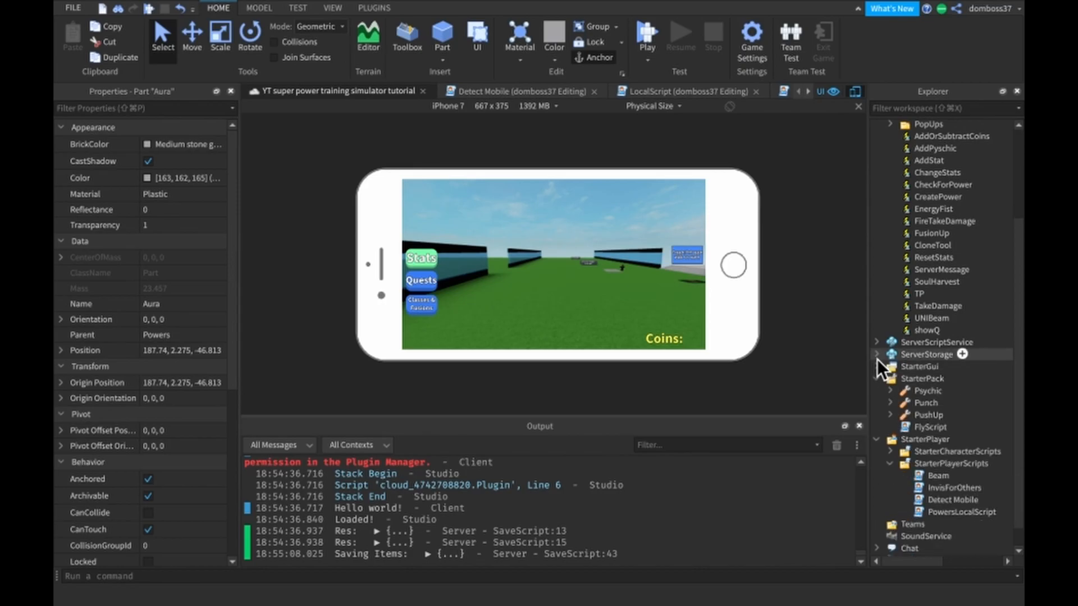
left_click(875, 341)
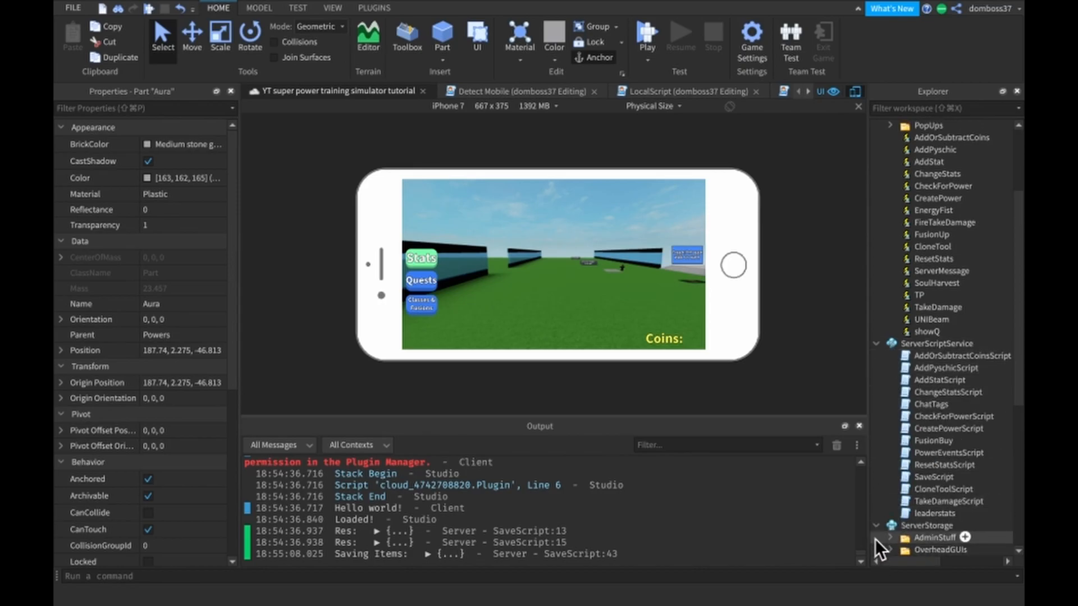
left_click(931, 513)
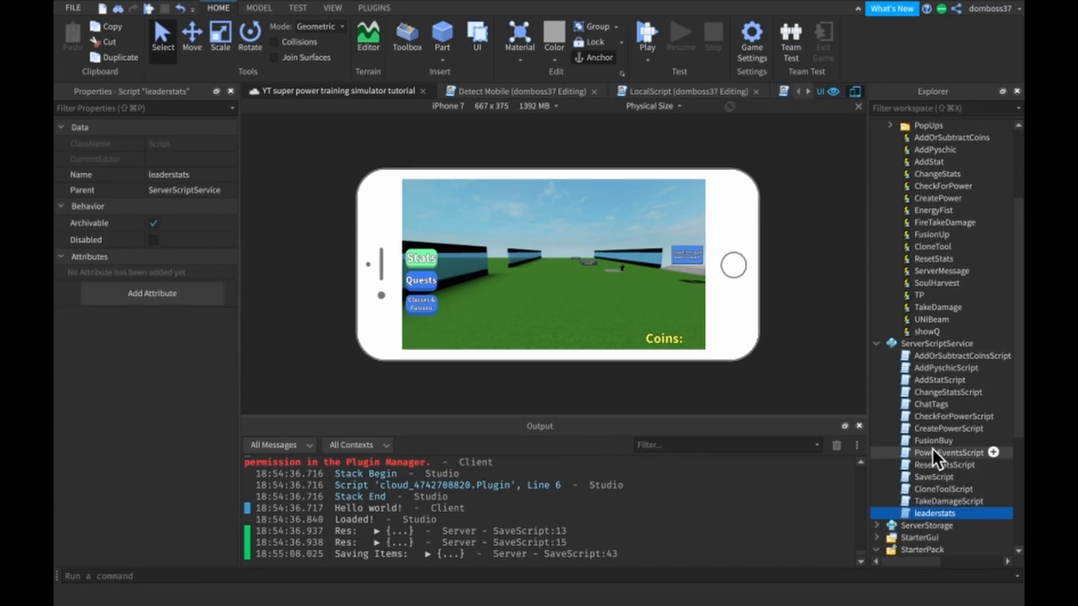
Add aura.Transparency = 1 above aura.Name in CreatePowerScript, then check the stored Aura part's transparency
double_click(948, 429)
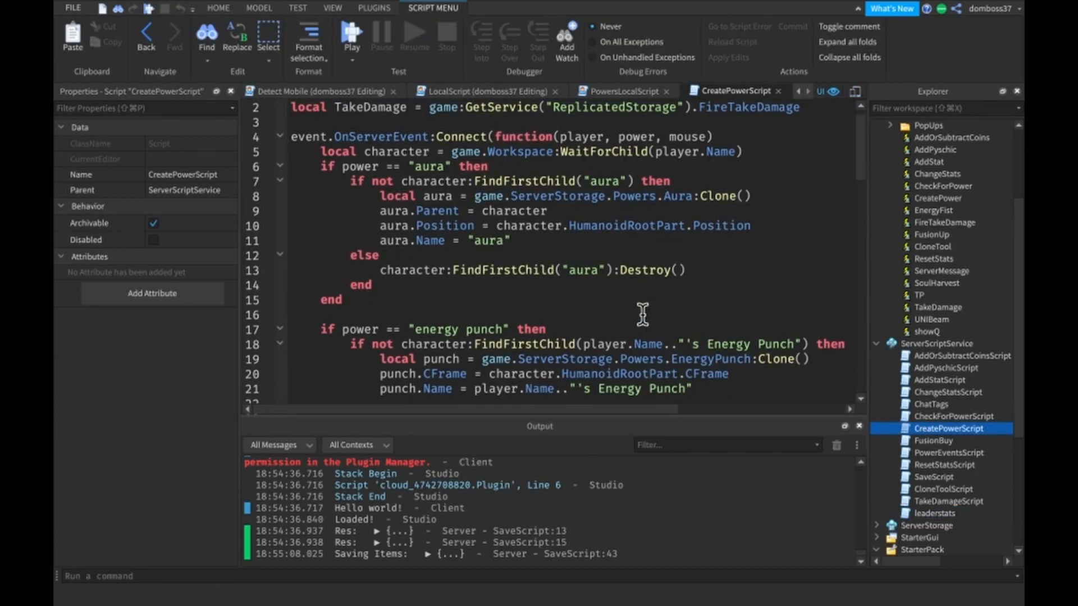
mouse_move(673, 236)
type("aura.")
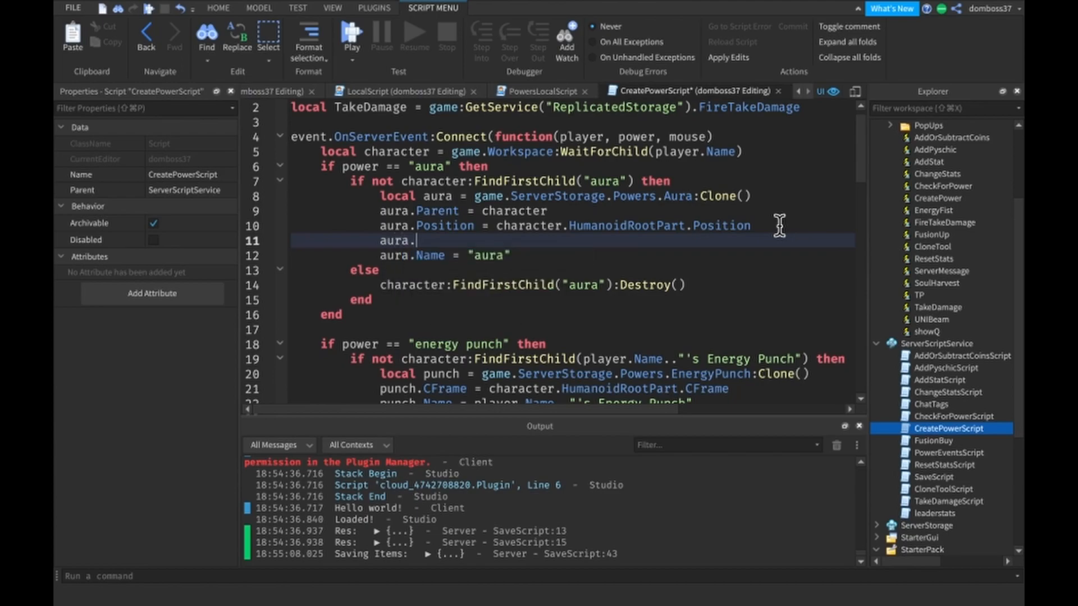
type("Trans")
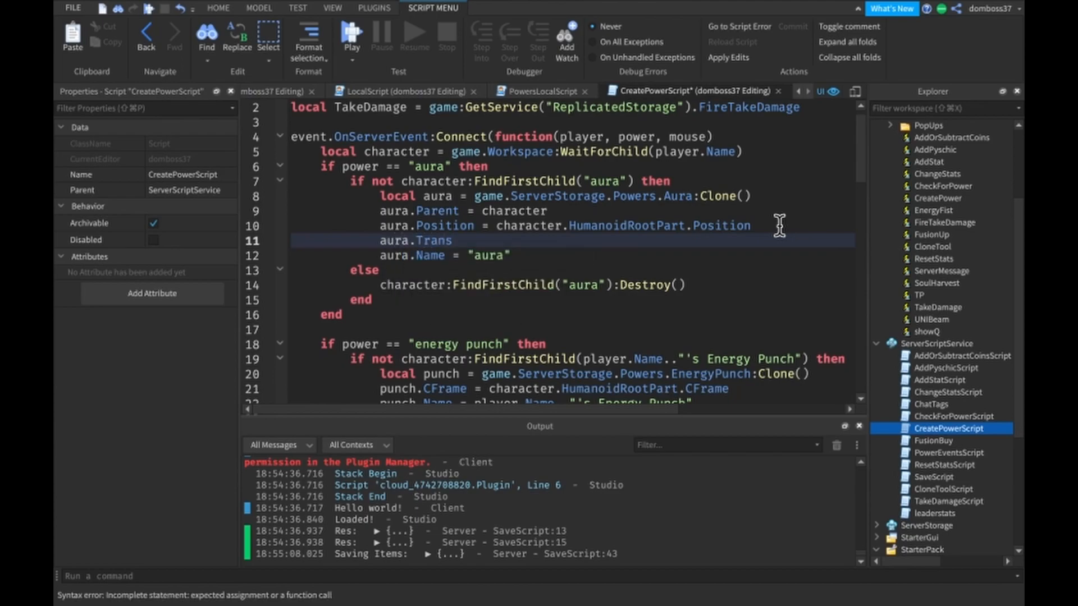
type("spe")
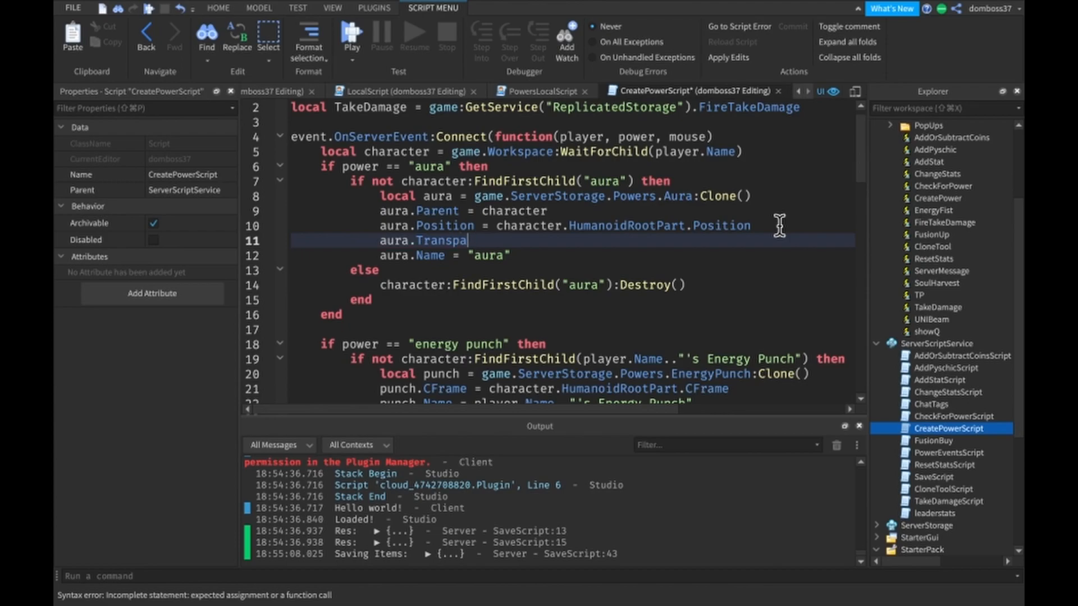
type("rency = 0")
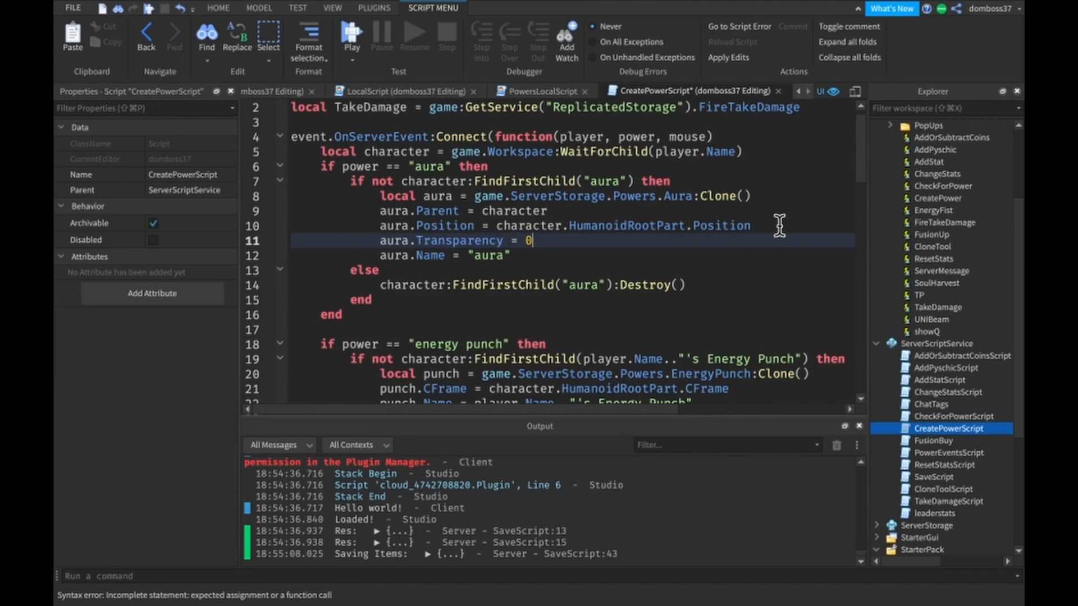
type("1")
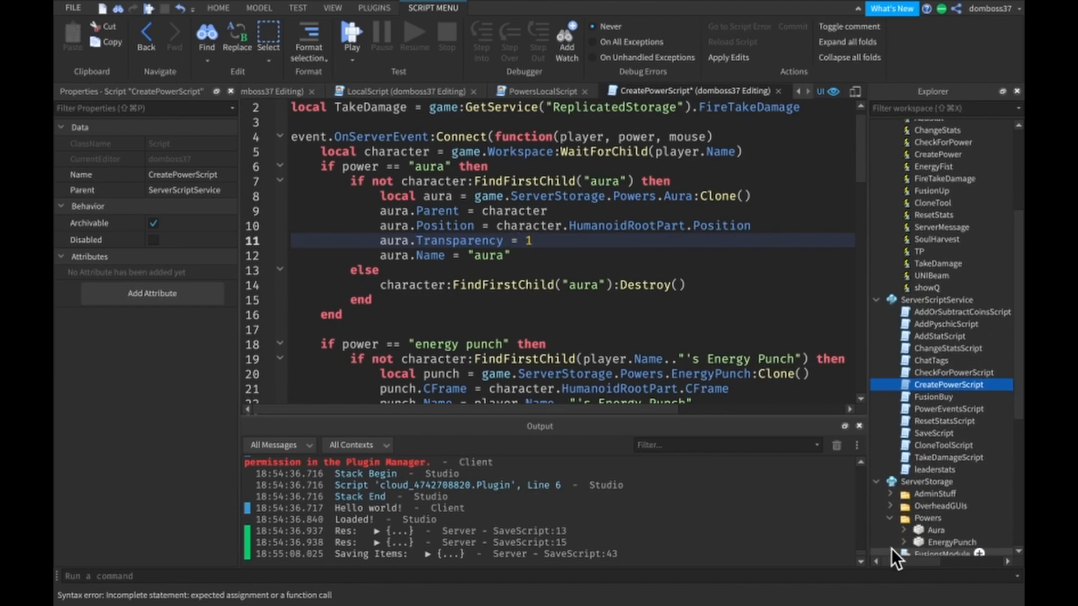
left_click(922, 530)
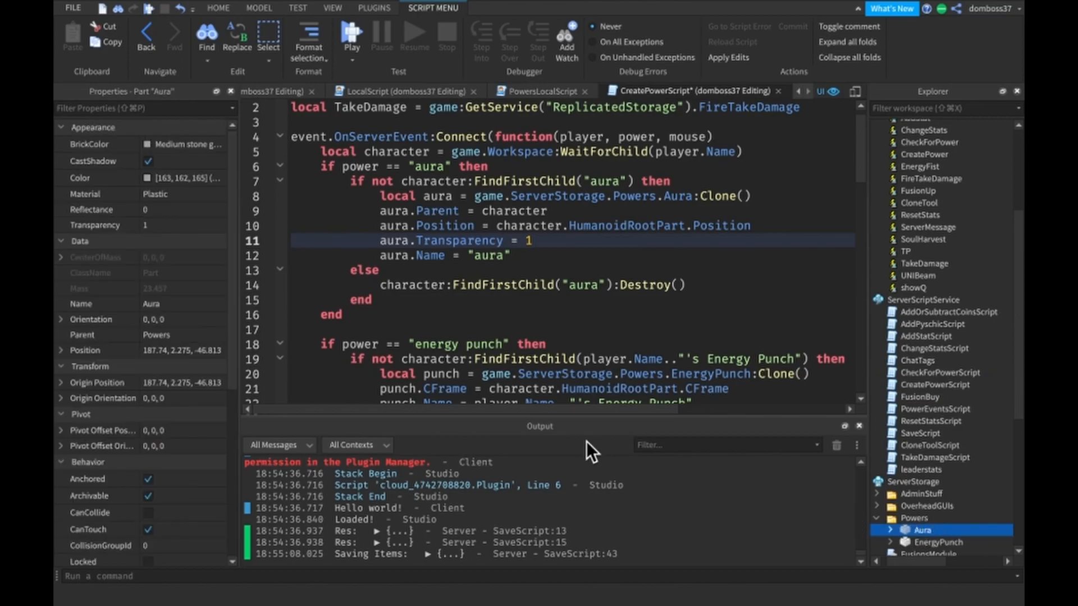
mouse_move(584, 447)
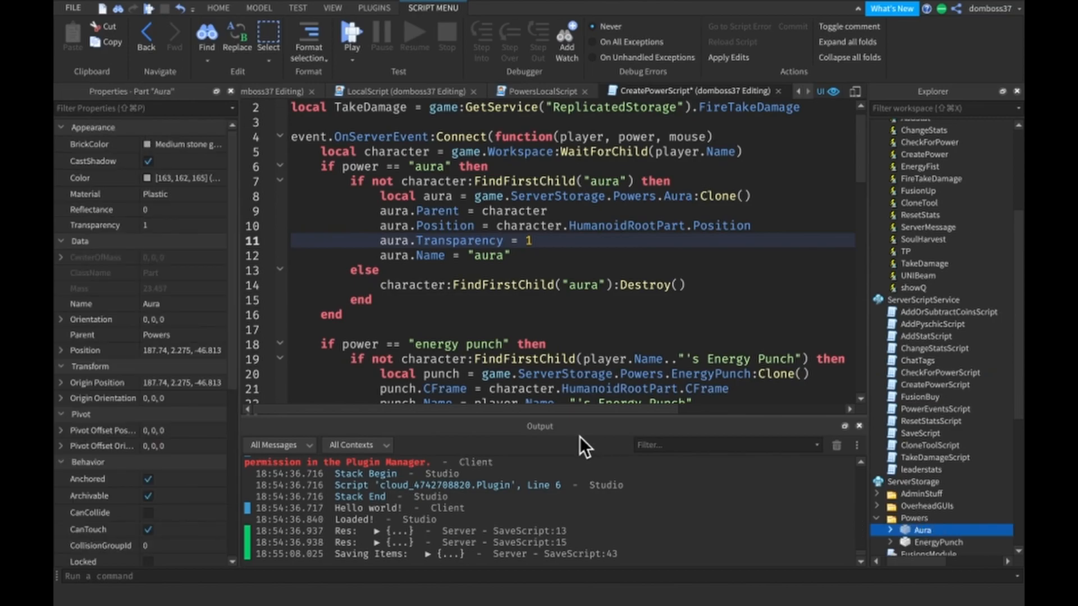
mouse_move(578, 450)
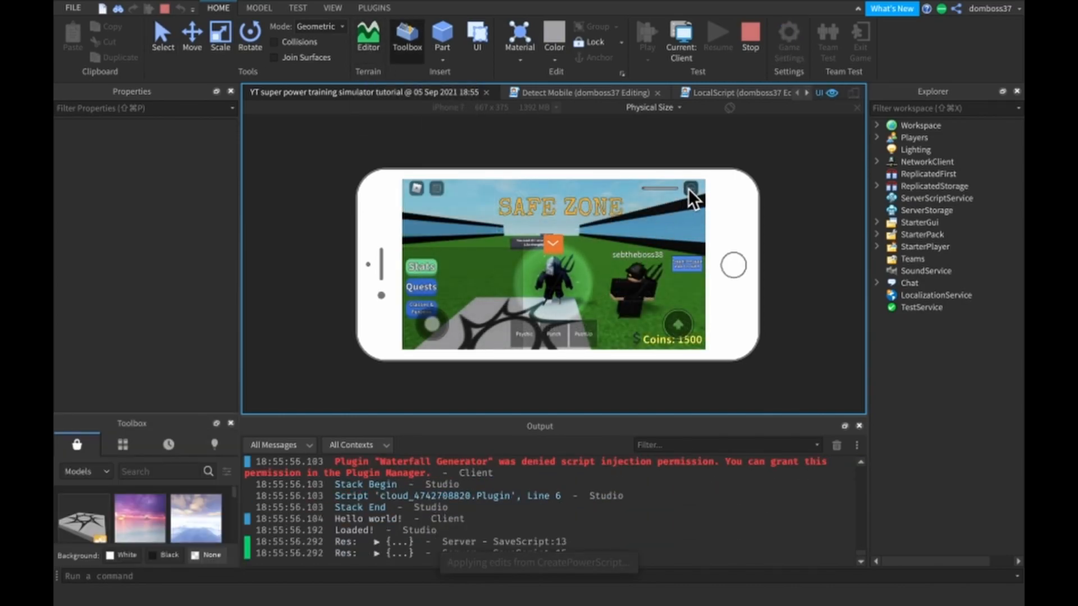
Try the updated aura tool on the emulated phone during the playtest
left_click(690, 186)
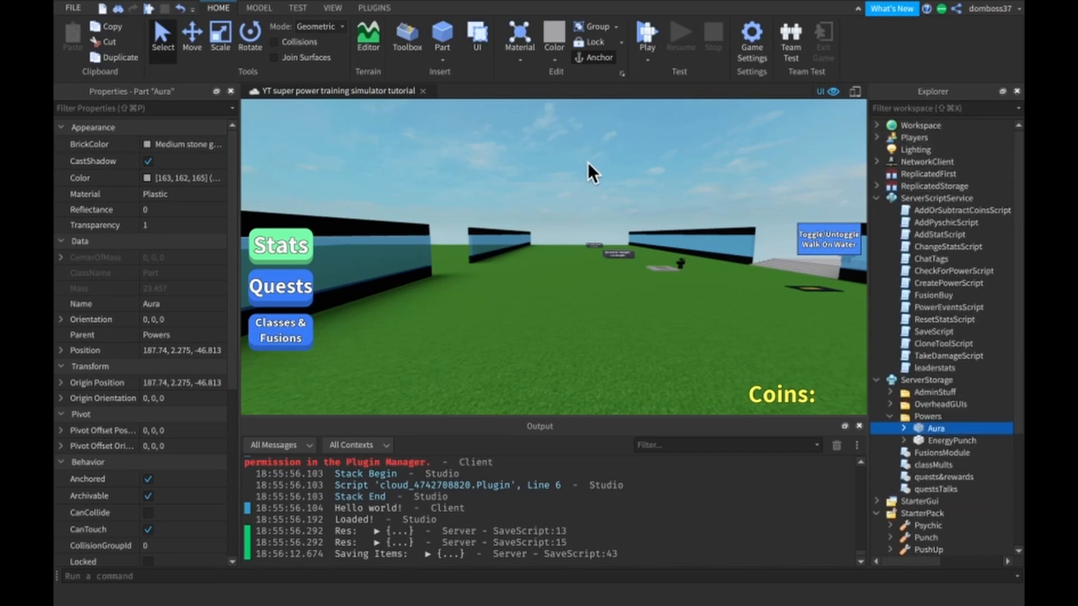
Collapse ServerScriptService and ServerStorage back to top-level services in Explorer
left_click(878, 198)
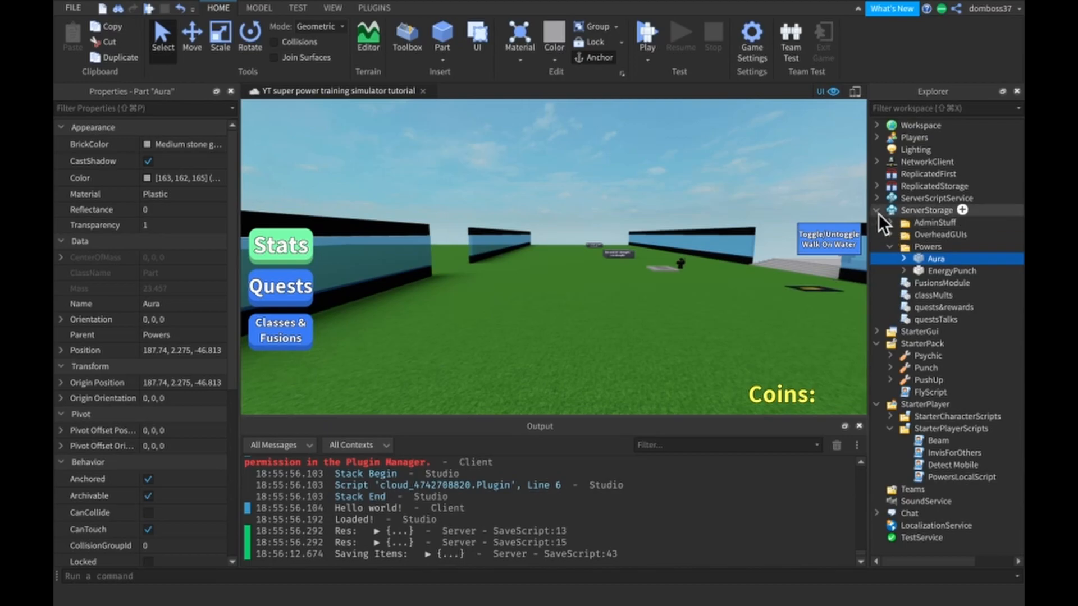
left_click(878, 210)
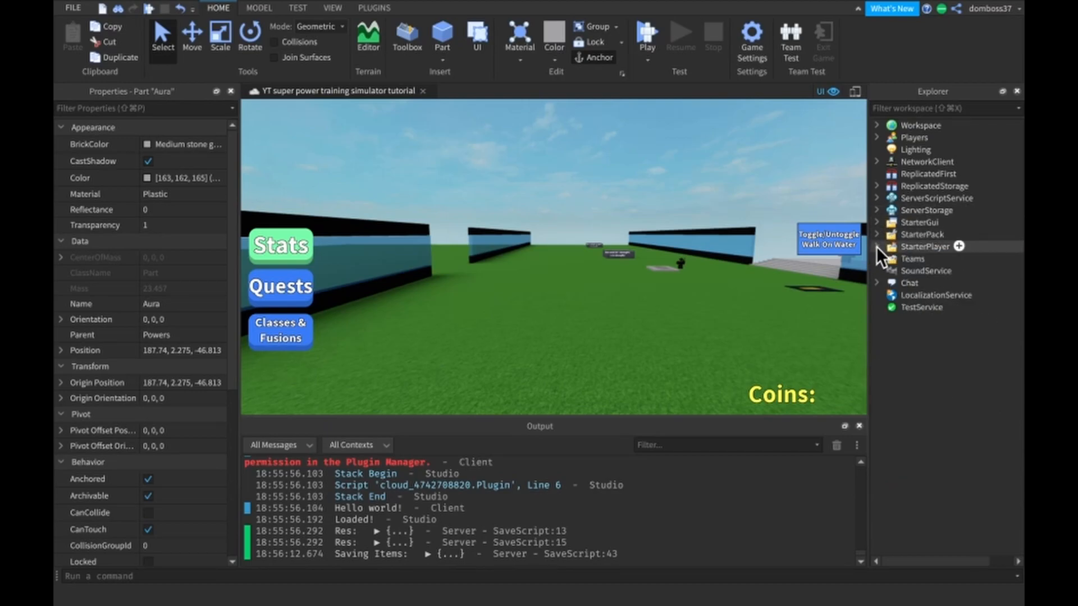
mouse_move(898, 269)
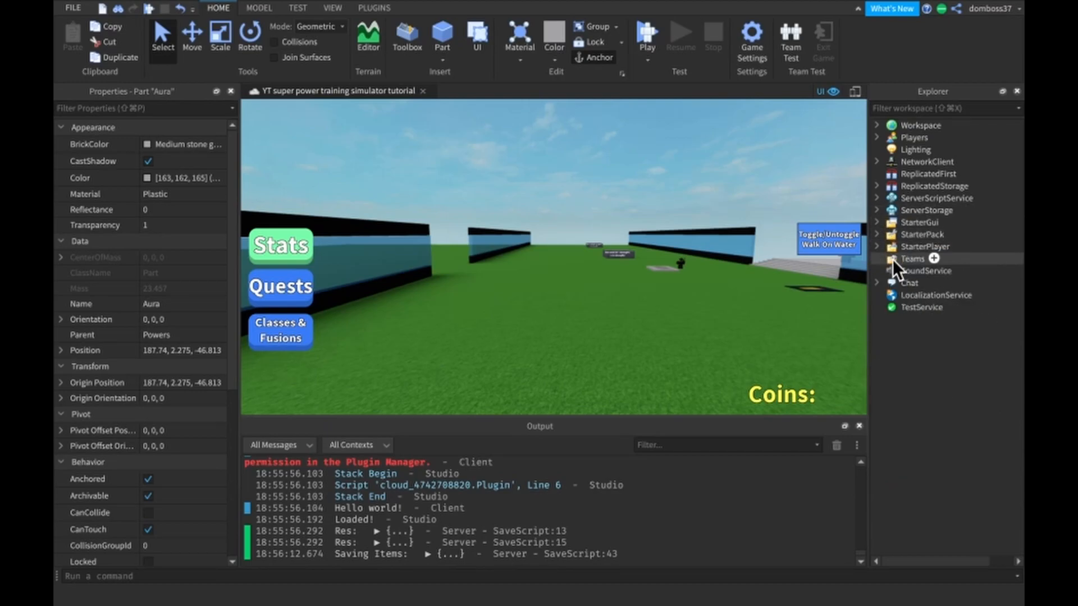